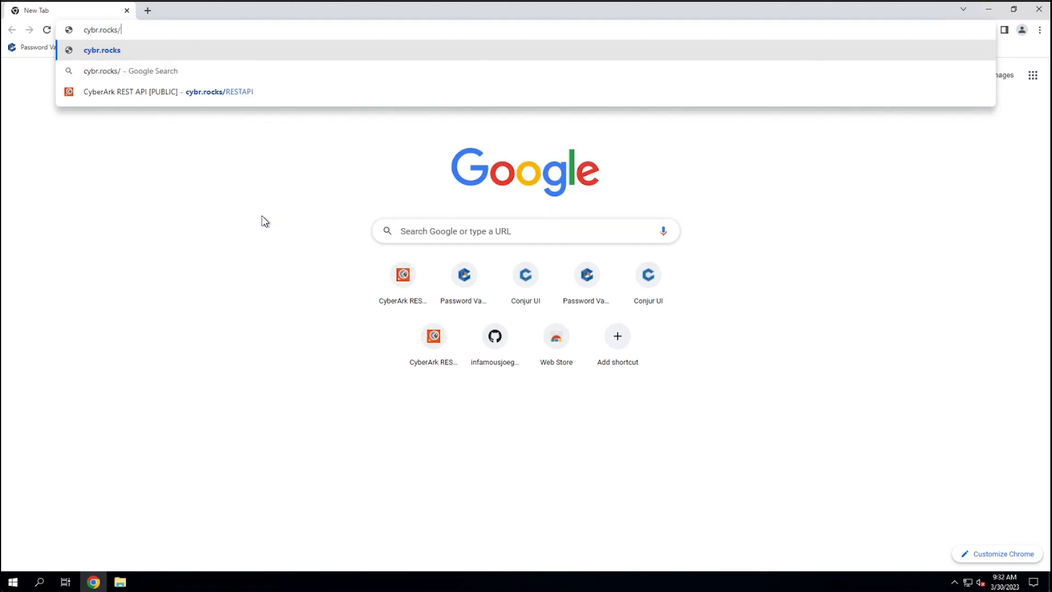
Load the CyberArk REST API [PUBLIC] documentation via the cybr.rocks short link.
{"action": "type", "text": "RES"}
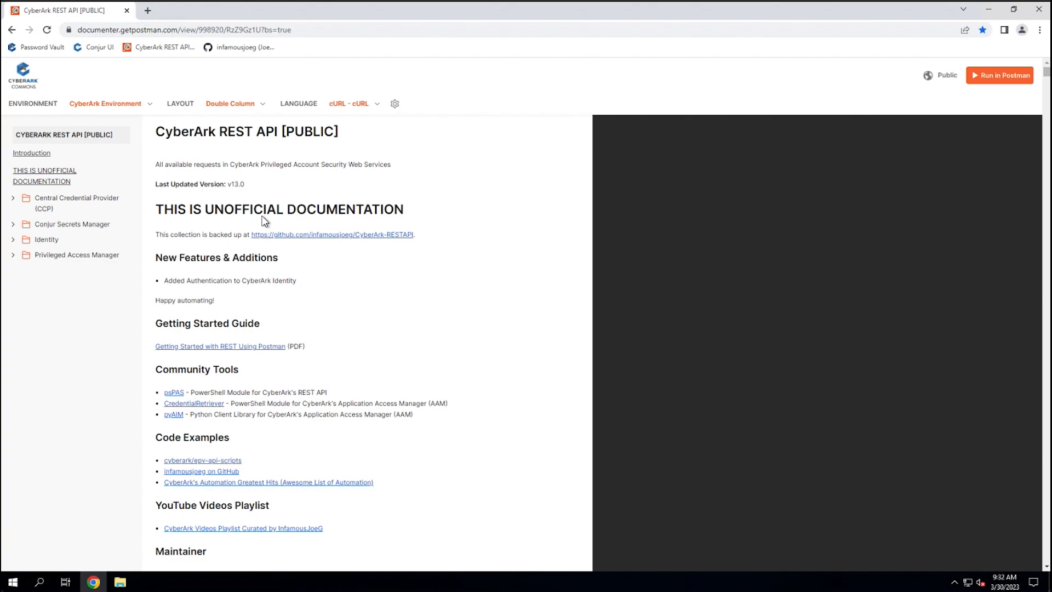
{"action": "mouse_move", "coordinate": [502, 227]}
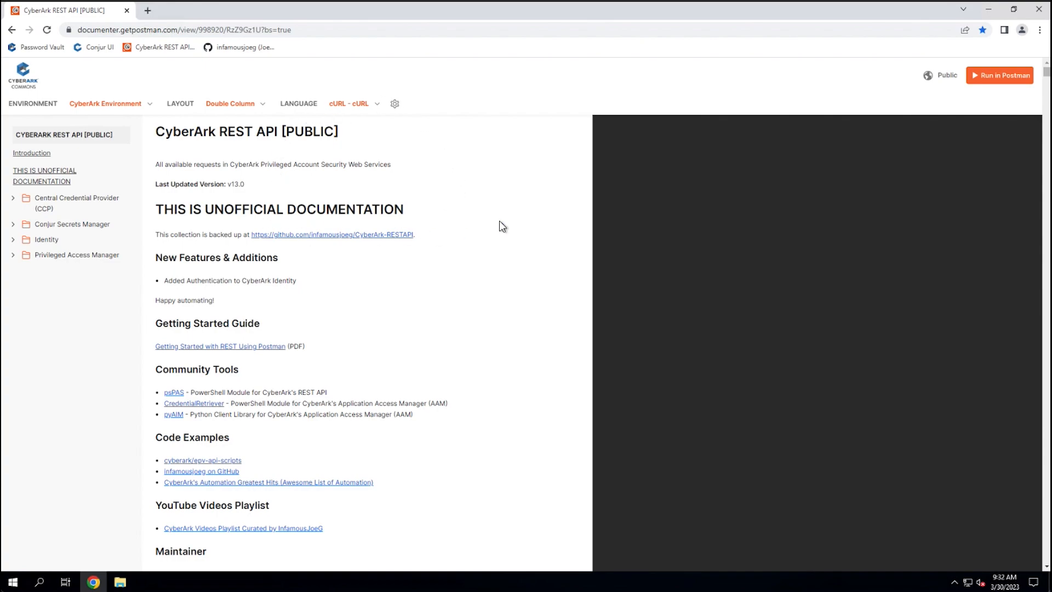
{"action": "mouse_move", "coordinate": [530, 110]}
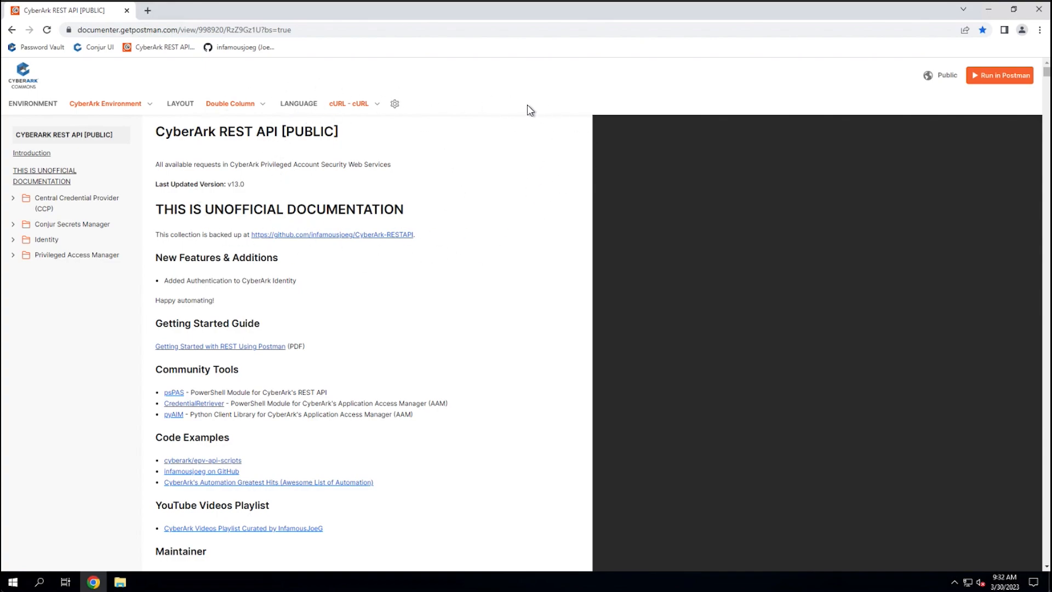
{"action": "mouse_move", "coordinate": [269, 225]}
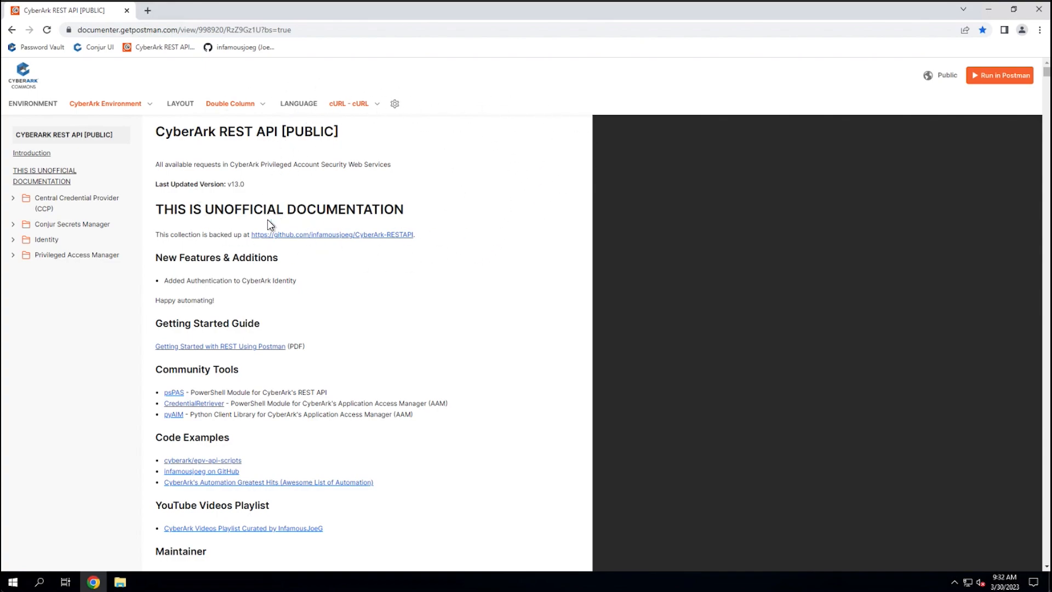
{"action": "mouse_move", "coordinate": [280, 302]}
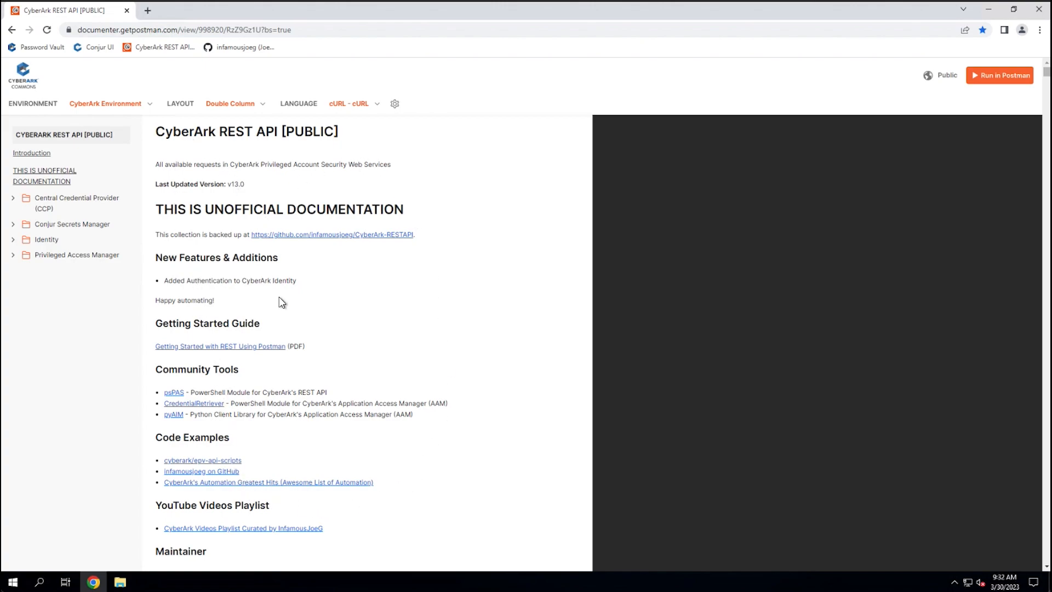
{"action": "mouse_move", "coordinate": [355, 267]}
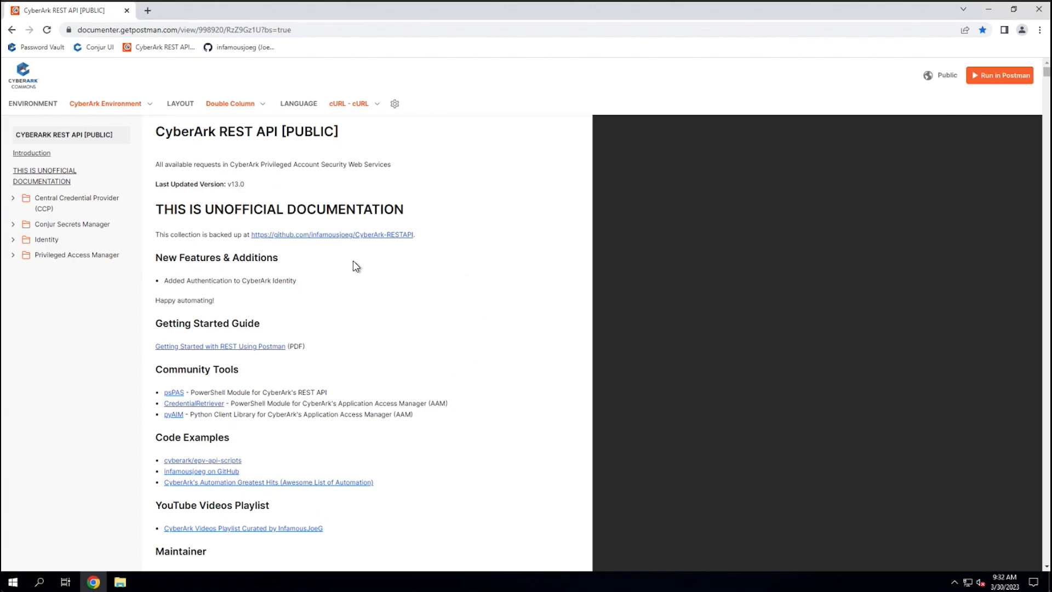
{"action": "mouse_move", "coordinate": [66, 185]}
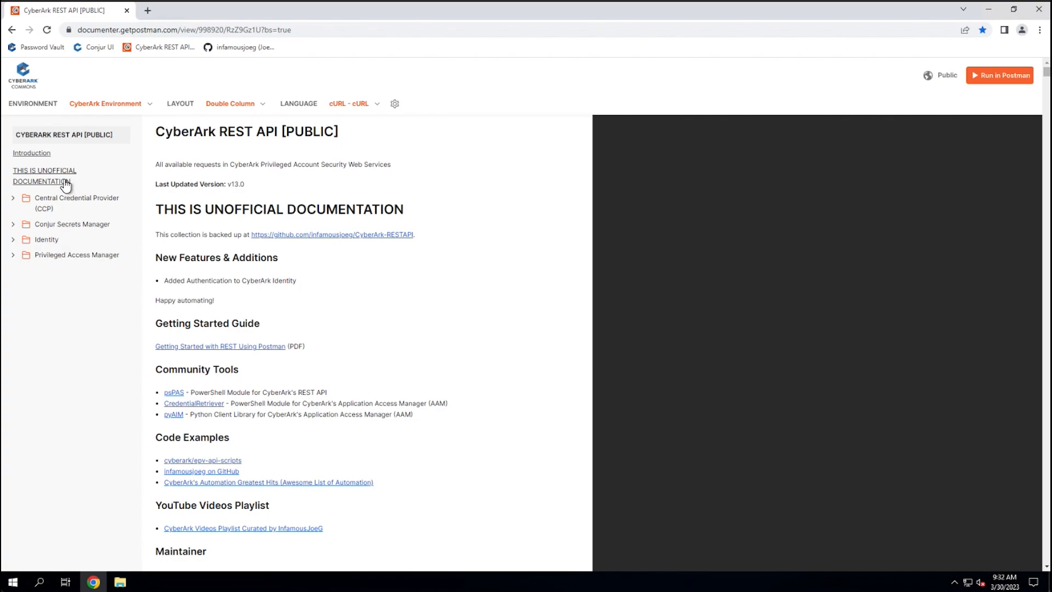
{"action": "mouse_move", "coordinate": [60, 271]}
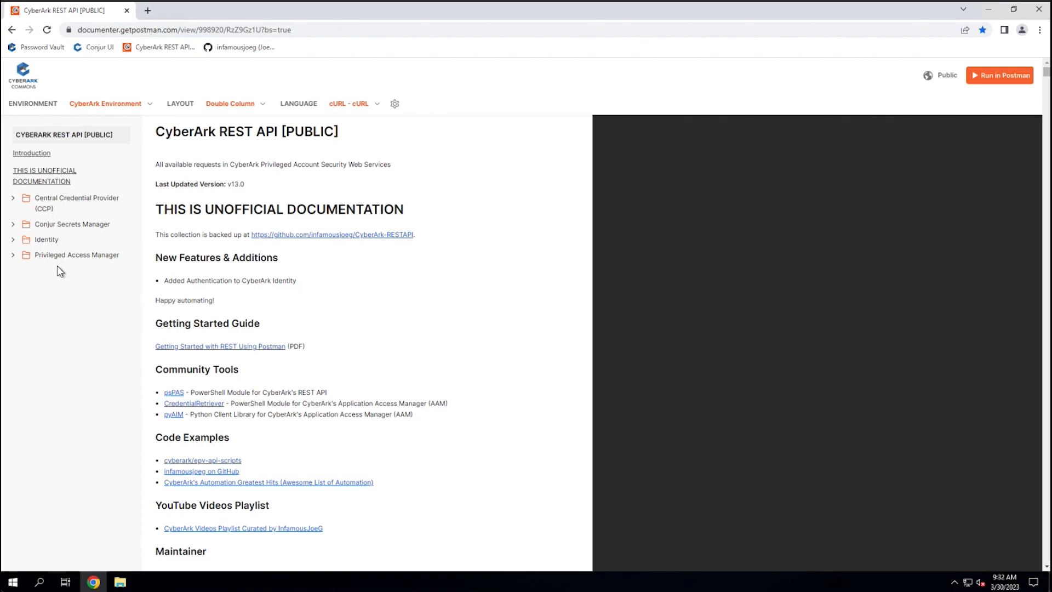
{"action": "mouse_move", "coordinate": [59, 262]}
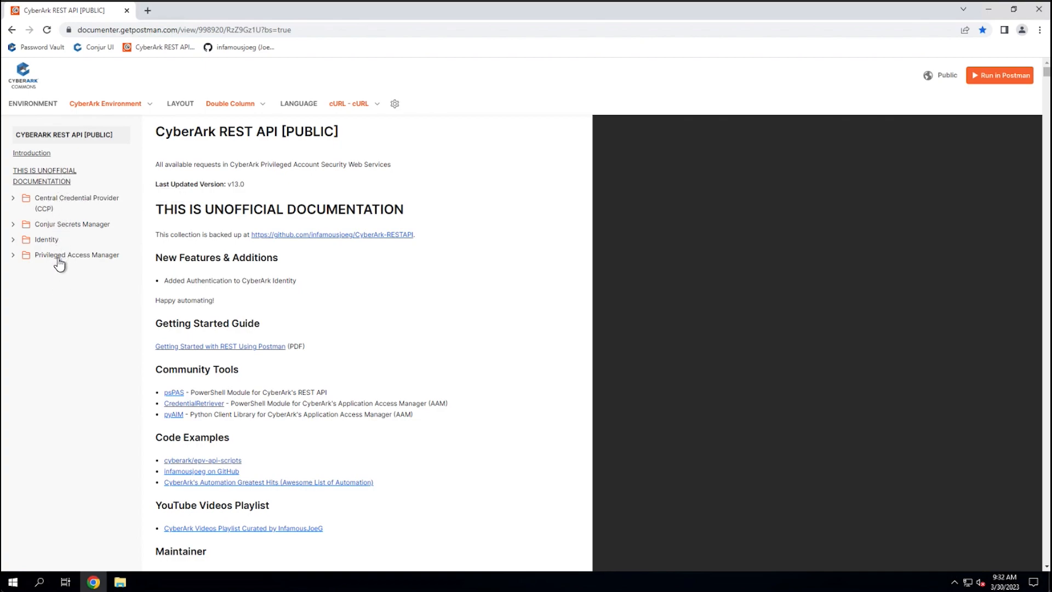
{"action": "mouse_move", "coordinate": [124, 104]}
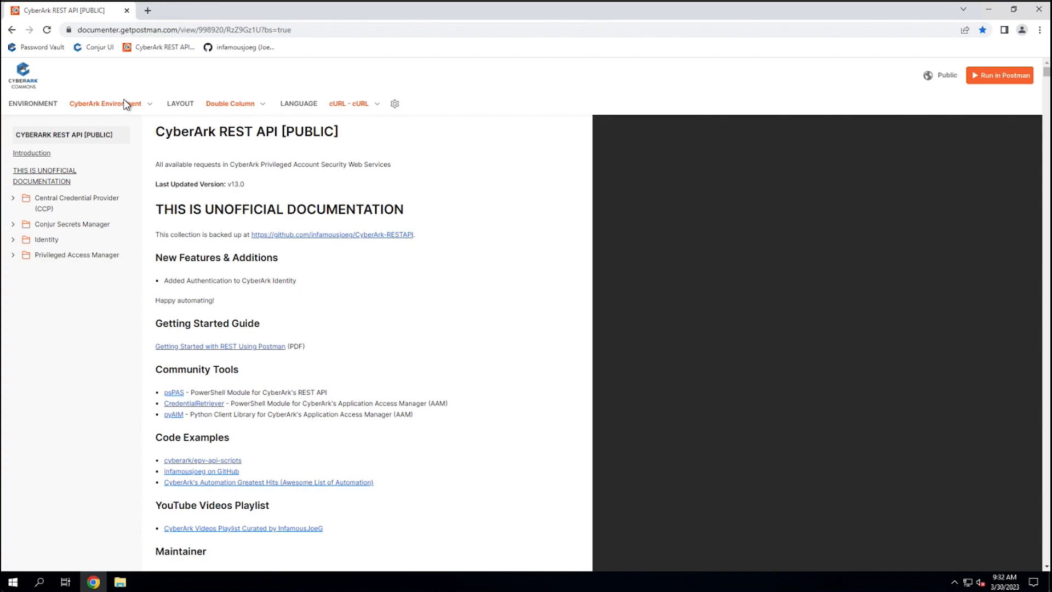
{"action": "mouse_move", "coordinate": [91, 112]}
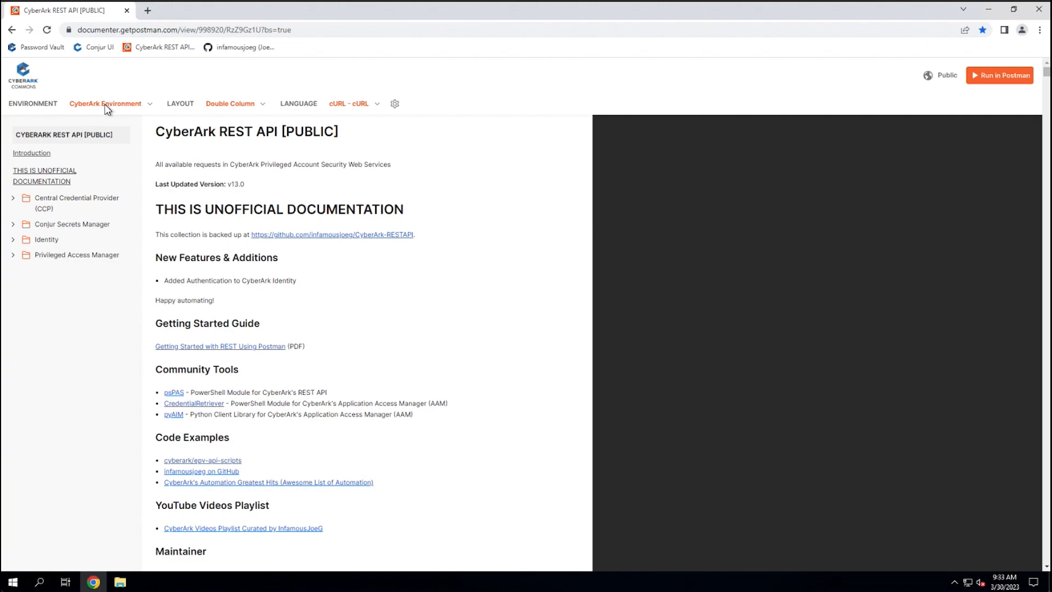
{"action": "mouse_move", "coordinate": [138, 107]}
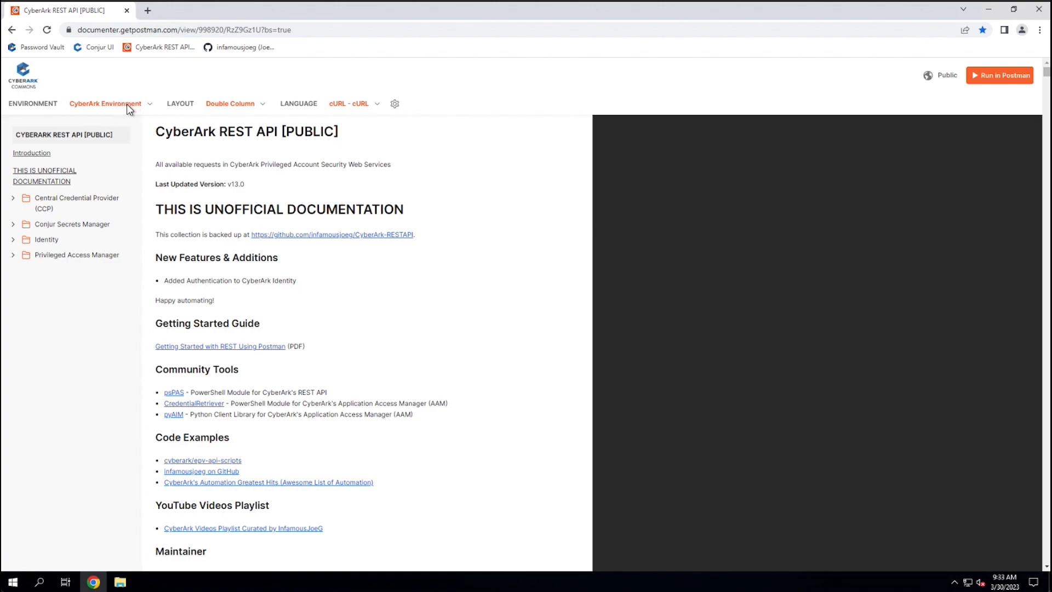
{"action": "mouse_move", "coordinate": [240, 108]}
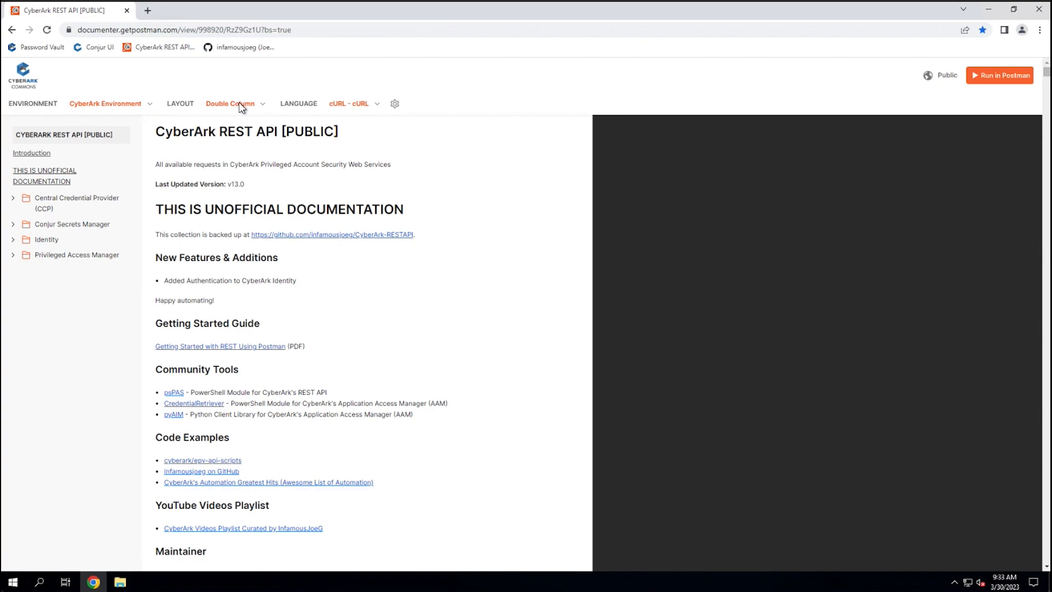
{"action": "mouse_move", "coordinate": [327, 166]}
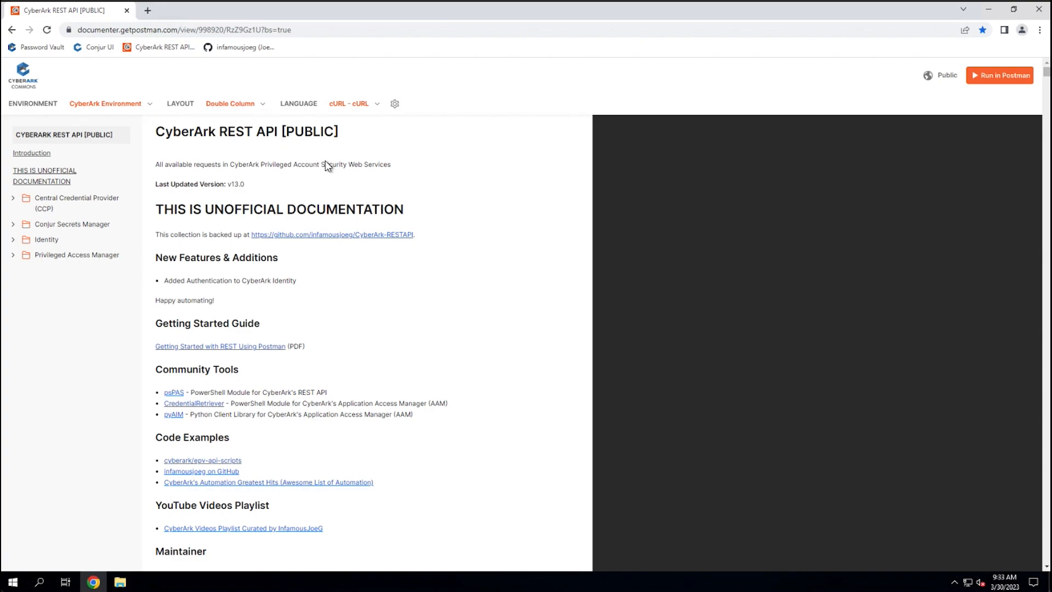
{"action": "mouse_move", "coordinate": [259, 116]}
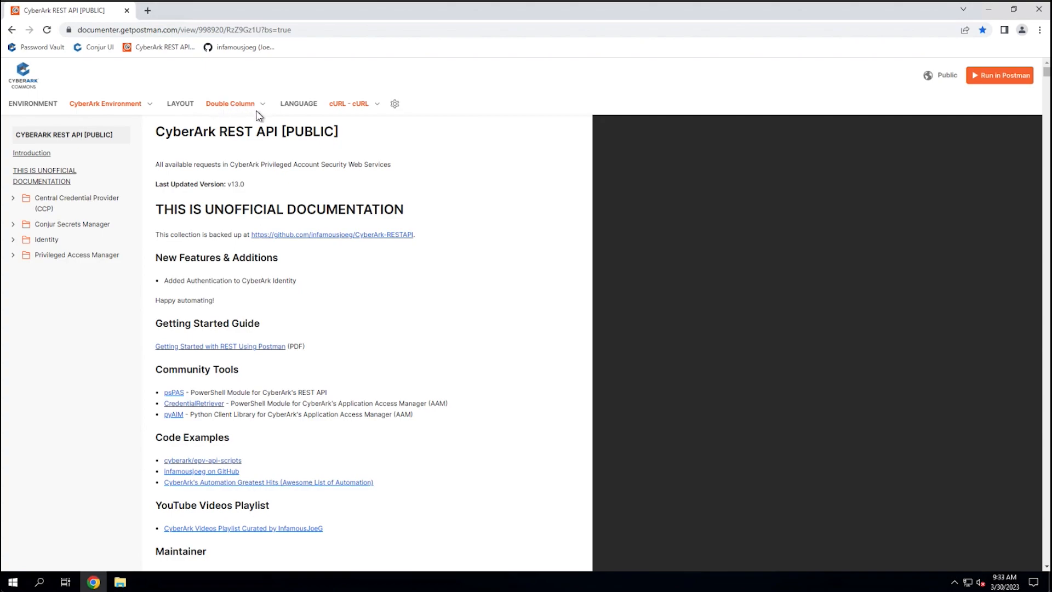
{"action": "mouse_move", "coordinate": [244, 114]}
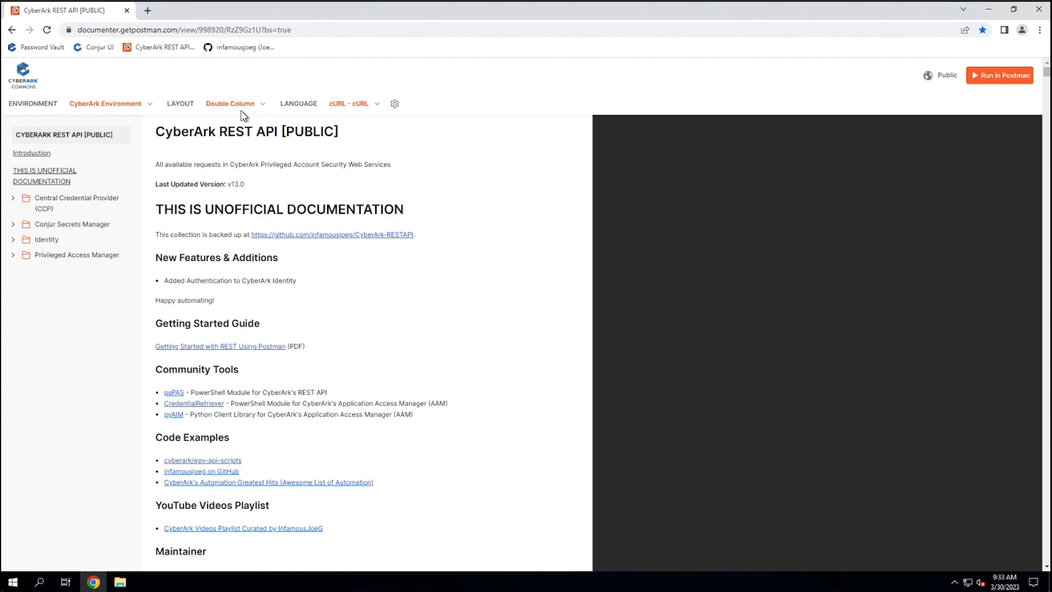
{"action": "mouse_move", "coordinate": [379, 108]}
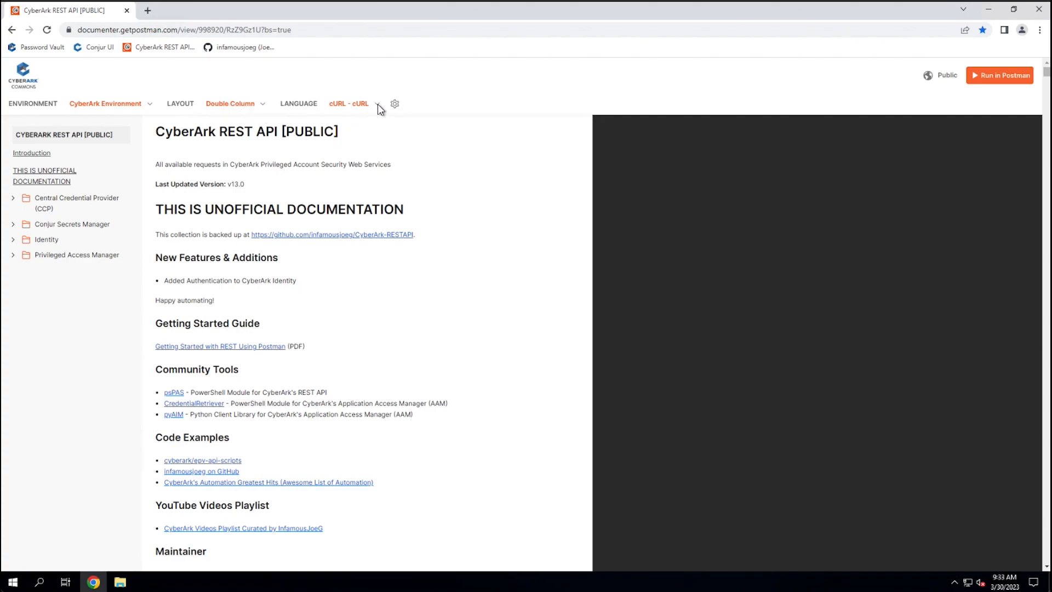
{"action": "left_click", "coordinate": [348, 104]}
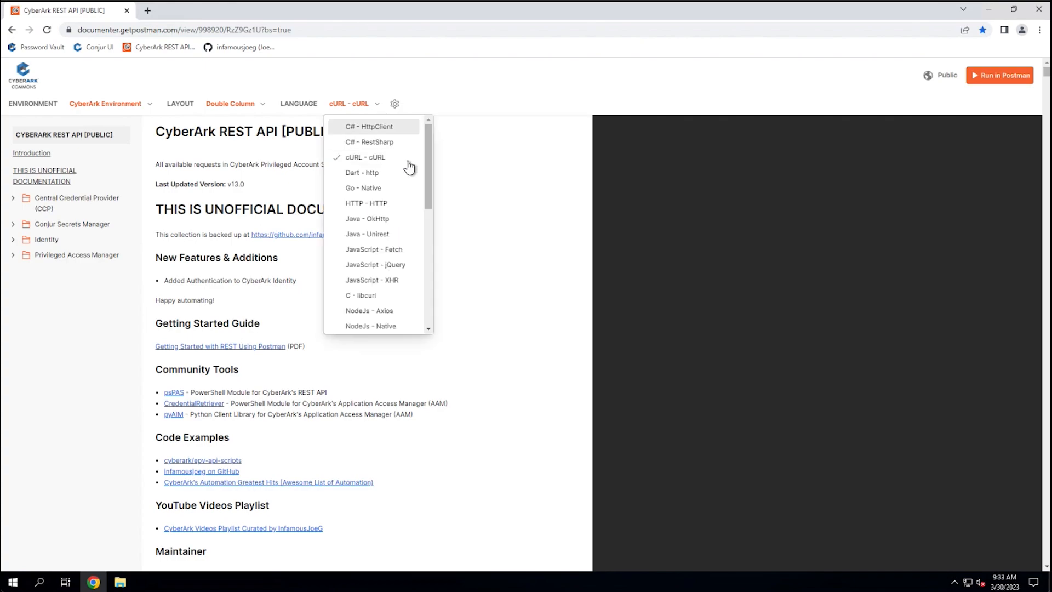
{"action": "scroll", "scroll_direction": "down", "scroll_amount": 3}
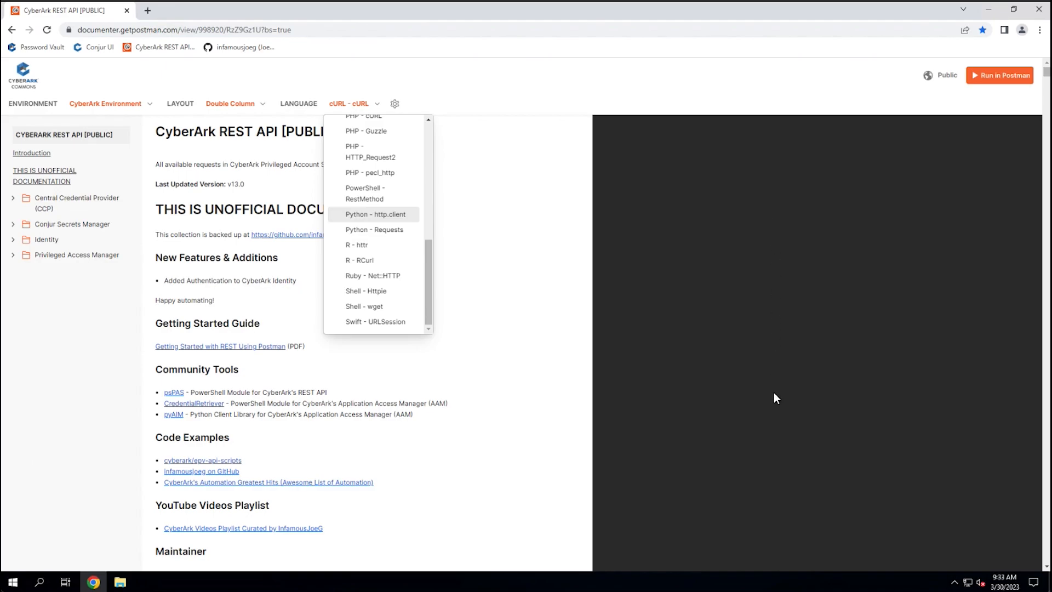
{"action": "mouse_move", "coordinate": [765, 381]}
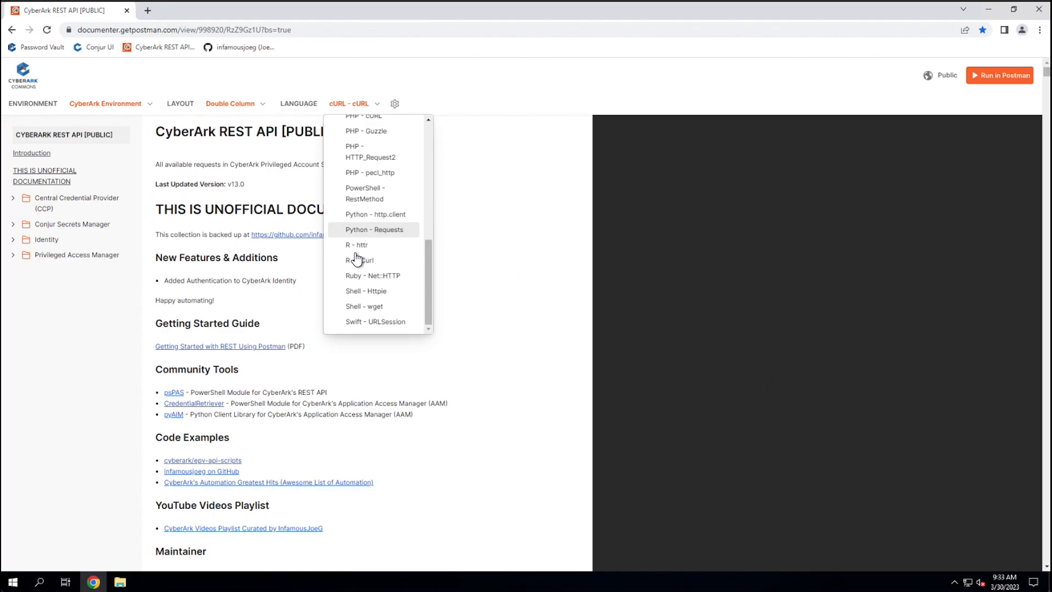
{"action": "scroll", "scroll_direction": "up", "scroll_amount": 3}
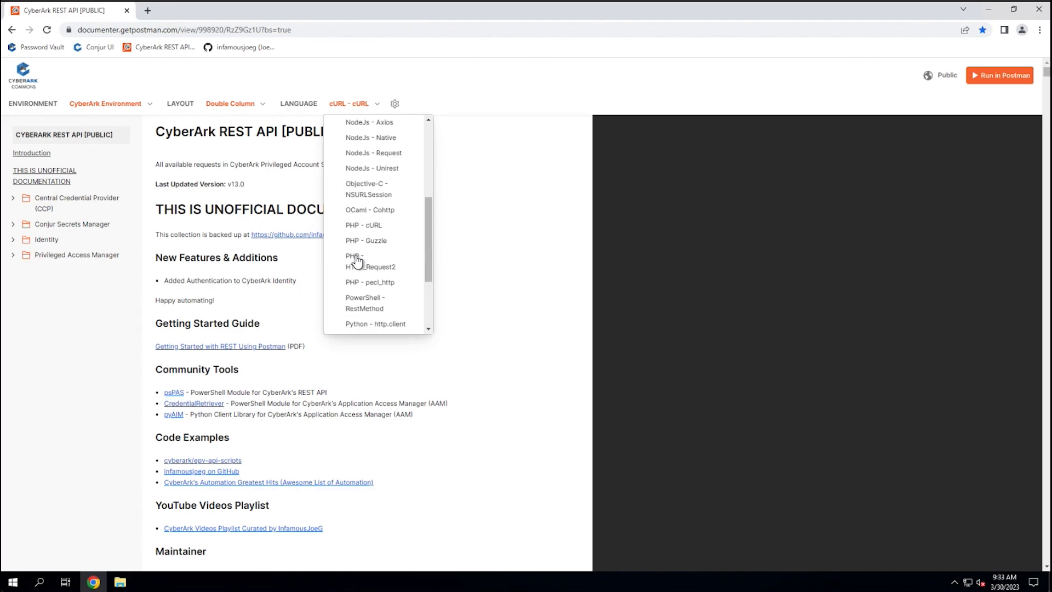
{"action": "scroll", "scroll_direction": "down", "scroll_amount": 3}
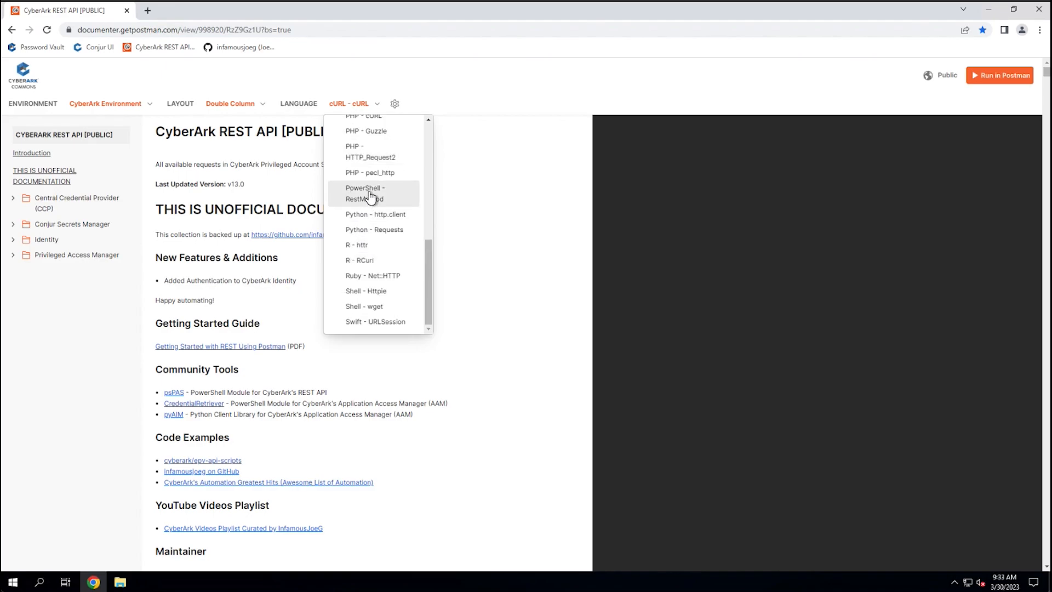
{"action": "scroll", "scroll_direction": "up", "scroll_amount": 3}
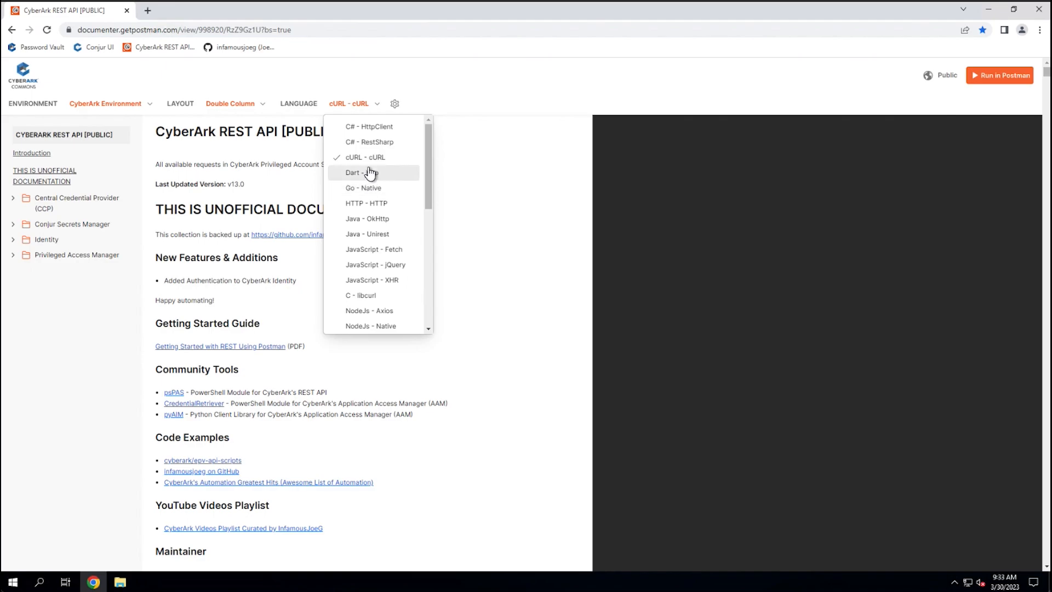
{"action": "scroll", "scroll_direction": "down", "scroll_amount": 3}
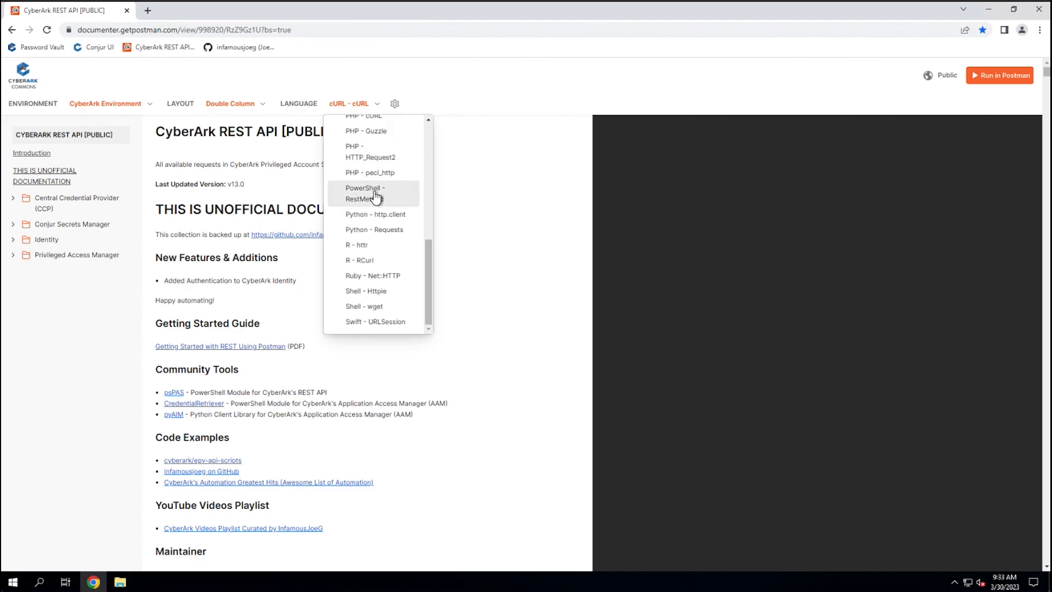
{"action": "scroll", "scroll_direction": "up", "scroll_amount": 3}
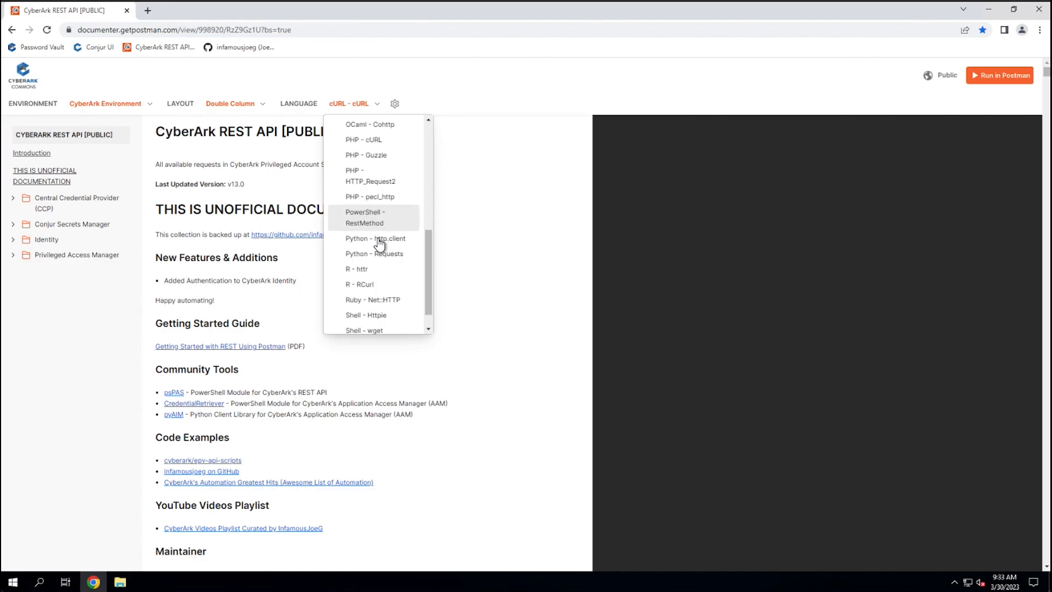
{"action": "mouse_move", "coordinate": [374, 217]}
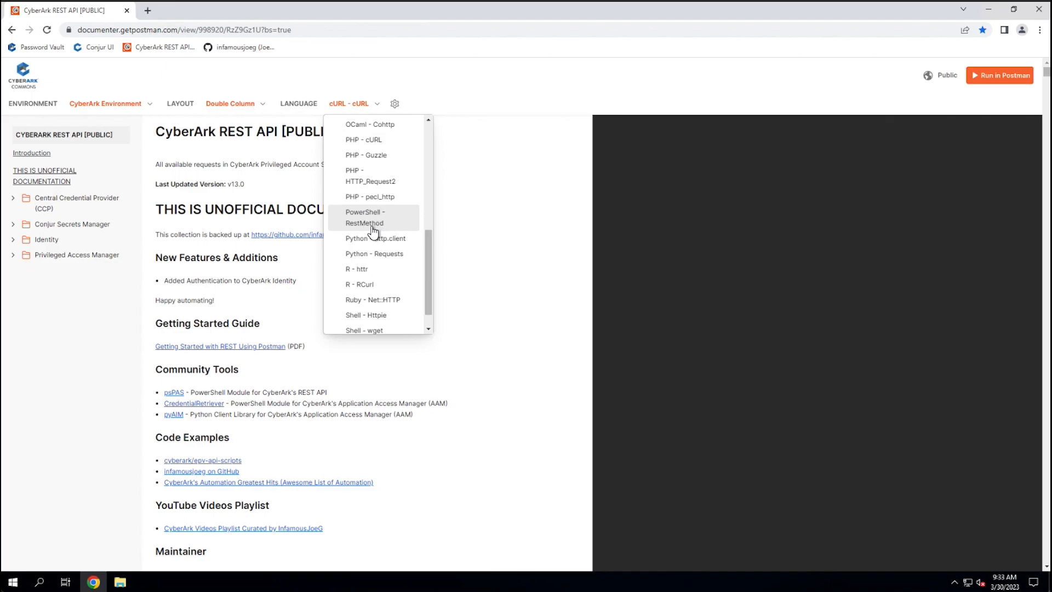
{"action": "mouse_move", "coordinate": [377, 261]}
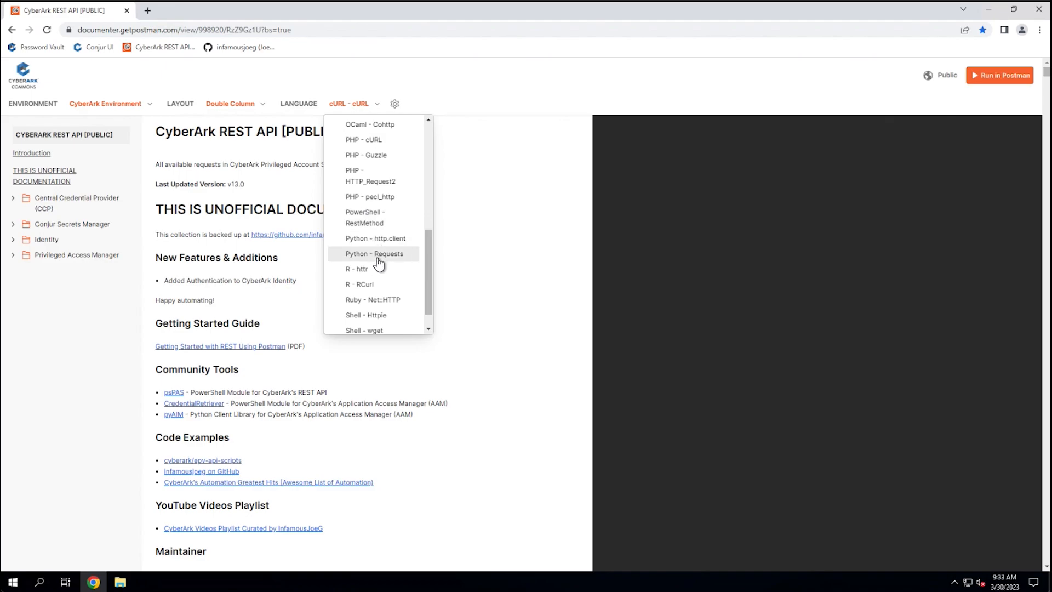
{"action": "mouse_move", "coordinate": [390, 260]}
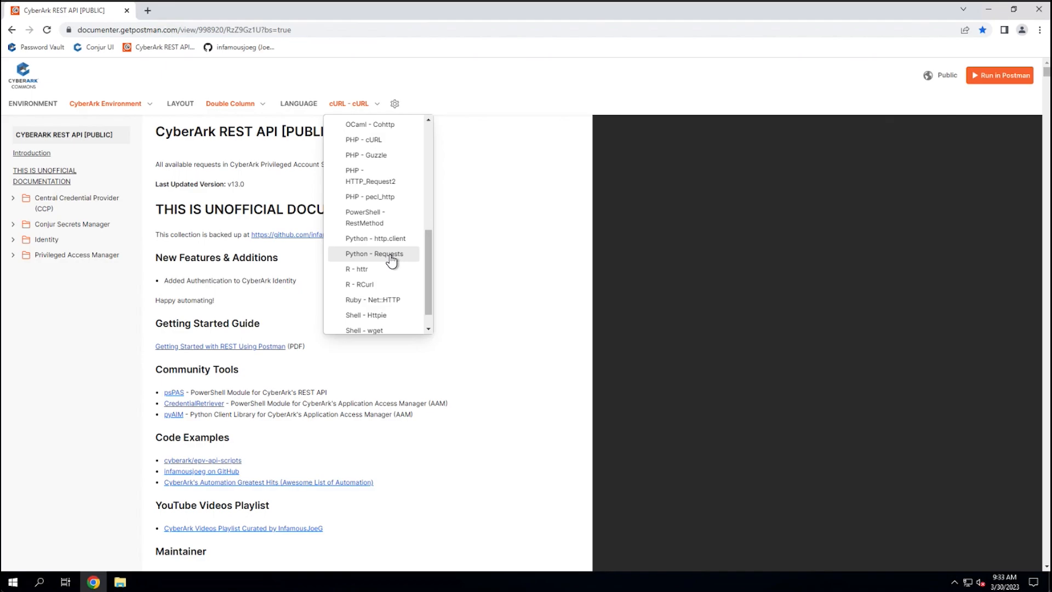
{"action": "scroll", "scroll_direction": "down", "scroll_amount": 3}
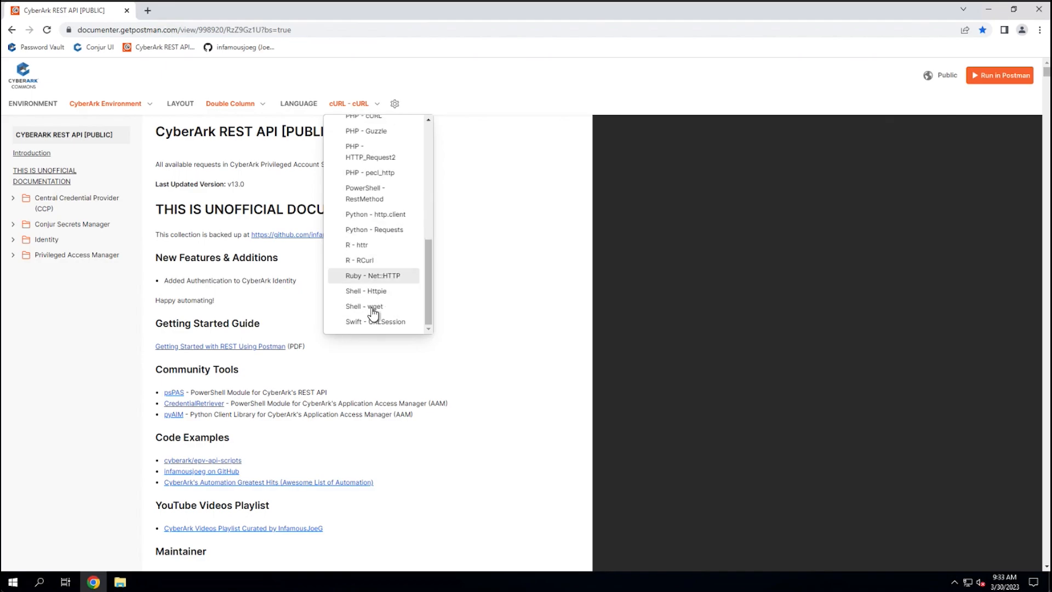
{"action": "mouse_move", "coordinate": [375, 306]}
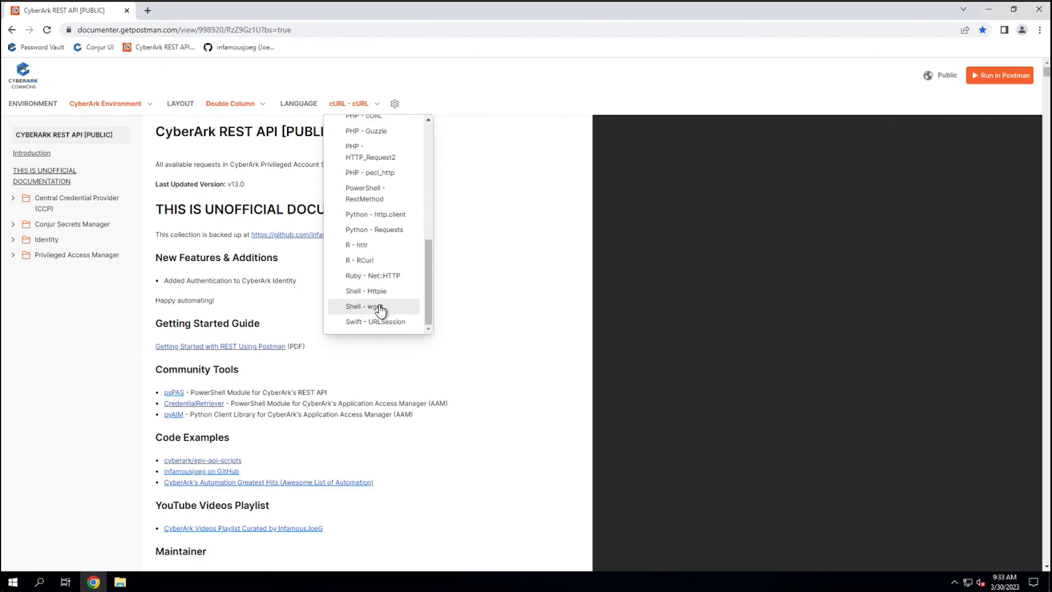
{"action": "mouse_move", "coordinate": [381, 309]}
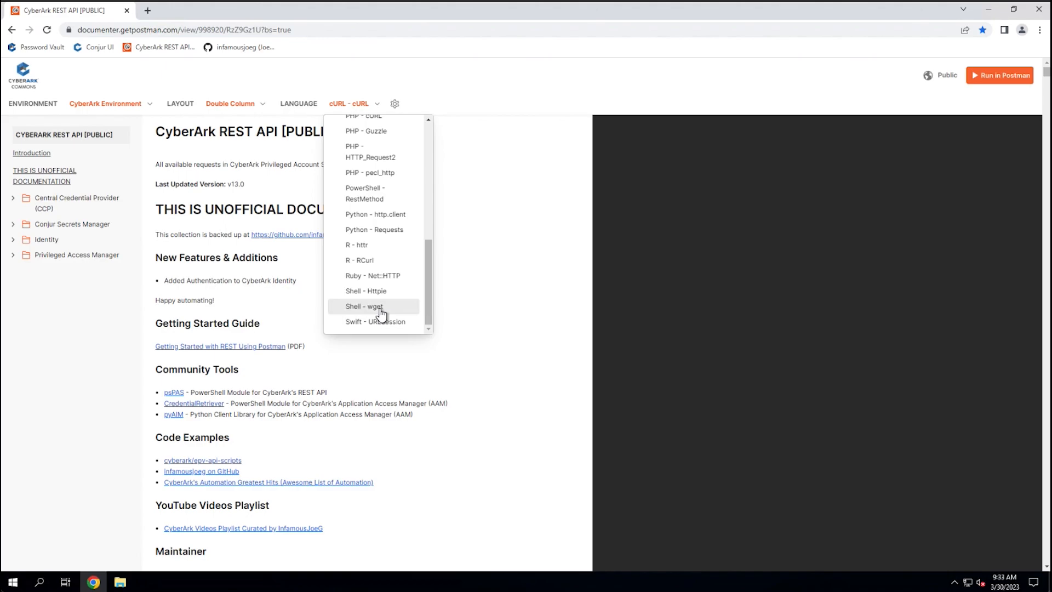
{"action": "mouse_move", "coordinate": [383, 307]}
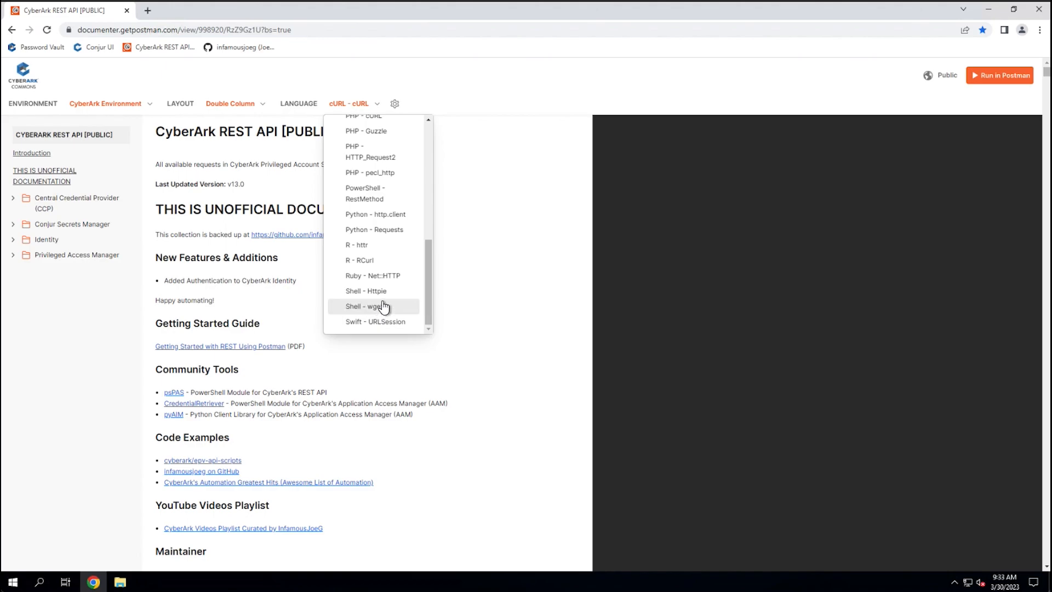
{"action": "scroll", "scroll_direction": "up", "scroll_amount": 3}
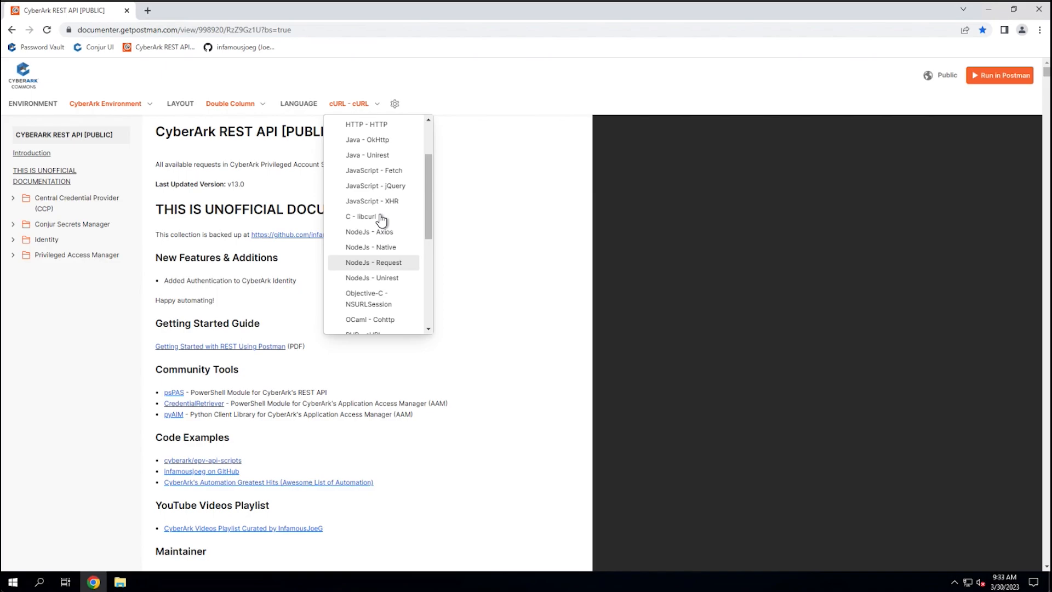
{"action": "scroll", "scroll_direction": "up", "scroll_amount": 3}
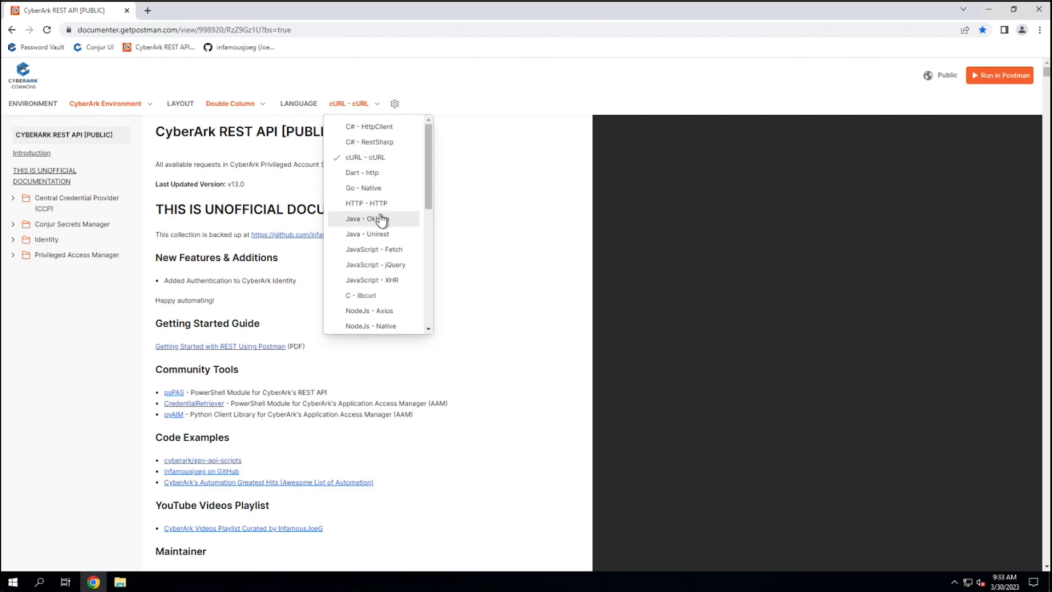
{"action": "mouse_move", "coordinate": [371, 233]}
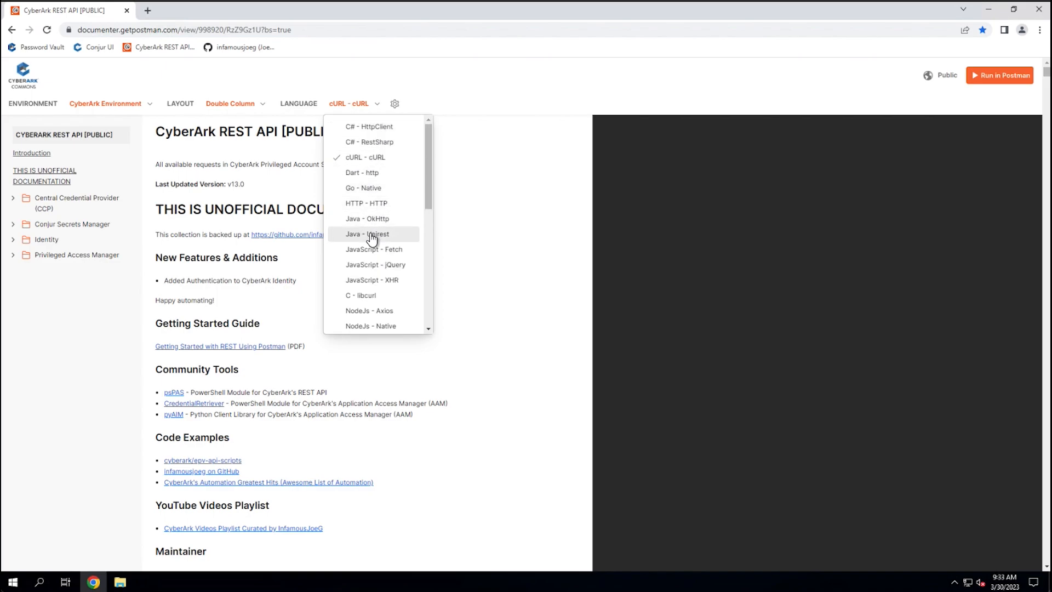
{"action": "left_click", "coordinate": [493, 201]}
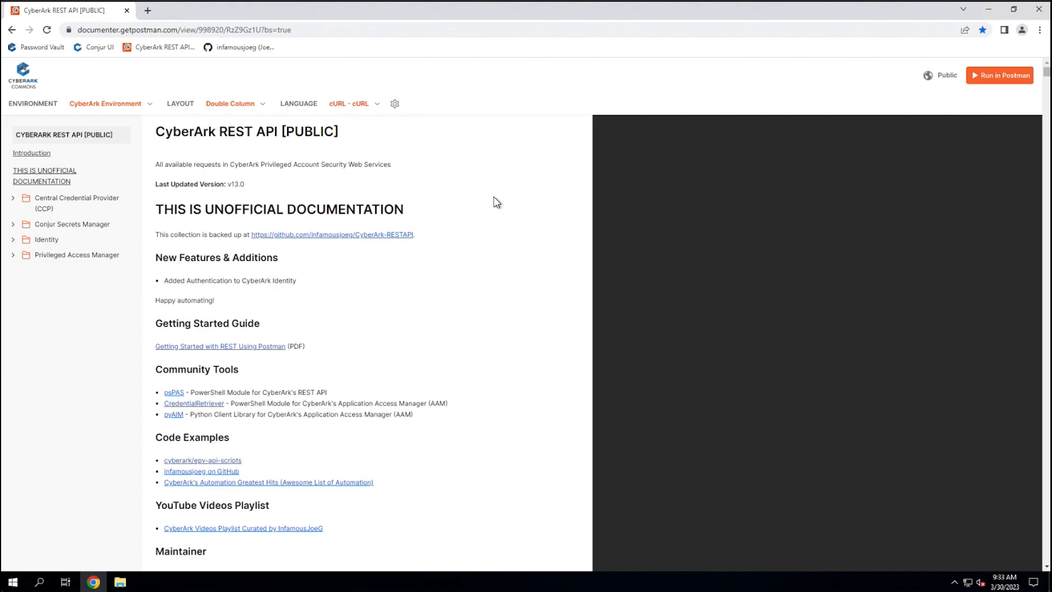
{"action": "mouse_move", "coordinate": [451, 206]}
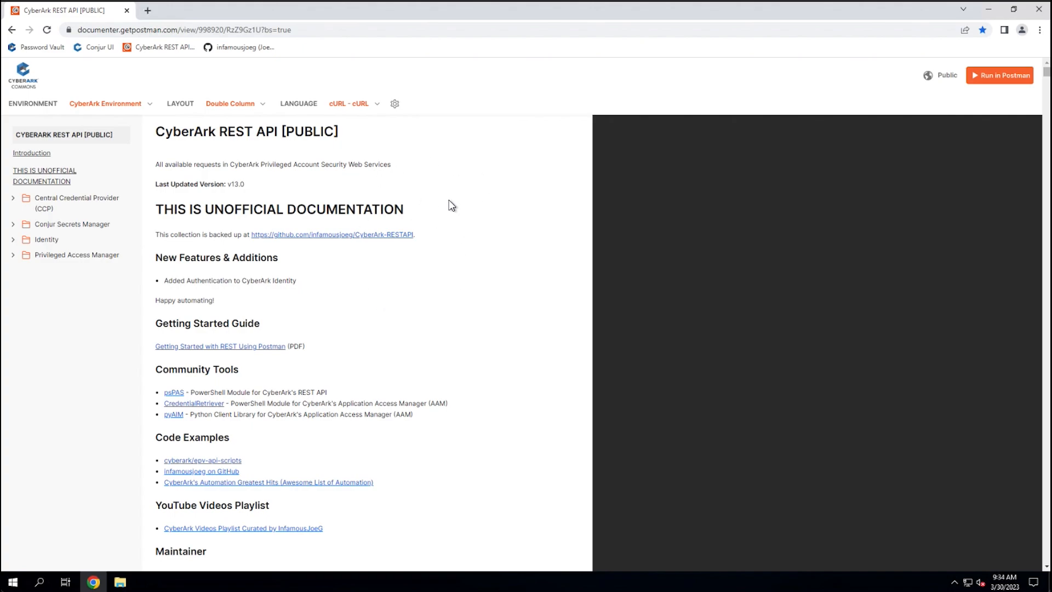
{"action": "mouse_move", "coordinate": [242, 187]}
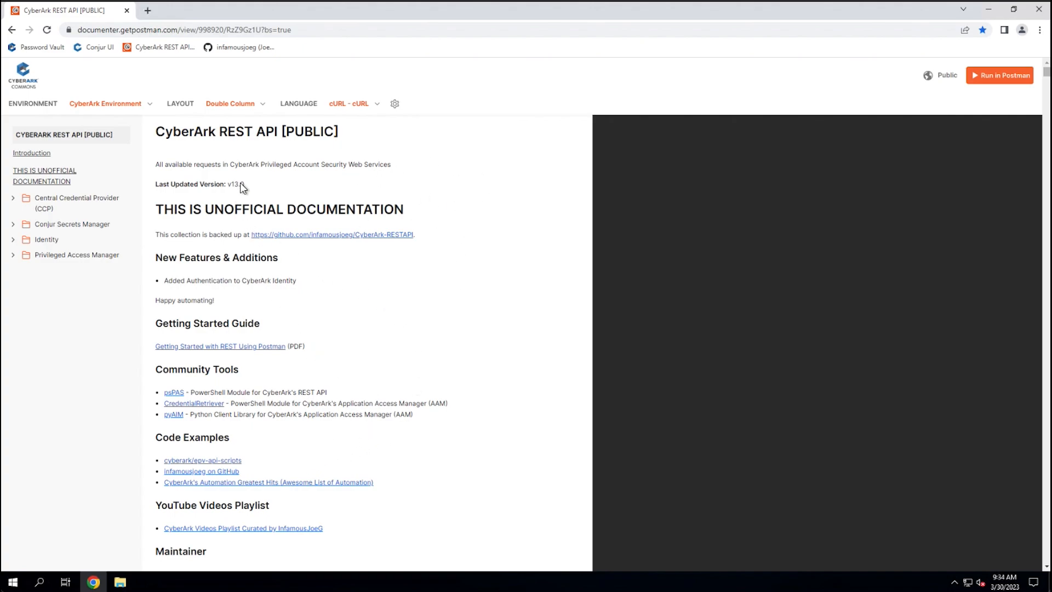
Highlight the last-updated version number and scroll toward the Maintainer section and Status Codes table.
{"action": "double_click", "coordinate": [233, 184]}
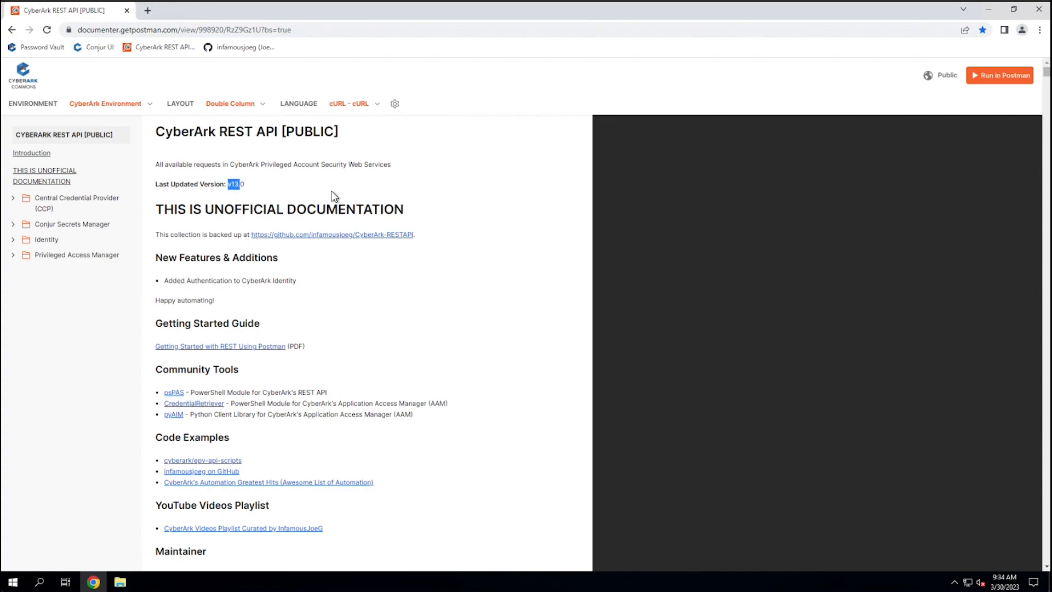
{"action": "mouse_move", "coordinate": [251, 188]}
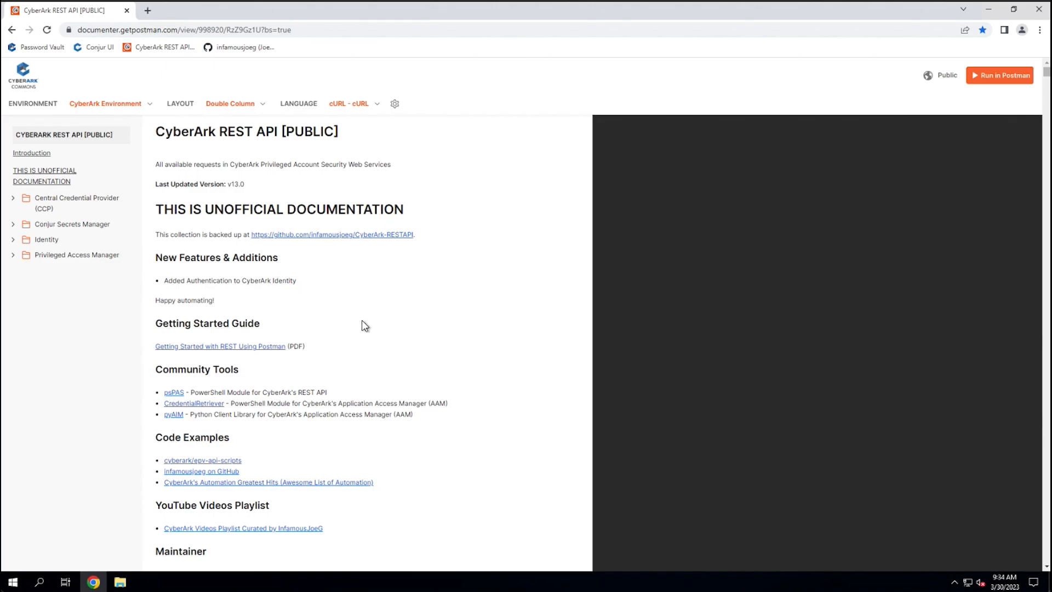
{"action": "scroll", "scroll_direction": "down", "scroll_amount": 3}
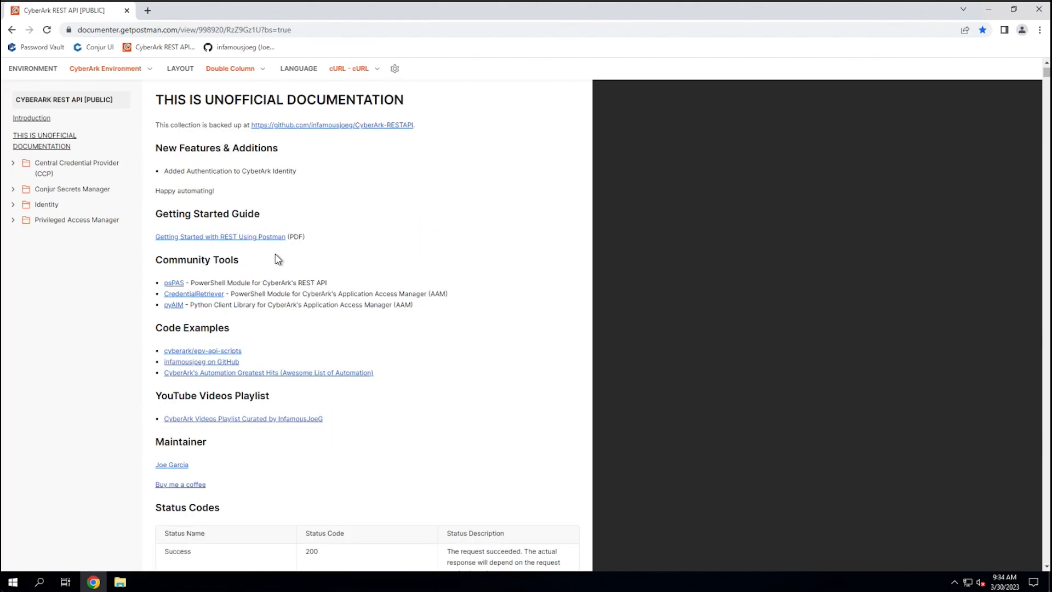
{"action": "mouse_move", "coordinate": [227, 239]}
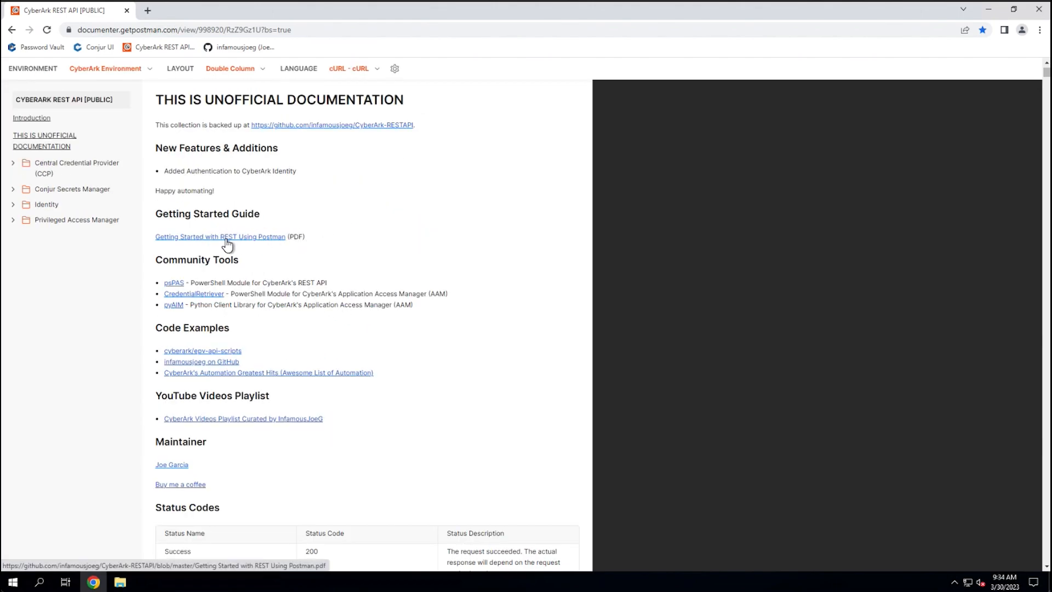
{"action": "mouse_move", "coordinate": [235, 242]}
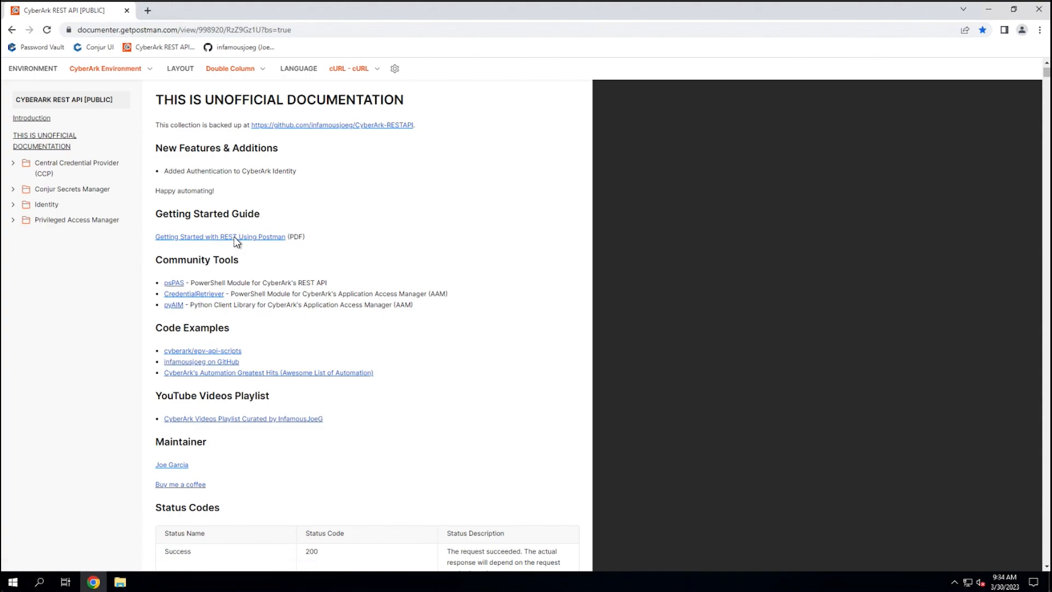
{"action": "mouse_move", "coordinate": [361, 261]}
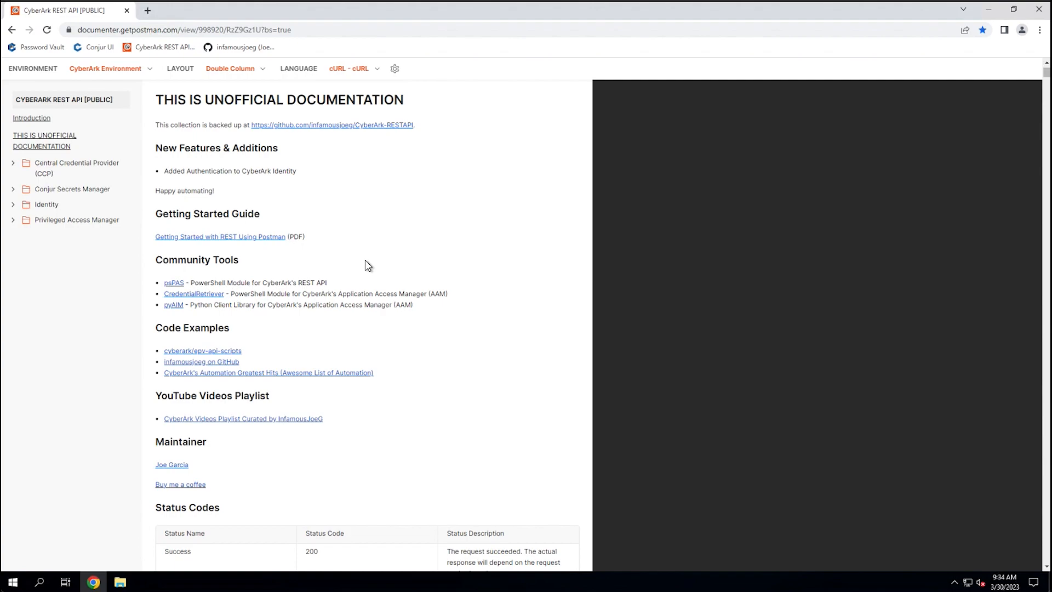
{"action": "mouse_move", "coordinate": [416, 364]}
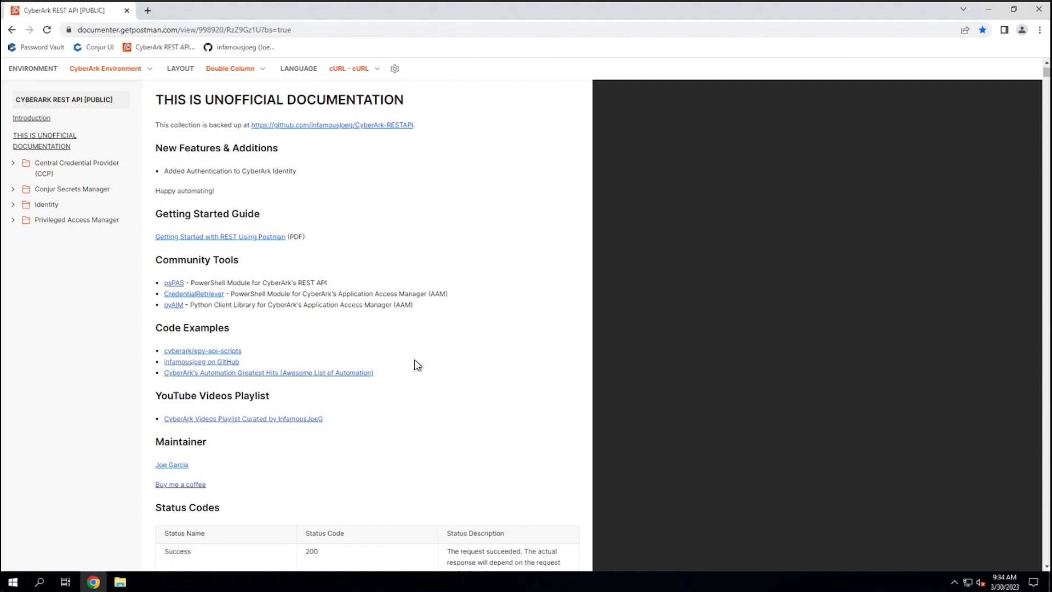
{"action": "mouse_move", "coordinate": [427, 369]}
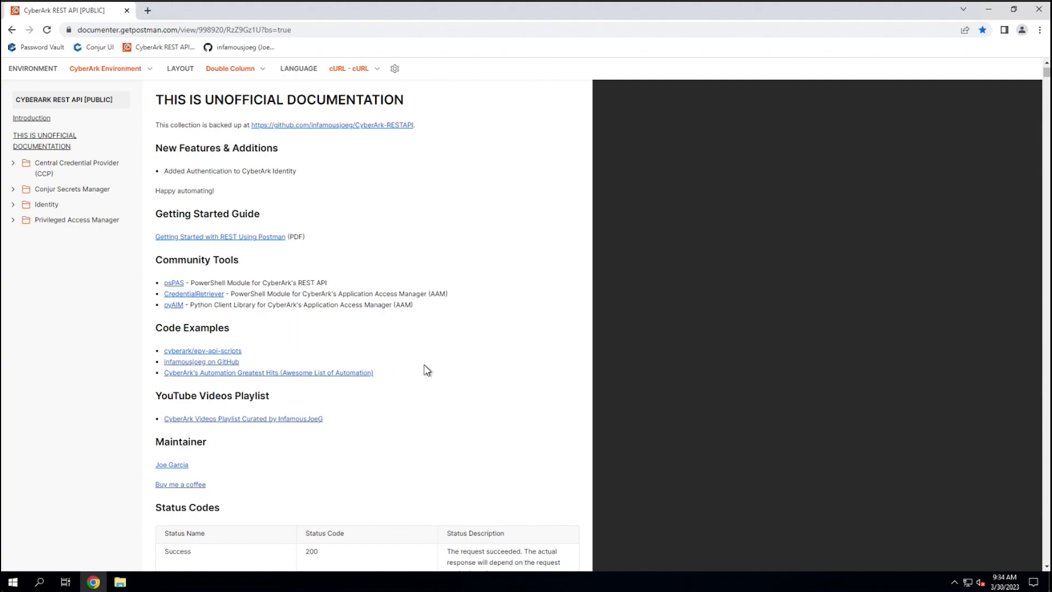
{"action": "mouse_move", "coordinate": [329, 299]}
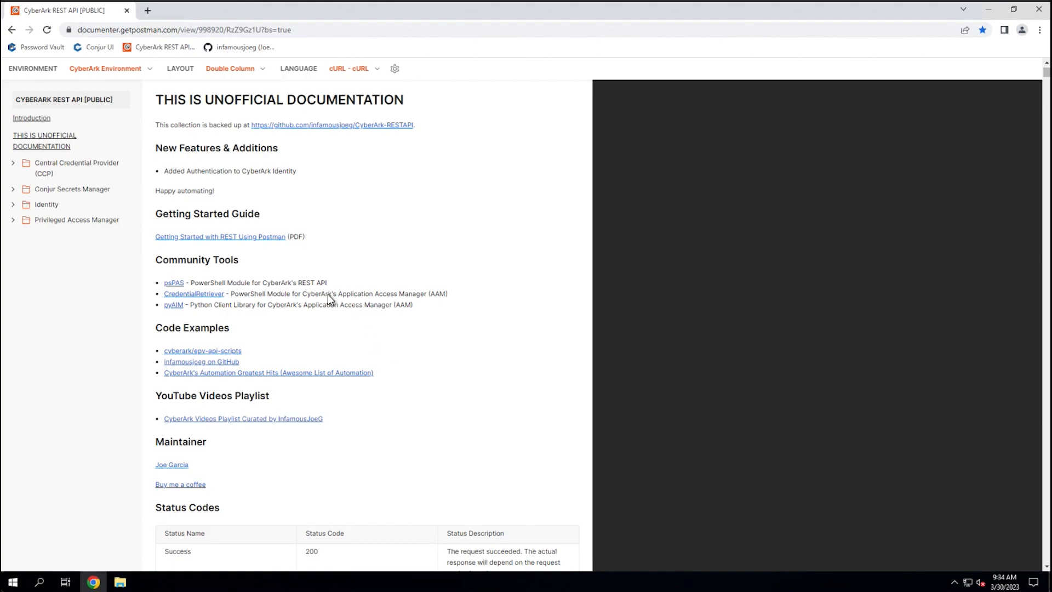
{"action": "mouse_move", "coordinate": [49, 195]}
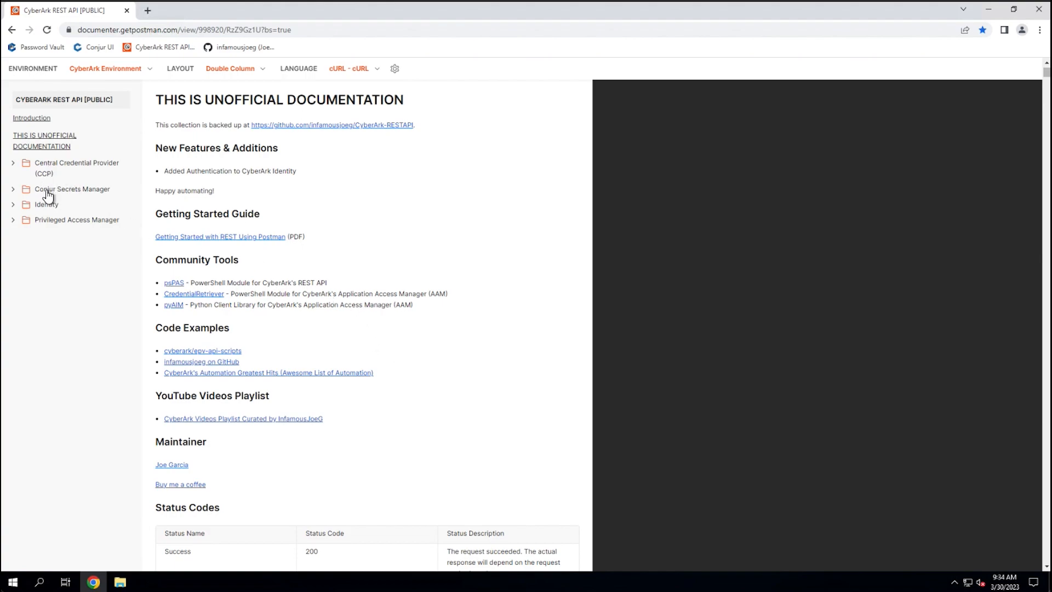
{"action": "mouse_move", "coordinate": [43, 167]}
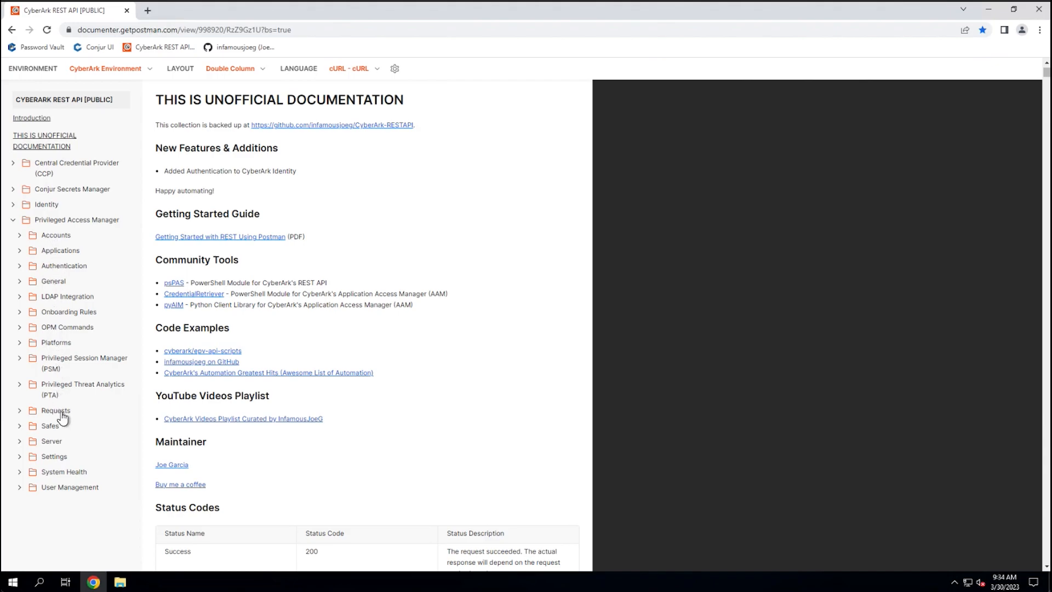
{"action": "mouse_move", "coordinate": [56, 273]}
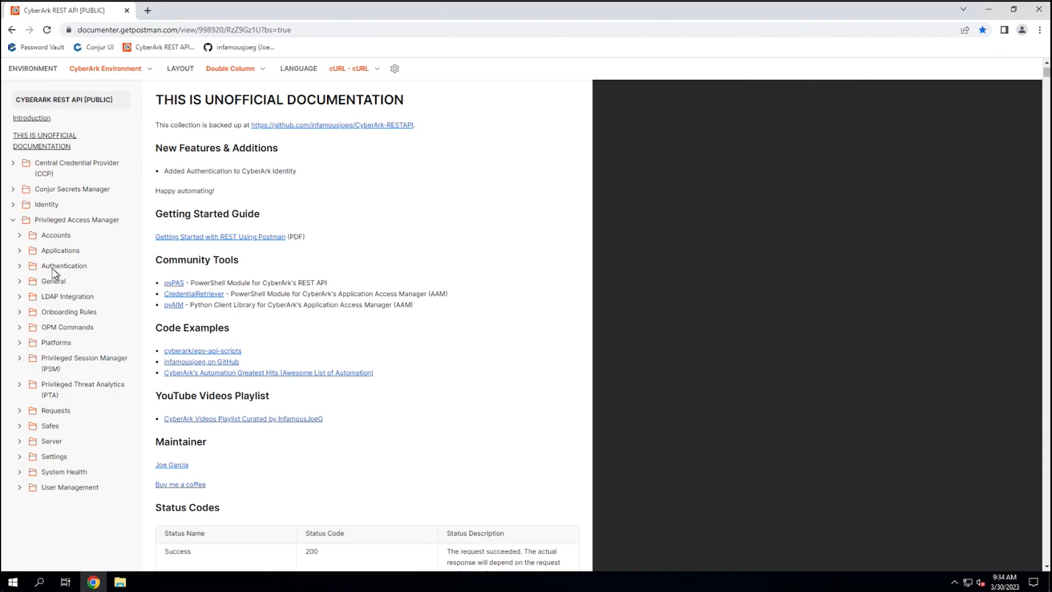
Expand the Authentication folder under Privileged Access Manager to list logon and logoff requests.
{"action": "left_click", "coordinate": [20, 266]}
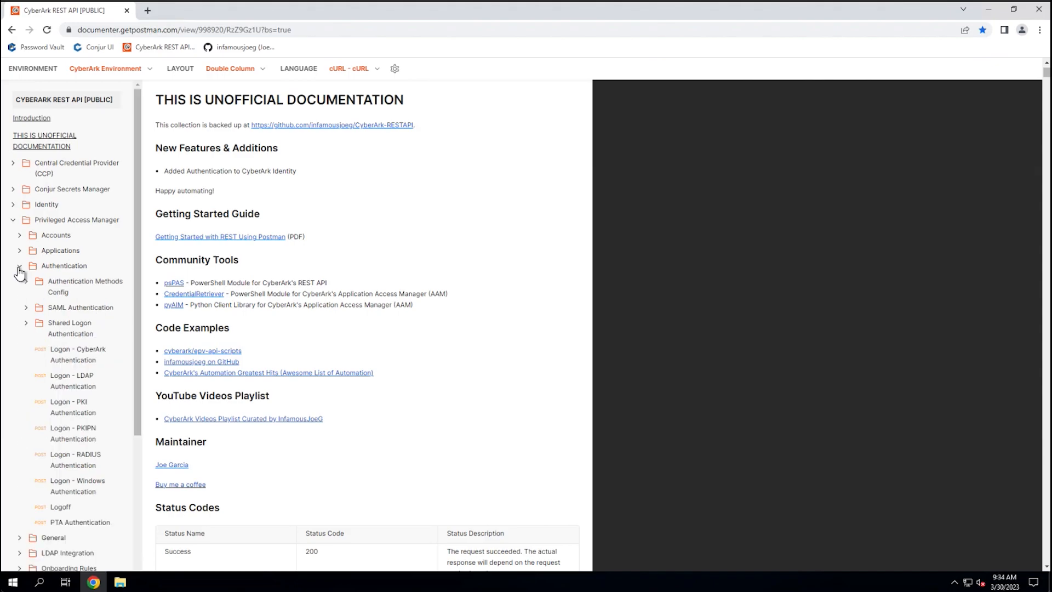
{"action": "mouse_move", "coordinate": [76, 271]}
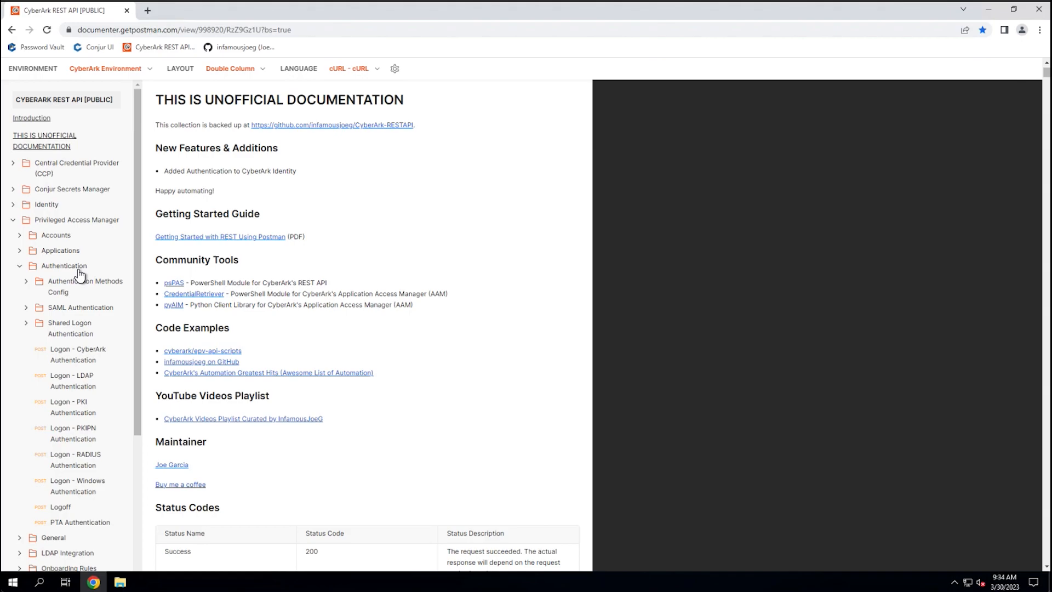
{"action": "mouse_move", "coordinate": [63, 406]}
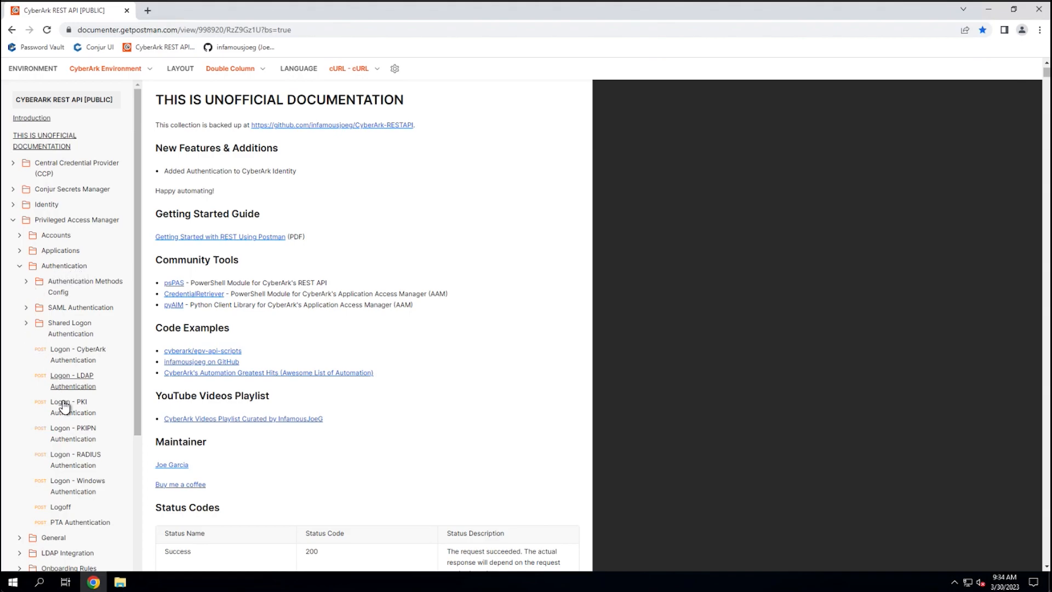
{"action": "mouse_move", "coordinate": [65, 383]}
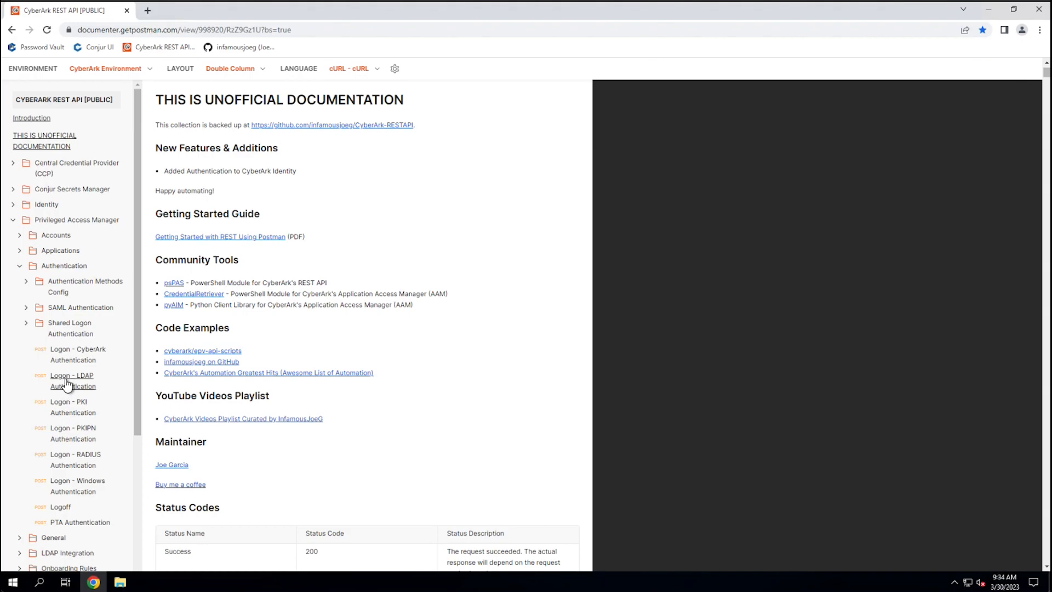
{"action": "mouse_move", "coordinate": [72, 359]}
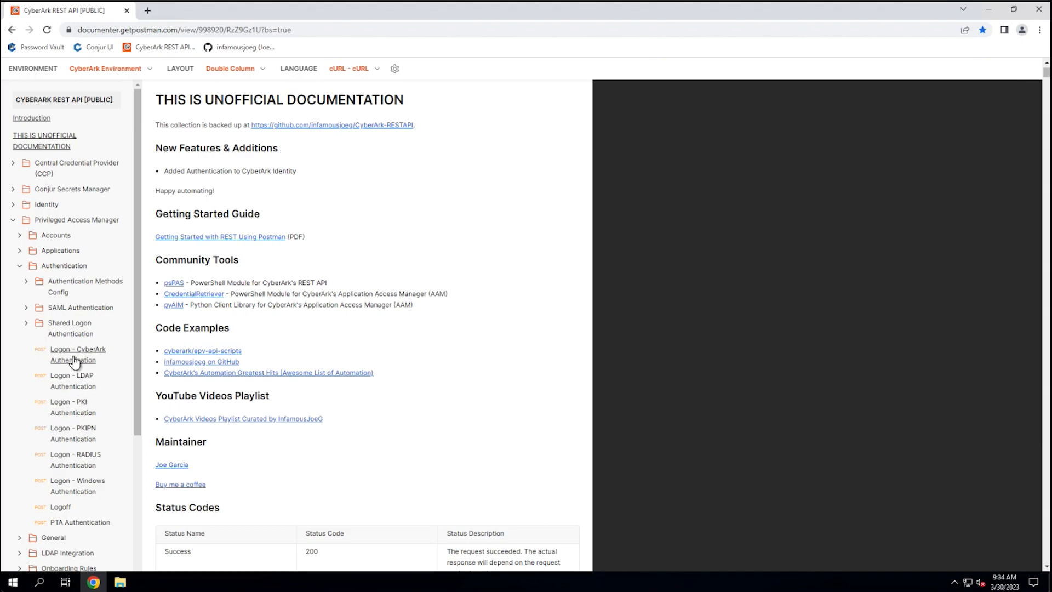
{"action": "mouse_move", "coordinate": [71, 359]}
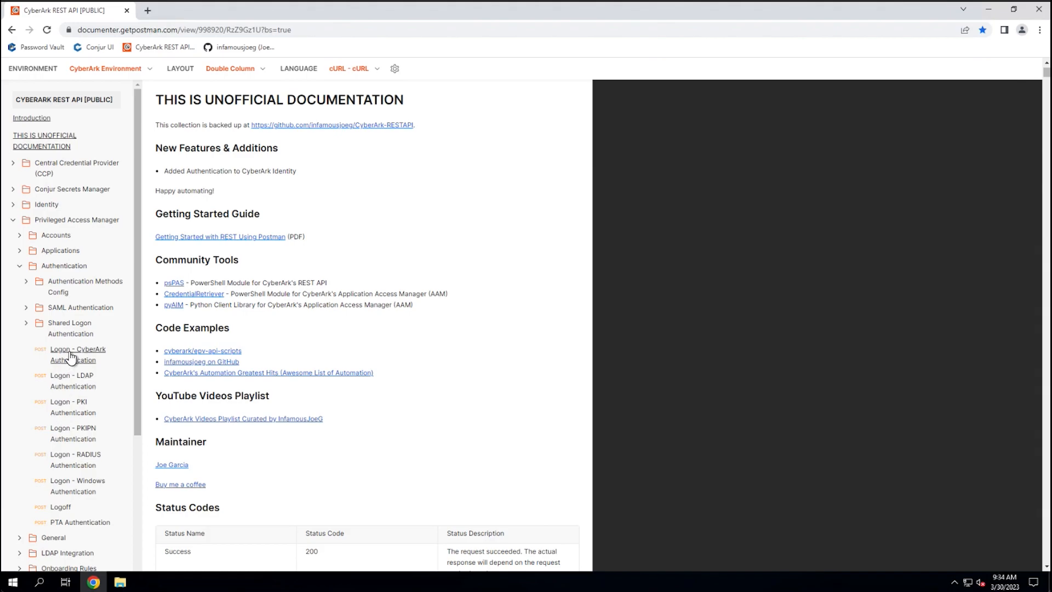
{"action": "left_click", "coordinate": [78, 355]}
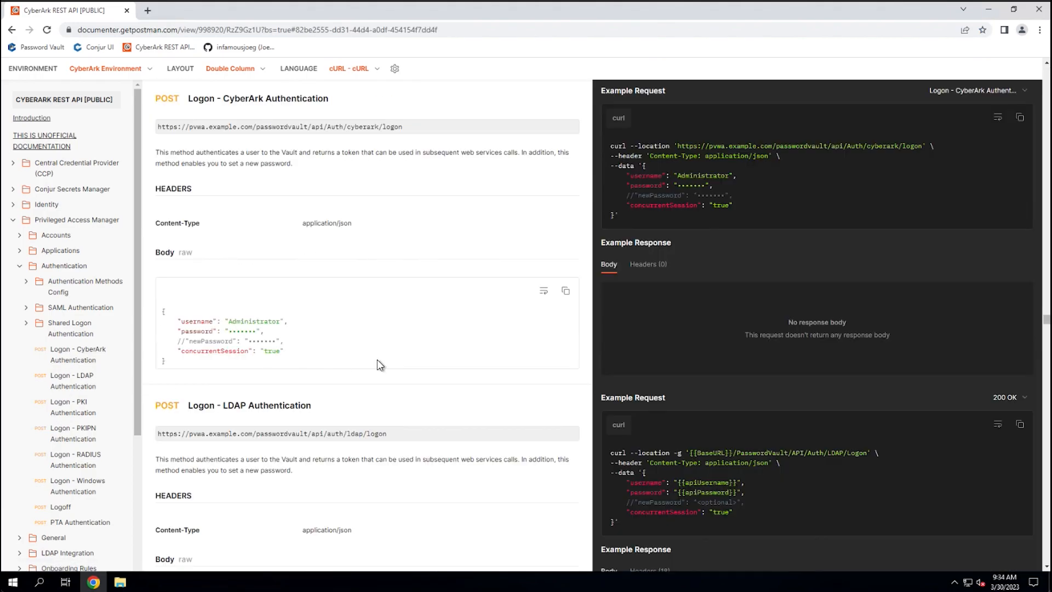
{"action": "mouse_move", "coordinate": [425, 146]}
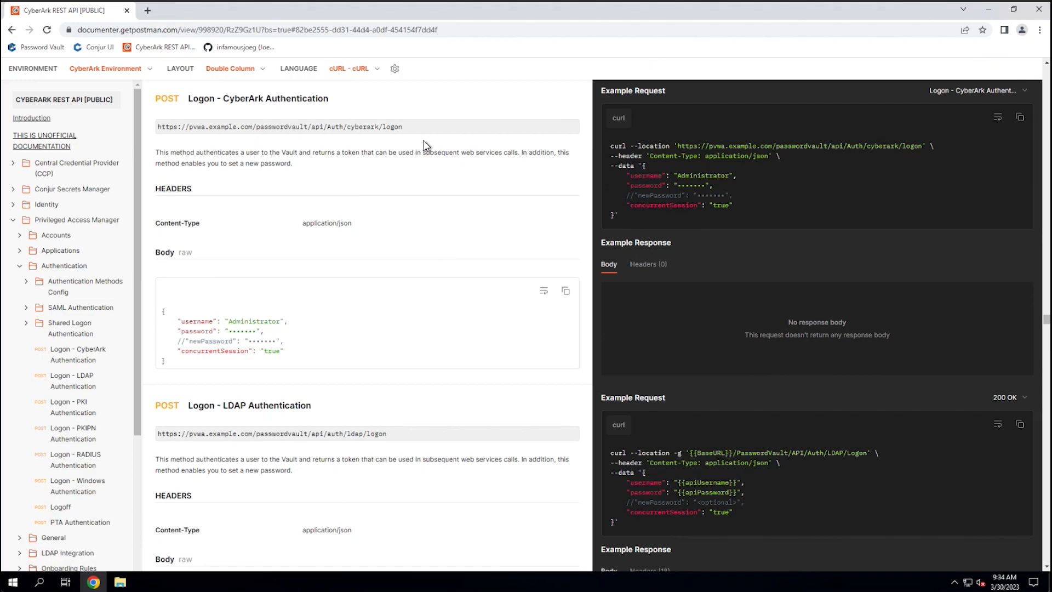
{"action": "mouse_move", "coordinate": [396, 432]}
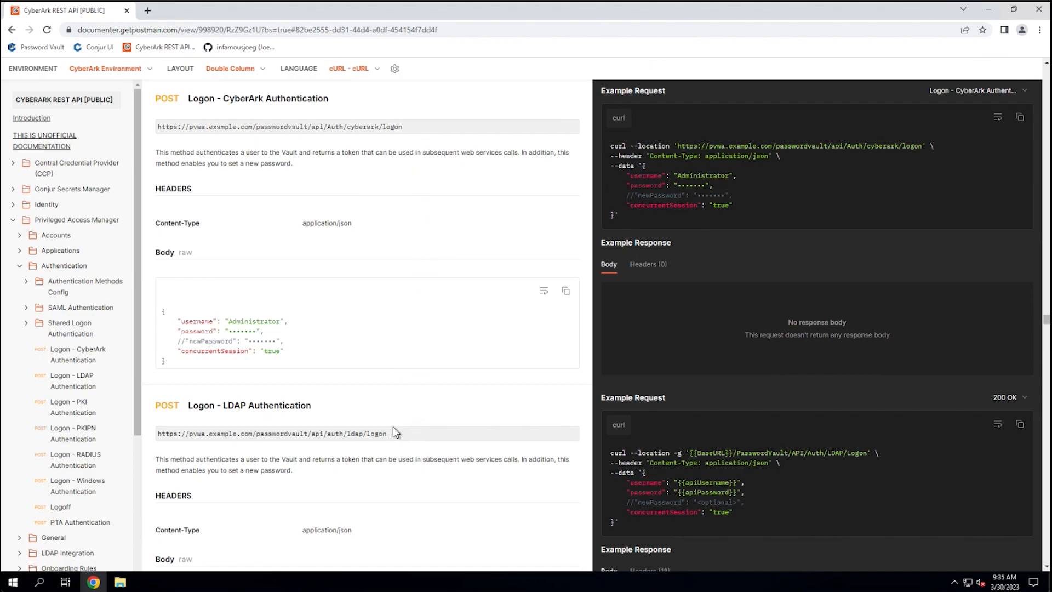
{"action": "mouse_move", "coordinate": [320, 168]}
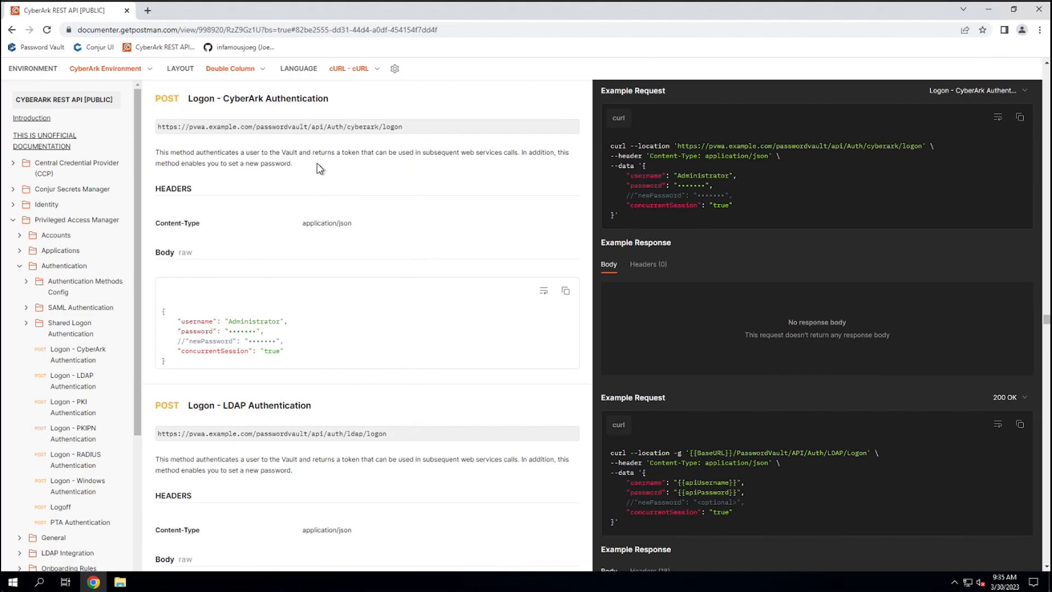
{"action": "mouse_move", "coordinate": [372, 179]}
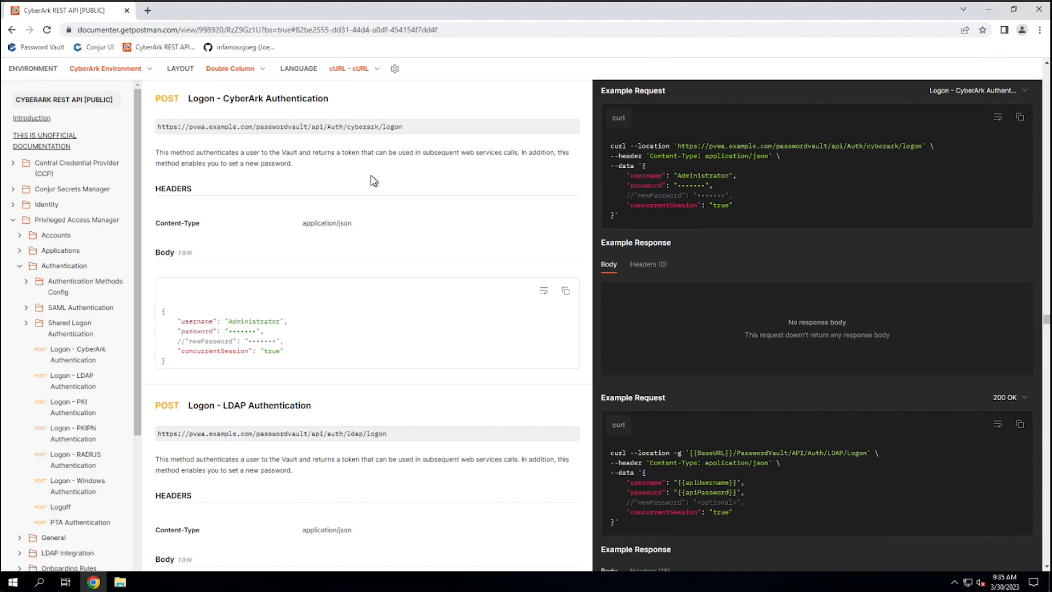
{"action": "mouse_move", "coordinate": [320, 168]}
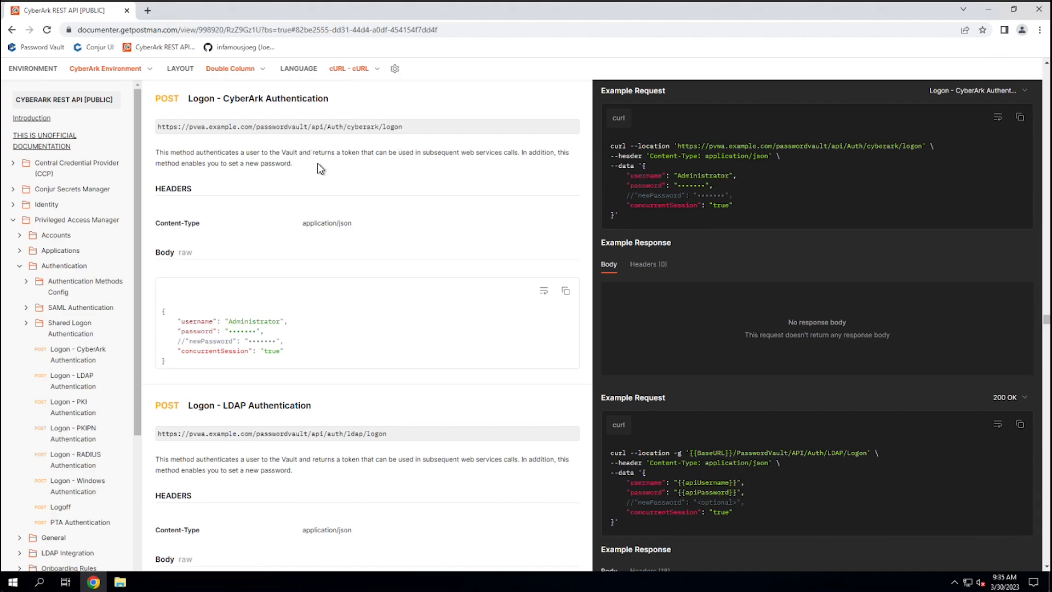
{"action": "mouse_move", "coordinate": [354, 167]}
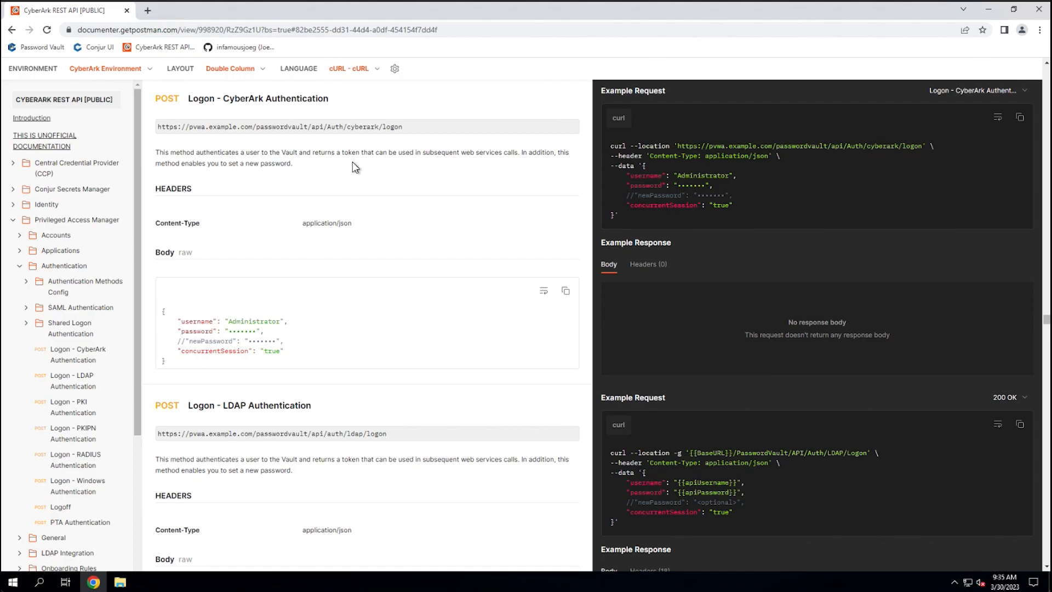
{"action": "mouse_move", "coordinate": [137, 165]}
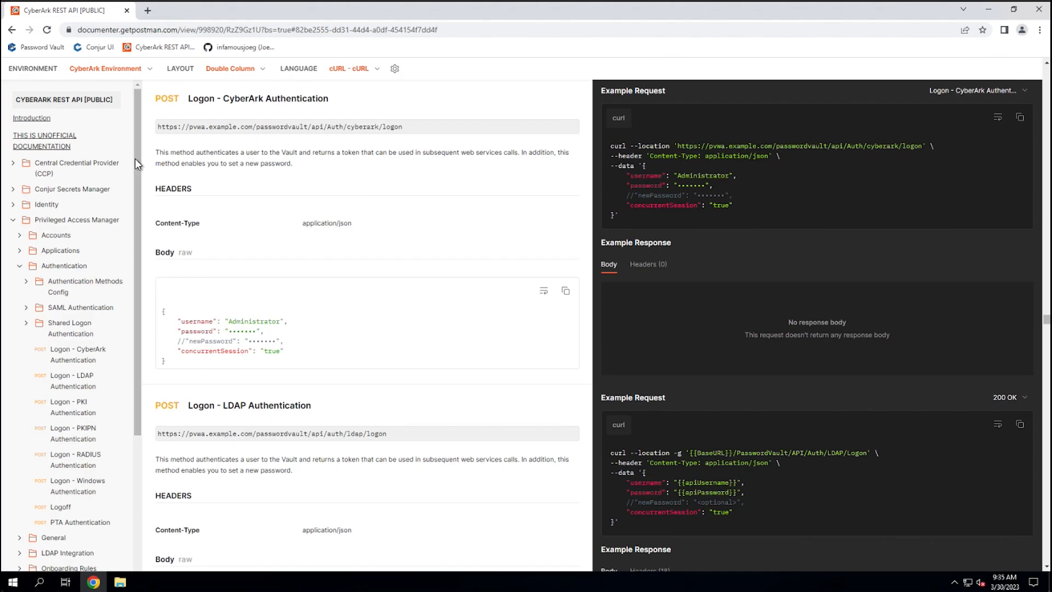
{"action": "mouse_move", "coordinate": [302, 168]}
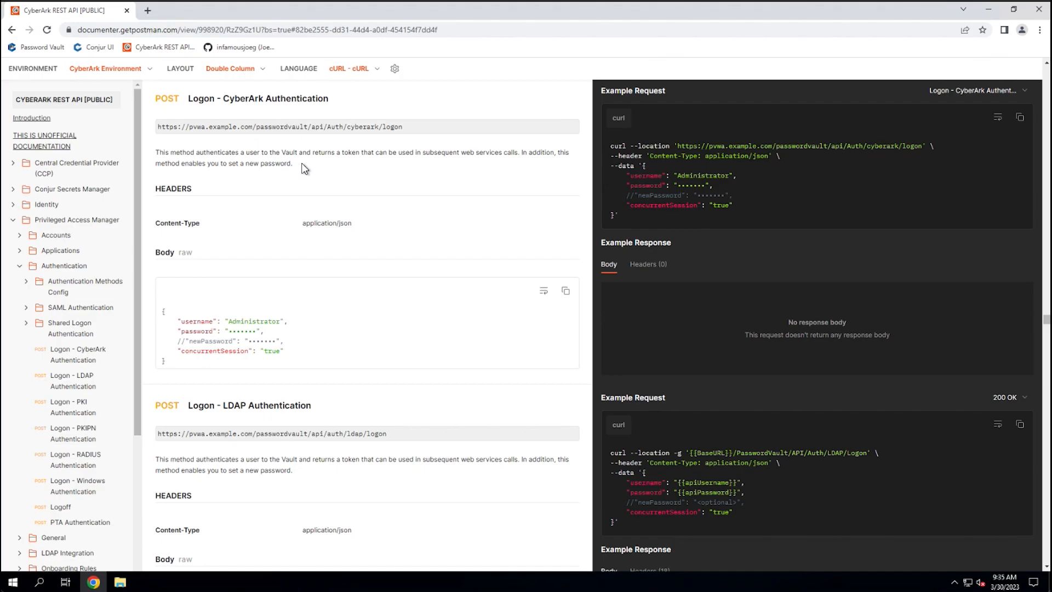
{"action": "mouse_move", "coordinate": [371, 132]}
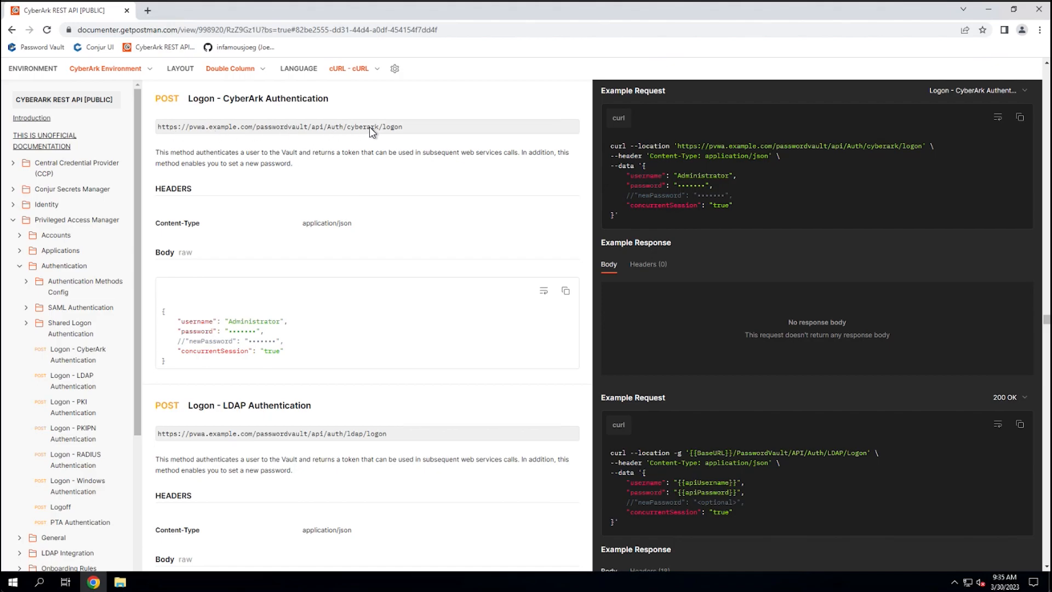
{"action": "mouse_move", "coordinate": [324, 221]}
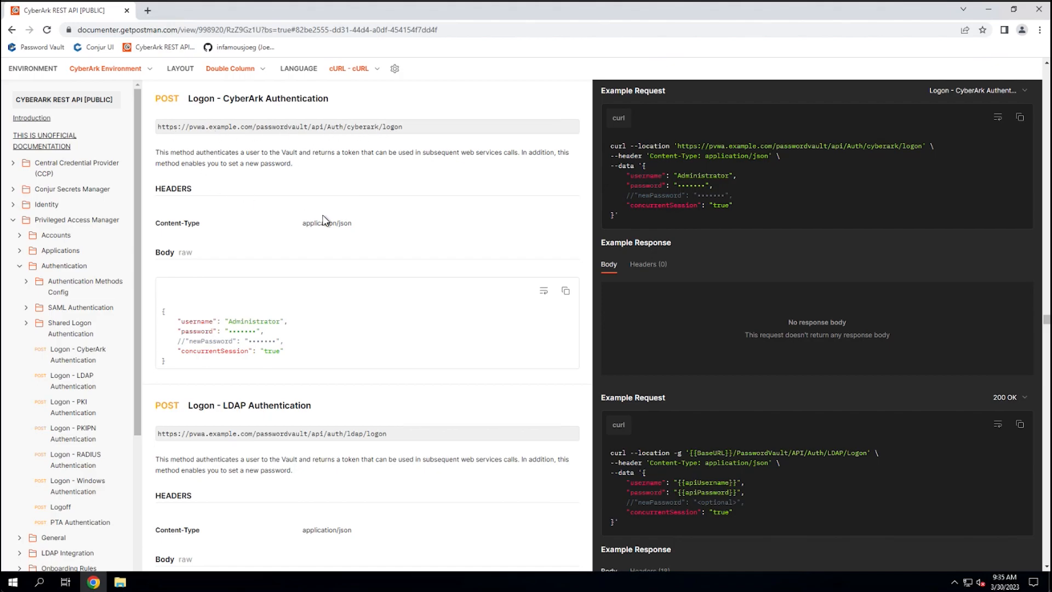
{"action": "mouse_move", "coordinate": [449, 228]}
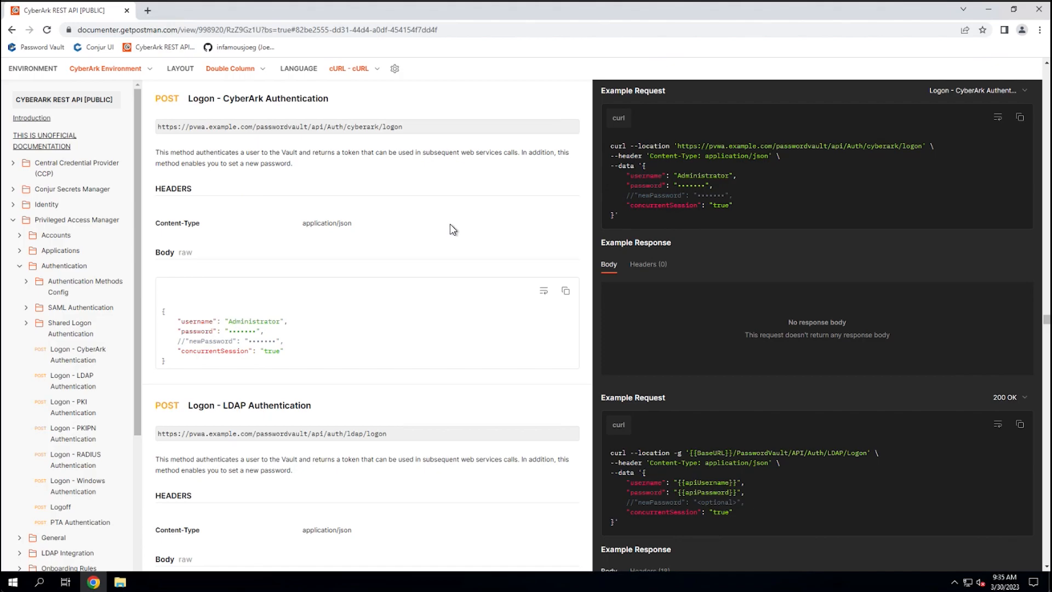
{"action": "mouse_move", "coordinate": [234, 355]}
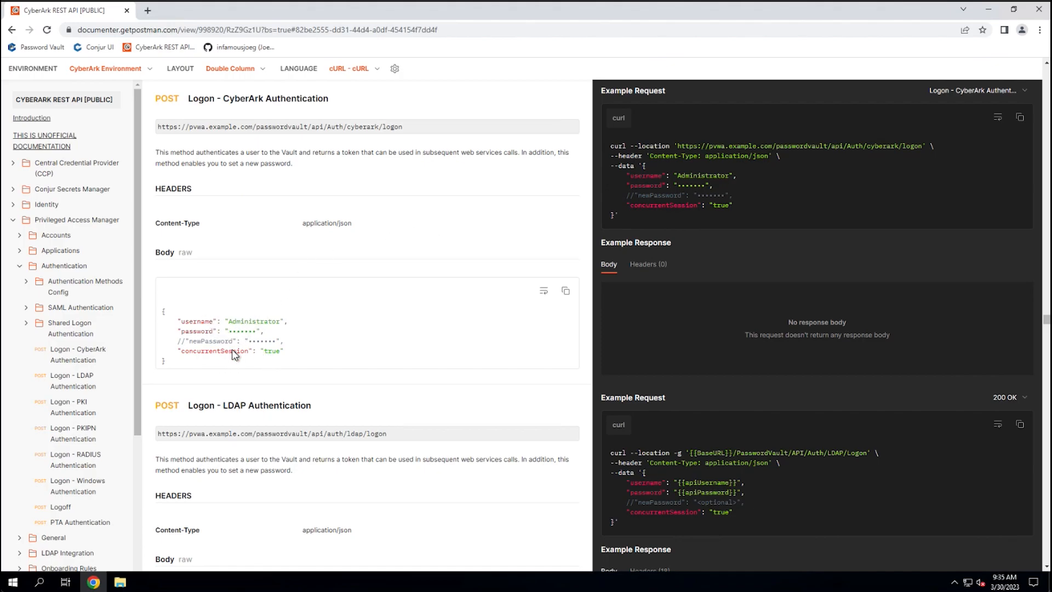
{"action": "mouse_move", "coordinate": [663, 222]}
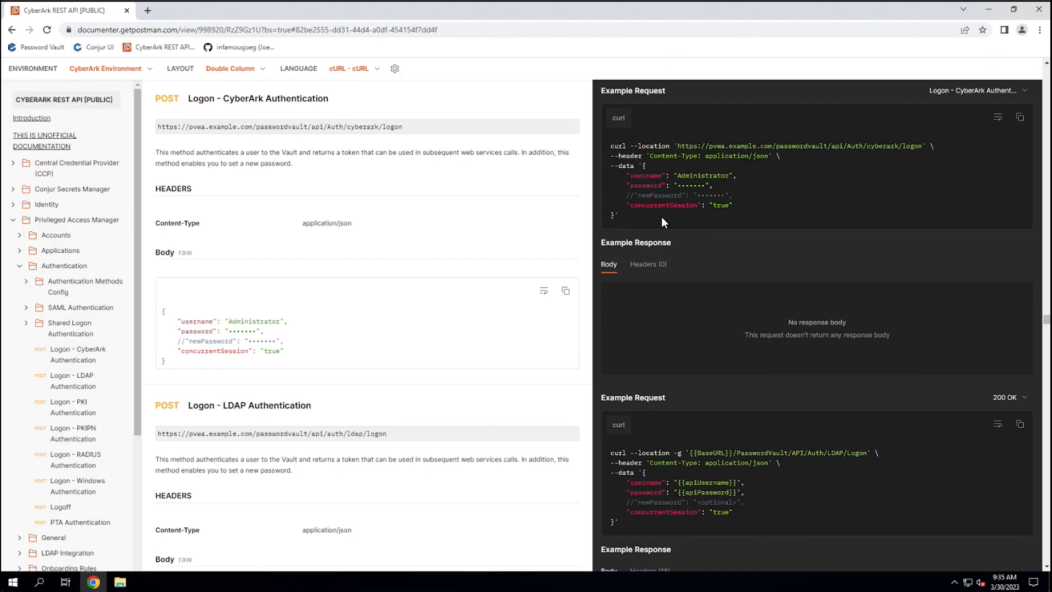
{"action": "mouse_move", "coordinate": [712, 218]}
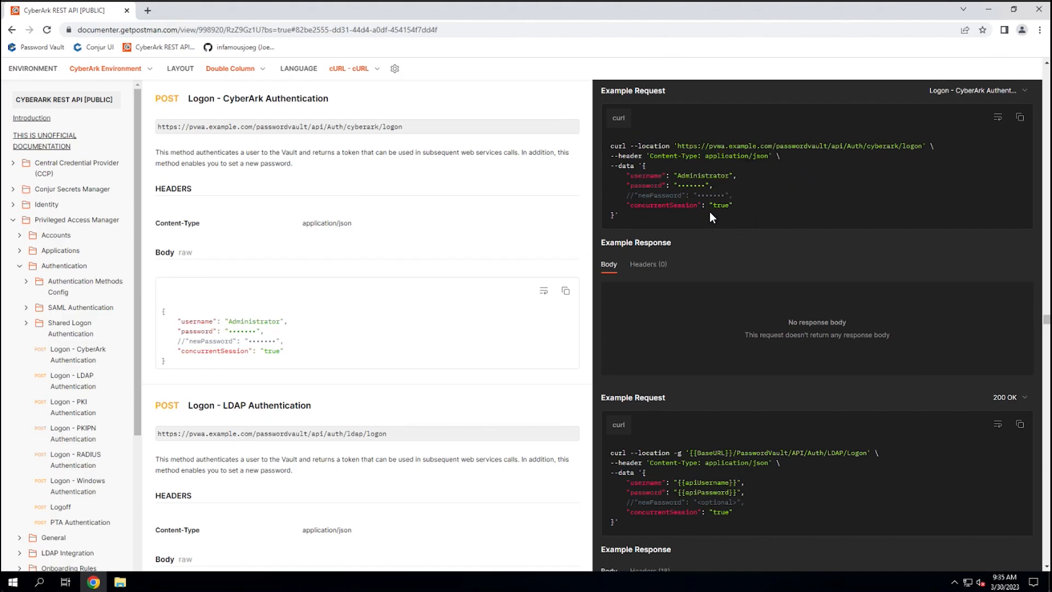
{"action": "mouse_move", "coordinate": [1001, 149]}
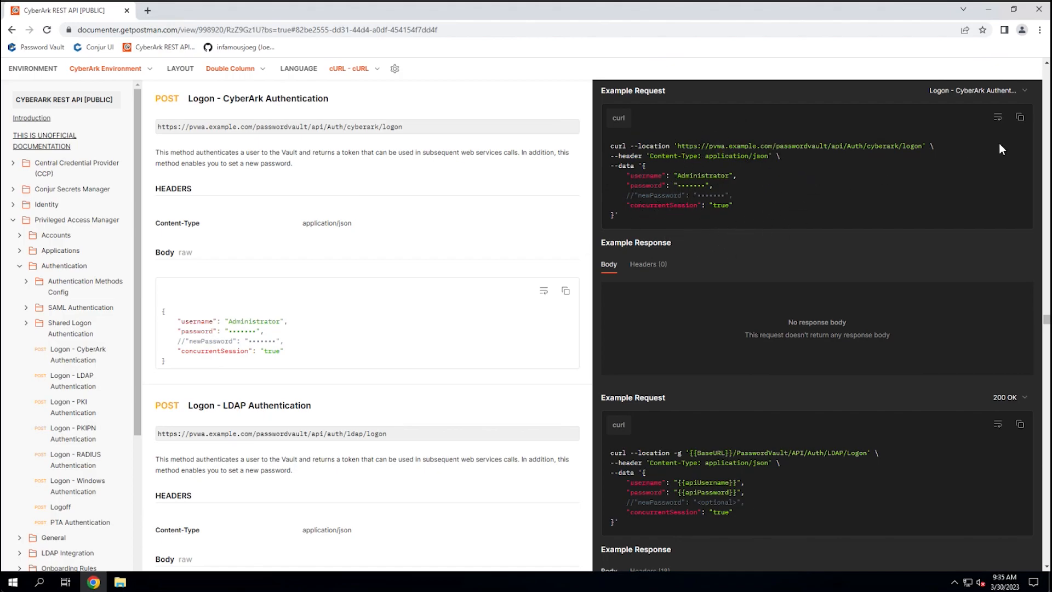
{"action": "mouse_move", "coordinate": [520, 206]}
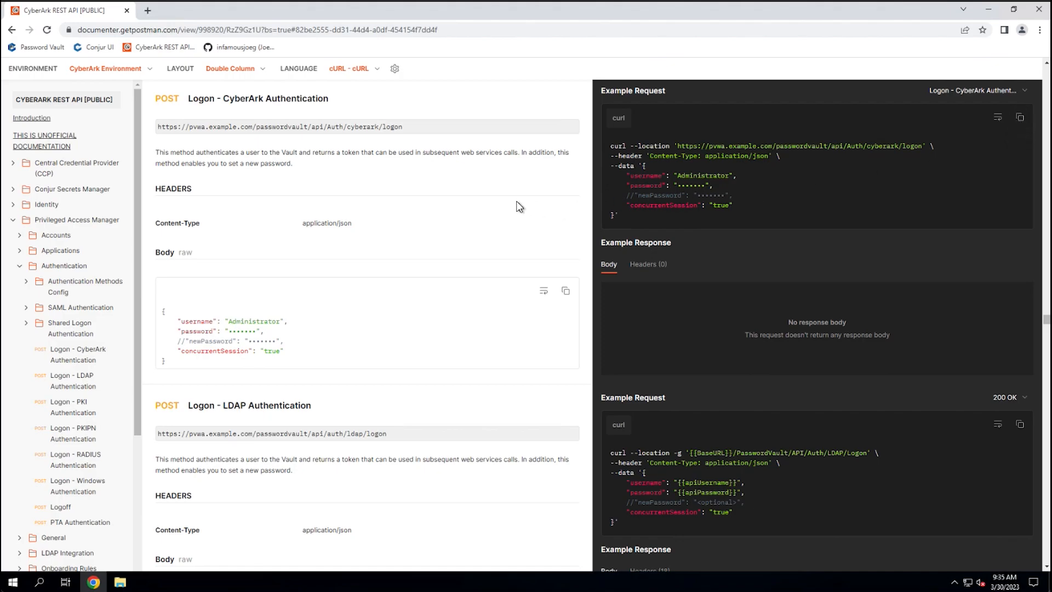
{"action": "left_click", "coordinate": [351, 69]}
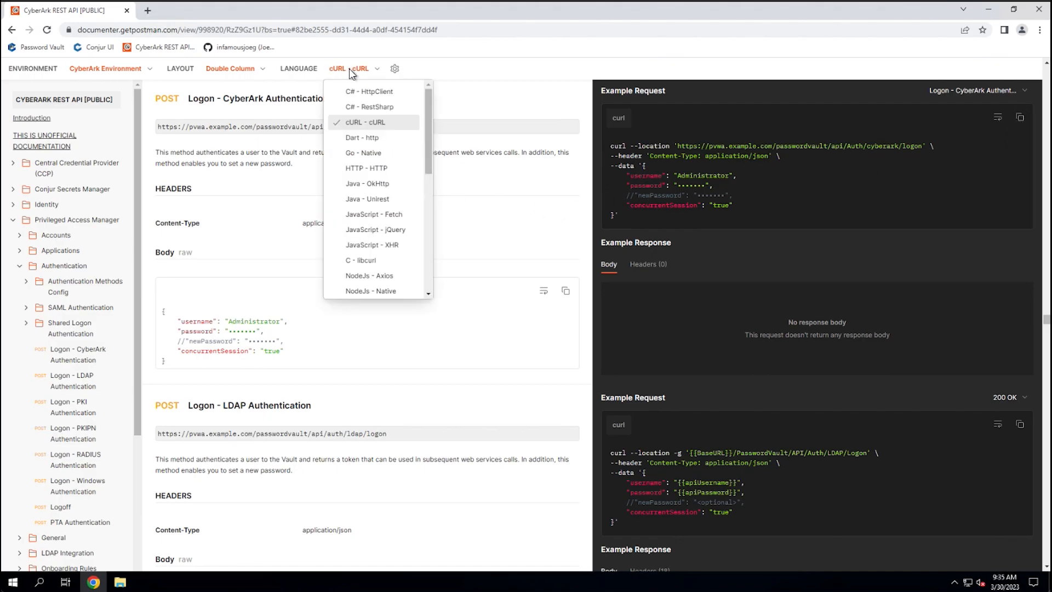
{"action": "scroll", "scroll_direction": "down", "scroll_amount": 3}
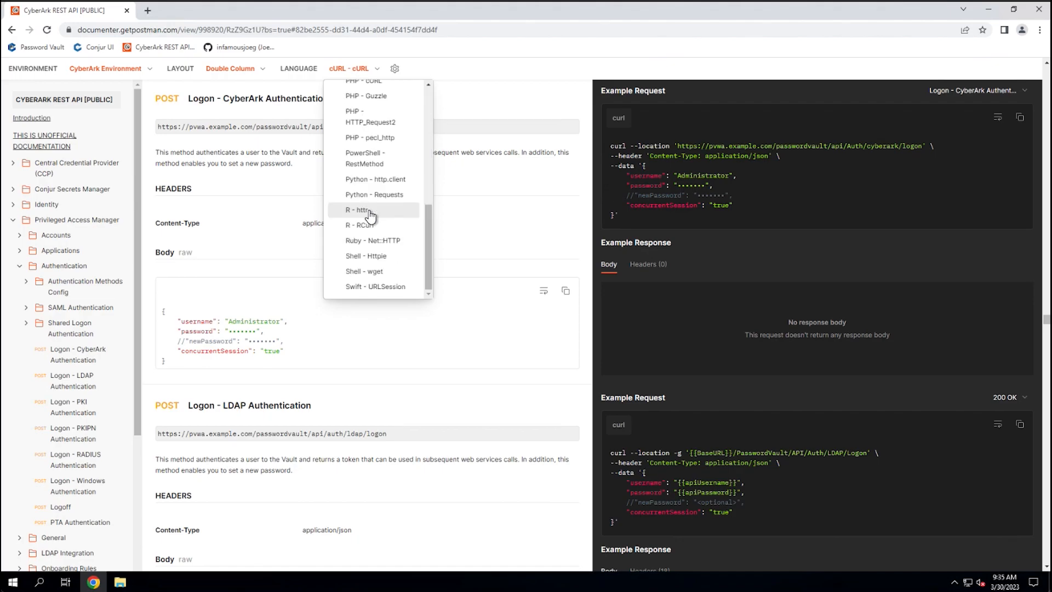
{"action": "left_click", "coordinate": [365, 158]}
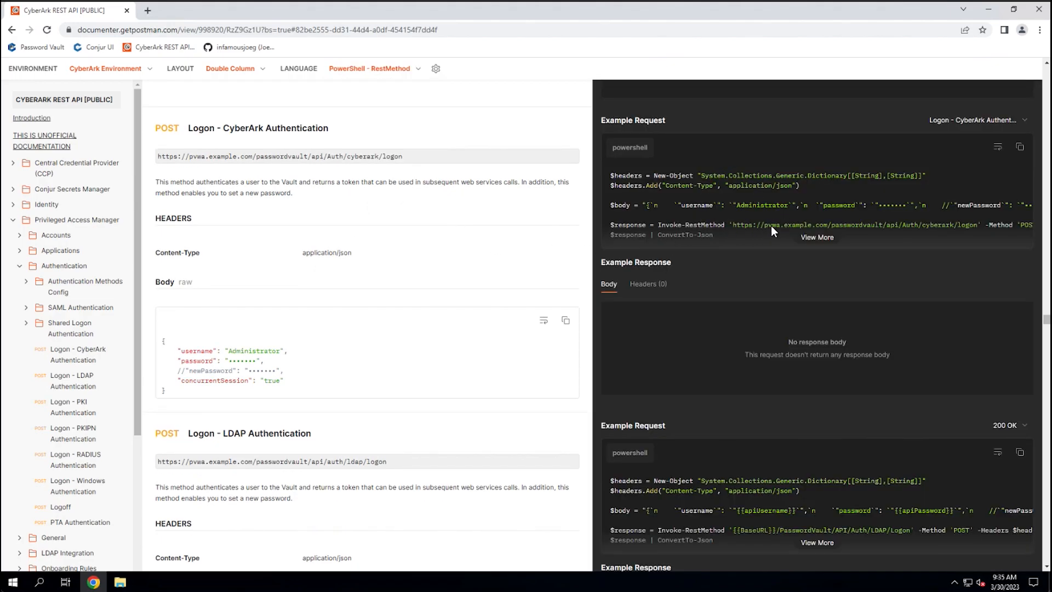
{"action": "mouse_move", "coordinate": [1020, 146]}
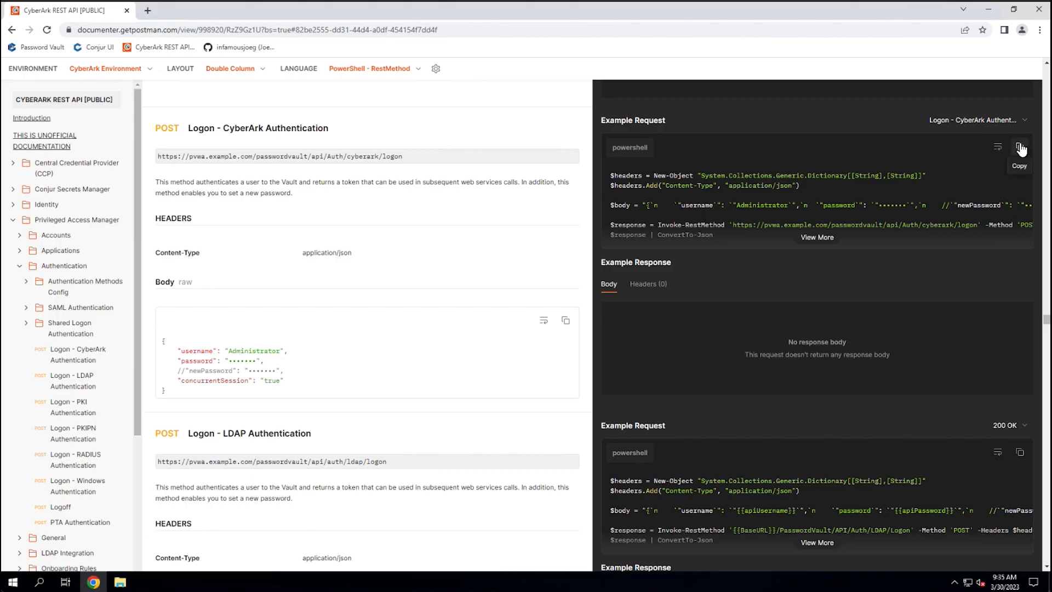
{"action": "mouse_move", "coordinate": [382, 69]}
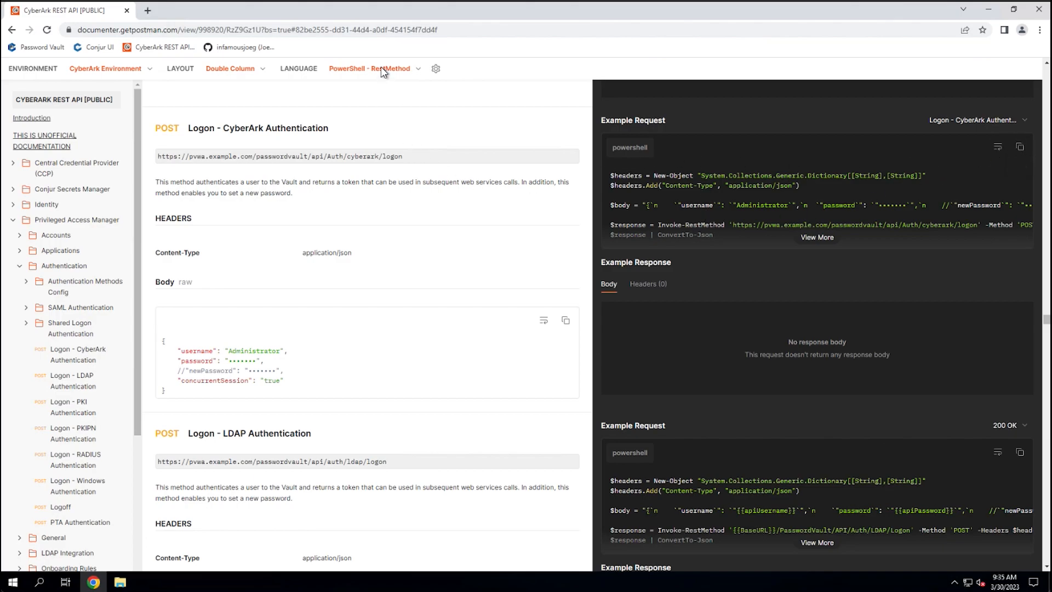
{"action": "left_click", "coordinate": [368, 68]}
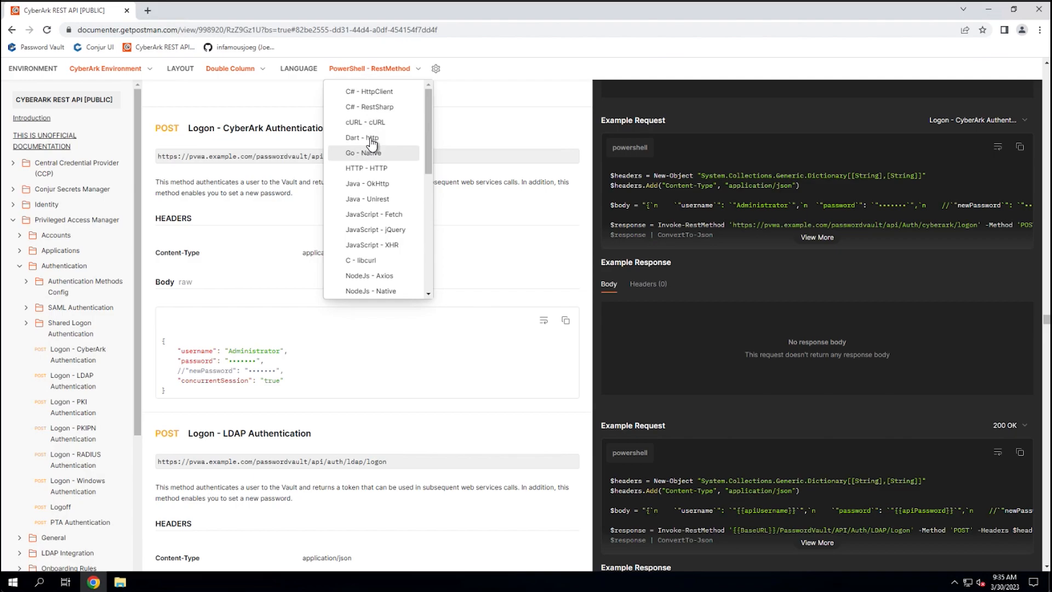
{"action": "left_click", "coordinate": [367, 121]}
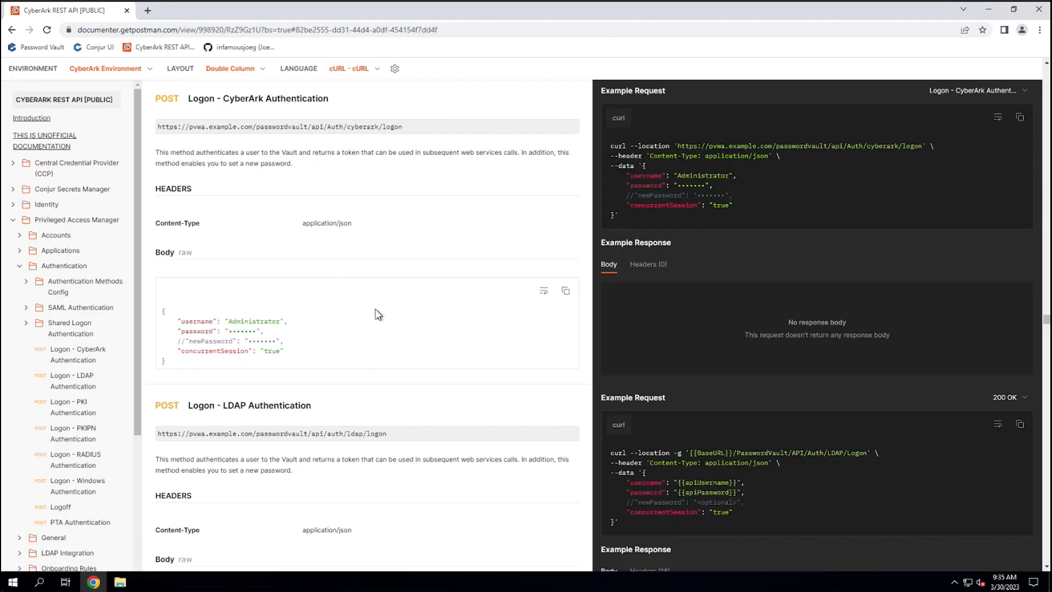
{"action": "mouse_move", "coordinate": [462, 247]}
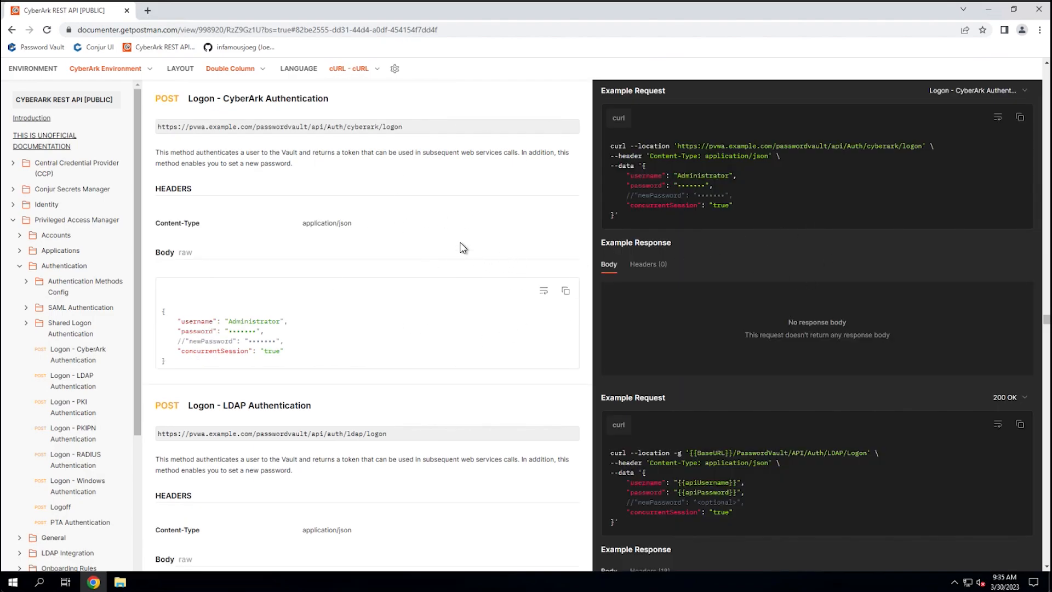
{"action": "mouse_move", "coordinate": [450, 232]}
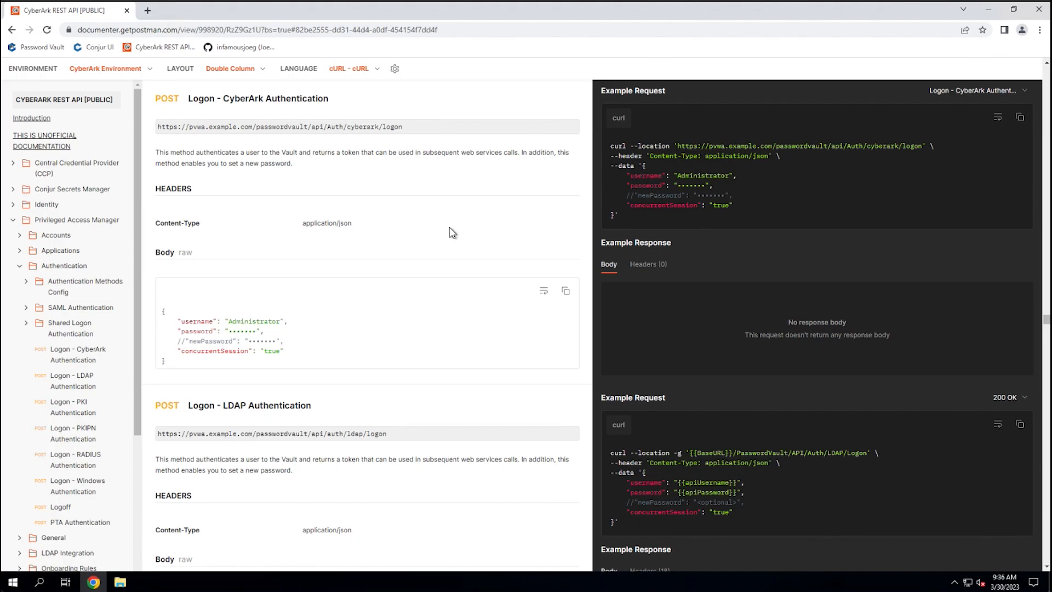
{"action": "mouse_move", "coordinate": [1019, 117]}
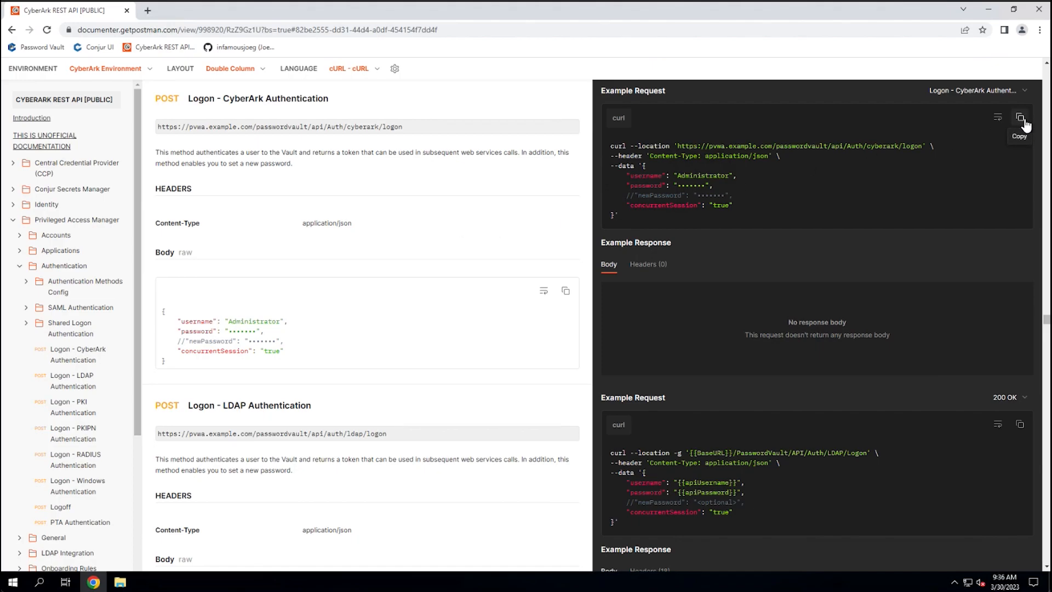
{"action": "mouse_move", "coordinate": [1020, 125]}
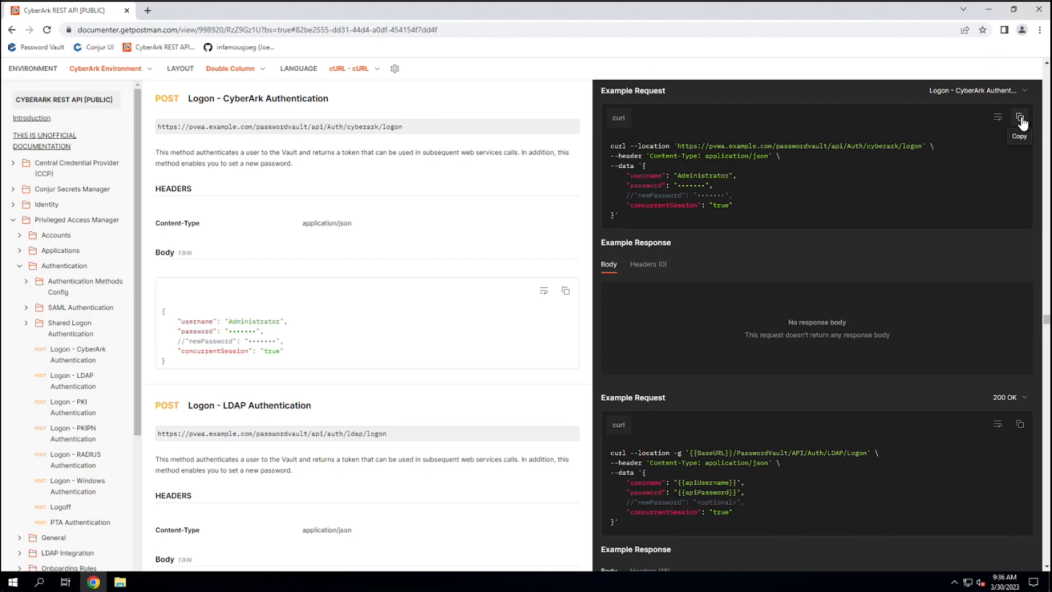
{"action": "mouse_move", "coordinate": [421, 216]}
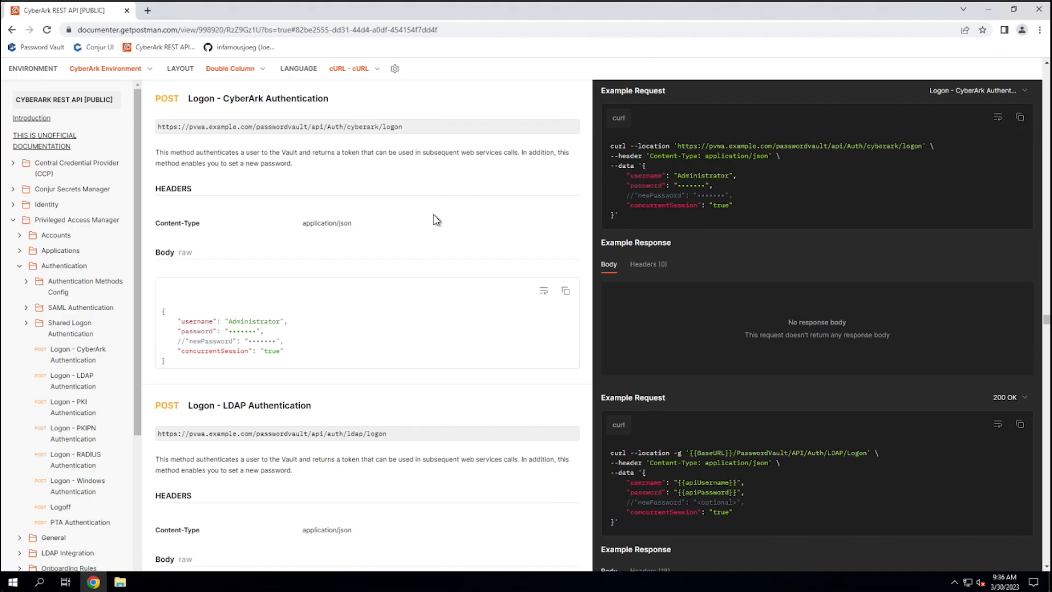
{"action": "mouse_move", "coordinate": [253, 333]}
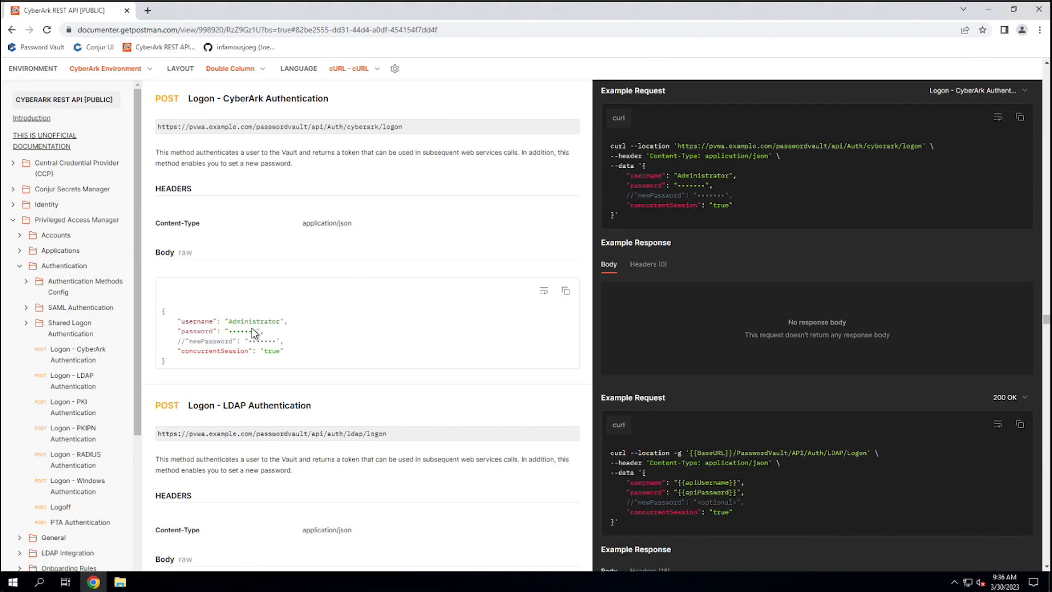
{"action": "mouse_move", "coordinate": [266, 323]}
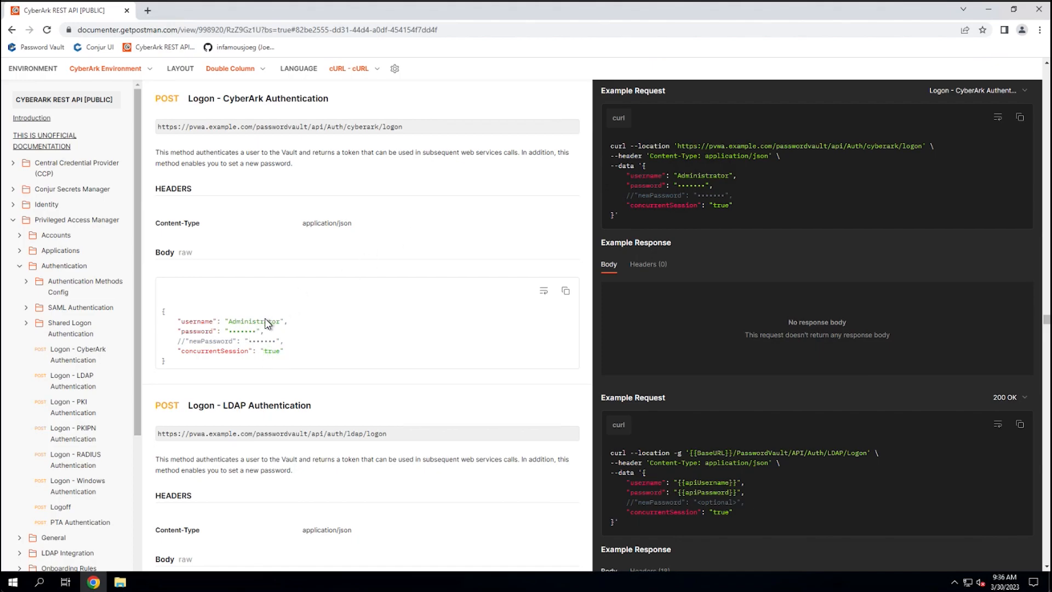
{"action": "mouse_move", "coordinate": [277, 343]}
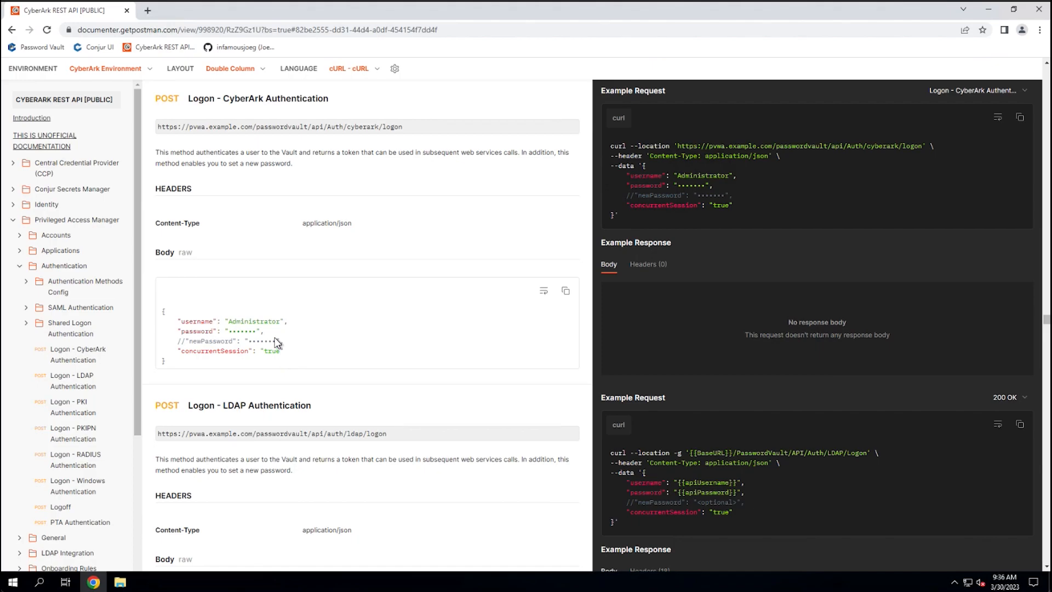
{"action": "mouse_move", "coordinate": [212, 358]}
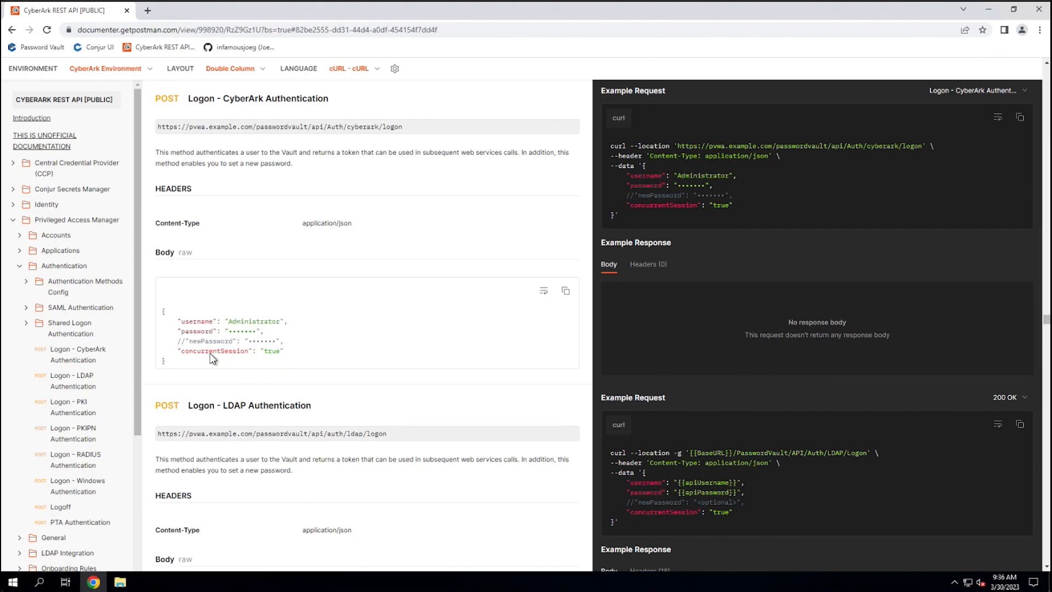
{"action": "mouse_move", "coordinate": [205, 337]}
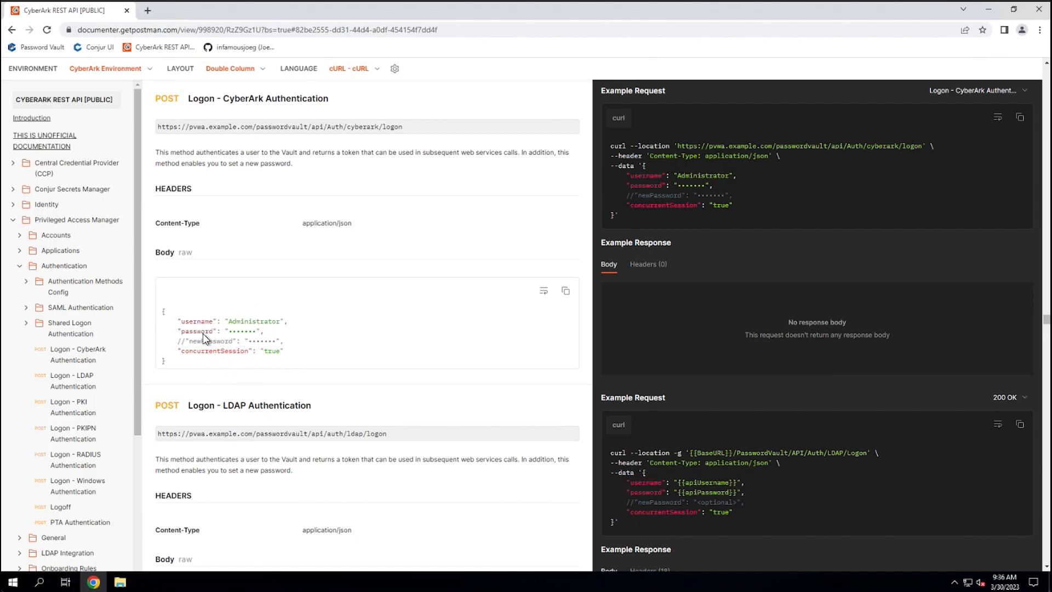
{"action": "mouse_move", "coordinate": [198, 356]}
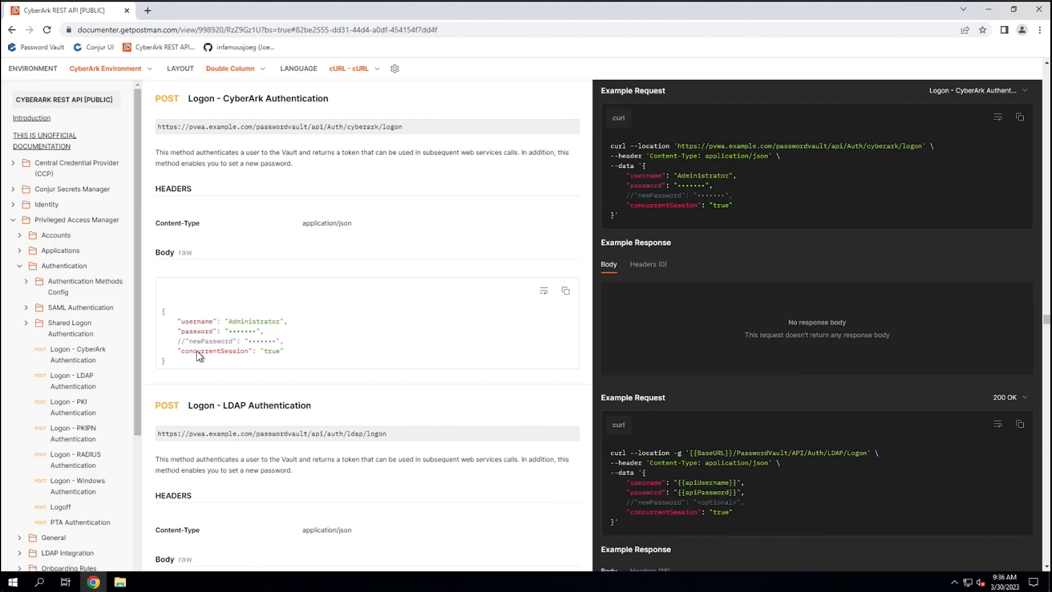
{"action": "mouse_move", "coordinate": [260, 343]}
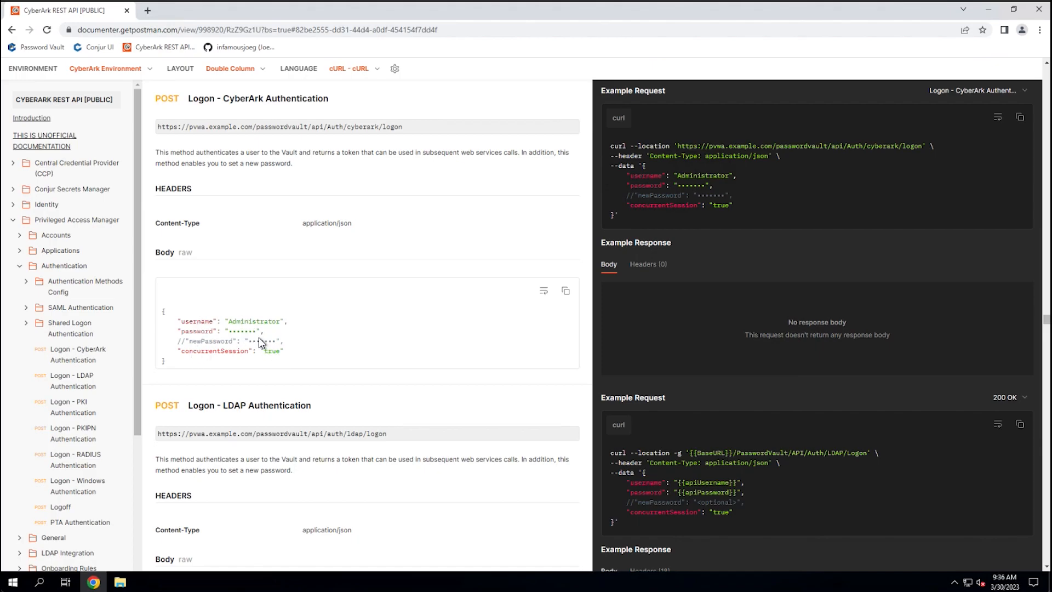
{"action": "mouse_move", "coordinate": [261, 344]}
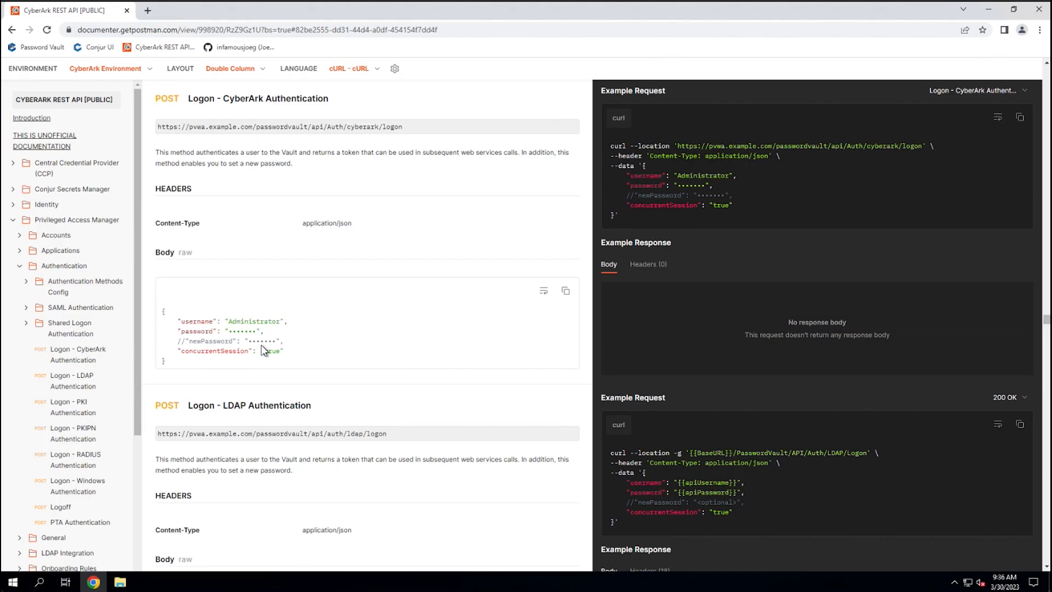
{"action": "mouse_move", "coordinate": [290, 334]}
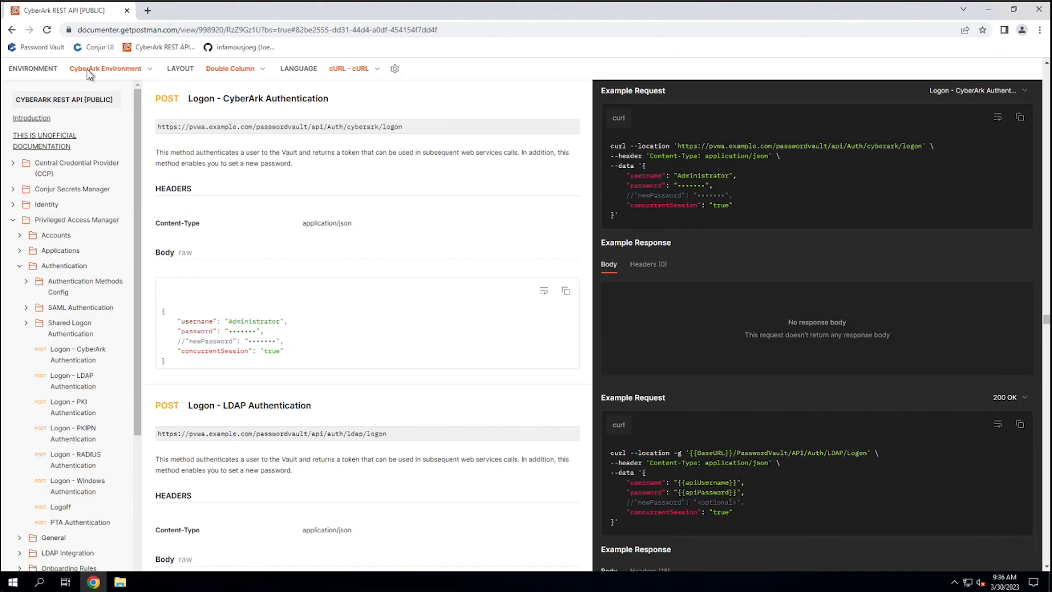
{"action": "mouse_move", "coordinate": [122, 79]}
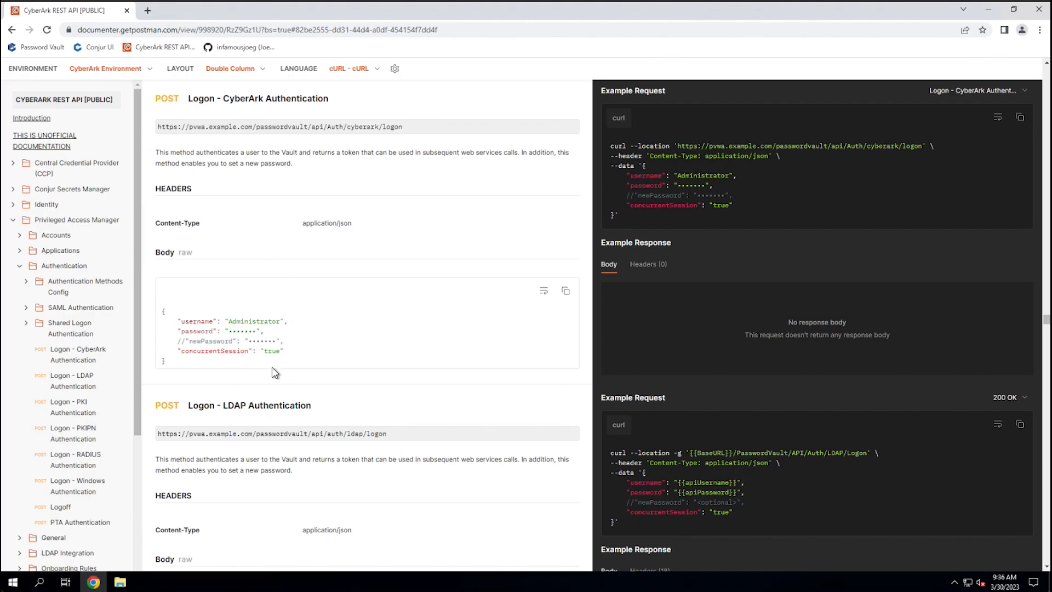
Select No Environment so Logon examples show placeholders like {{pasBaseURL}}.
{"action": "left_click", "coordinate": [110, 68]}
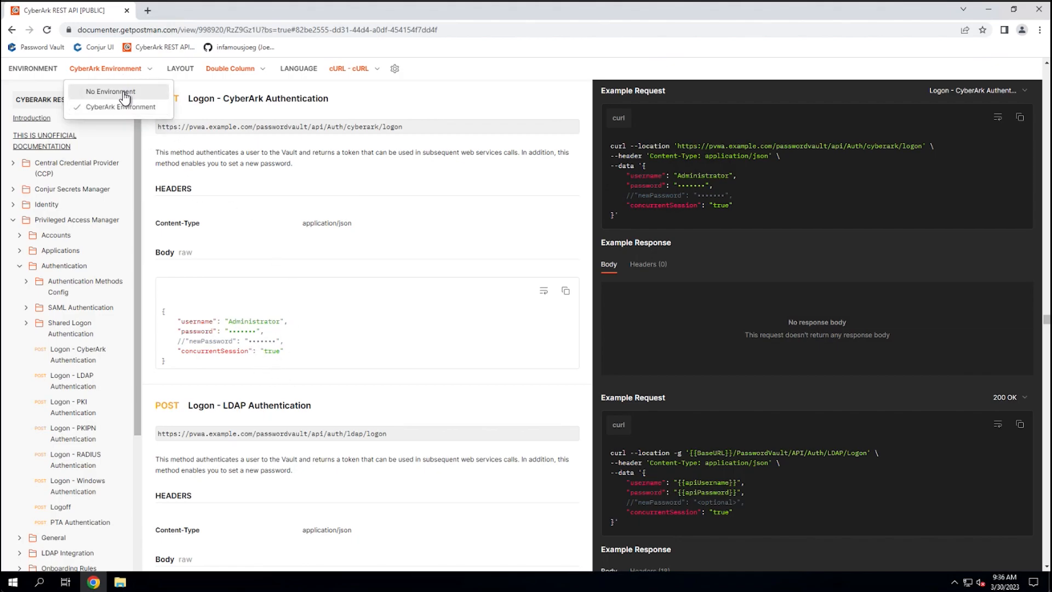
{"action": "left_click", "coordinate": [109, 91]}
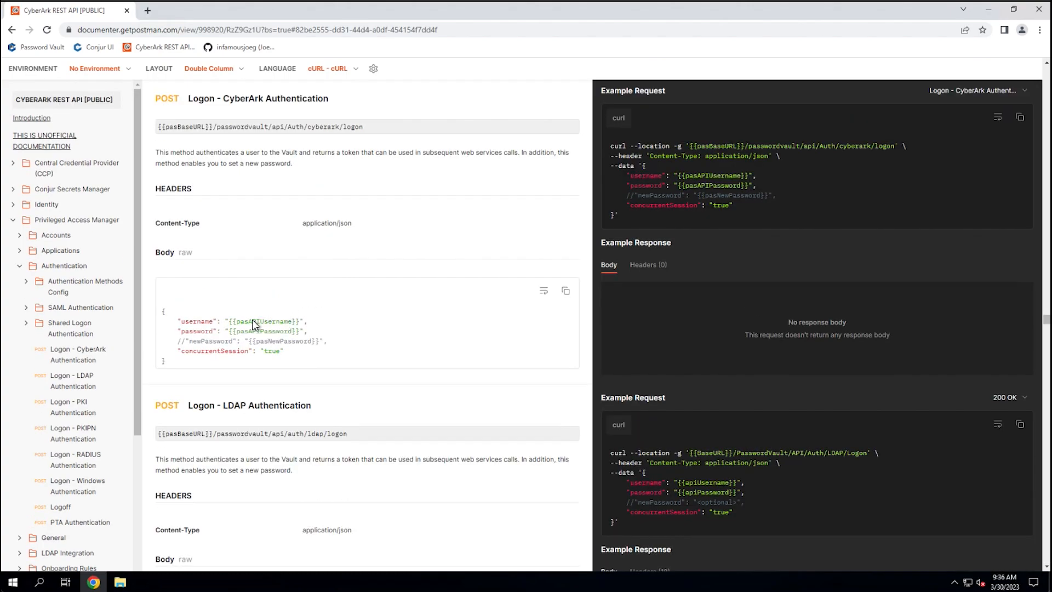
{"action": "mouse_move", "coordinate": [230, 329]}
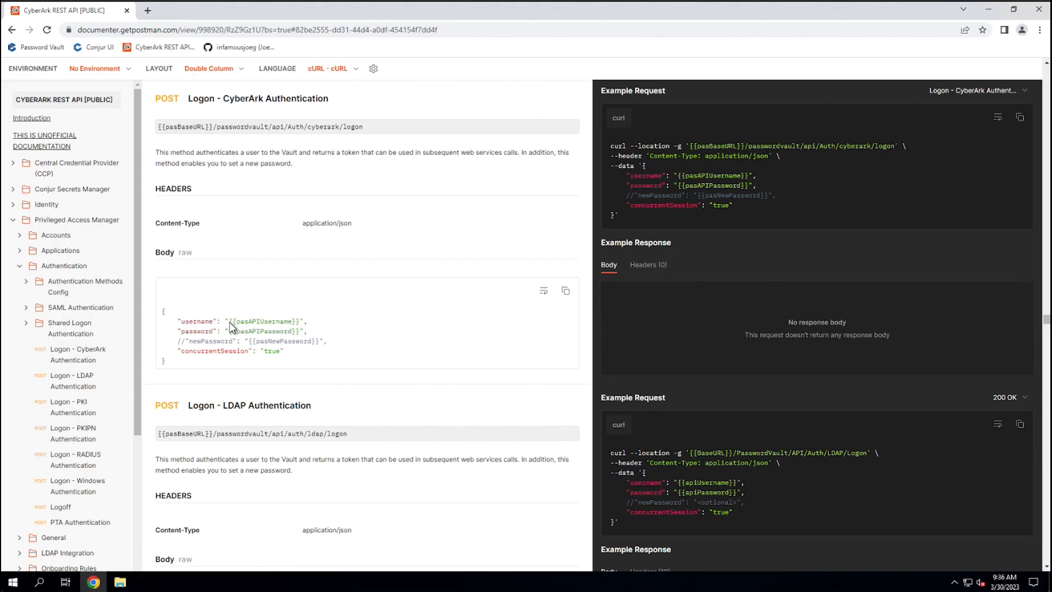
{"action": "mouse_move", "coordinate": [299, 328]}
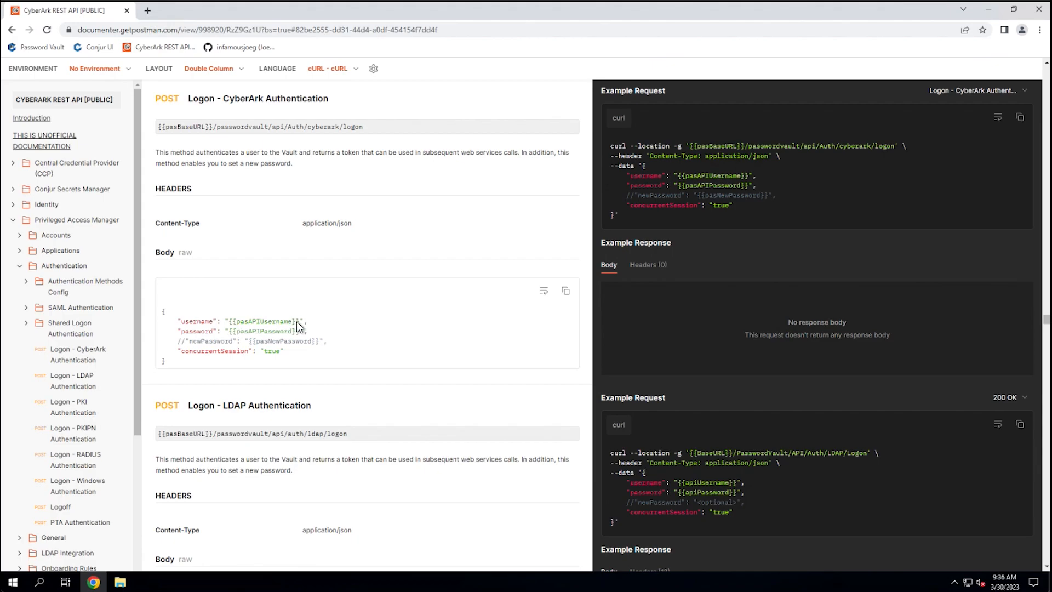
{"action": "mouse_move", "coordinate": [235, 340]}
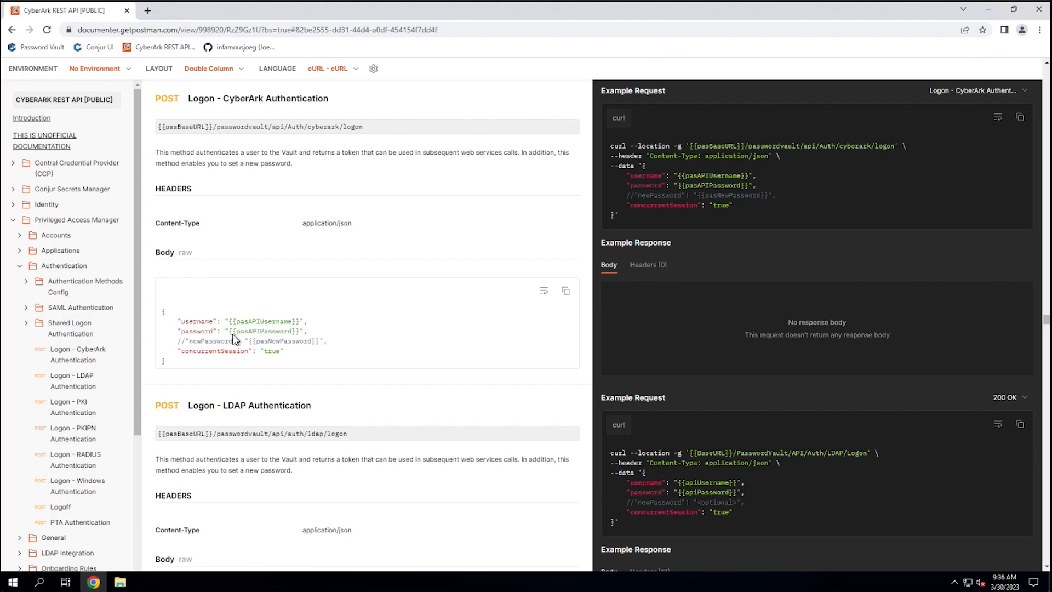
{"action": "mouse_move", "coordinate": [271, 338]}
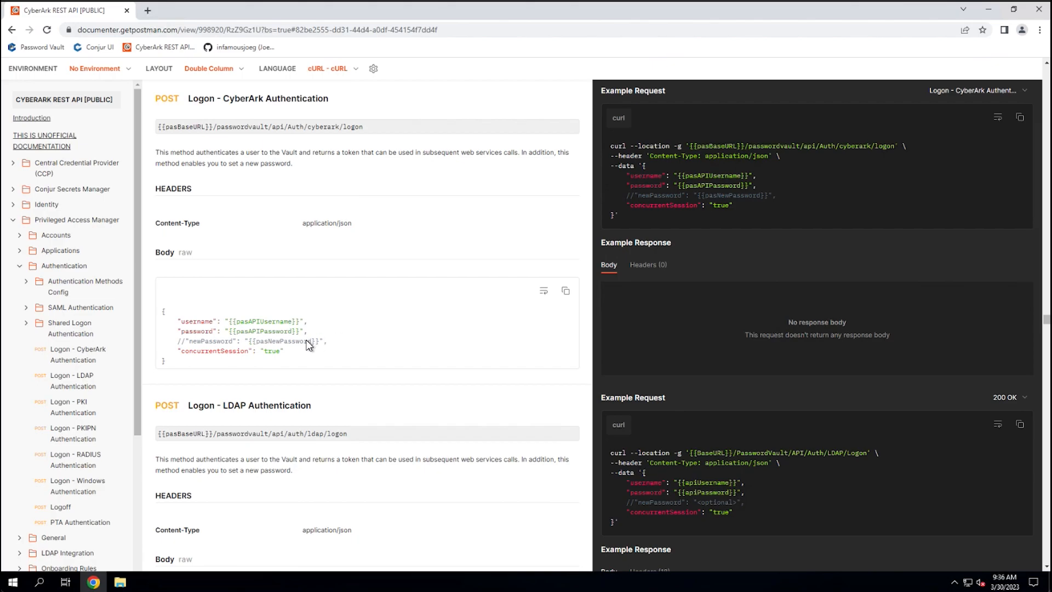
{"action": "mouse_move", "coordinate": [307, 326]}
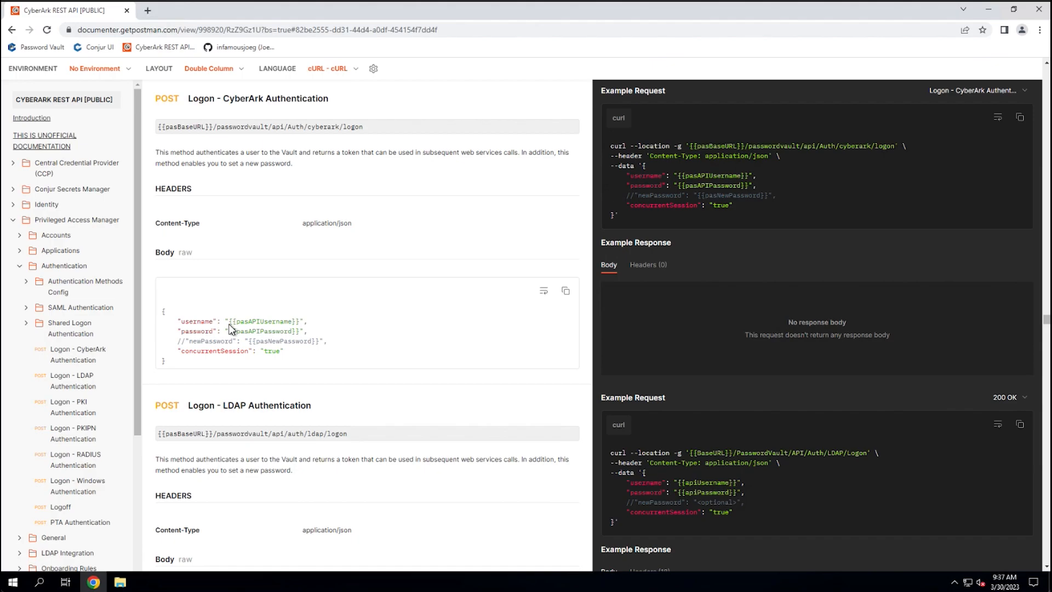
{"action": "mouse_move", "coordinate": [290, 325]}
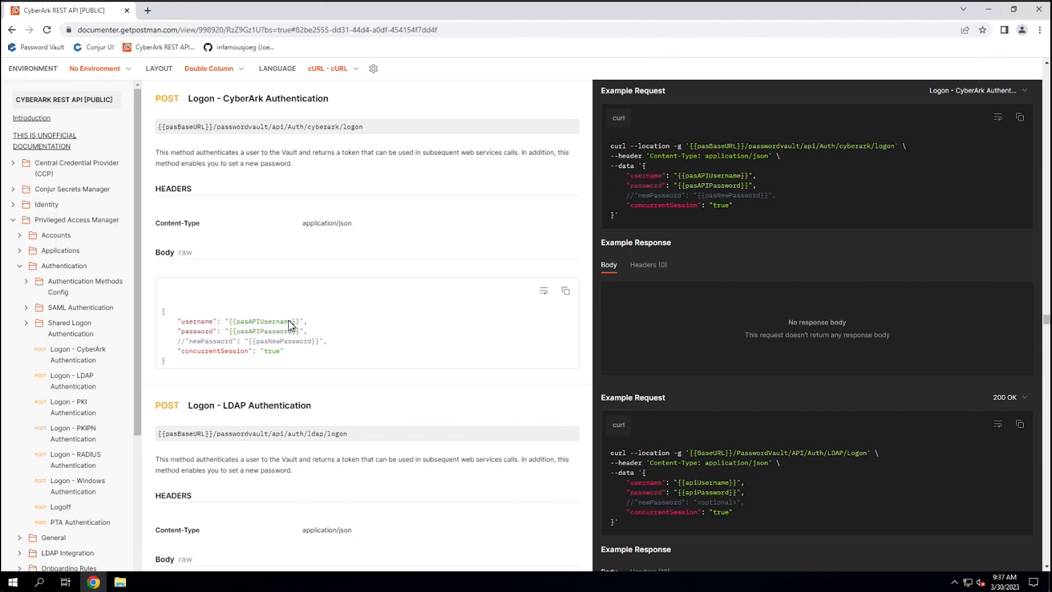
{"action": "mouse_move", "coordinate": [349, 225]}
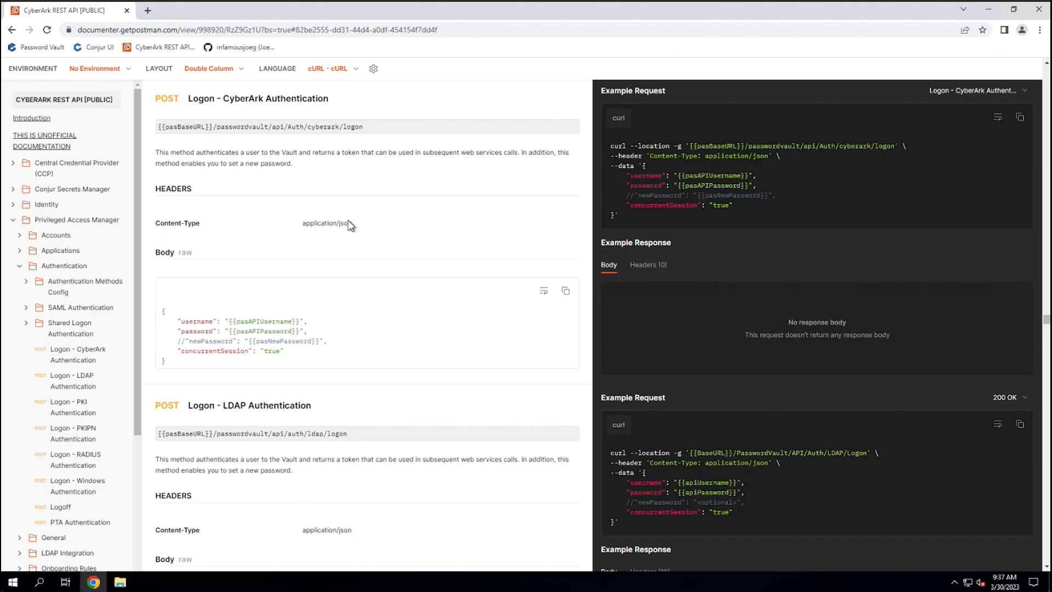
{"action": "mouse_move", "coordinate": [349, 324]}
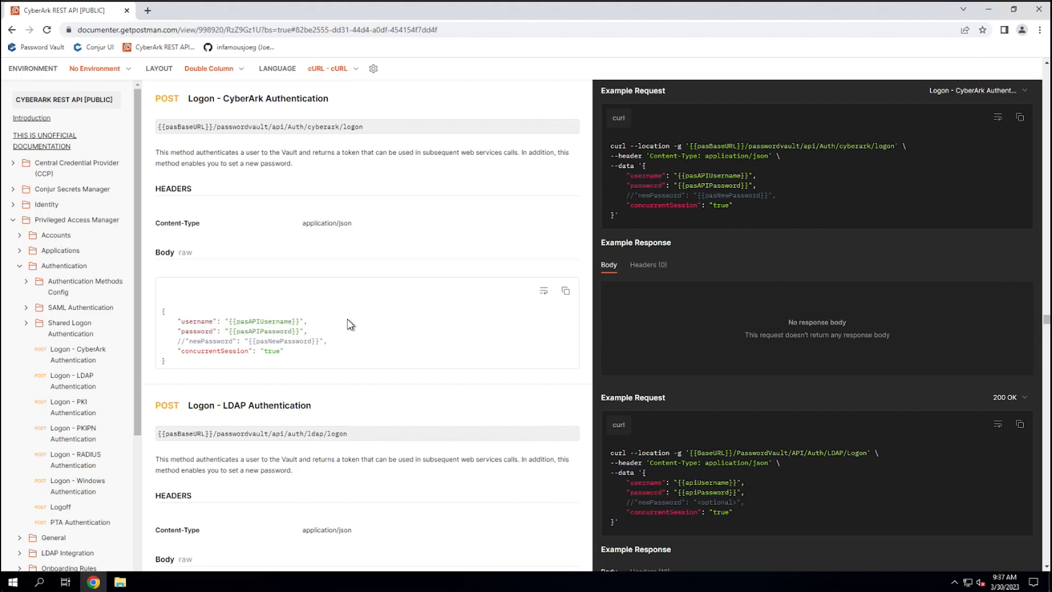
{"action": "mouse_move", "coordinate": [233, 332]}
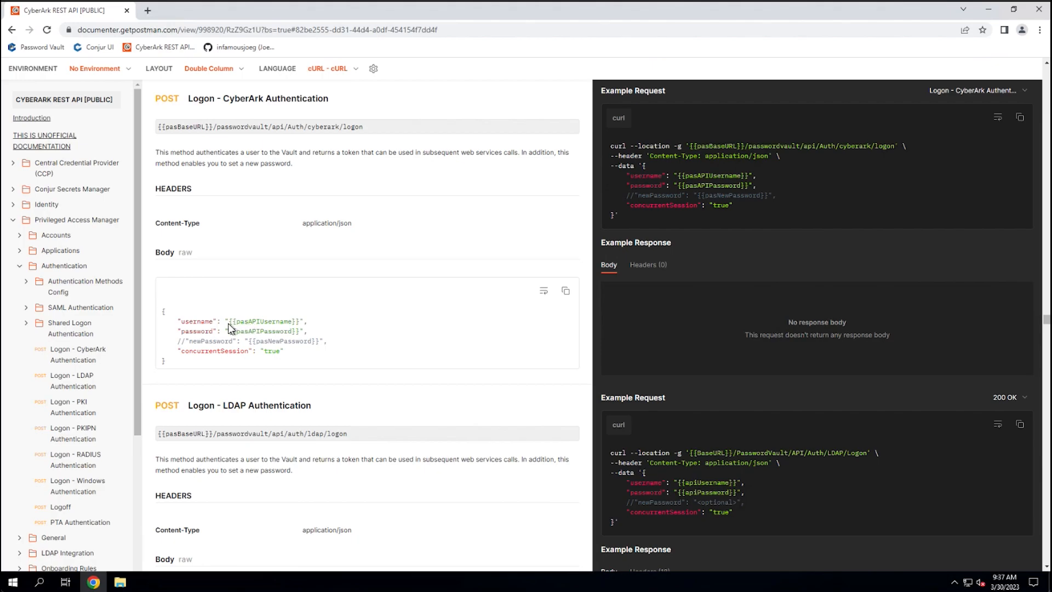
{"action": "mouse_move", "coordinate": [329, 330]}
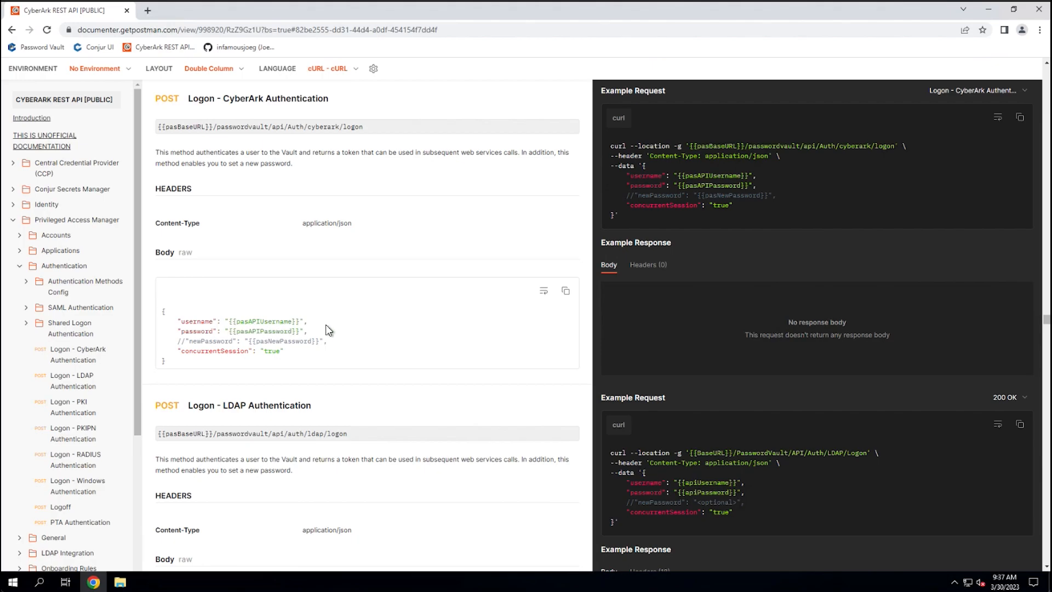
{"action": "mouse_move", "coordinate": [256, 344]}
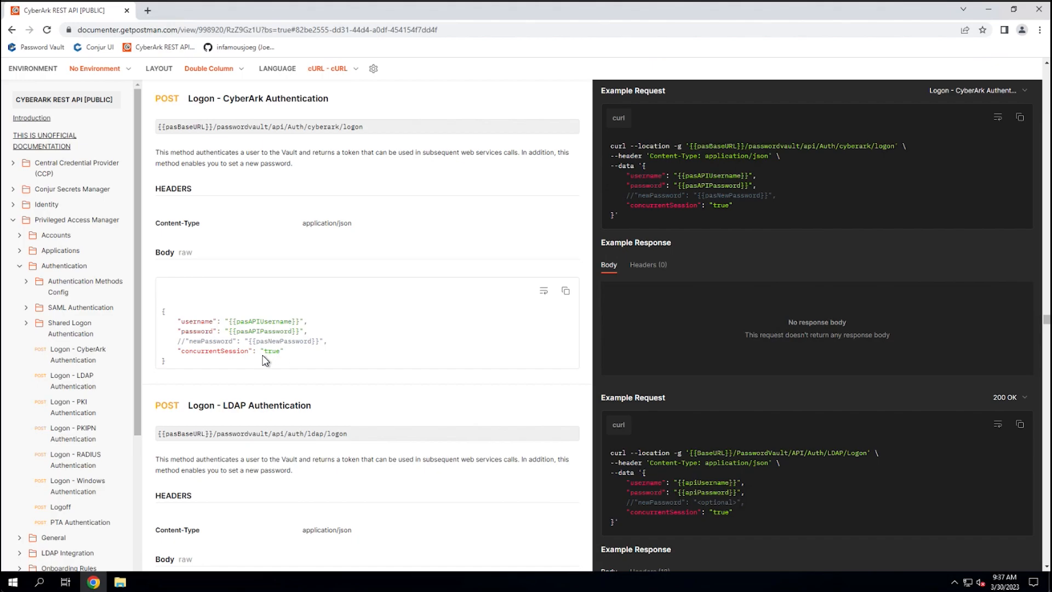
{"action": "mouse_move", "coordinate": [252, 221]}
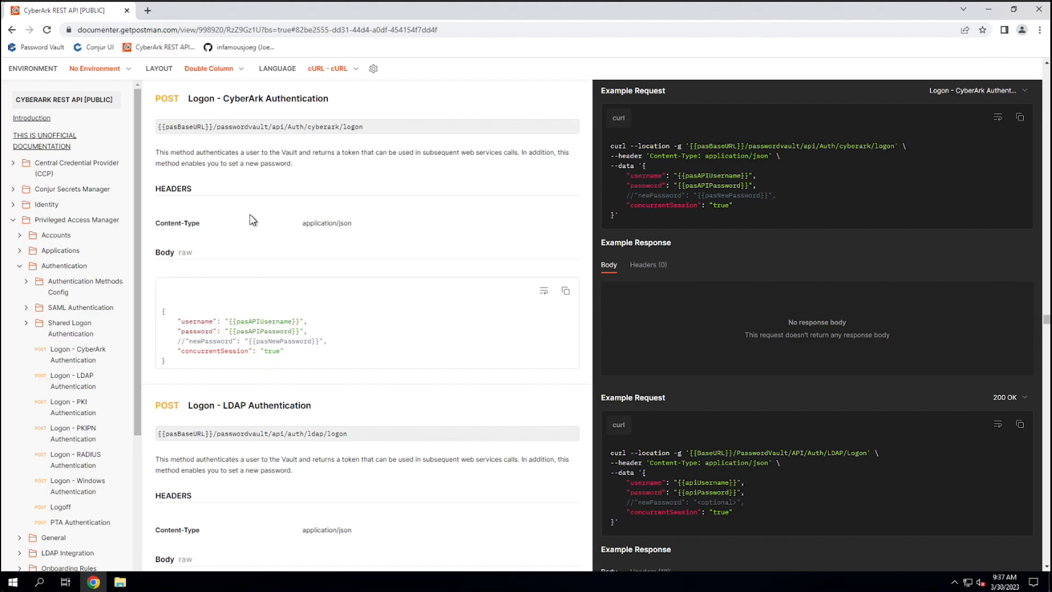
Select CyberArk Environment so the logon URL, body and curl example show filled-in values.
{"action": "left_click", "coordinate": [98, 68]}
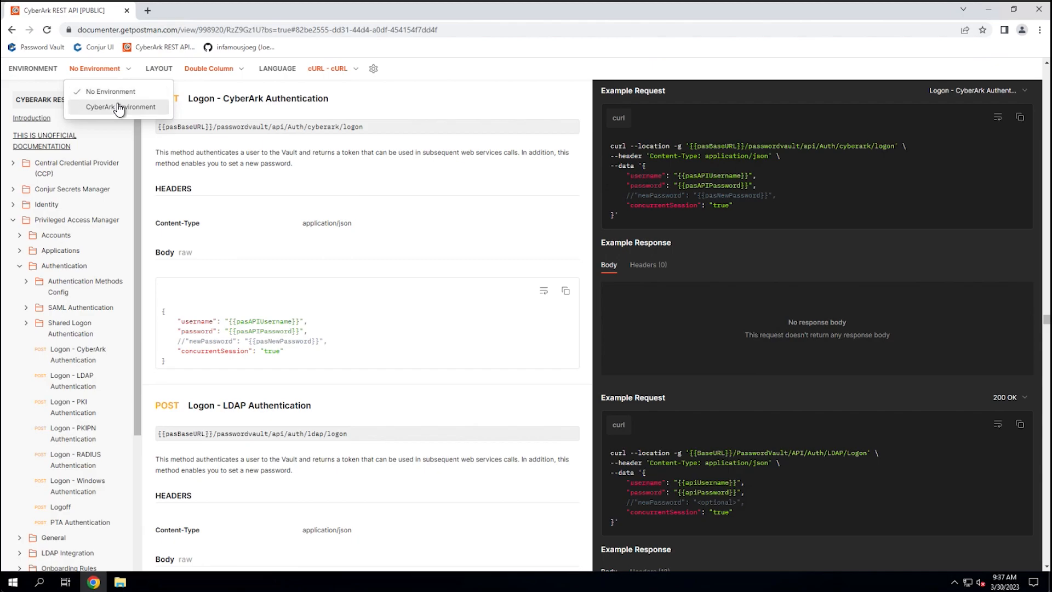
{"action": "left_click", "coordinate": [122, 107]}
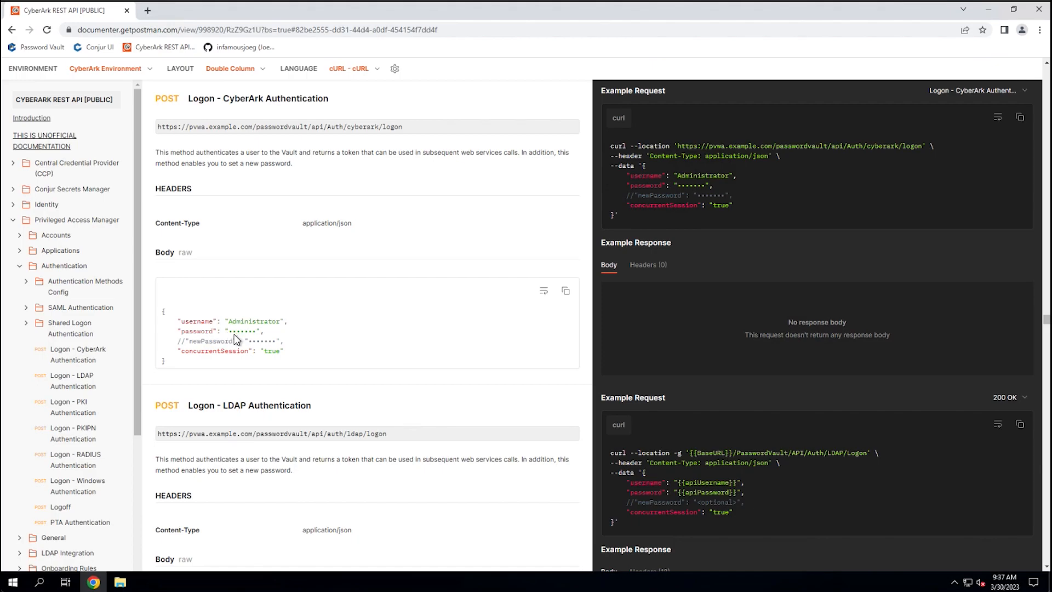
{"action": "mouse_move", "coordinate": [379, 356]}
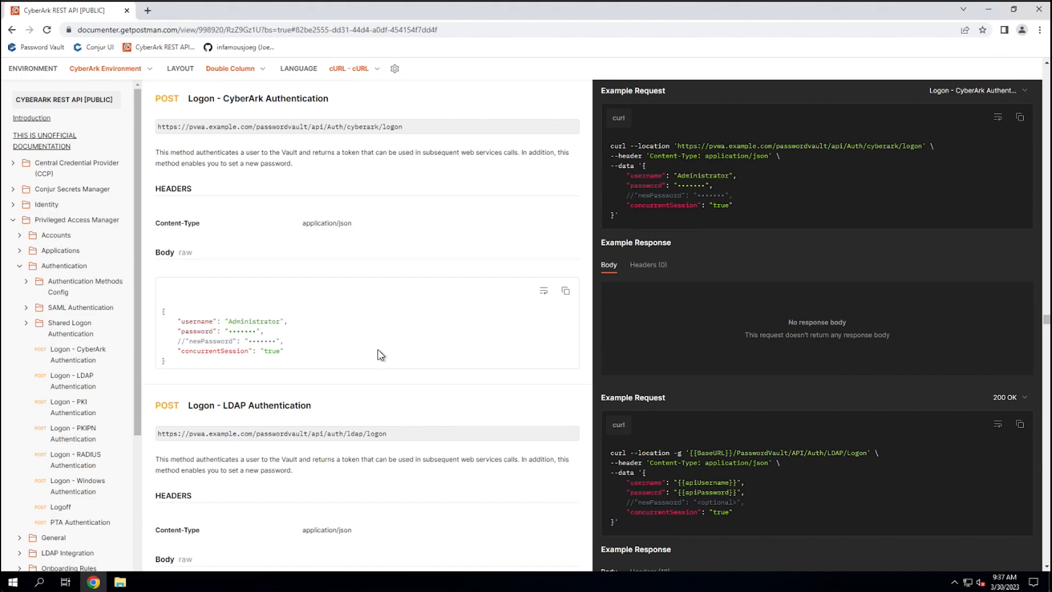
{"action": "mouse_move", "coordinate": [231, 339]}
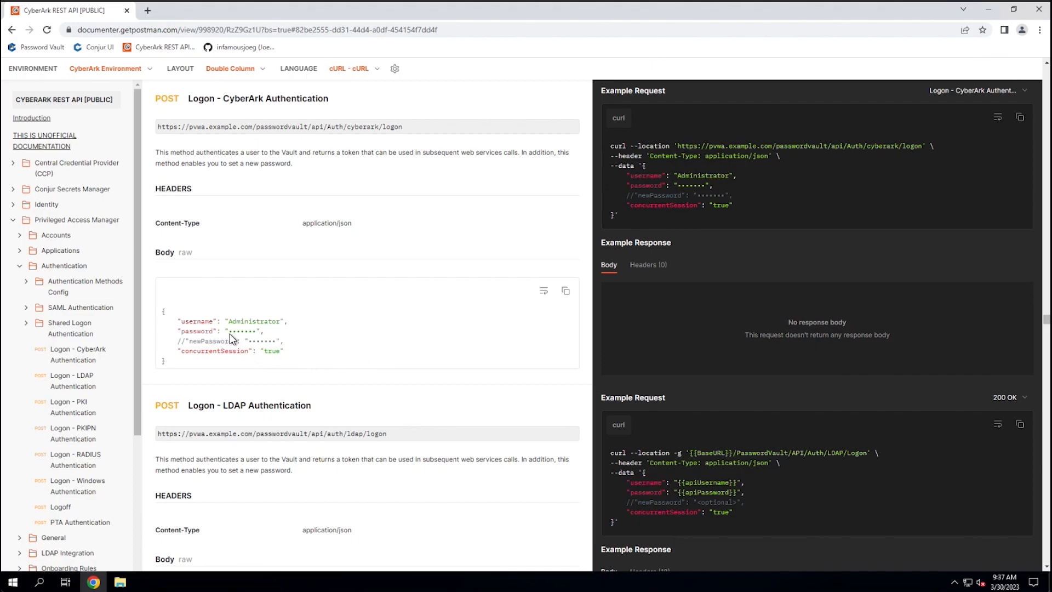
{"action": "mouse_move", "coordinate": [337, 352]}
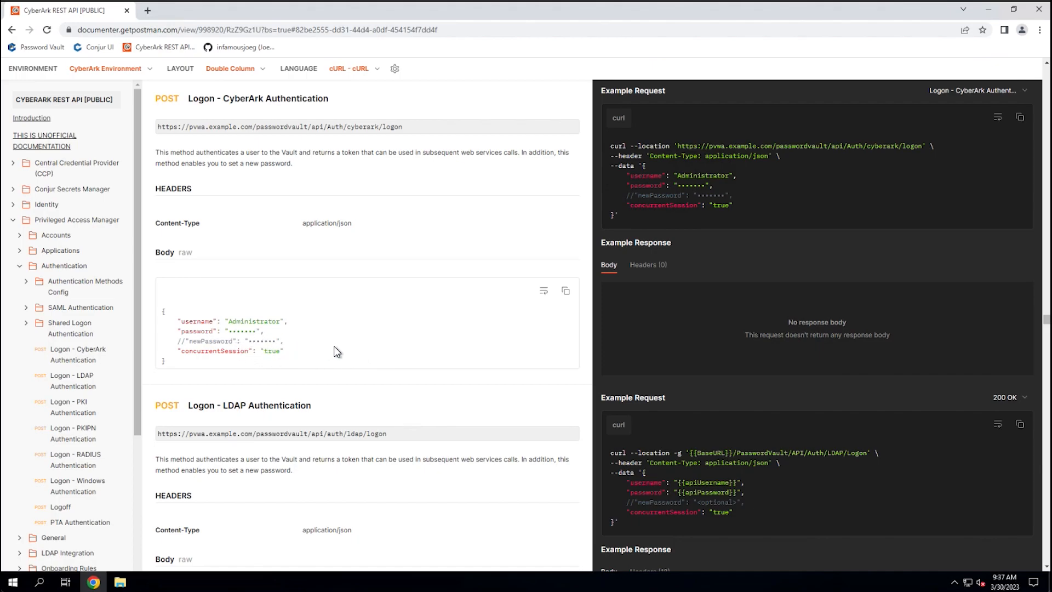
{"action": "mouse_move", "coordinate": [204, 74]}
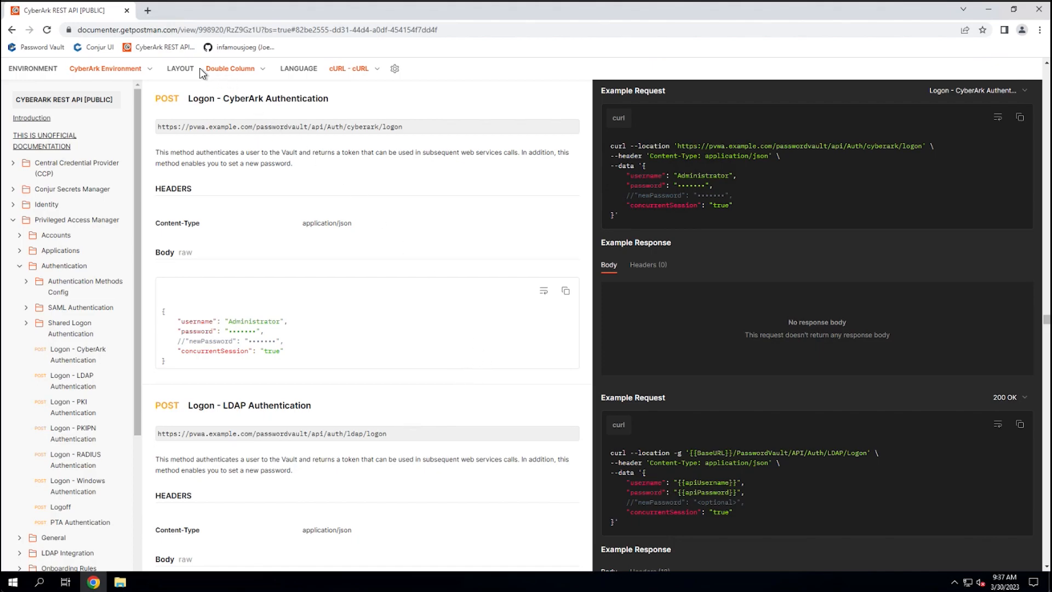
{"action": "mouse_move", "coordinate": [416, 352]}
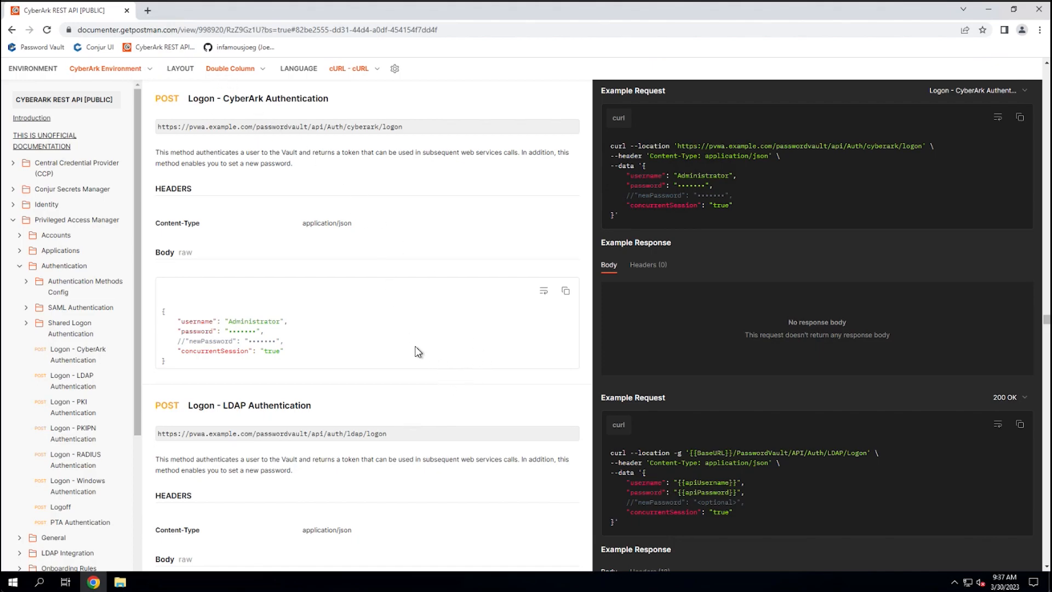
{"action": "mouse_move", "coordinate": [402, 331]}
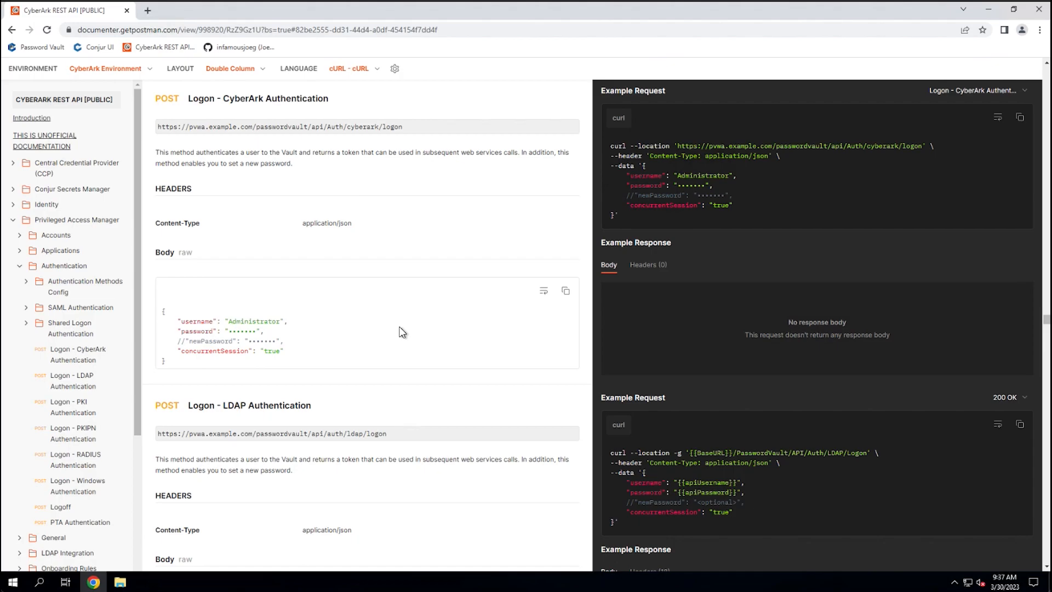
{"action": "mouse_move", "coordinate": [411, 368]}
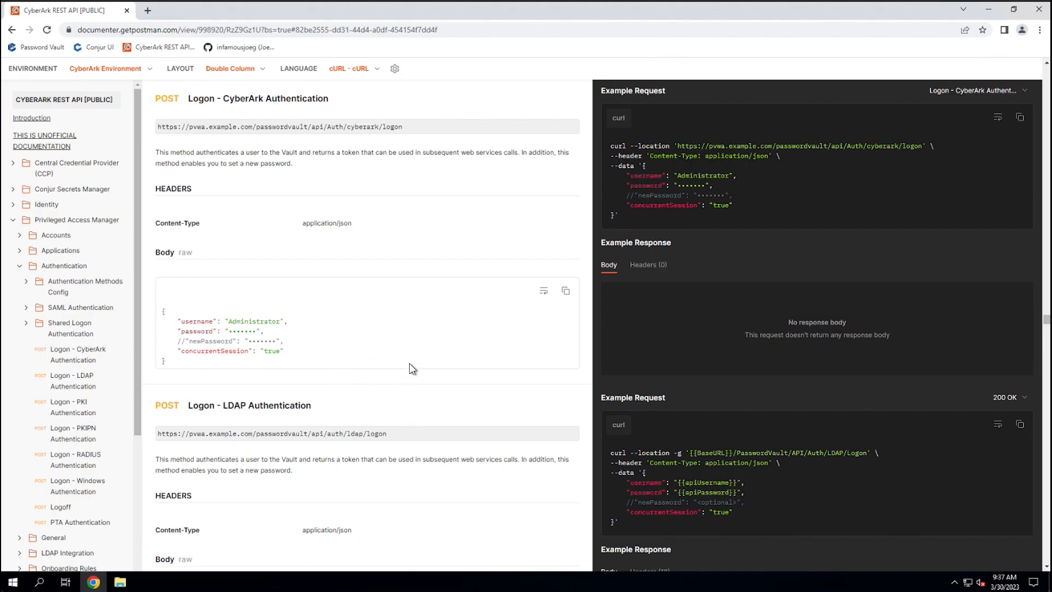
{"action": "mouse_move", "coordinate": [354, 344]}
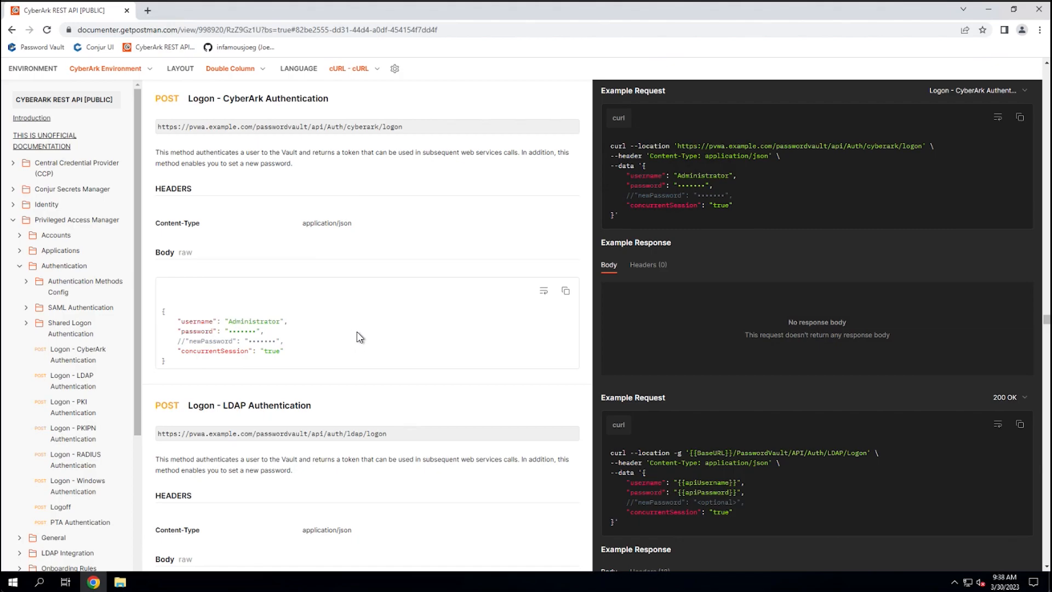
{"action": "mouse_move", "coordinate": [975, 112]}
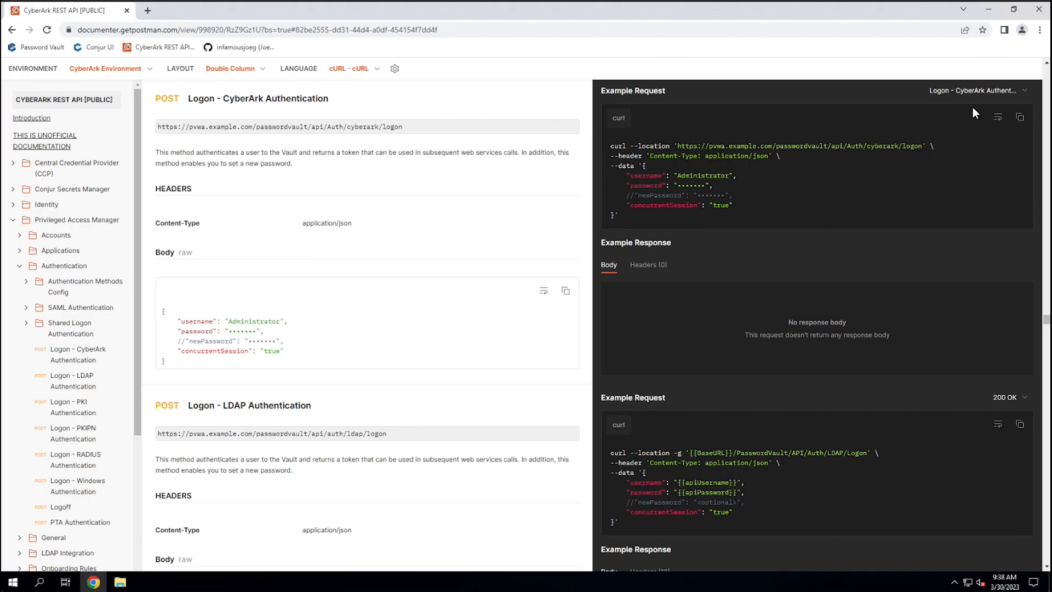
{"action": "mouse_move", "coordinate": [823, 200]}
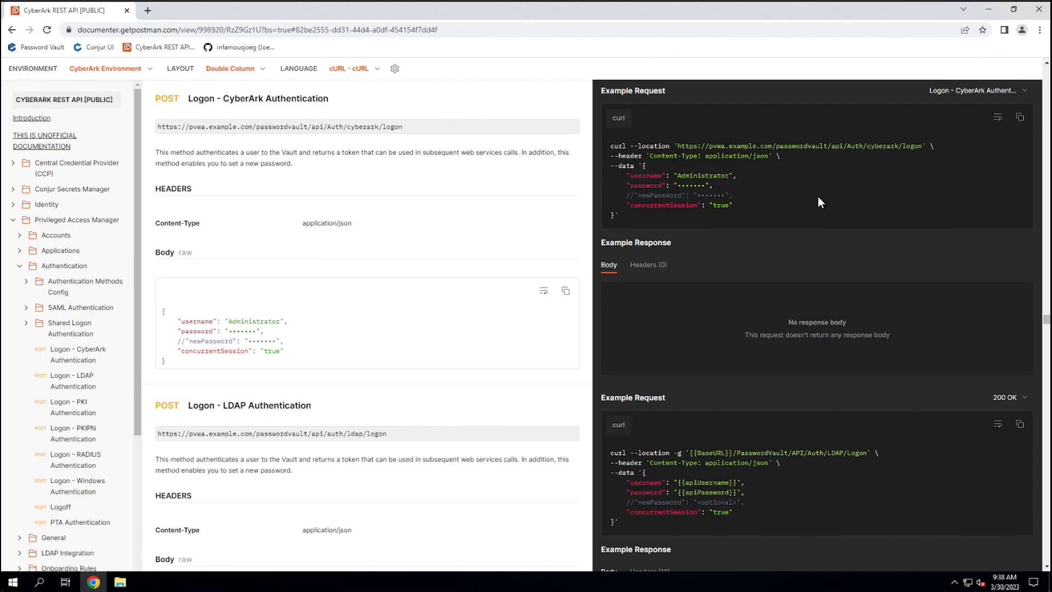
{"action": "mouse_move", "coordinate": [661, 295]}
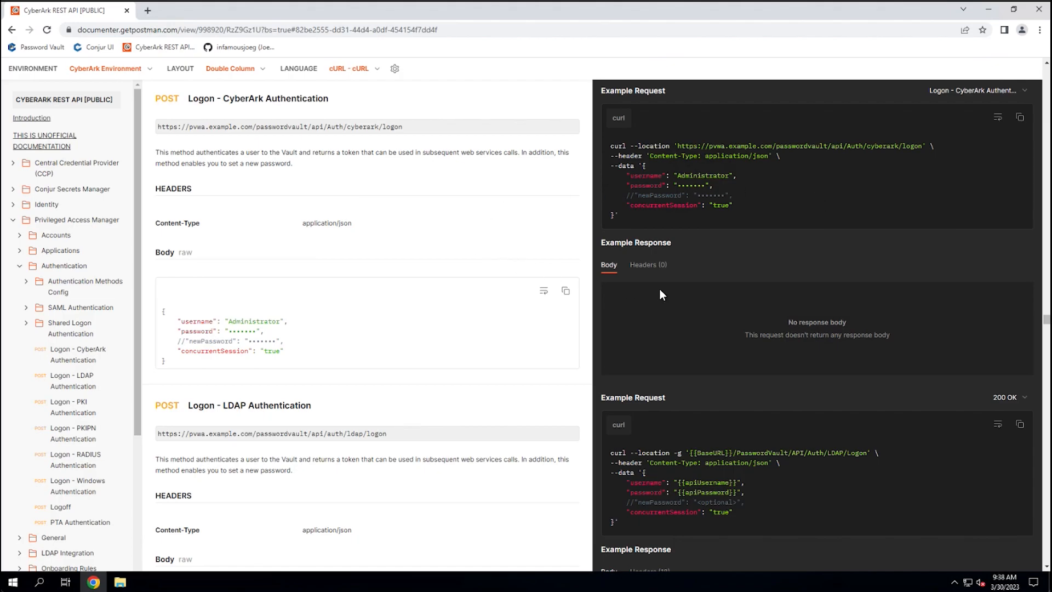
{"action": "mouse_move", "coordinate": [1045, 324]}
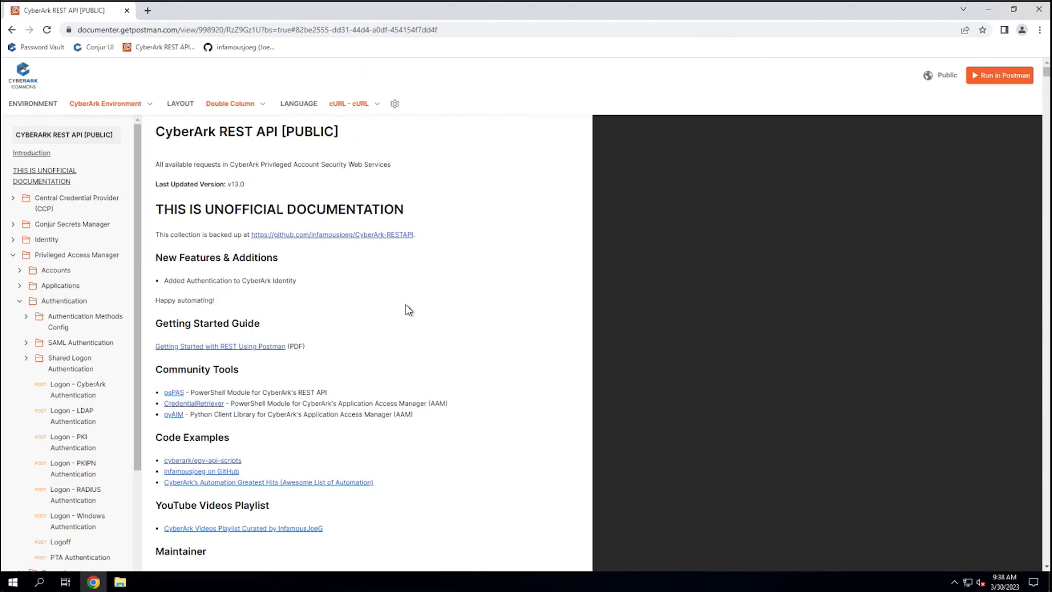
{"action": "mouse_move", "coordinate": [806, 125]}
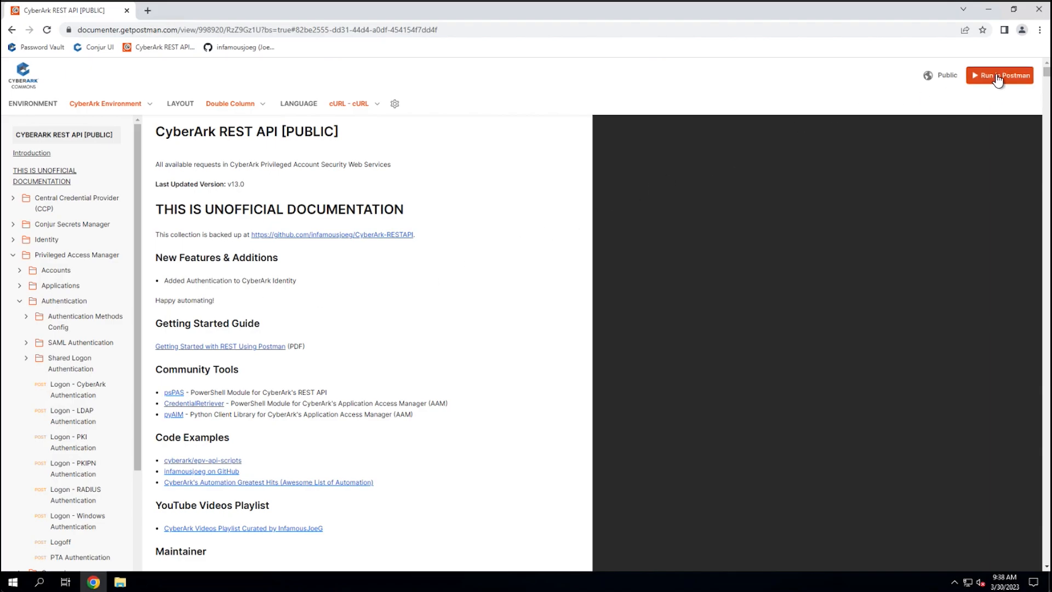
Show the Run in Postman options: fork via Postman Web or import into the desktop app.
{"action": "left_click", "coordinate": [999, 75]}
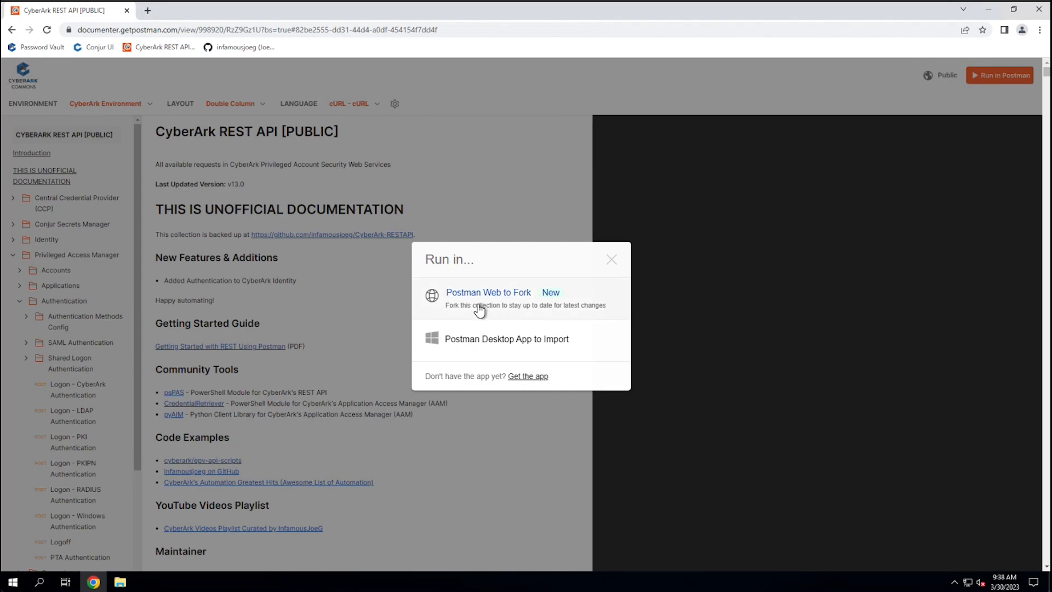
{"action": "mouse_move", "coordinate": [484, 296]}
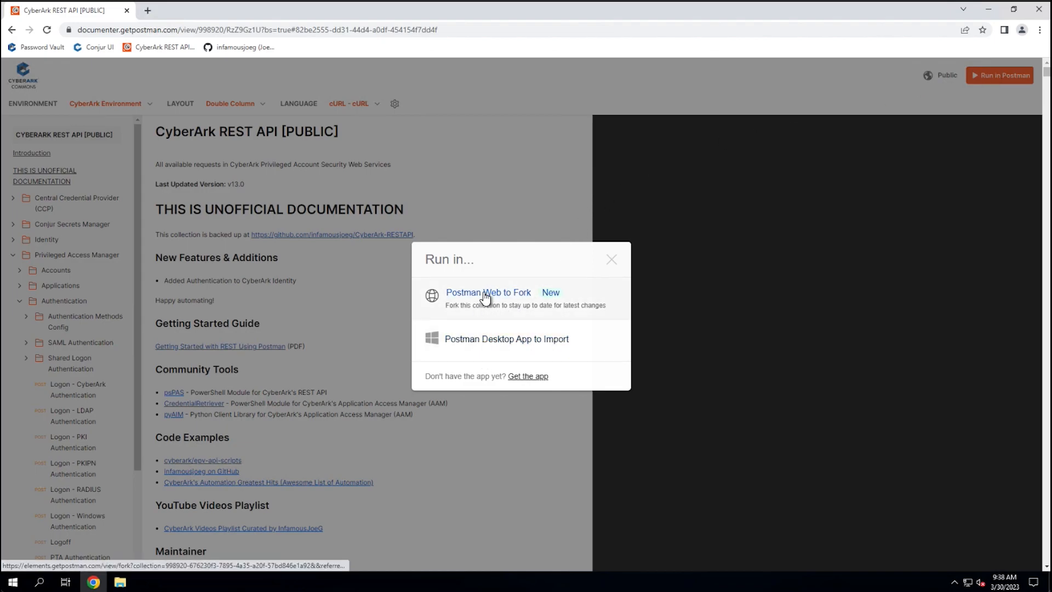
{"action": "mouse_move", "coordinate": [478, 371]}
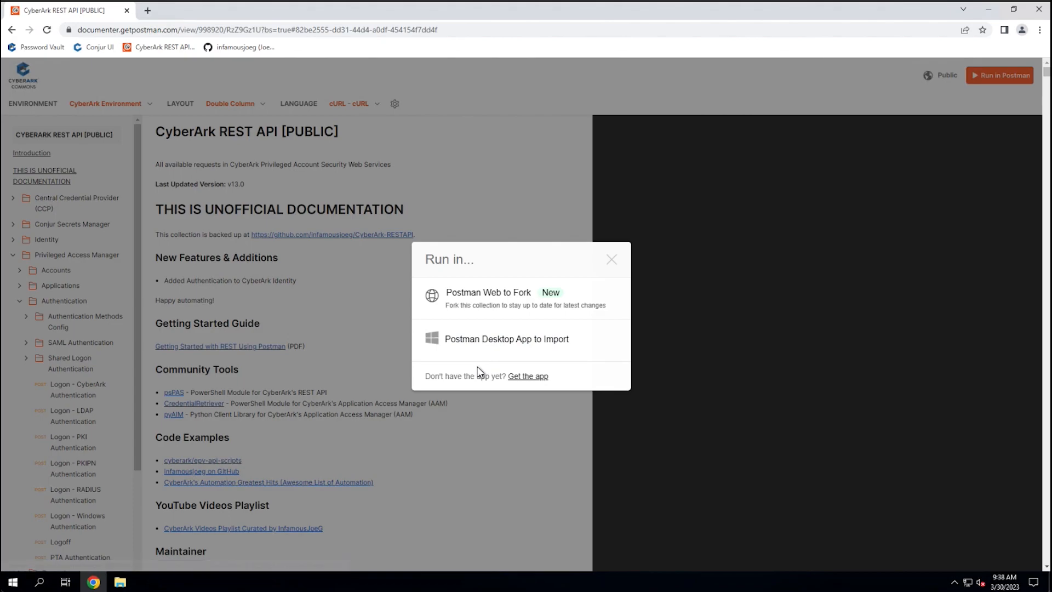
{"action": "mouse_move", "coordinate": [500, 344]}
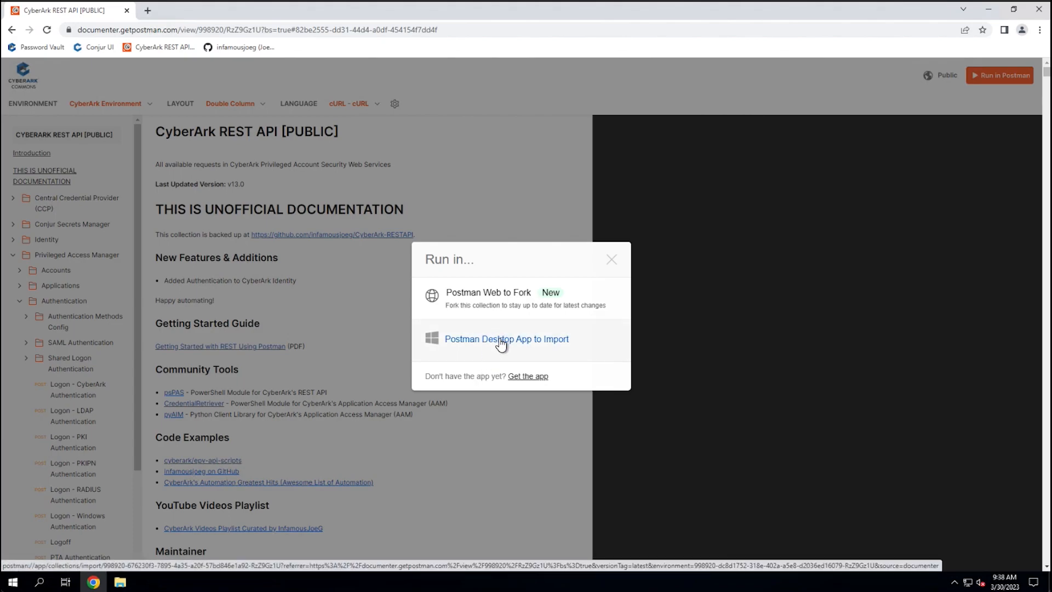
{"action": "mouse_move", "coordinate": [525, 347]}
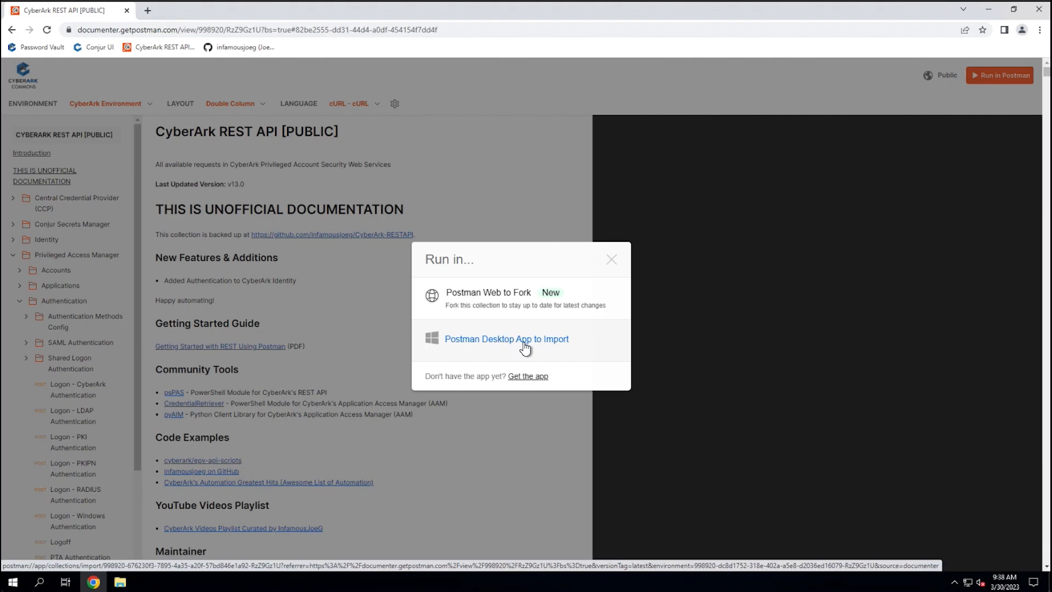
{"action": "mouse_move", "coordinate": [529, 355]}
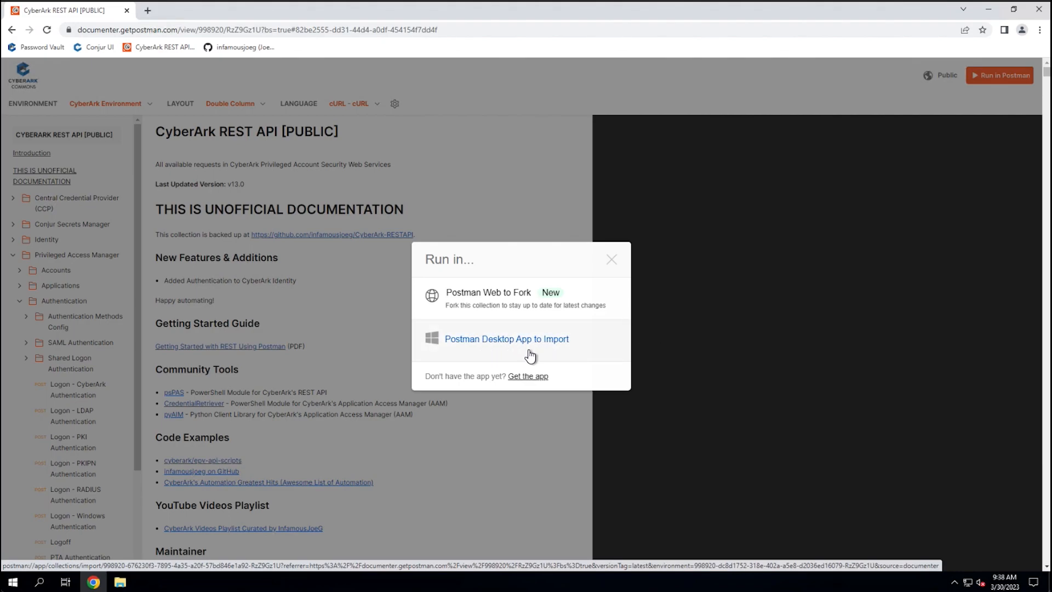
{"action": "mouse_move", "coordinate": [500, 346]}
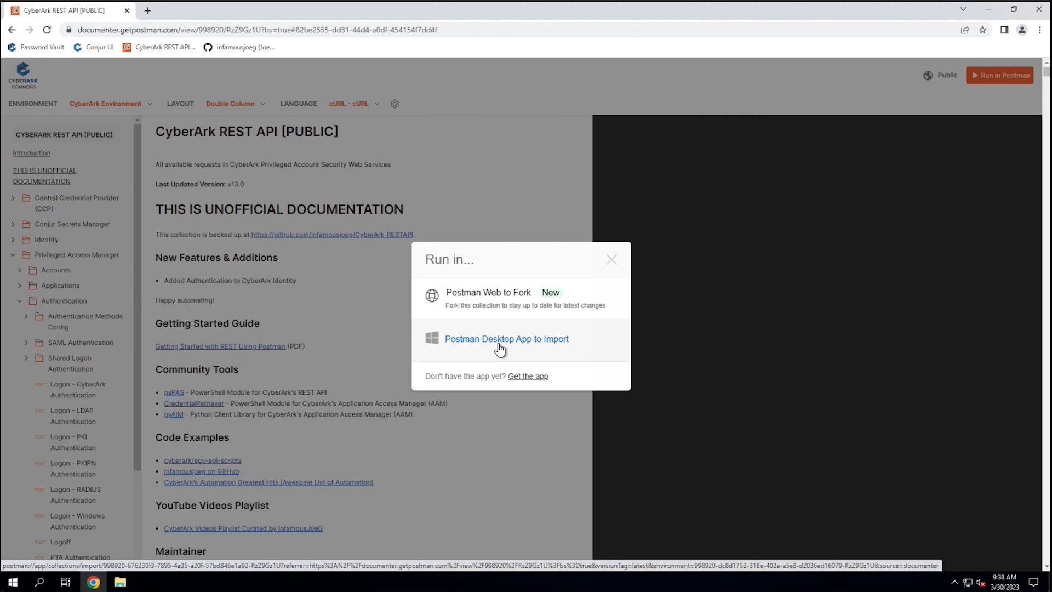
{"action": "mouse_move", "coordinate": [495, 298]}
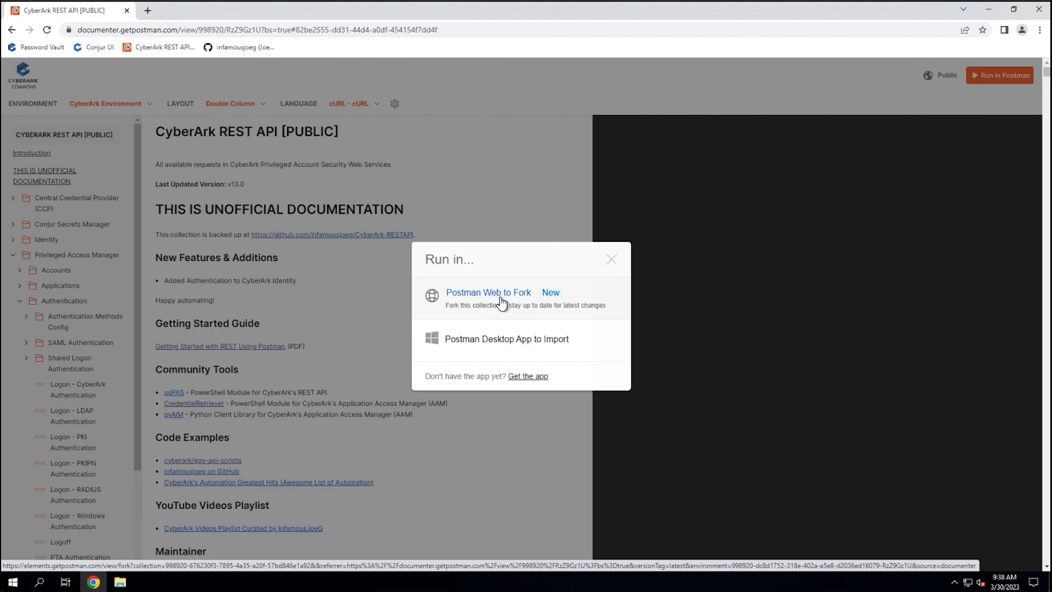
{"action": "mouse_move", "coordinate": [490, 299]}
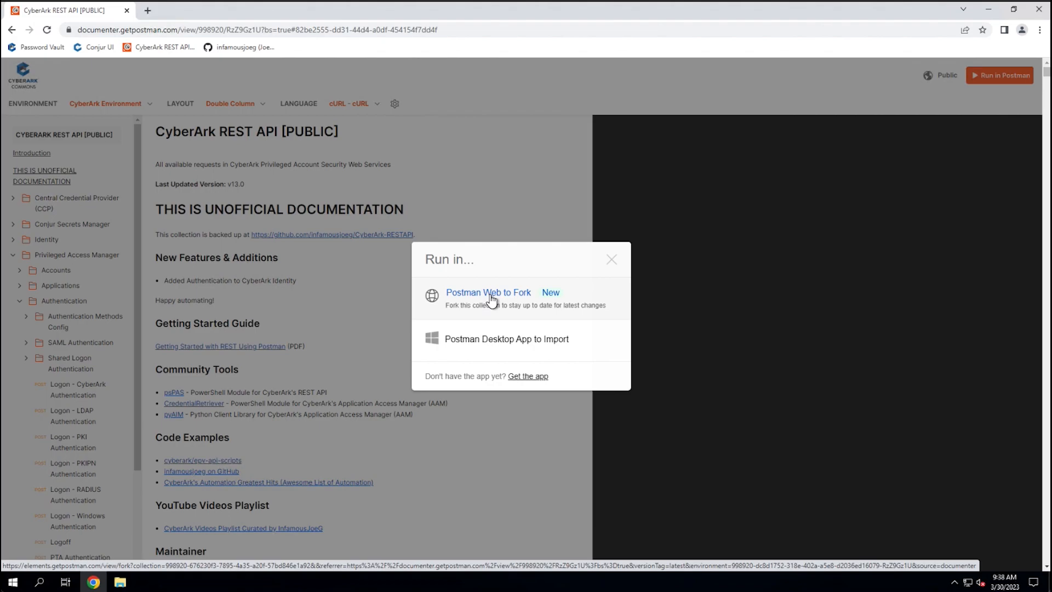
{"action": "mouse_move", "coordinate": [500, 304]}
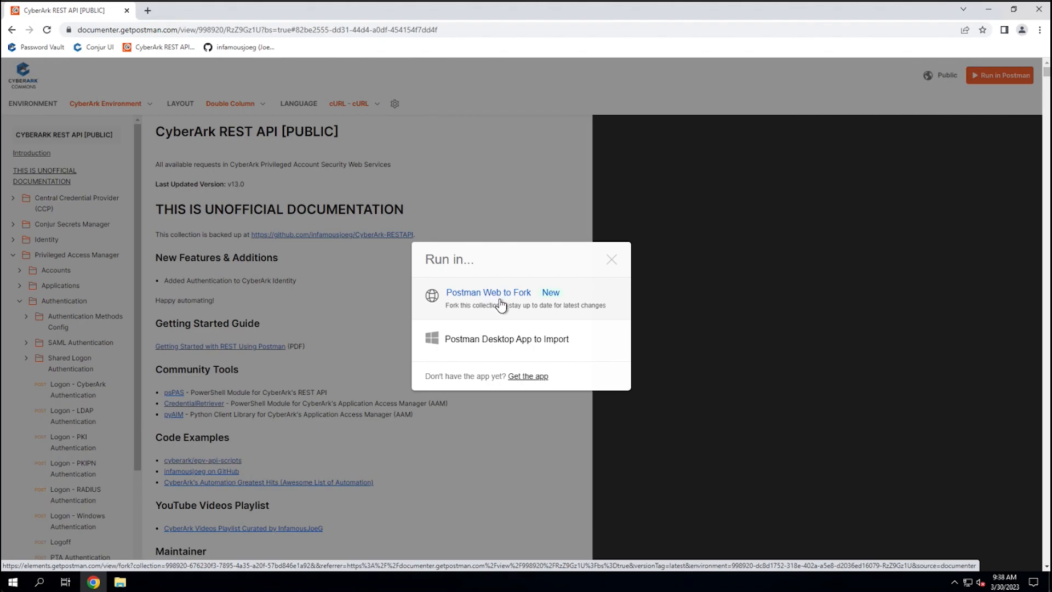
{"action": "mouse_move", "coordinate": [509, 309]}
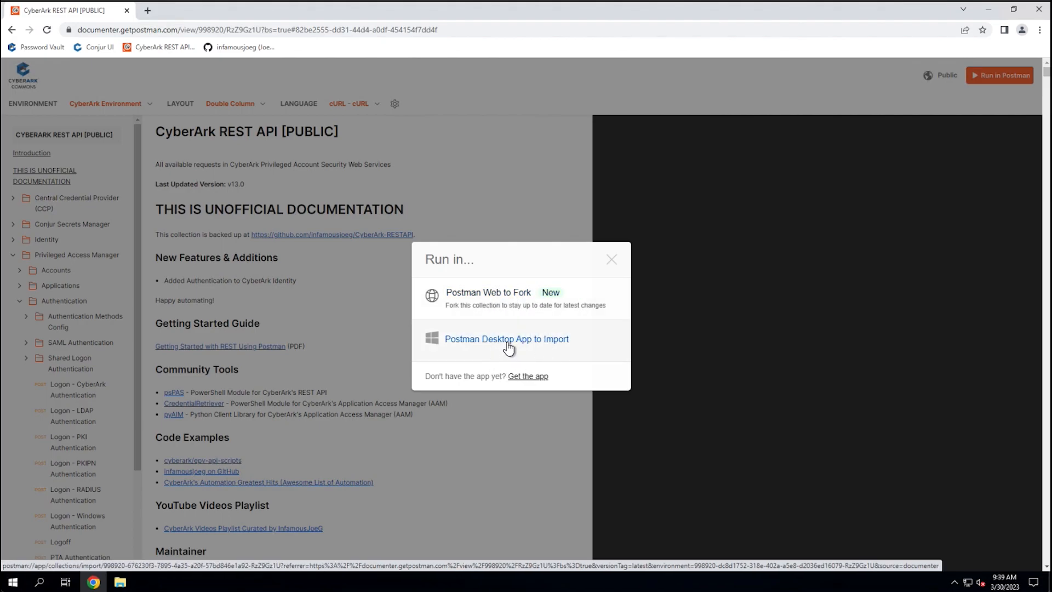
{"action": "mouse_move", "coordinate": [489, 296]}
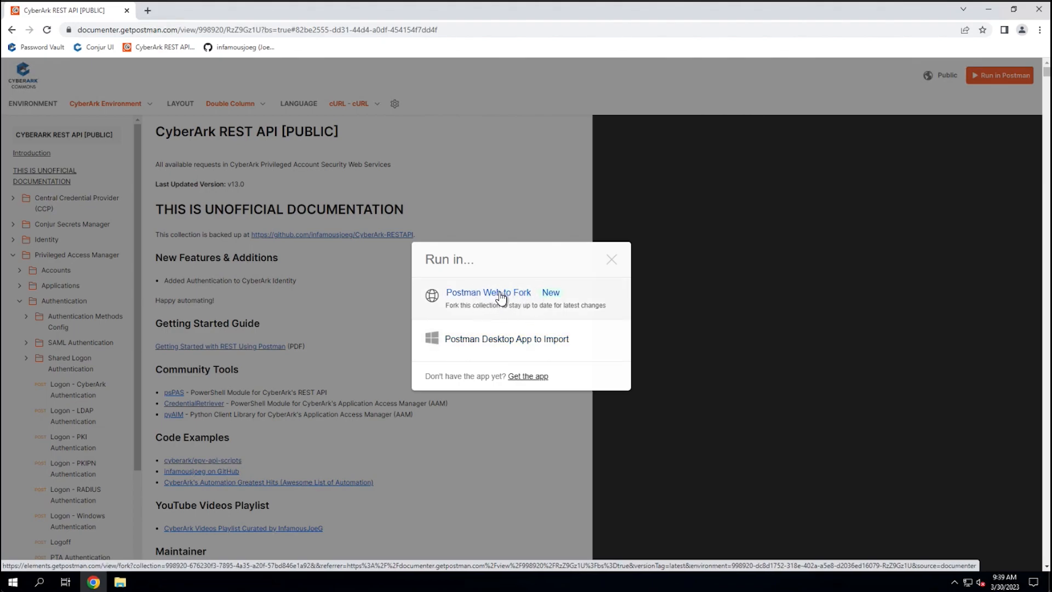
{"action": "mouse_move", "coordinate": [505, 344]}
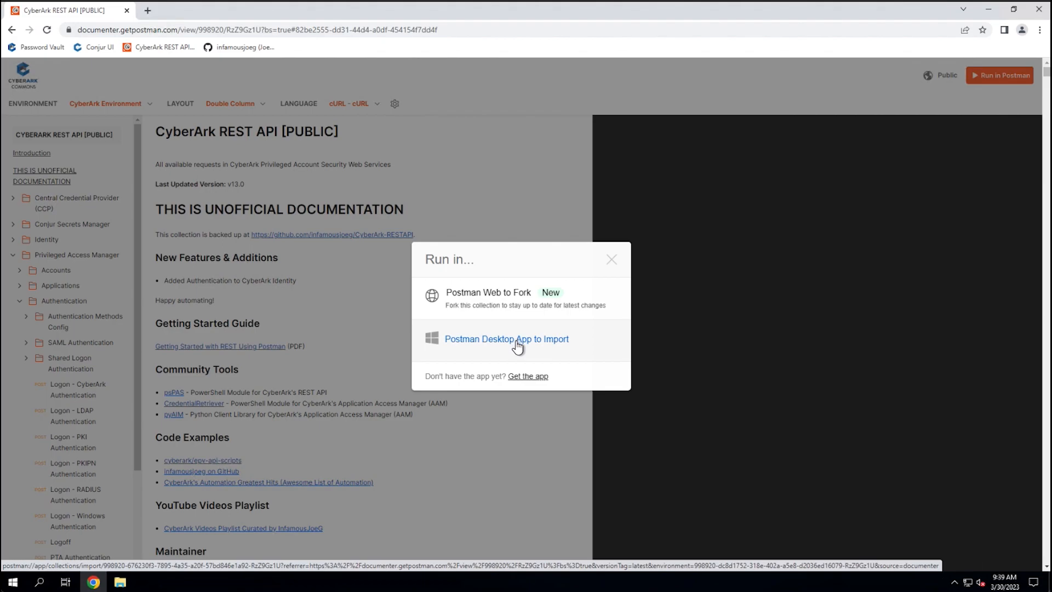
{"action": "mouse_move", "coordinate": [472, 347]}
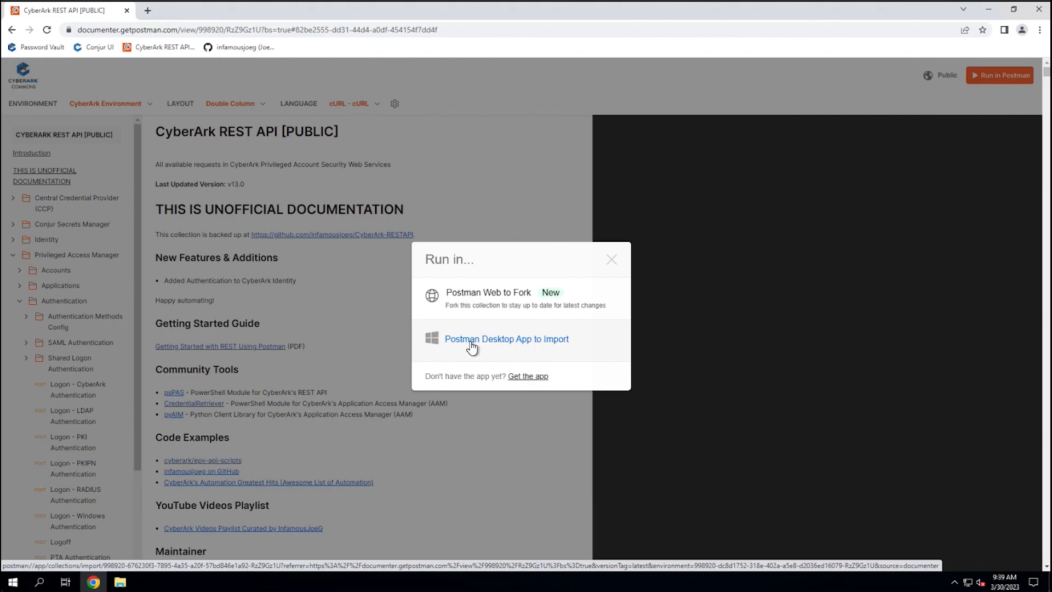
{"action": "mouse_move", "coordinate": [515, 351]}
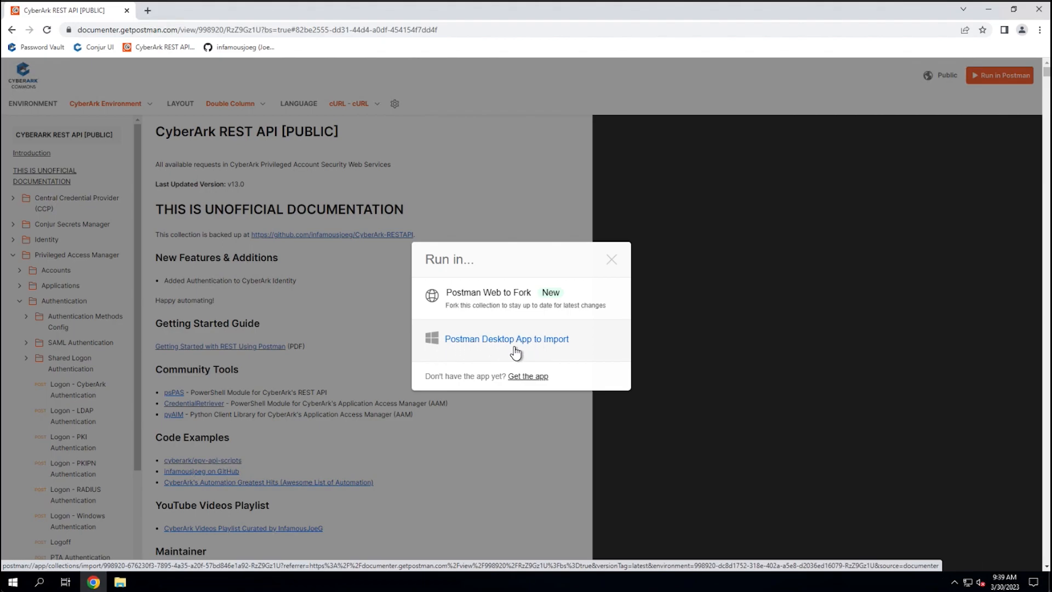
{"action": "mouse_move", "coordinate": [527, 376]}
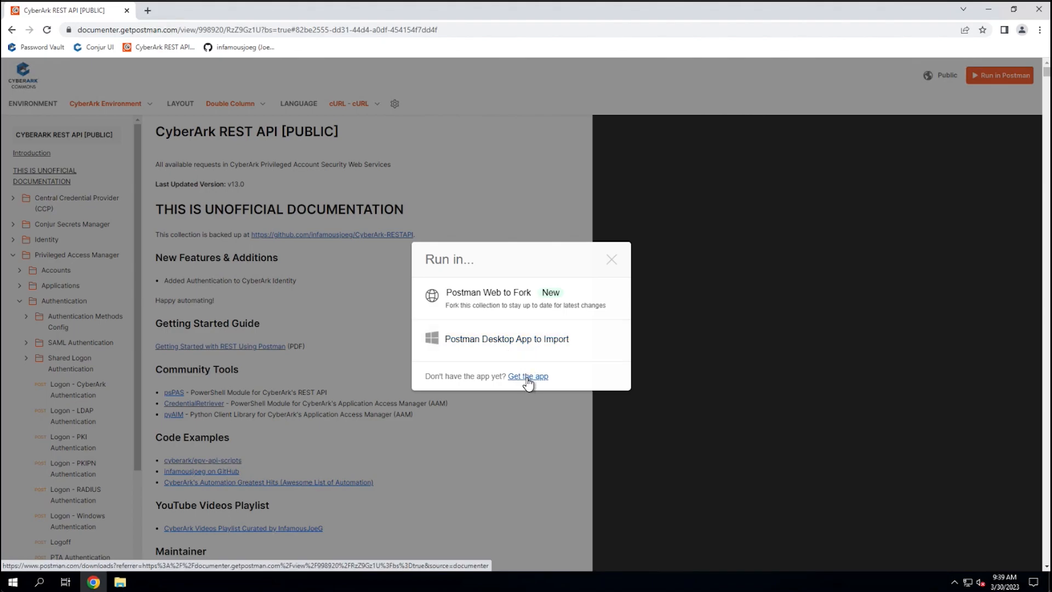
{"action": "mouse_move", "coordinate": [490, 384]}
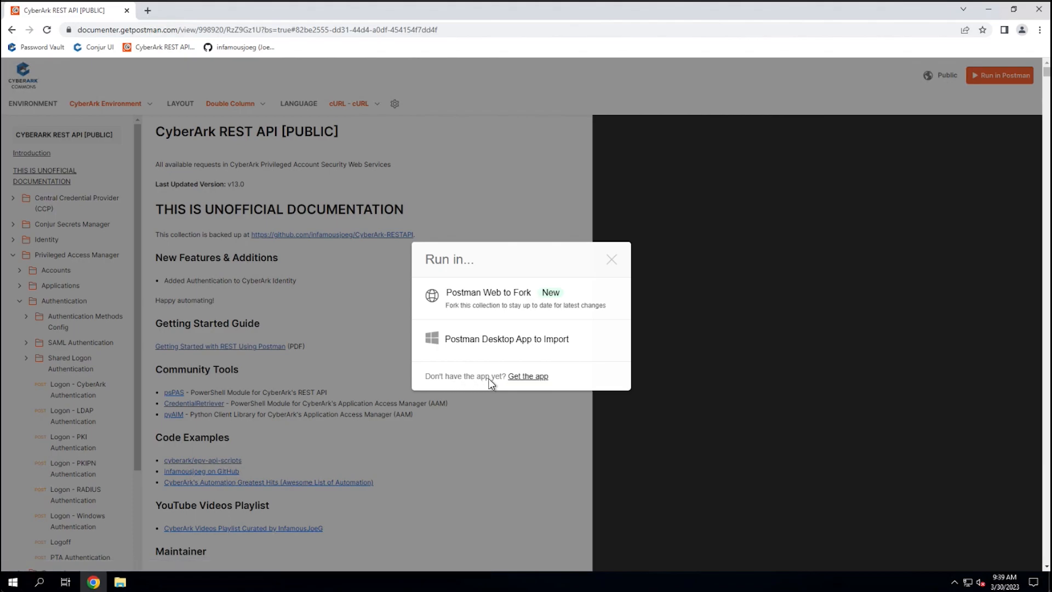
Open the Download Postman page and download the Windows 64-bit installer.
{"action": "left_click", "coordinate": [528, 376]}
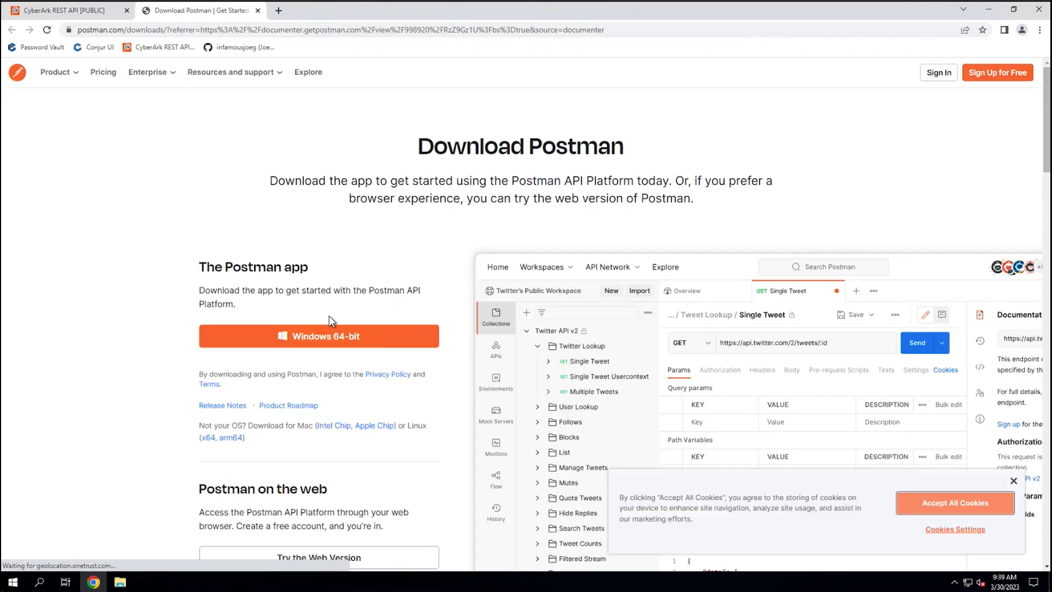
{"action": "left_click", "coordinate": [318, 335]}
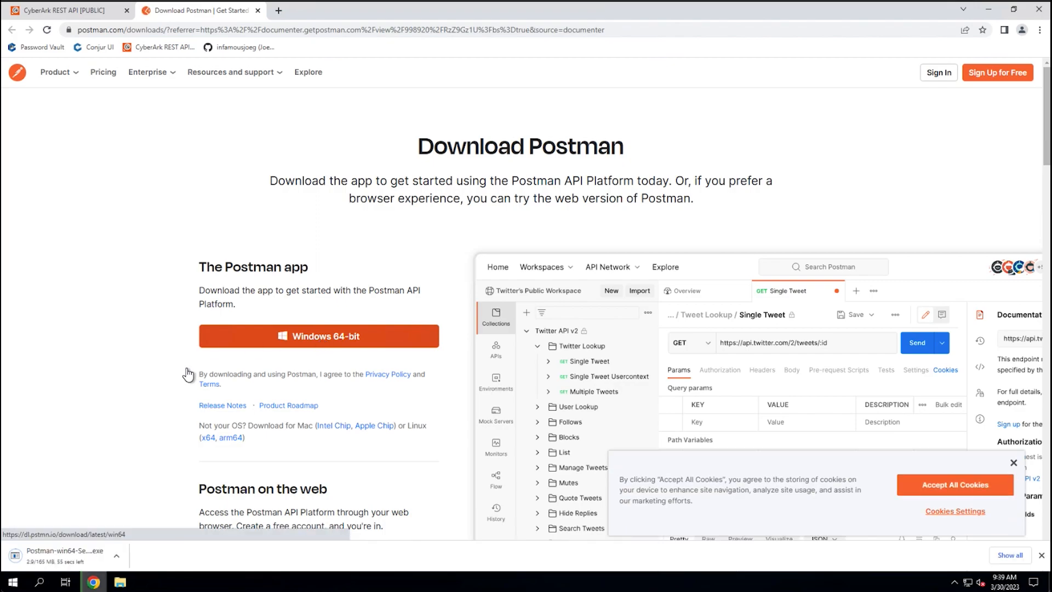
{"action": "mouse_move", "coordinate": [96, 476]}
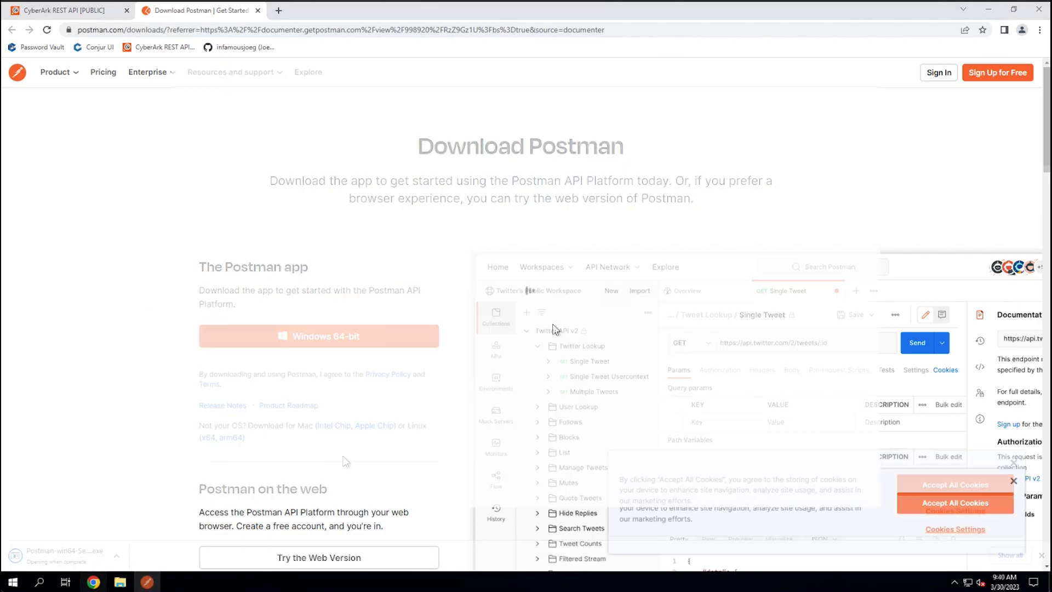
Sign in from the desktop app and choose Sign in with Google on the browser page.
{"action": "left_click", "coordinate": [318, 335]}
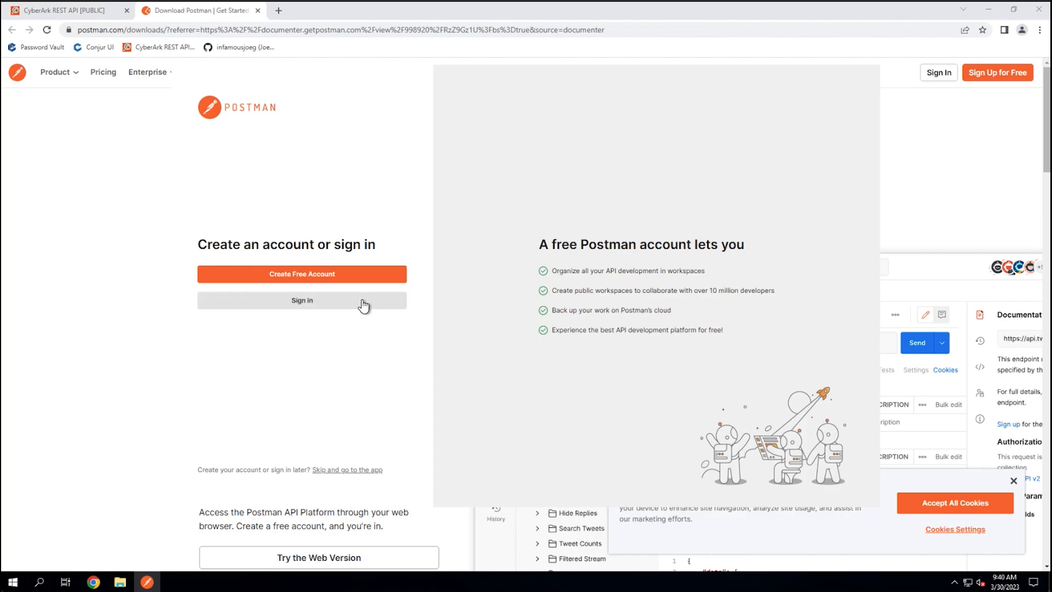
{"action": "mouse_move", "coordinate": [357, 477]}
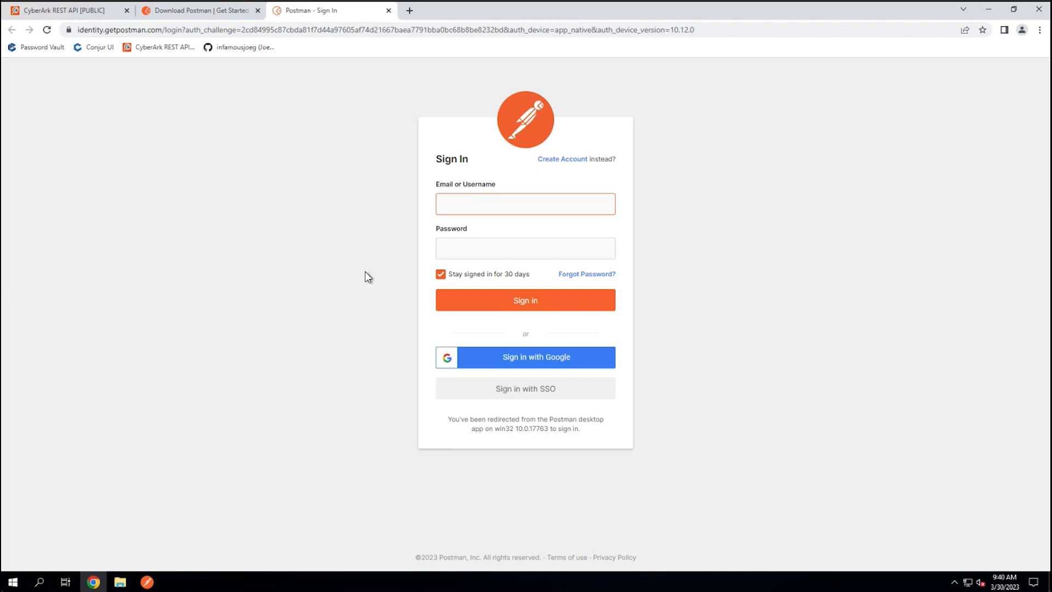
{"action": "mouse_move", "coordinate": [191, 532]}
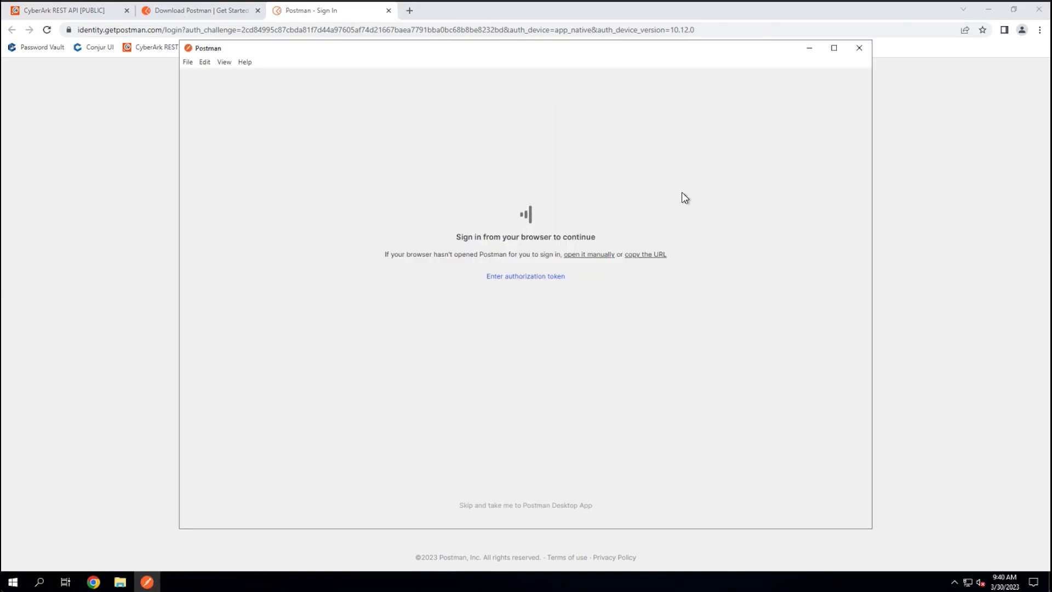
{"action": "mouse_move", "coordinate": [642, 332]}
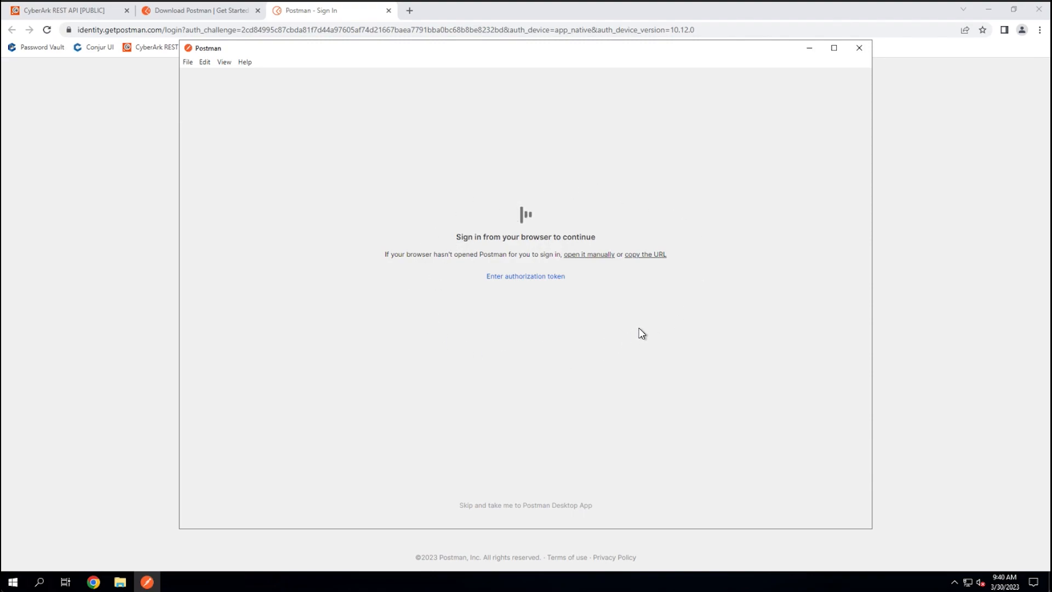
{"action": "mouse_move", "coordinate": [602, 281]}
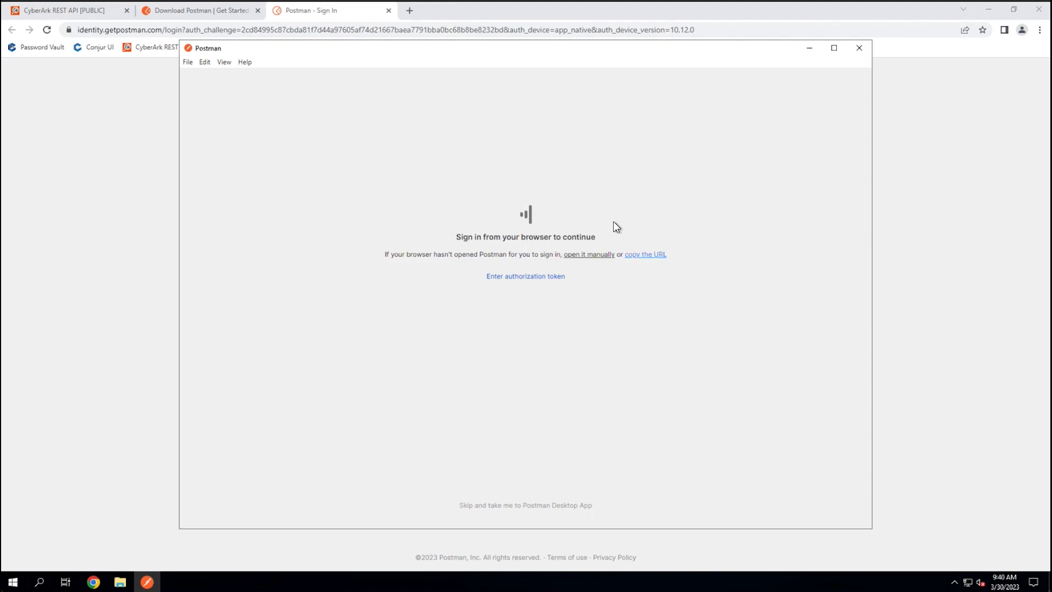
{"action": "mouse_move", "coordinate": [406, 290]}
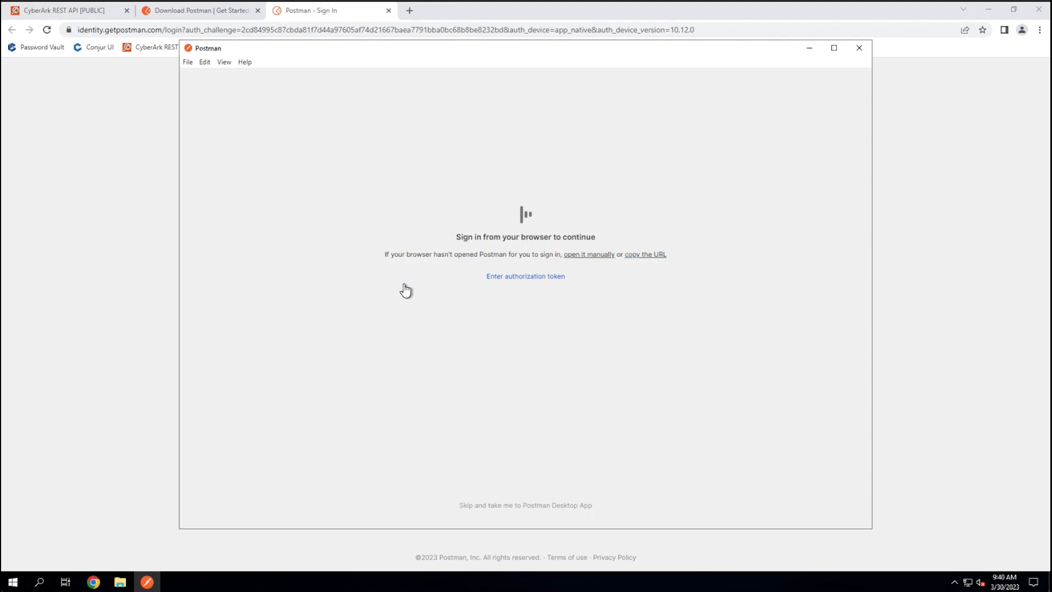
{"action": "mouse_move", "coordinate": [587, 343]}
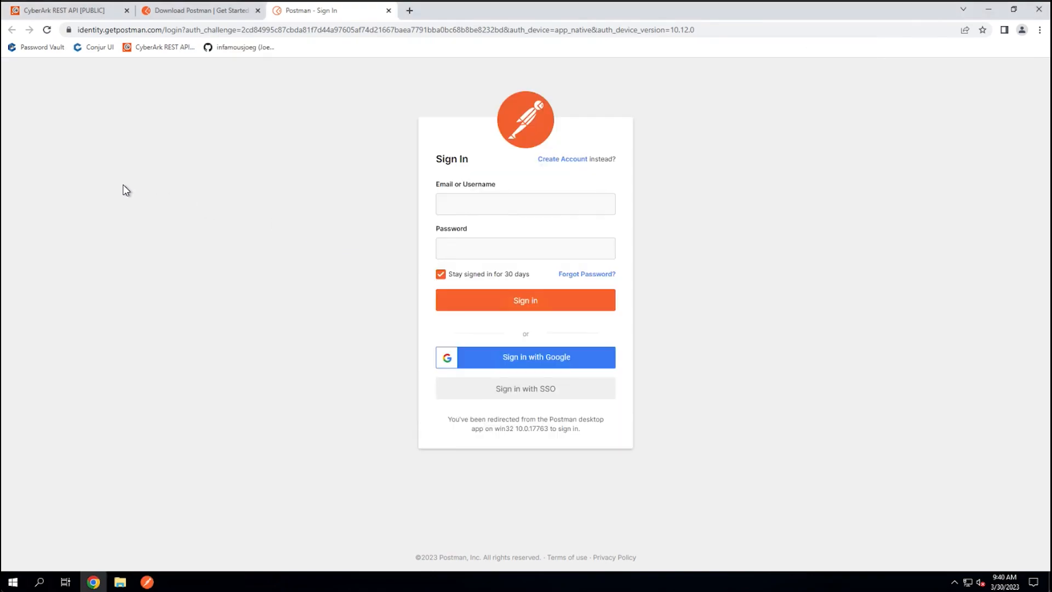
{"action": "mouse_move", "coordinate": [569, 362]}
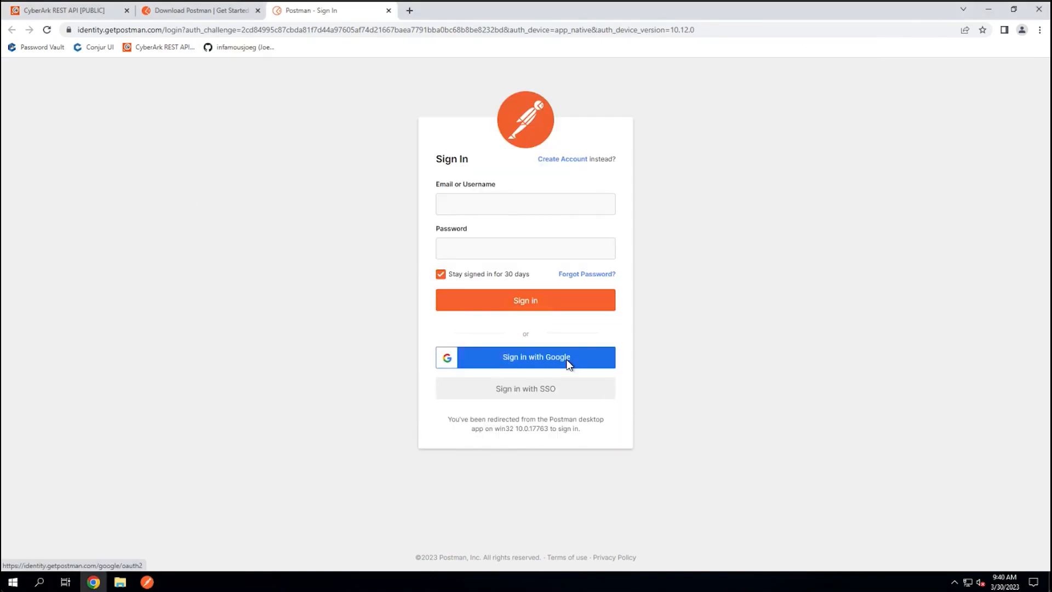
{"action": "left_click", "coordinate": [525, 356]}
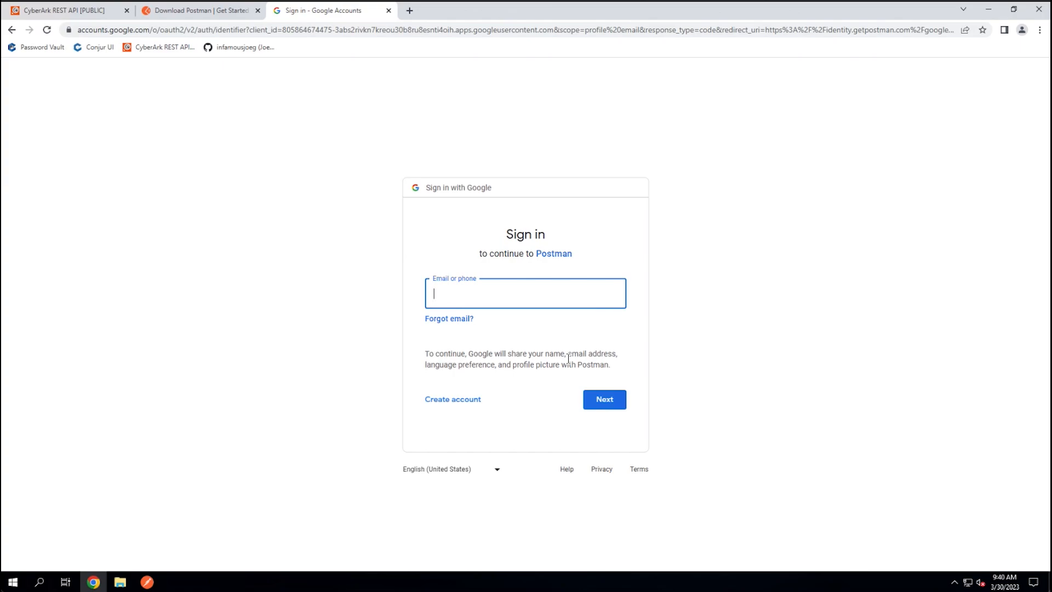
{"action": "mouse_move", "coordinate": [595, 295]}
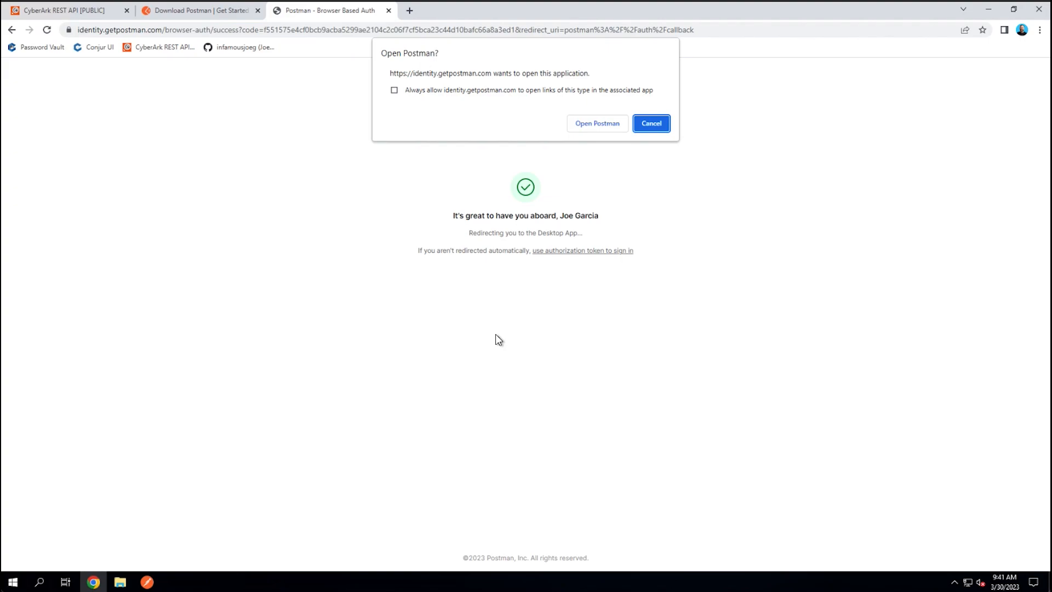
{"action": "mouse_move", "coordinate": [292, 126]}
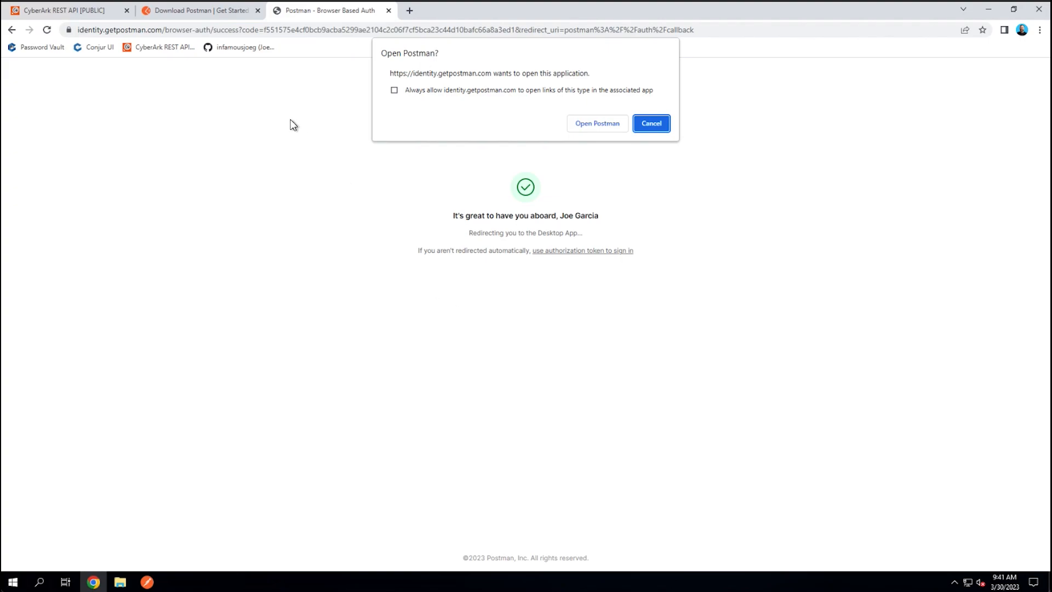
{"action": "mouse_move", "coordinate": [432, 98]}
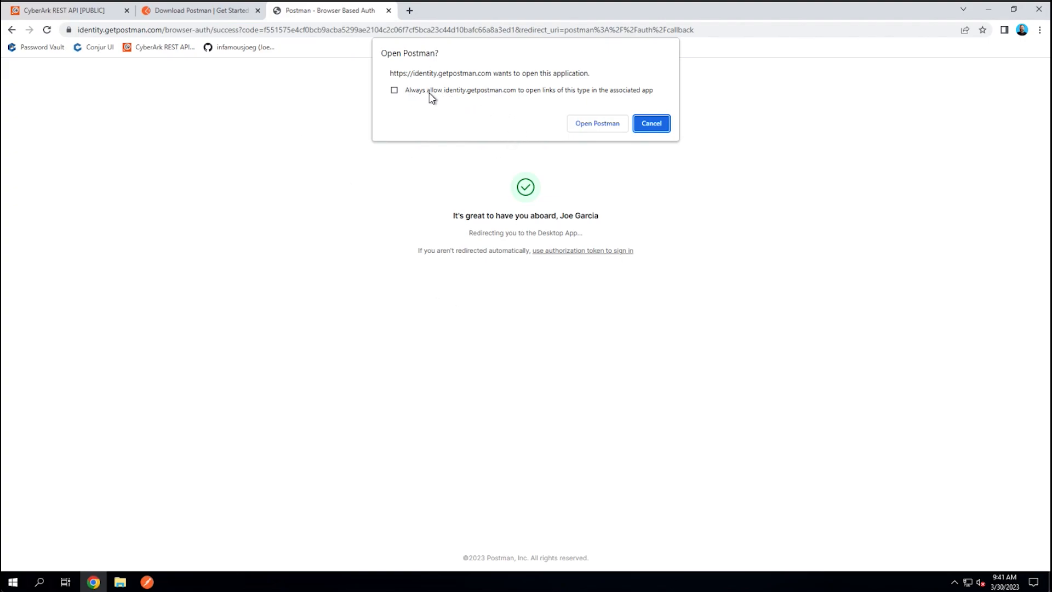
Always allow identity.getpostman.com to open Postman links.
{"action": "left_click", "coordinate": [394, 90]}
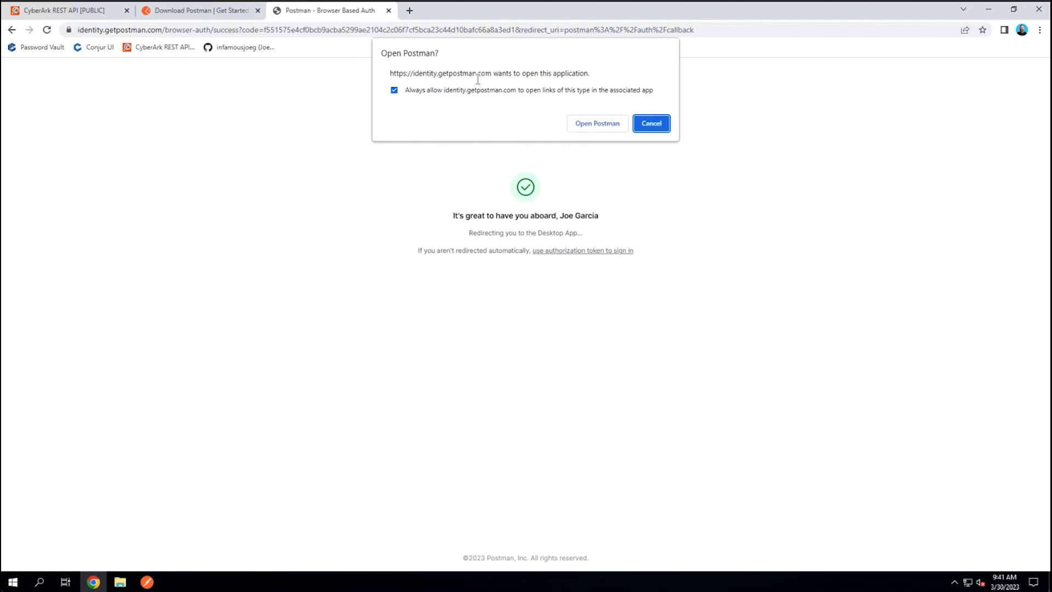
{"action": "mouse_move", "coordinate": [617, 146]}
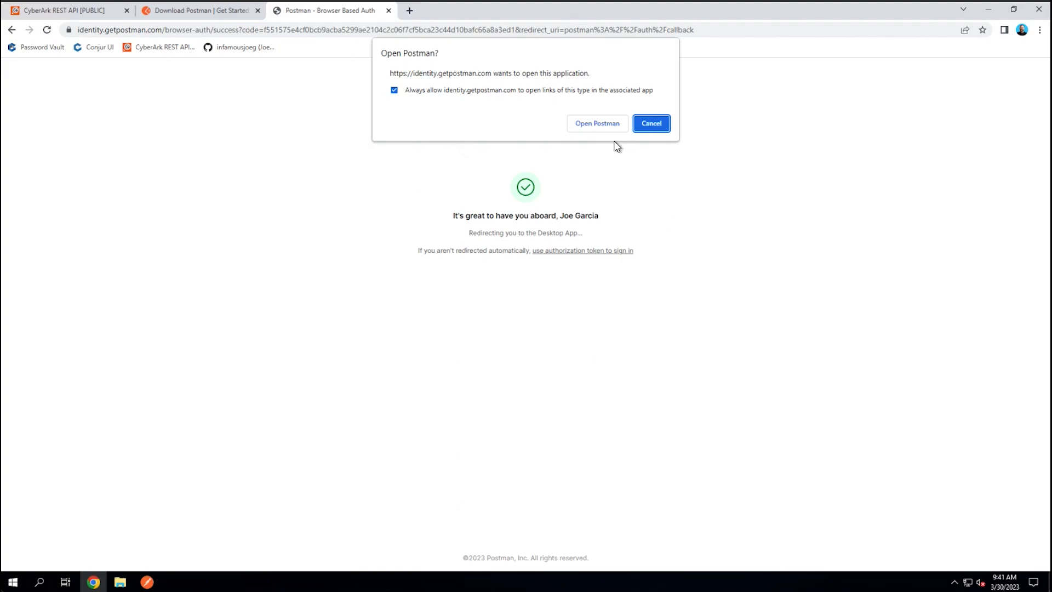
{"action": "mouse_move", "coordinate": [561, 182]}
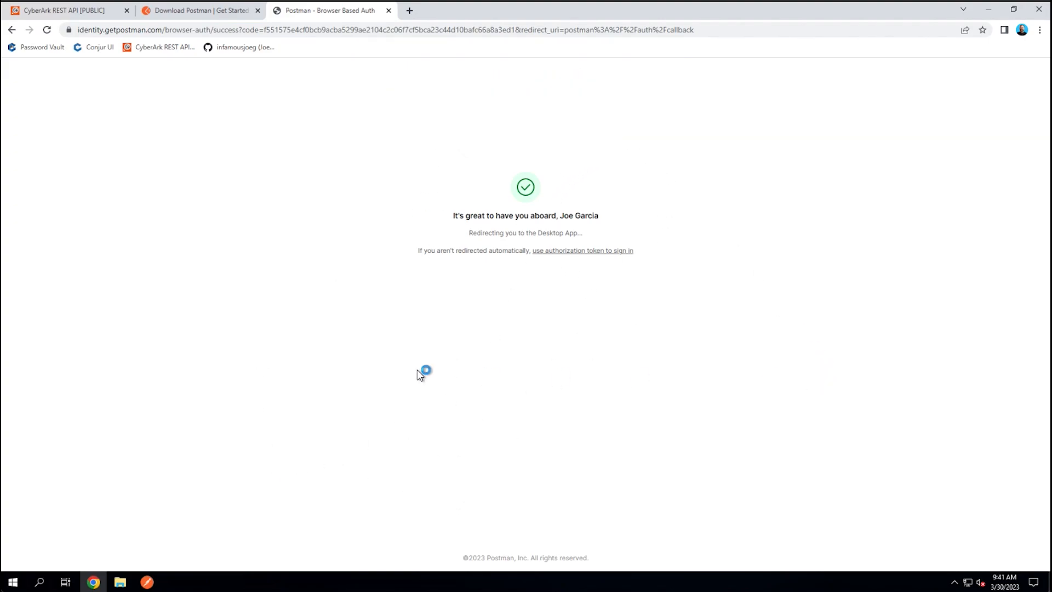
{"action": "mouse_move", "coordinate": [177, 559]}
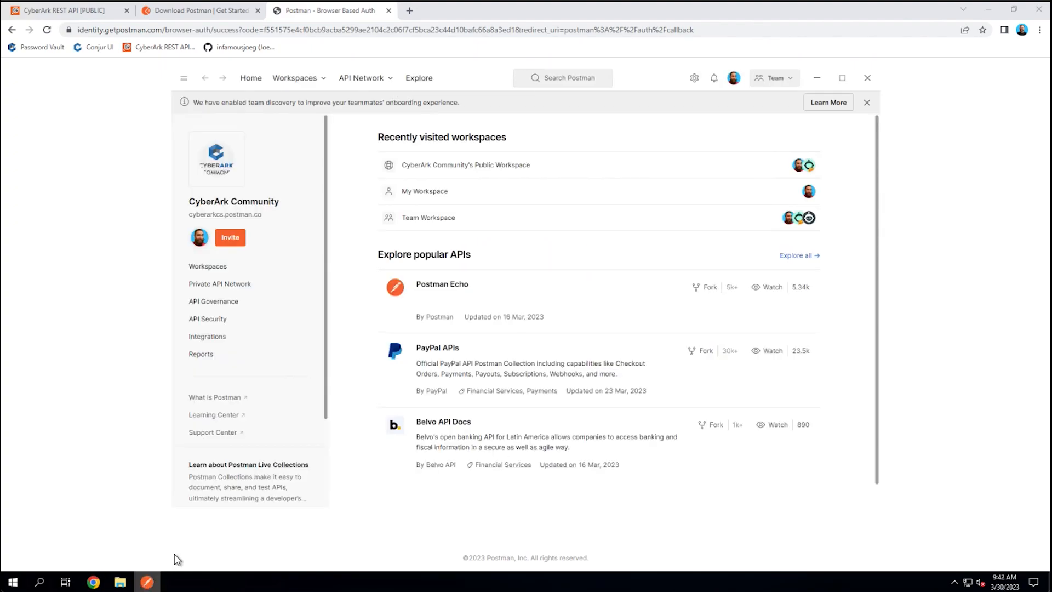
{"action": "mouse_move", "coordinate": [383, 258]}
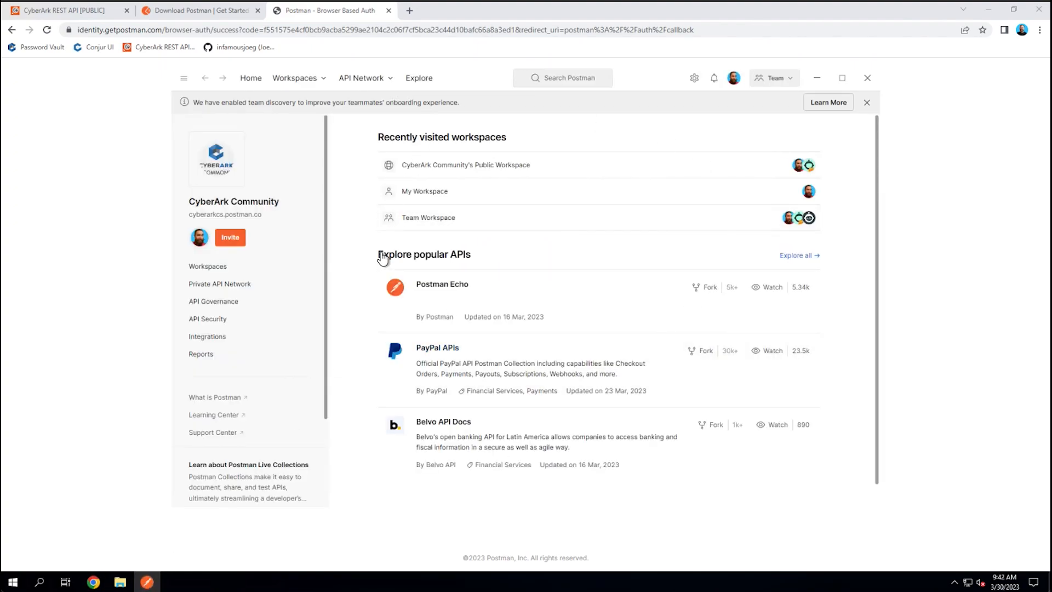
{"action": "mouse_move", "coordinate": [299, 77]}
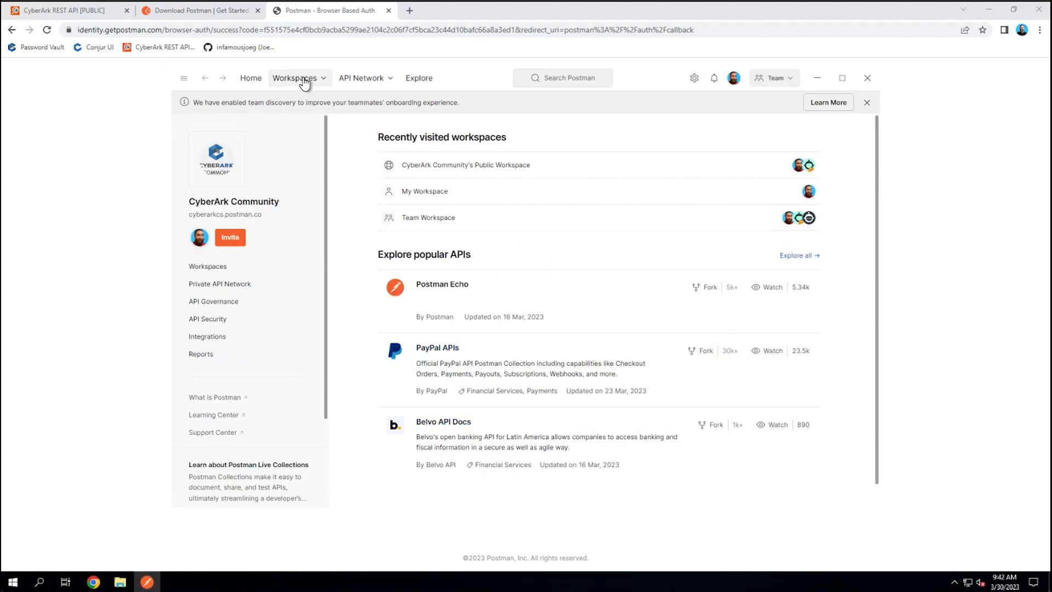
Switch to My Workspace and show the CyberArk REST API [PUBLIC] collection's actions menu.
{"action": "left_click", "coordinate": [295, 78]}
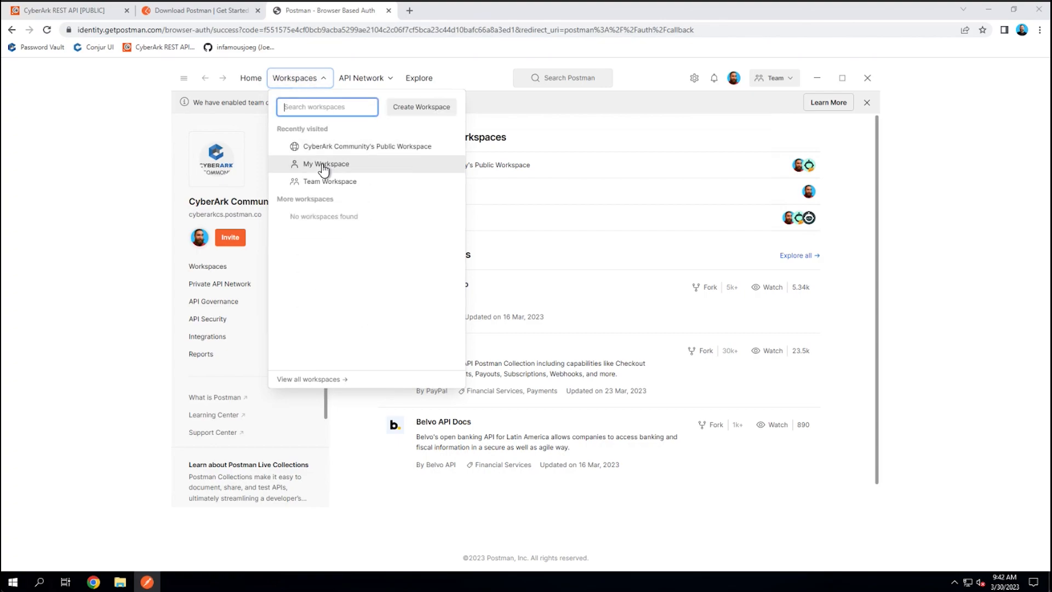
{"action": "left_click", "coordinate": [325, 164]}
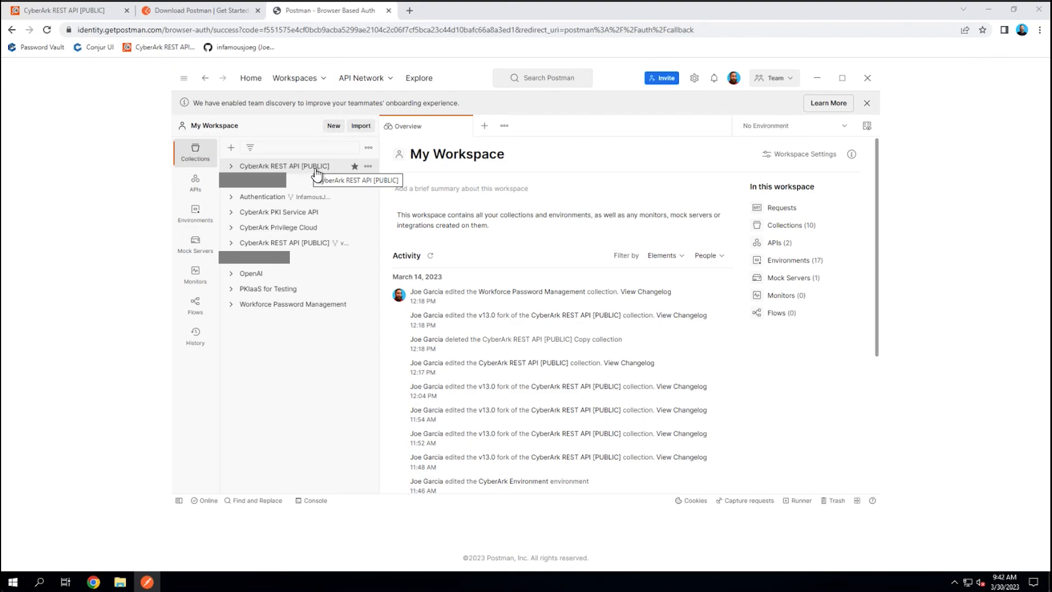
{"action": "mouse_move", "coordinate": [304, 174]}
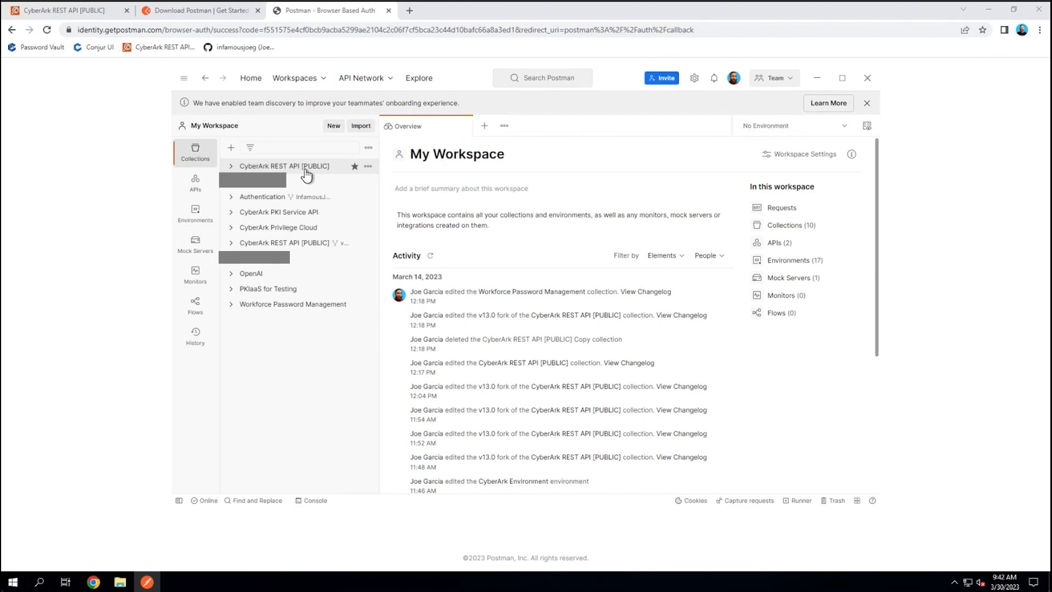
{"action": "mouse_move", "coordinate": [298, 165]}
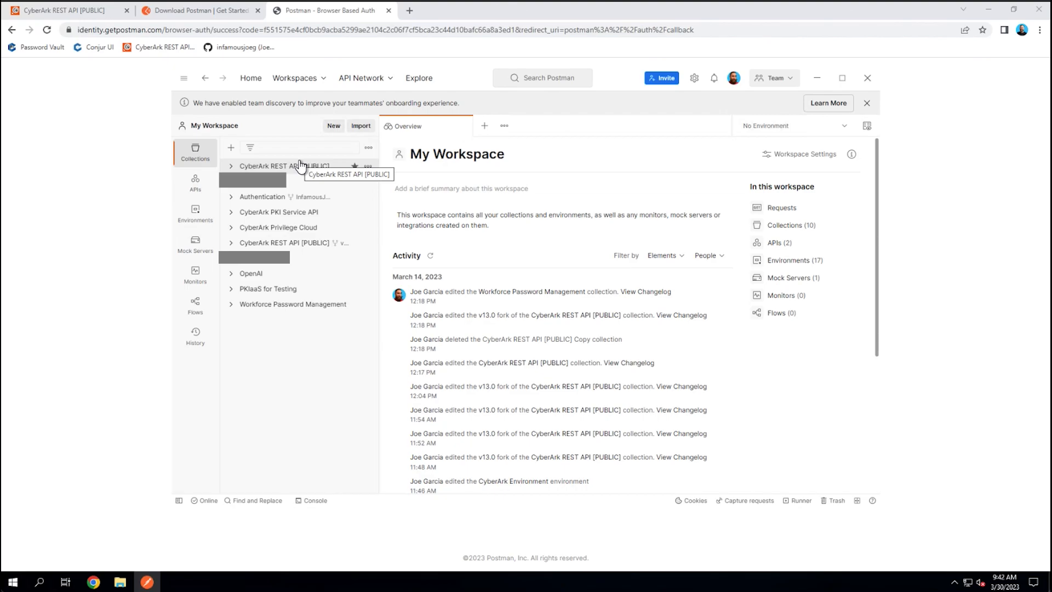
{"action": "left_click", "coordinate": [367, 165]}
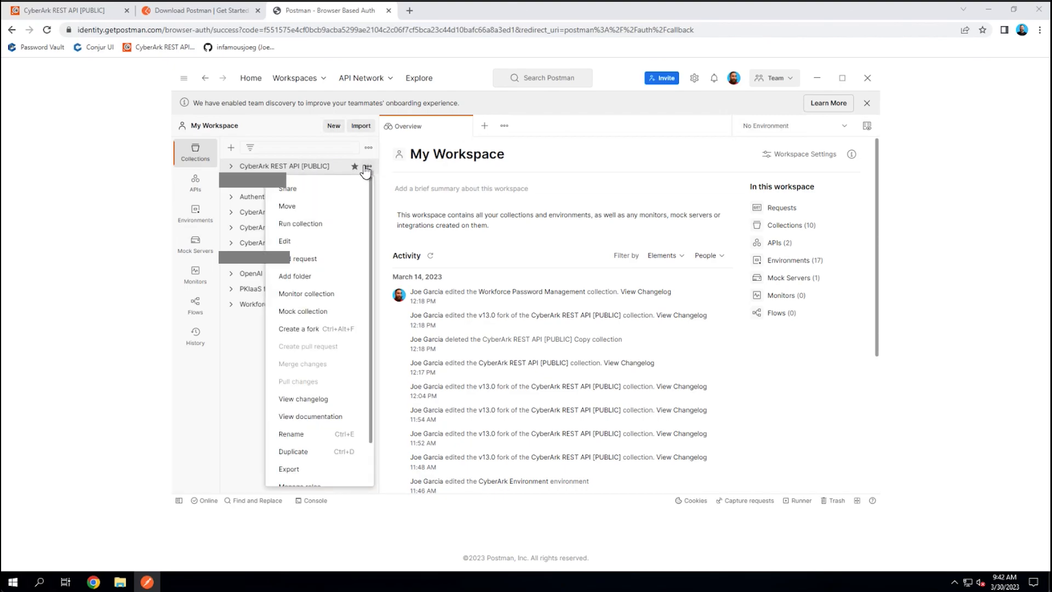
{"action": "mouse_move", "coordinate": [312, 332]}
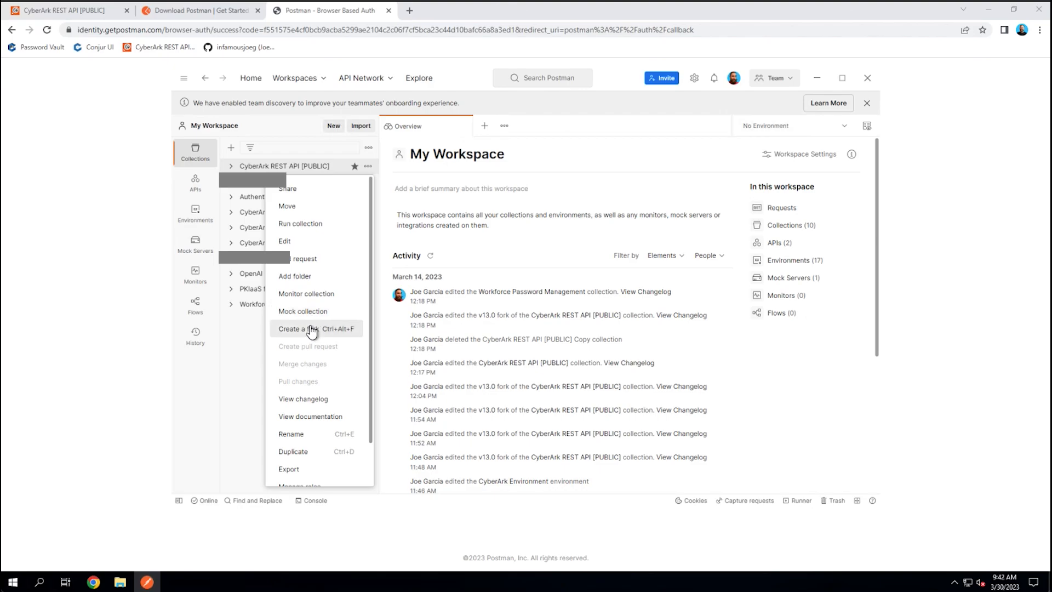
Create a fork labelled 'YouTube Video' in My Workspace and open it.
{"action": "left_click", "coordinate": [307, 329]}
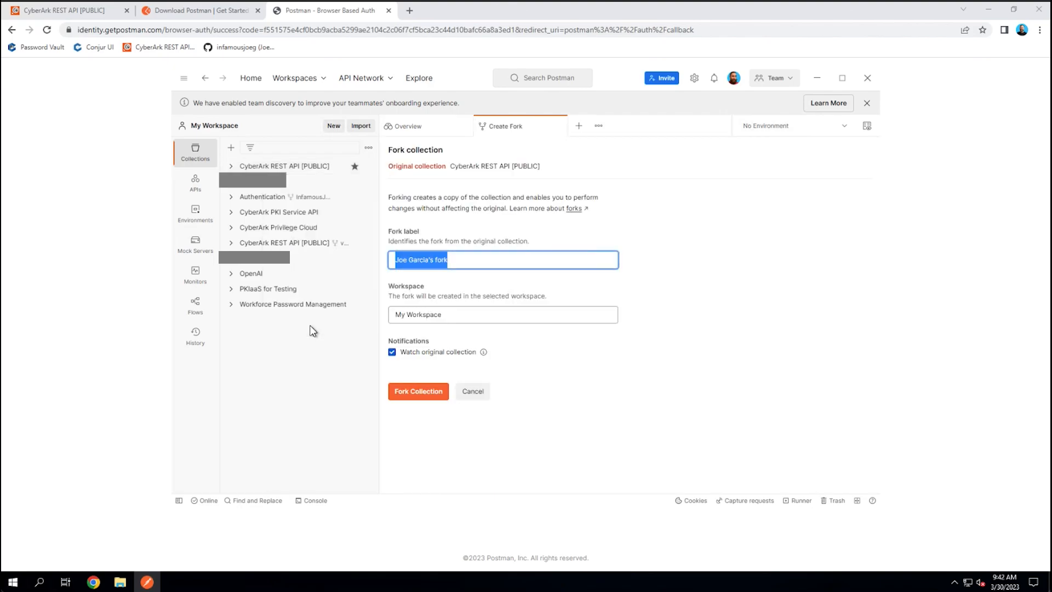
{"action": "mouse_move", "coordinate": [639, 361]}
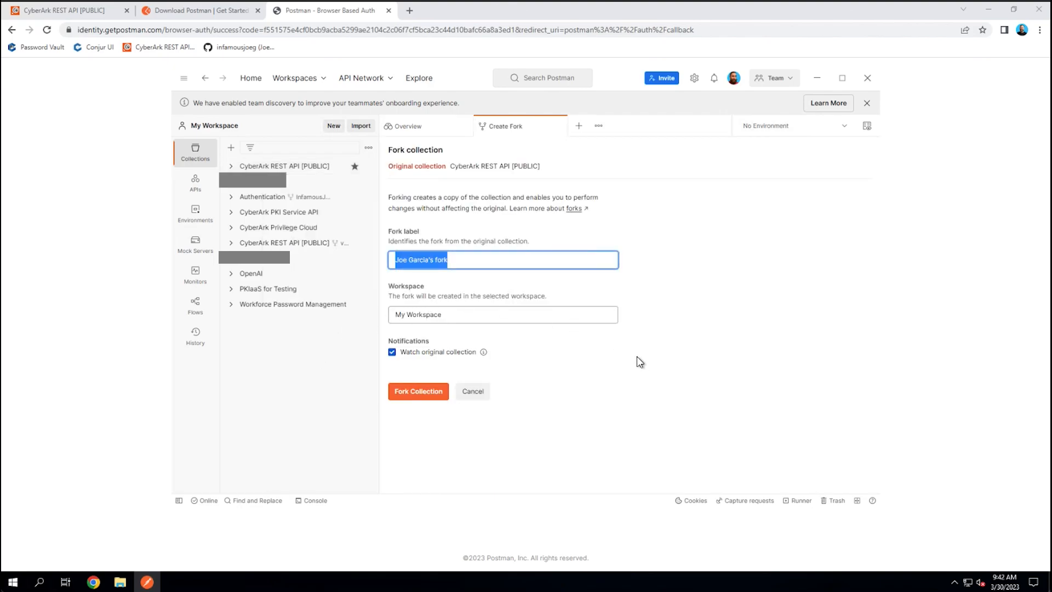
{"action": "type", "text": "YouTube Video"}
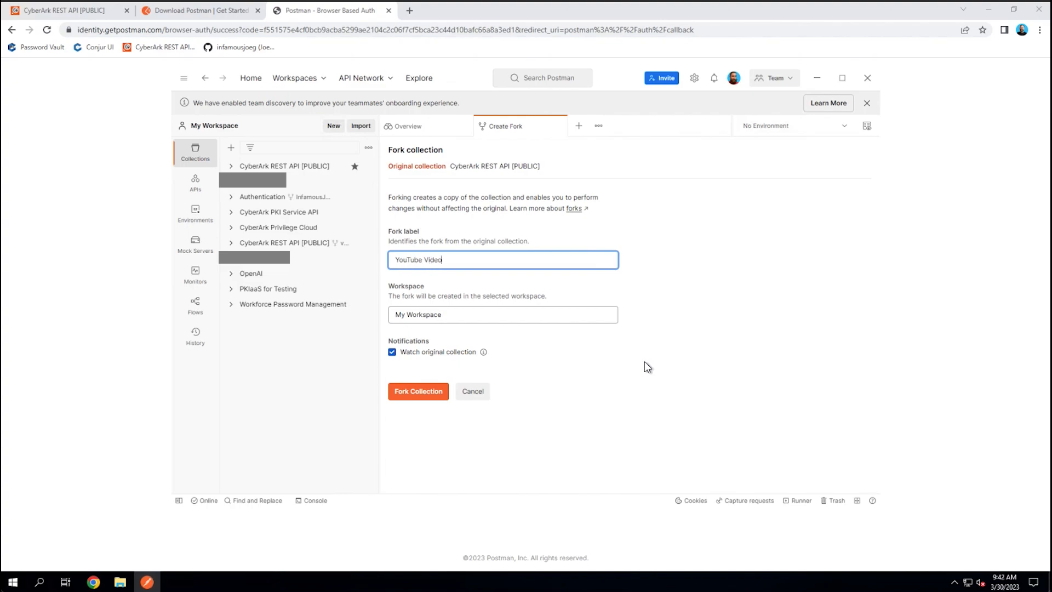
{"action": "left_click", "coordinate": [418, 391]}
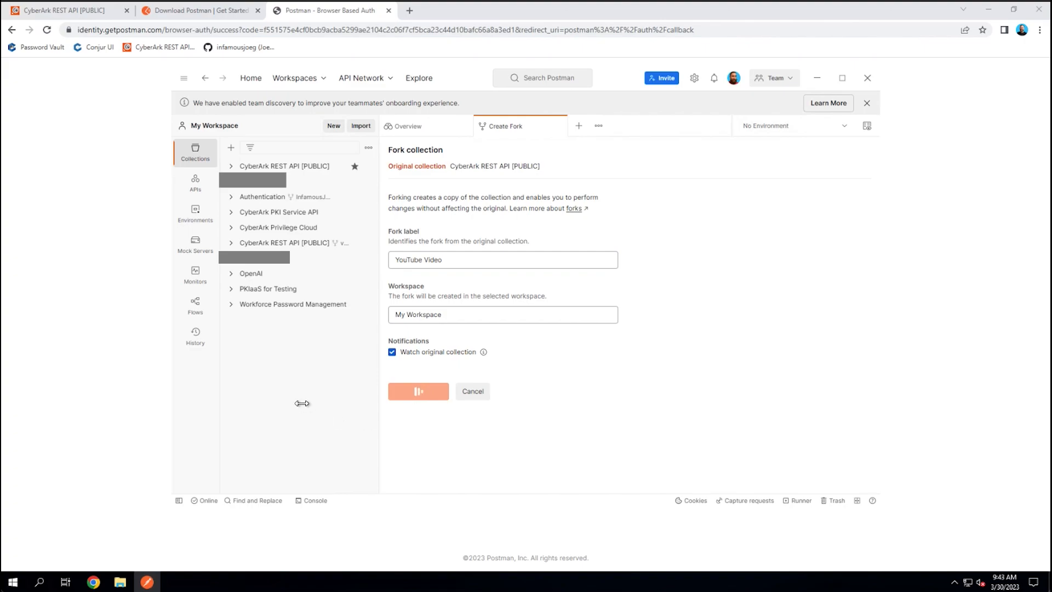
{"action": "mouse_move", "coordinate": [263, 194]}
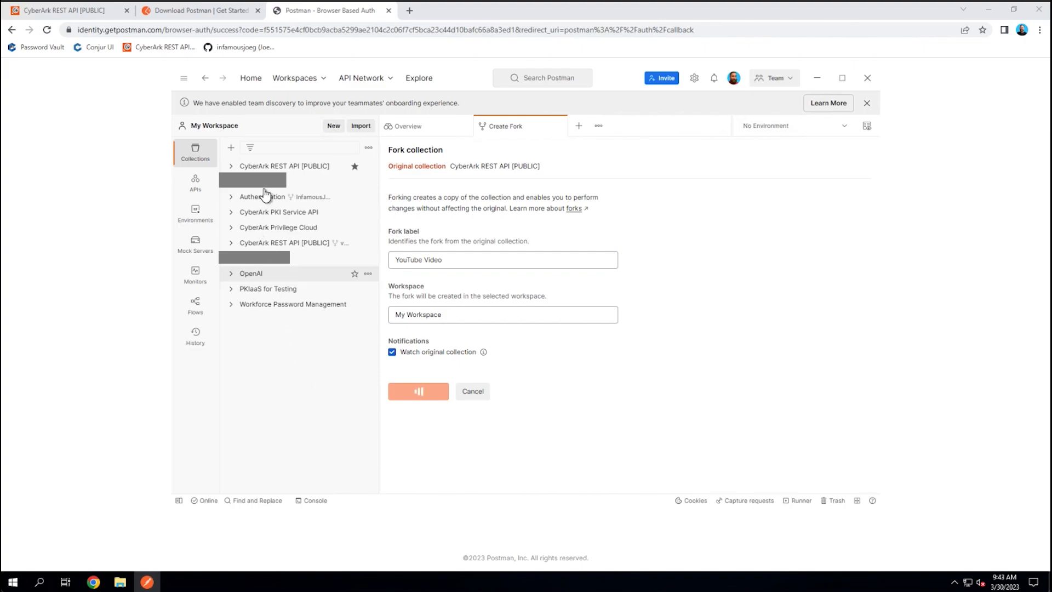
{"action": "mouse_move", "coordinate": [309, 365]}
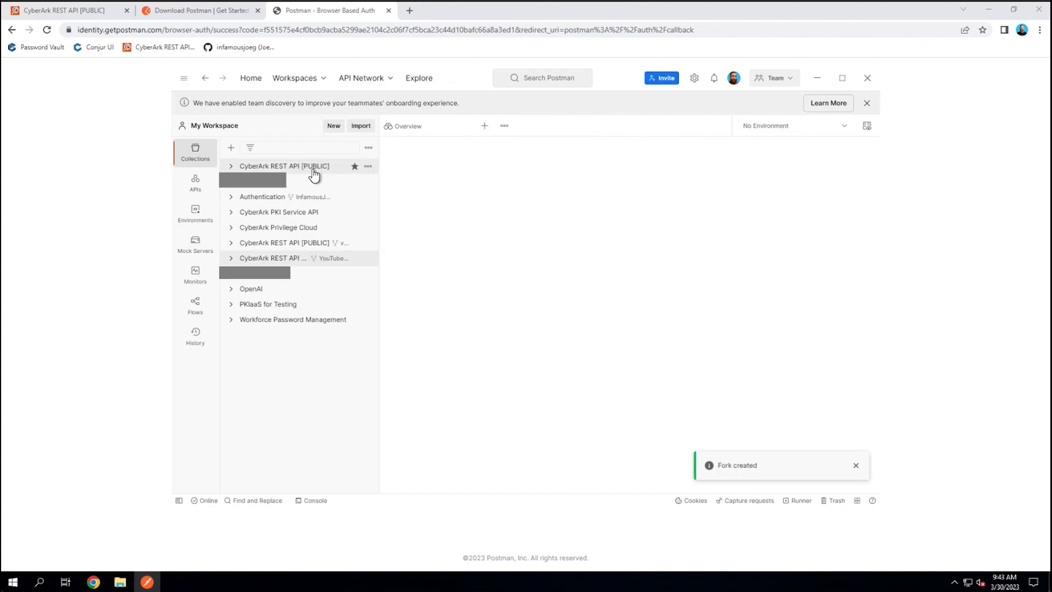
{"action": "left_click", "coordinate": [284, 166]}
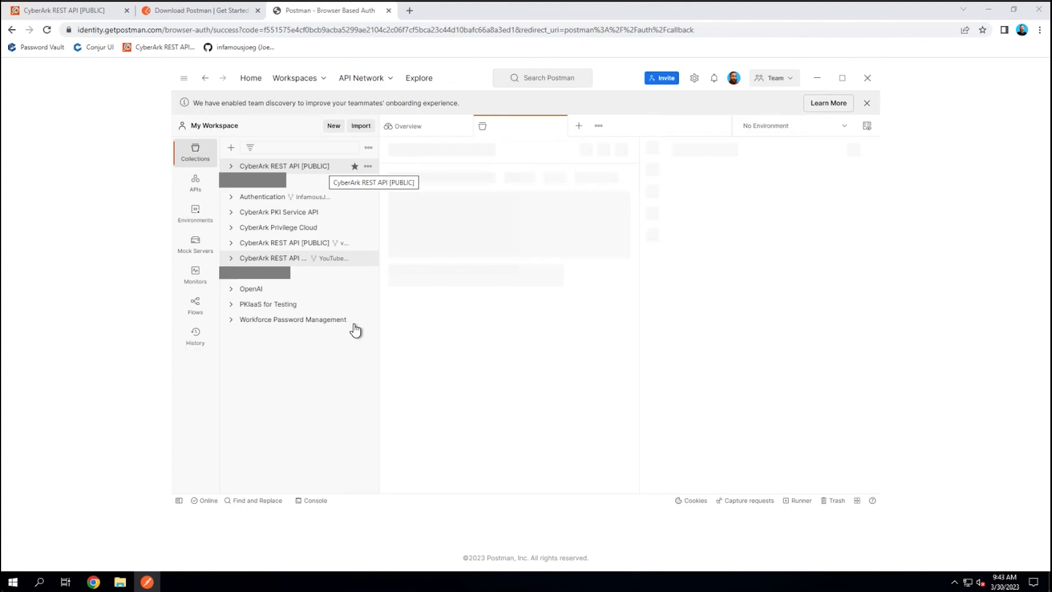
Expand the YouTube Video fork's folders and close the fork's tab.
{"action": "left_click", "coordinate": [272, 257]}
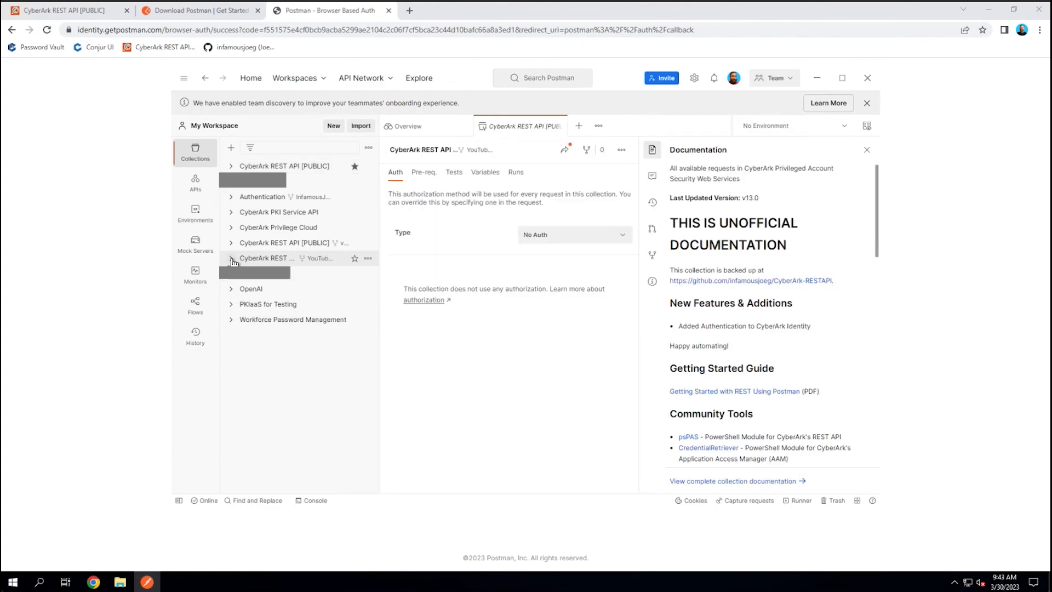
{"action": "left_click", "coordinate": [231, 258]}
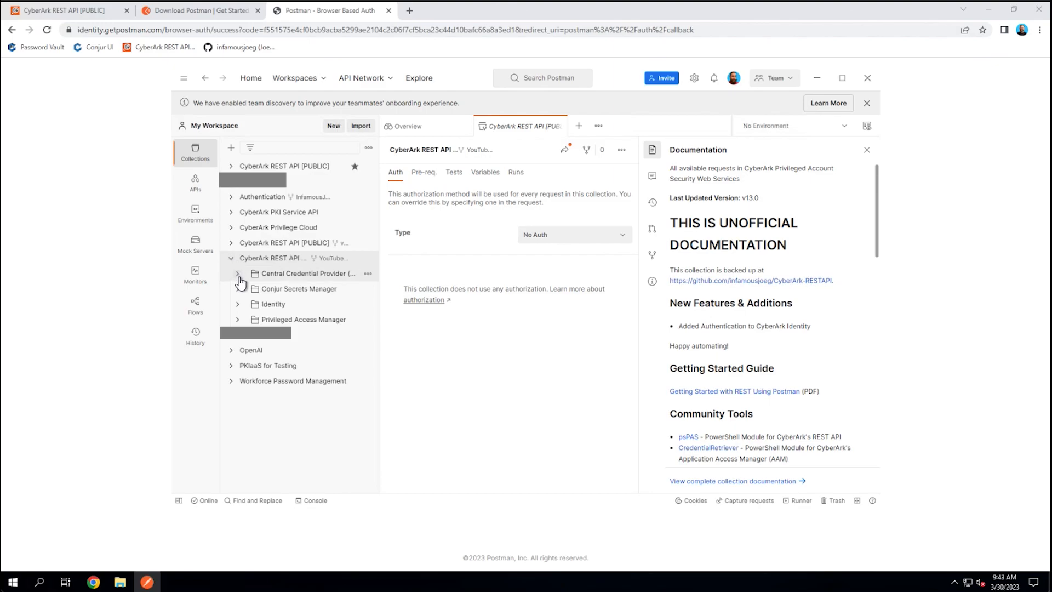
{"action": "mouse_move", "coordinate": [235, 318]}
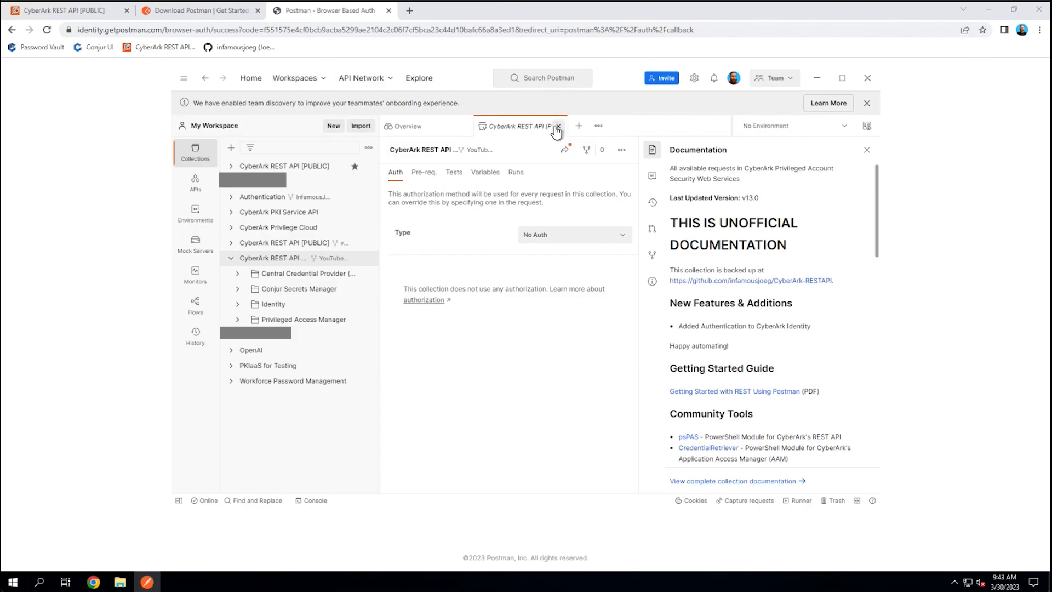
{"action": "left_click", "coordinate": [557, 126]}
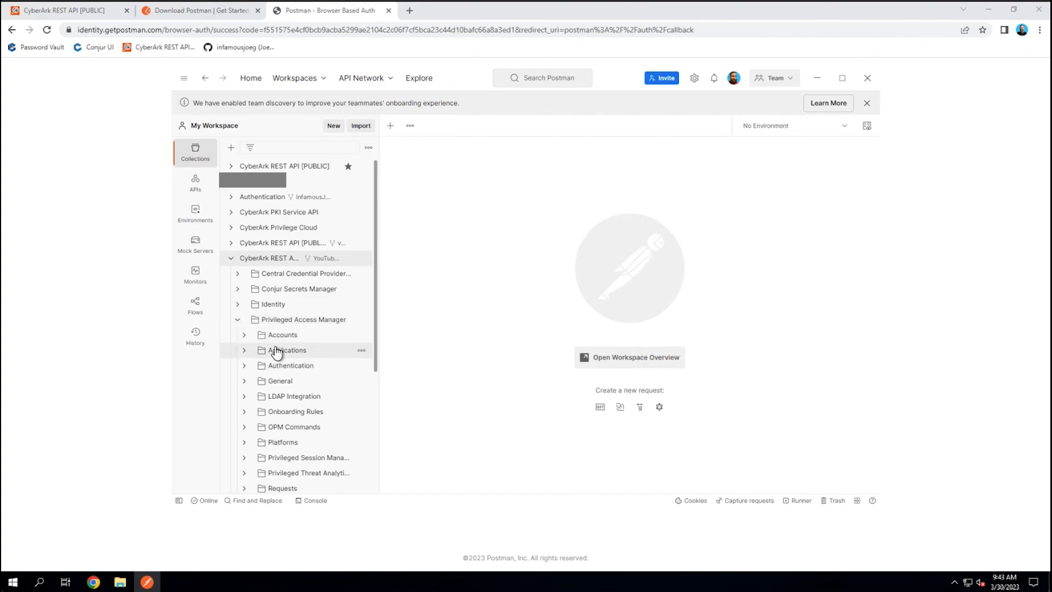
{"action": "mouse_move", "coordinate": [297, 338]}
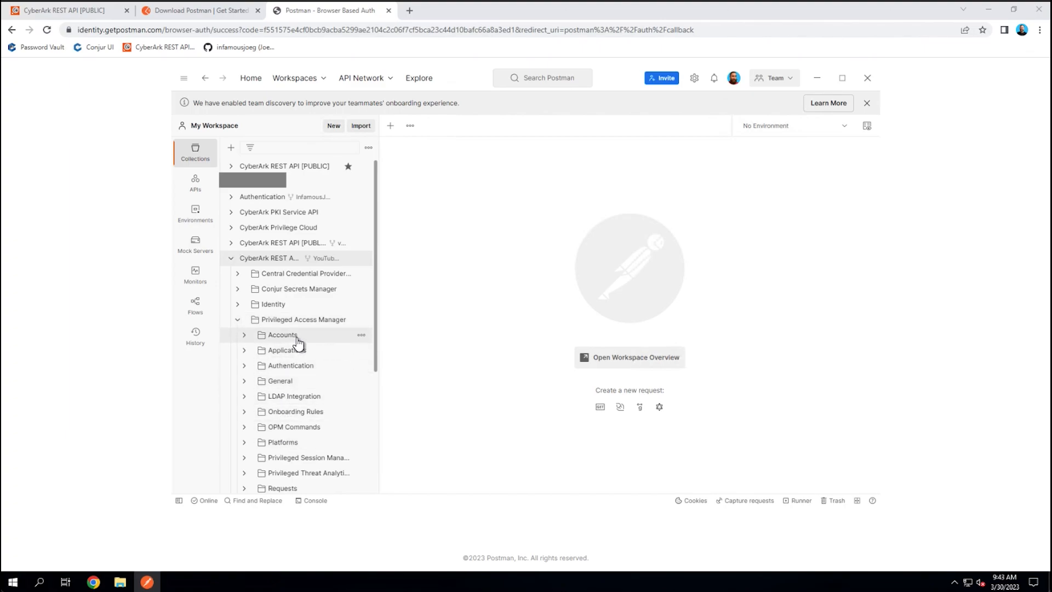
{"action": "mouse_move", "coordinate": [281, 335]}
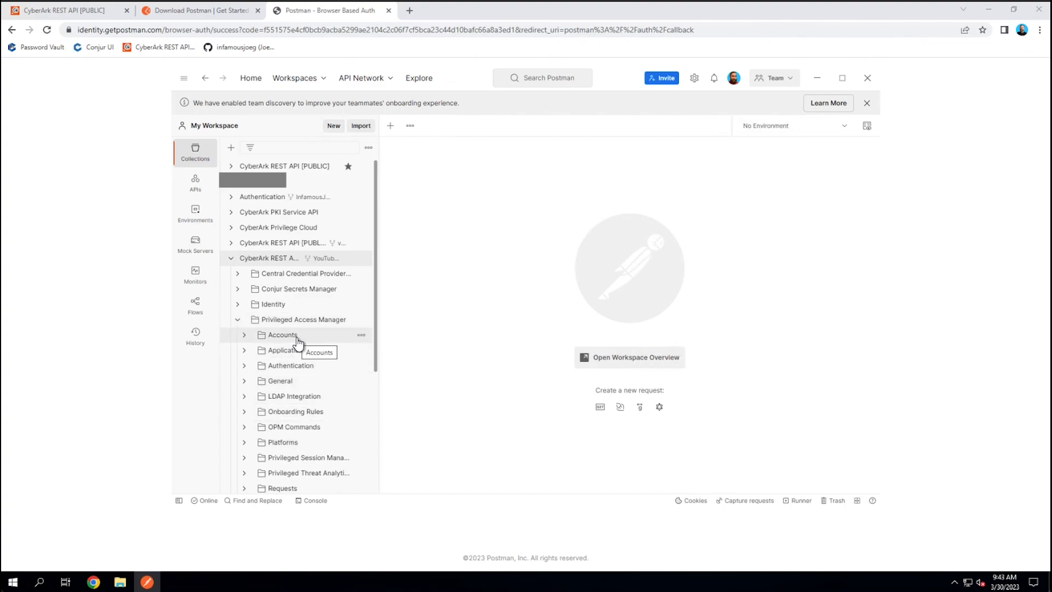
{"action": "mouse_move", "coordinate": [470, 419]}
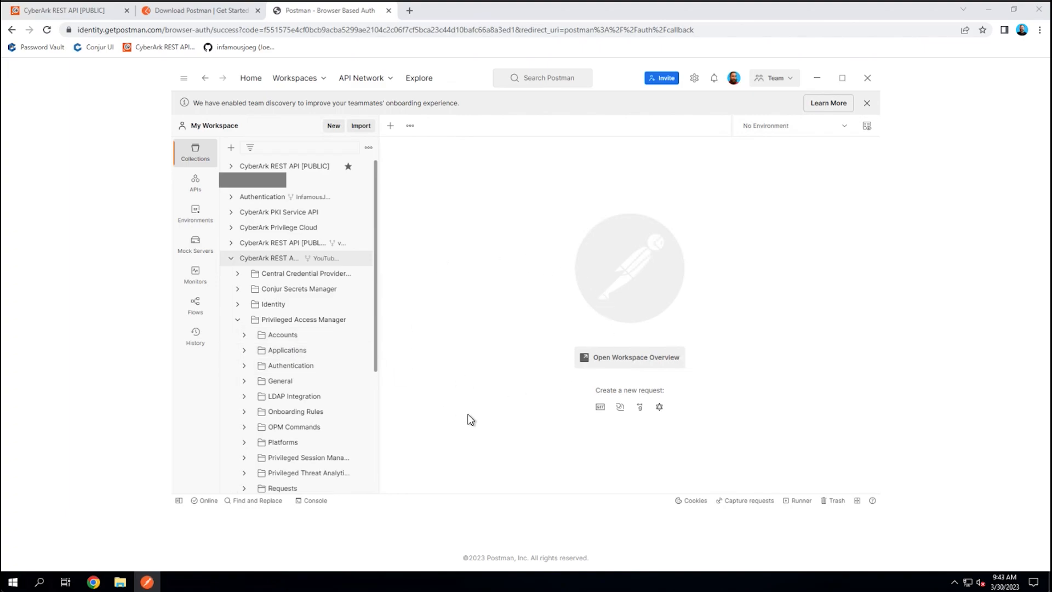
{"action": "mouse_move", "coordinate": [657, 141]}
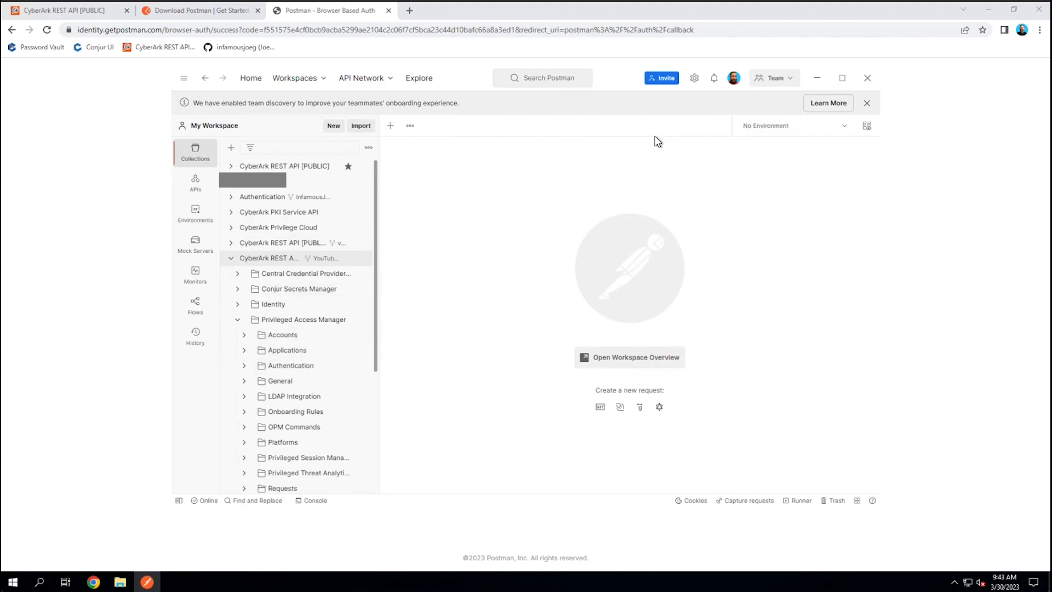
{"action": "left_click", "coordinate": [184, 78]}
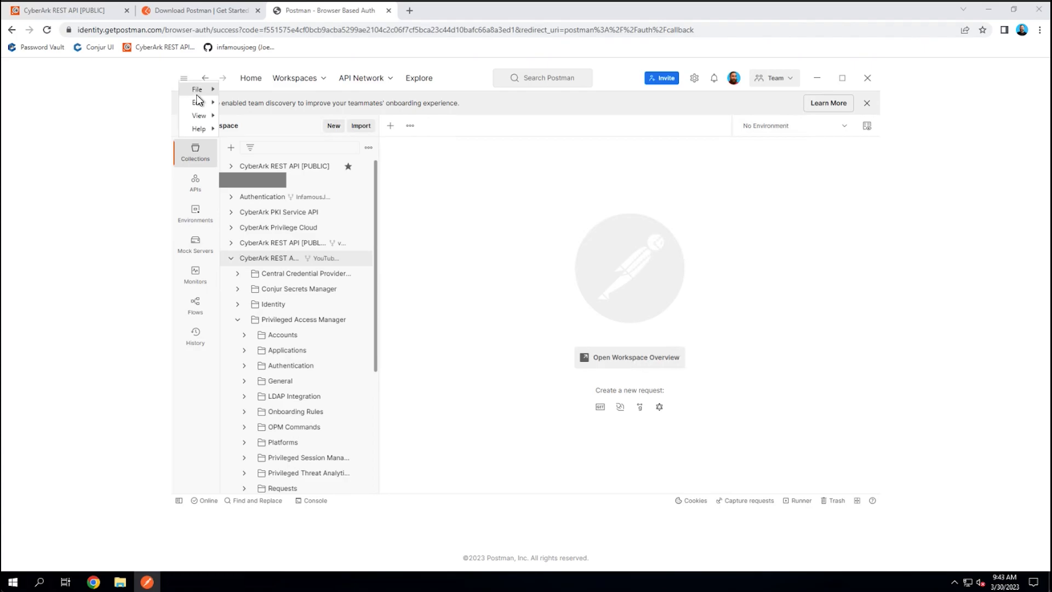
{"action": "left_click", "coordinate": [198, 89]}
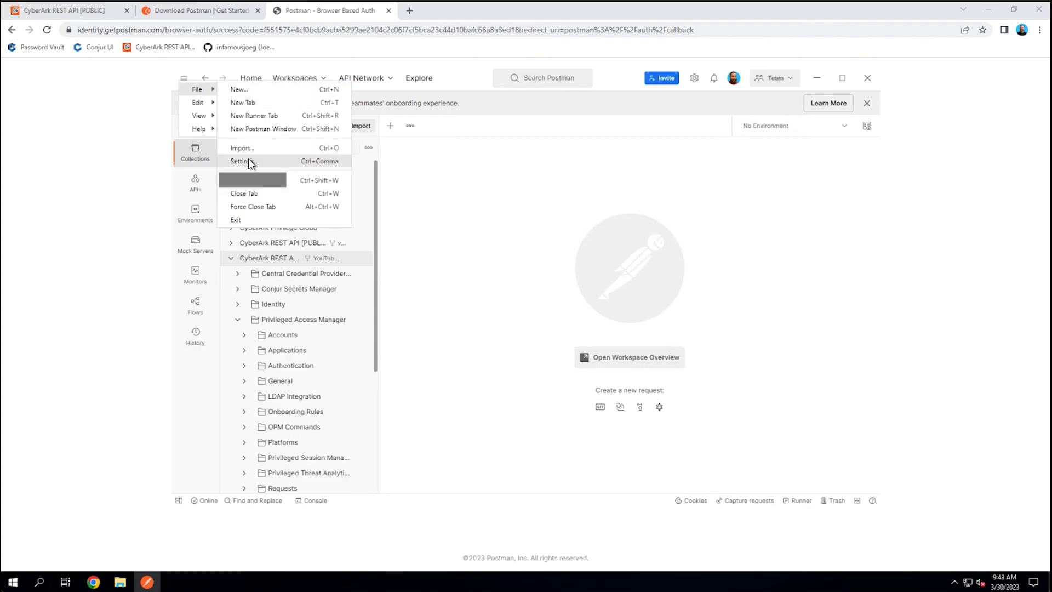
{"action": "left_click", "coordinate": [241, 161]}
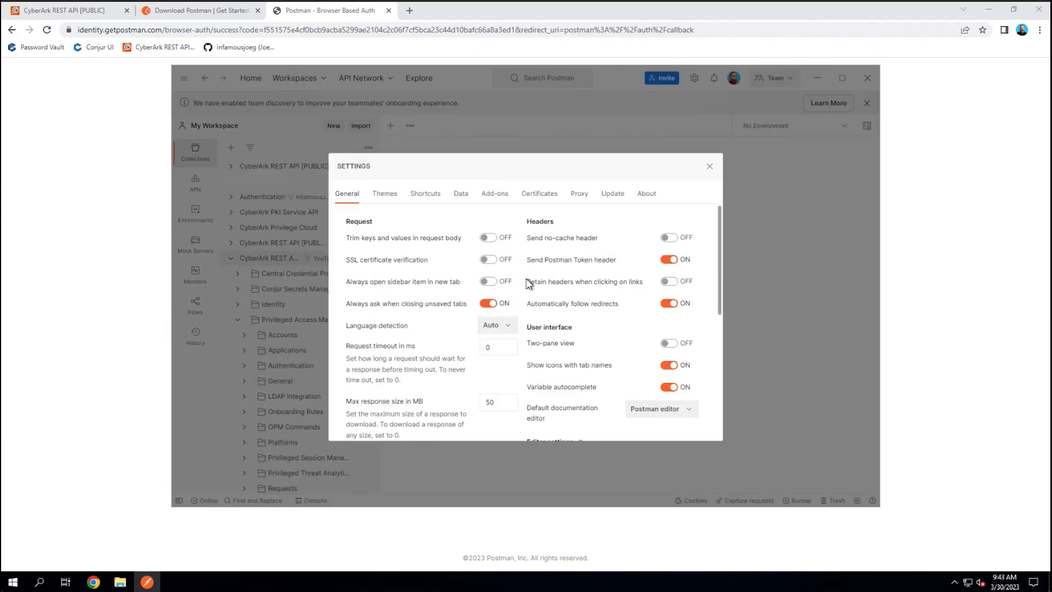
{"action": "mouse_move", "coordinate": [392, 316]}
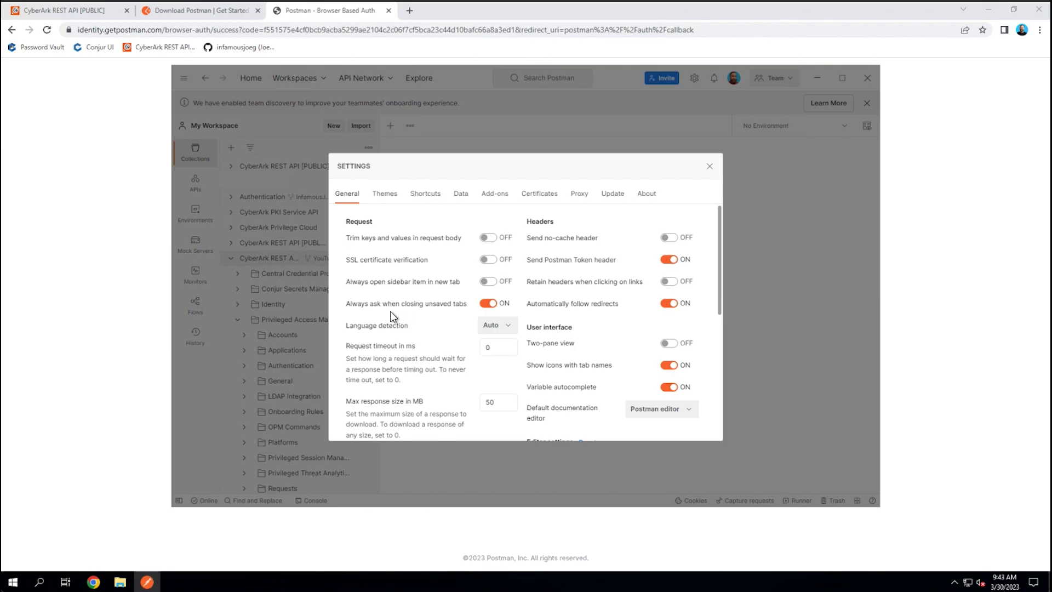
{"action": "mouse_move", "coordinate": [338, 262]}
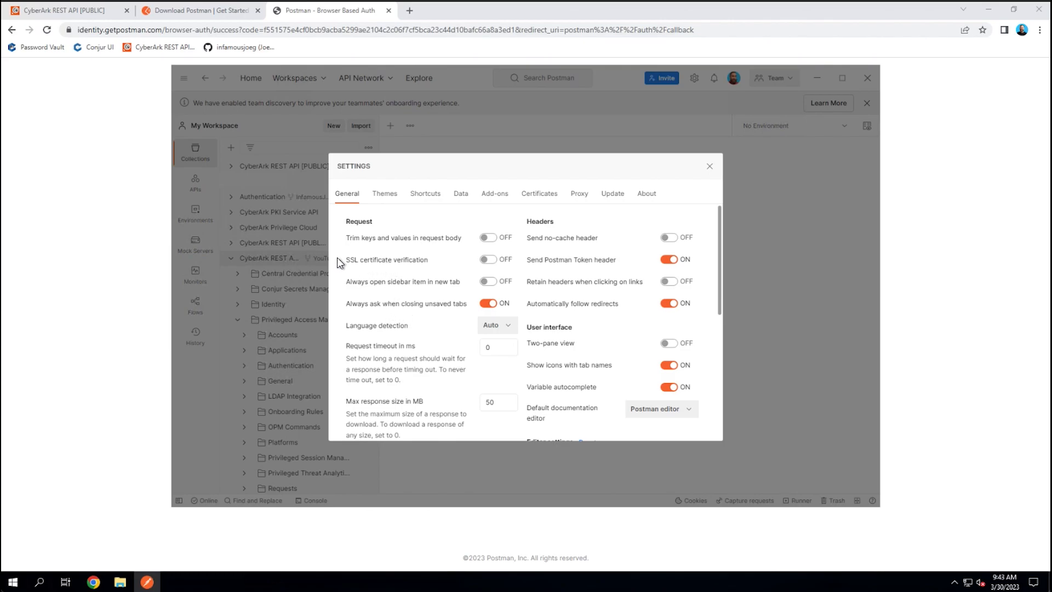
{"action": "mouse_move", "coordinate": [391, 268]}
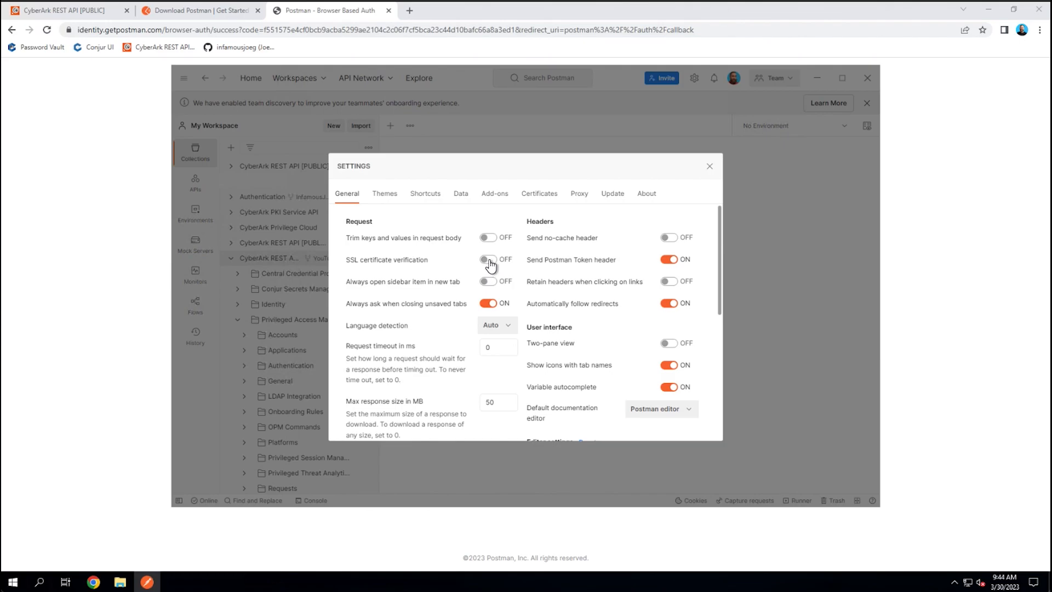
{"action": "left_click", "coordinate": [490, 259]}
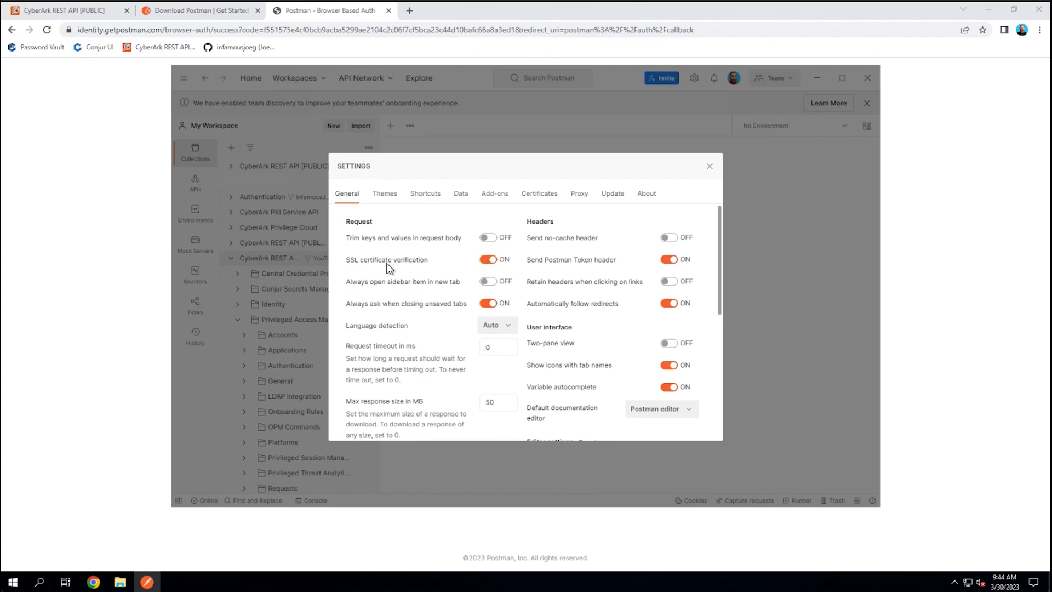
{"action": "mouse_move", "coordinate": [435, 273]}
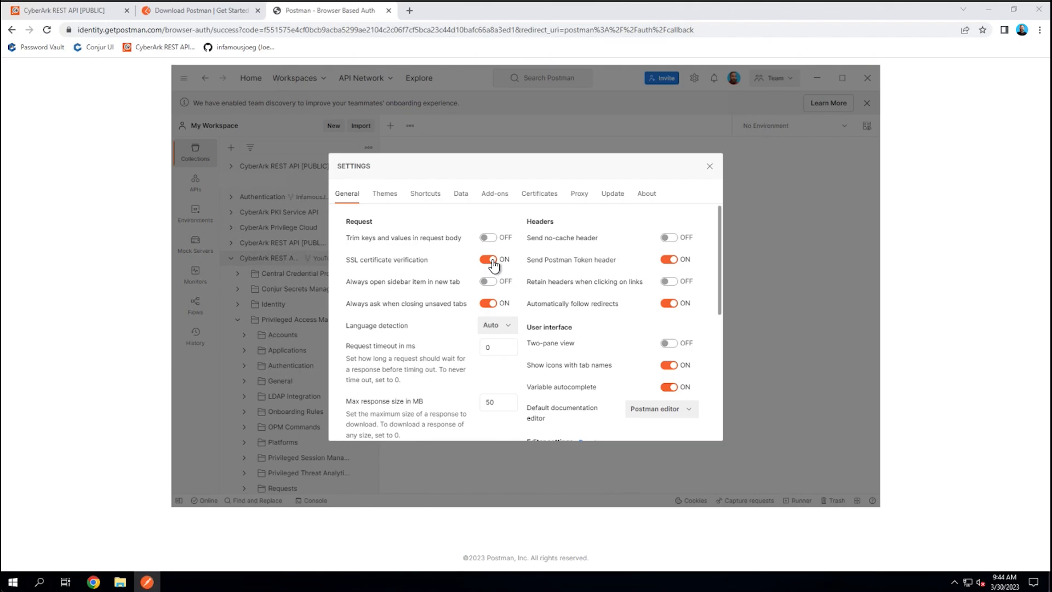
{"action": "left_click", "coordinate": [489, 259]}
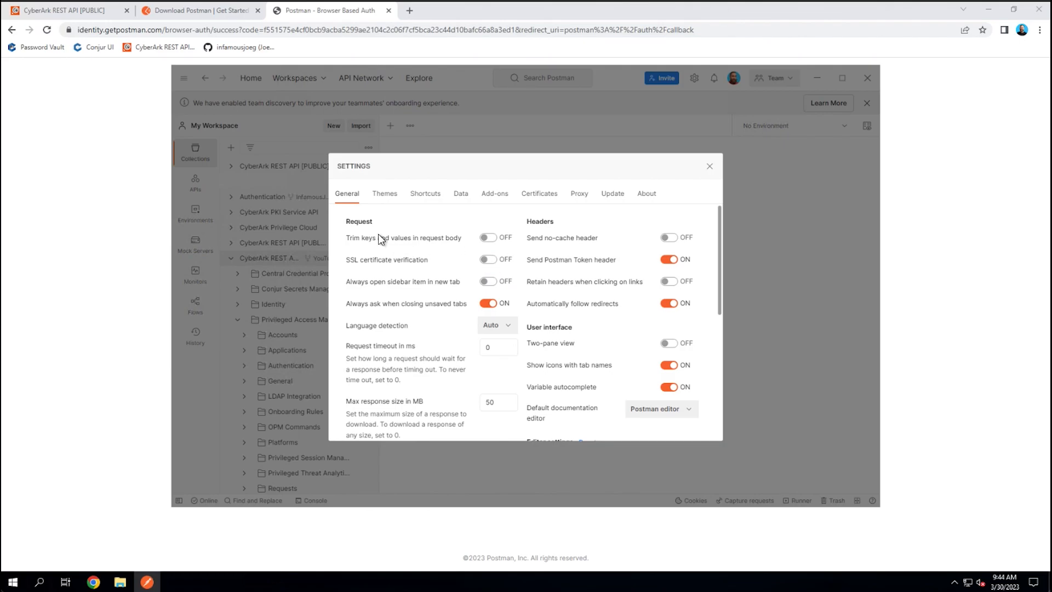
{"action": "mouse_move", "coordinate": [397, 260]}
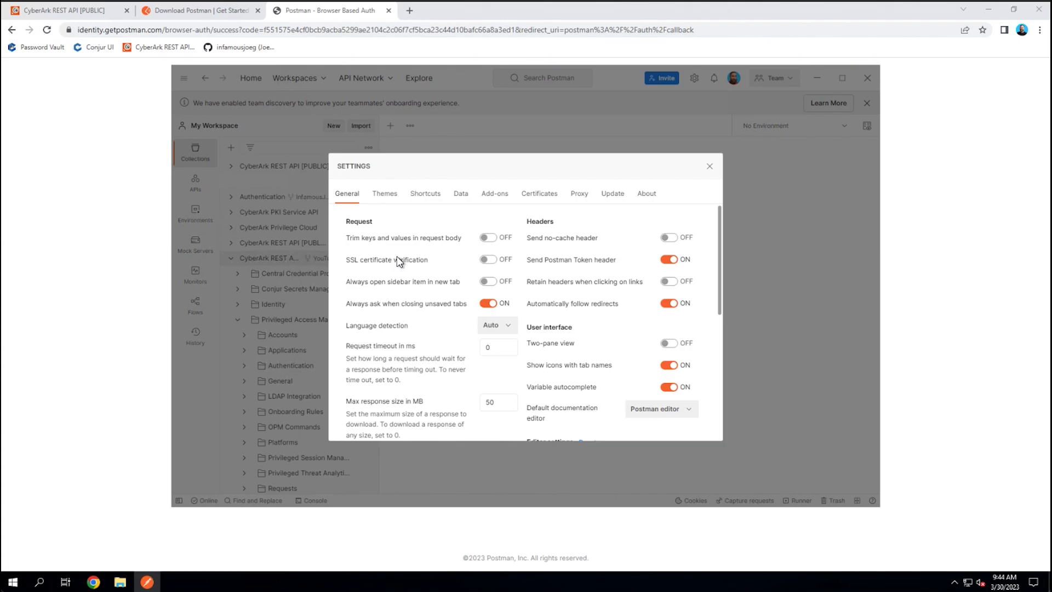
{"action": "mouse_move", "coordinate": [302, 282]}
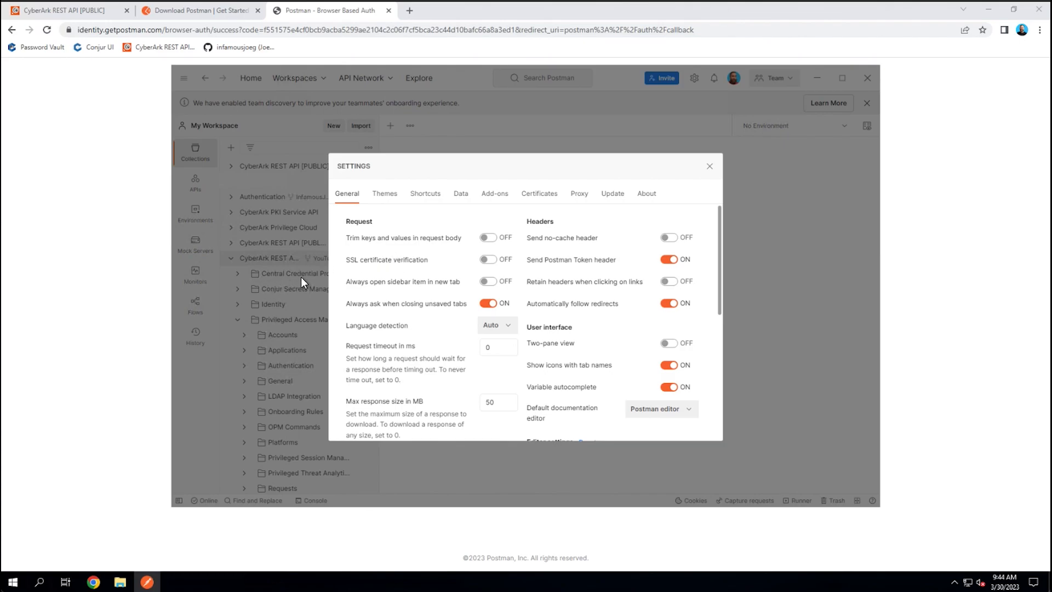
{"action": "mouse_move", "coordinate": [461, 278]}
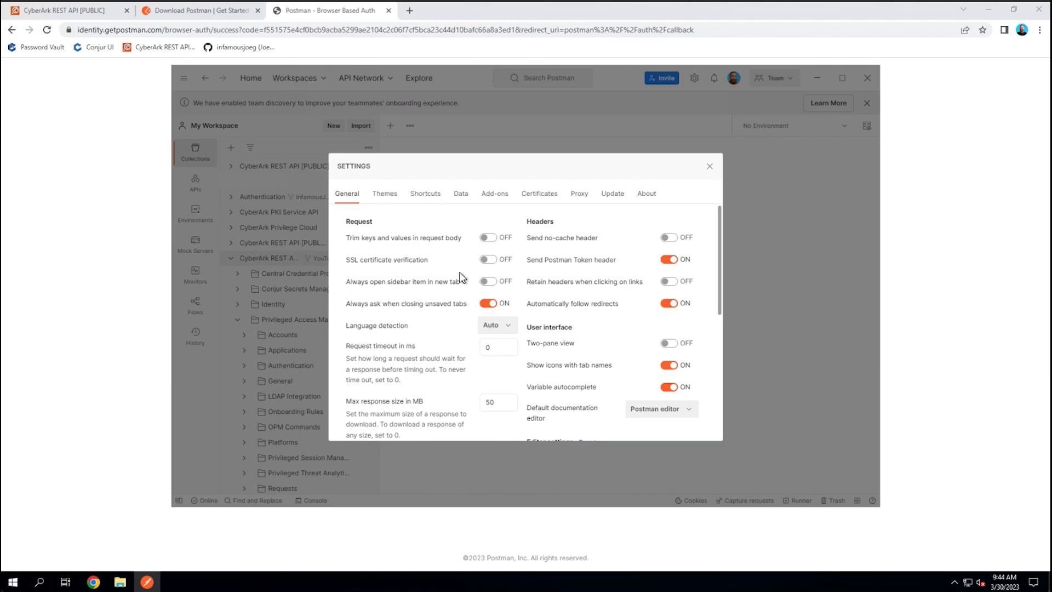
Inspect the empty Add Certificate form's Host field, then view the Themes settings.
{"action": "left_click", "coordinate": [538, 193]}
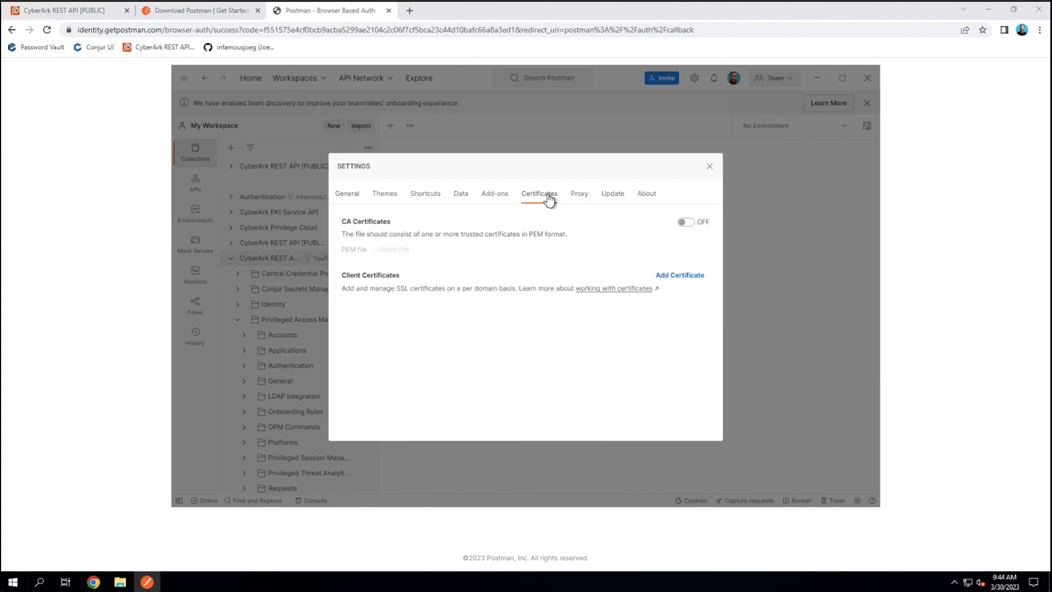
{"action": "mouse_move", "coordinate": [680, 275]}
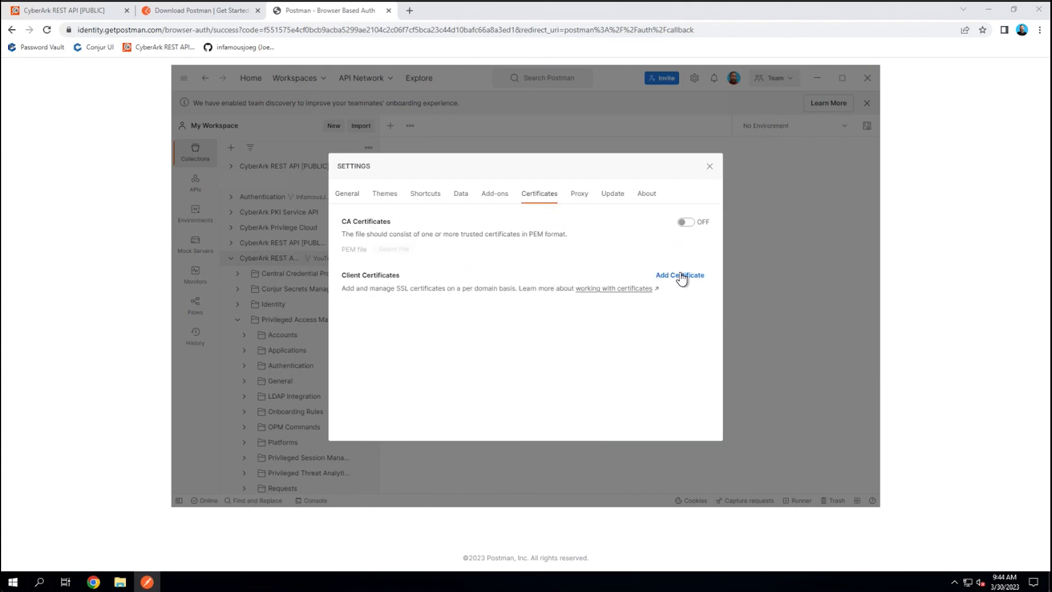
{"action": "left_click", "coordinate": [678, 275]}
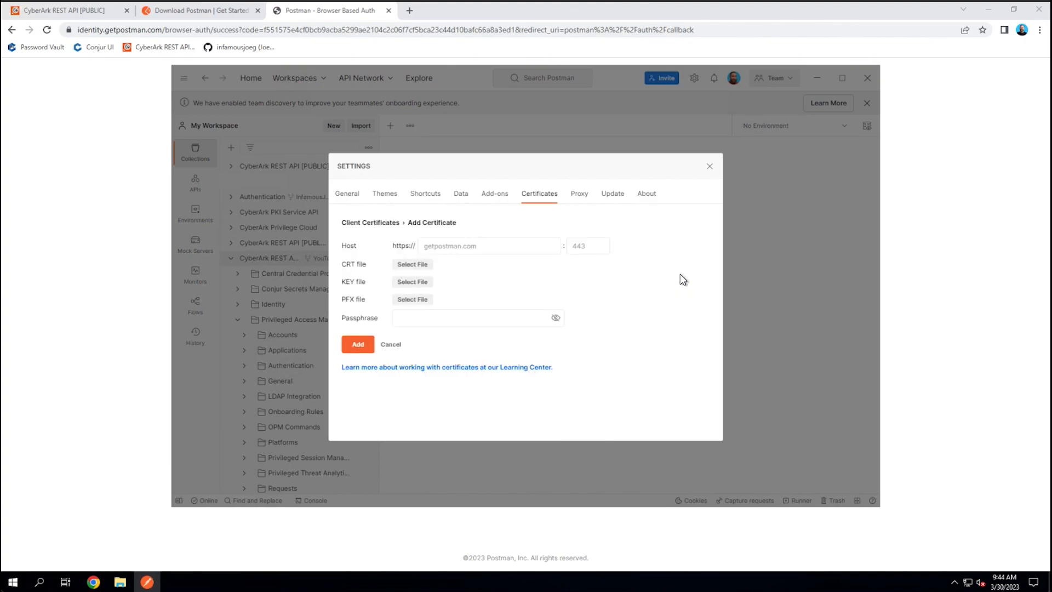
{"action": "left_click", "coordinate": [490, 246]}
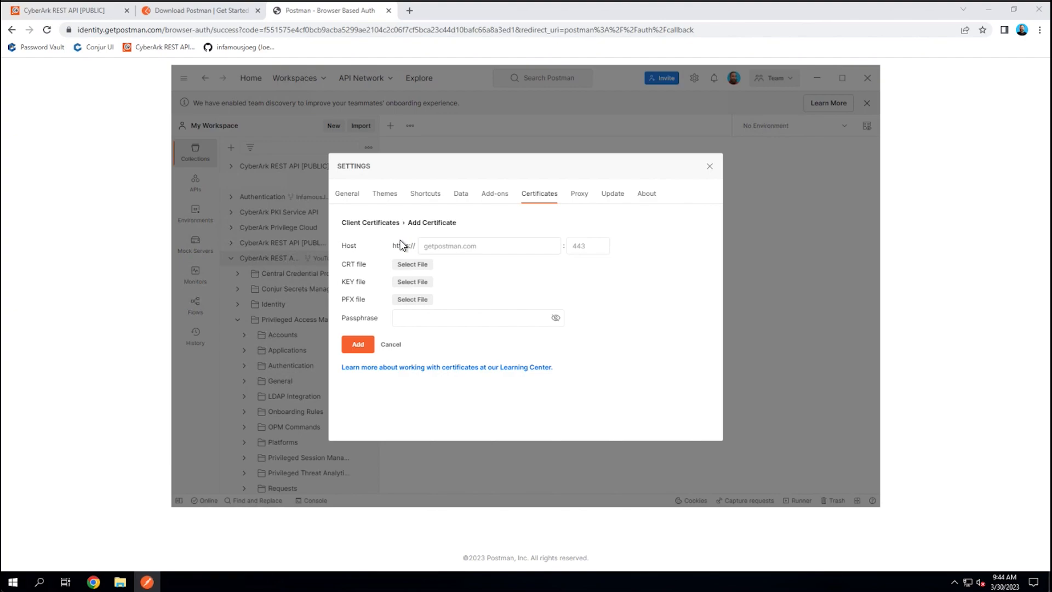
{"action": "left_click", "coordinate": [488, 245]}
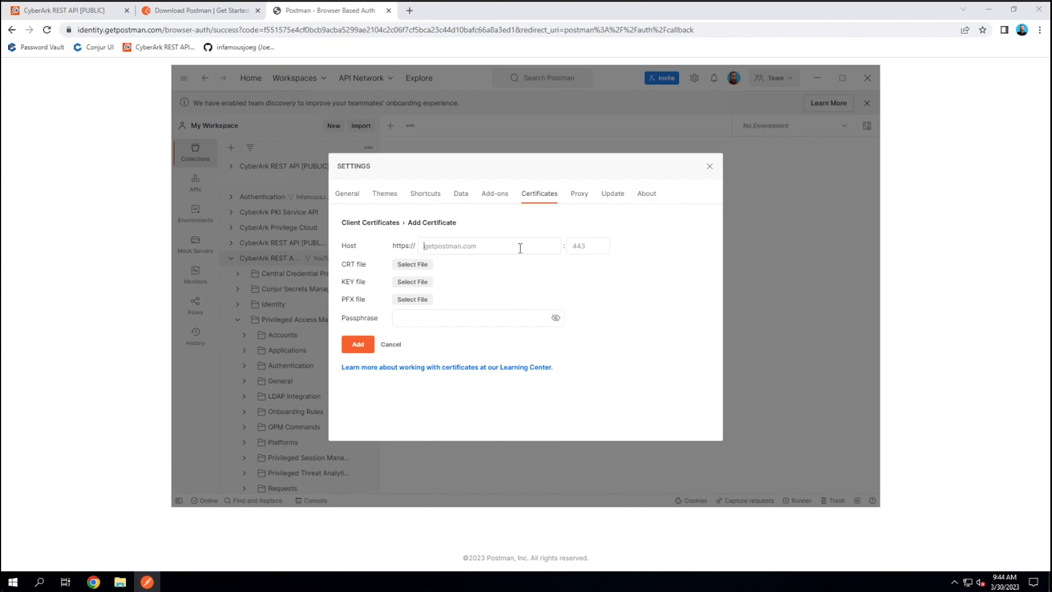
{"action": "mouse_move", "coordinate": [482, 245]}
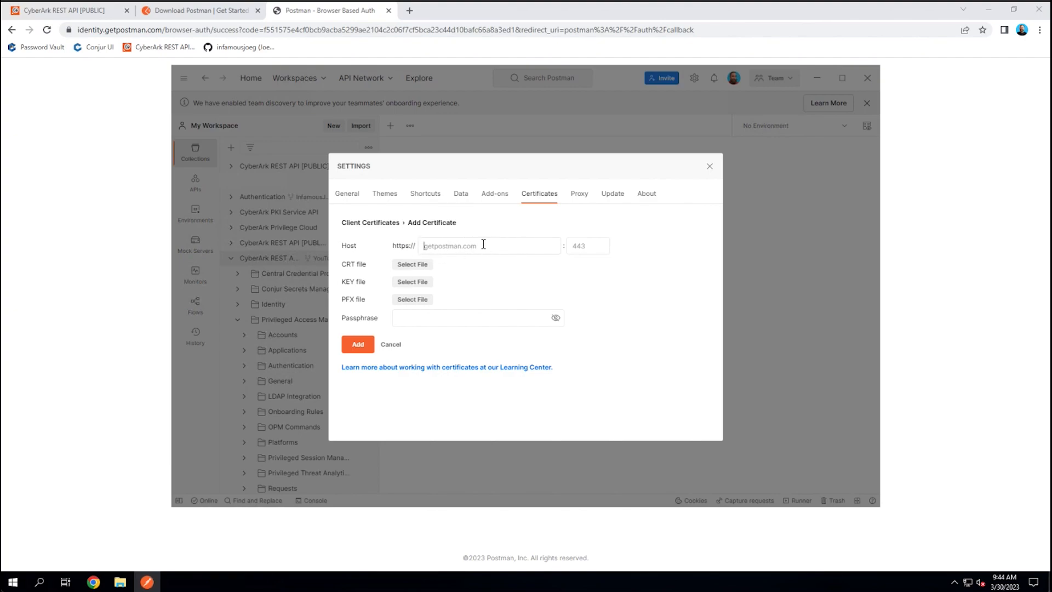
{"action": "mouse_move", "coordinate": [488, 290]}
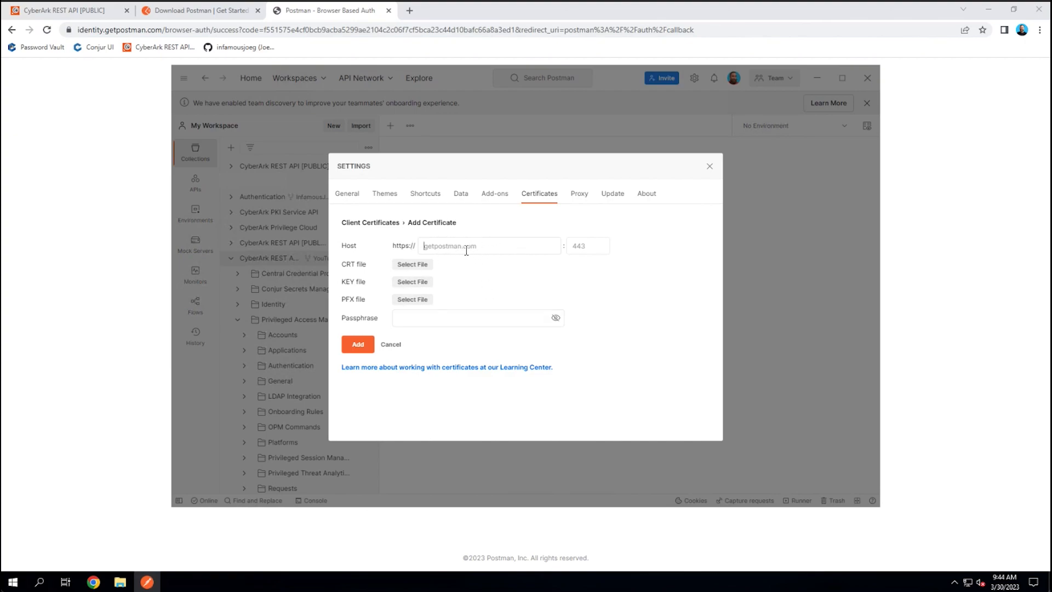
{"action": "mouse_move", "coordinate": [448, 336]}
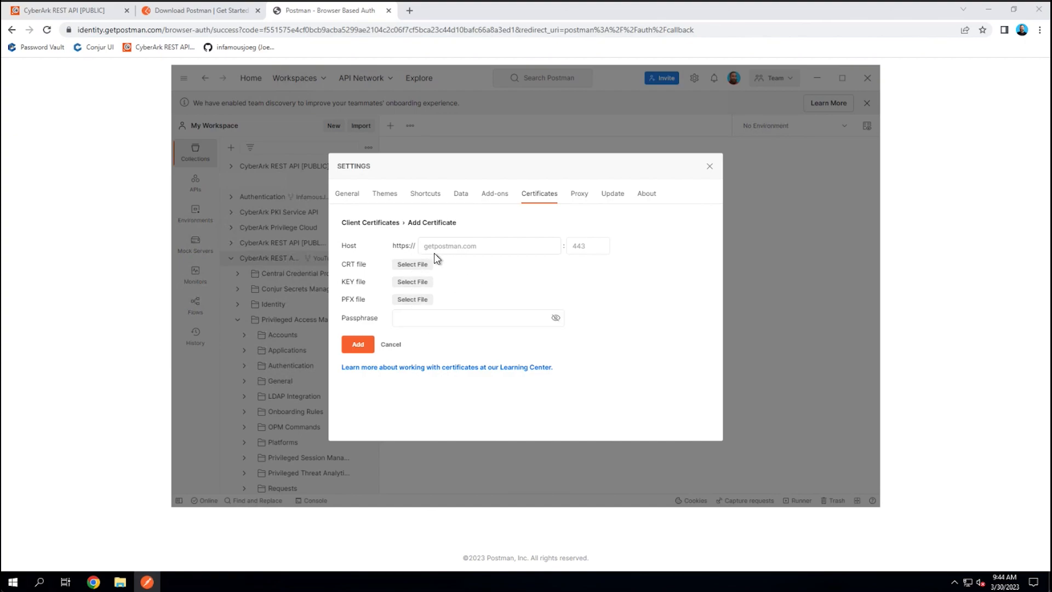
{"action": "mouse_move", "coordinate": [550, 289]}
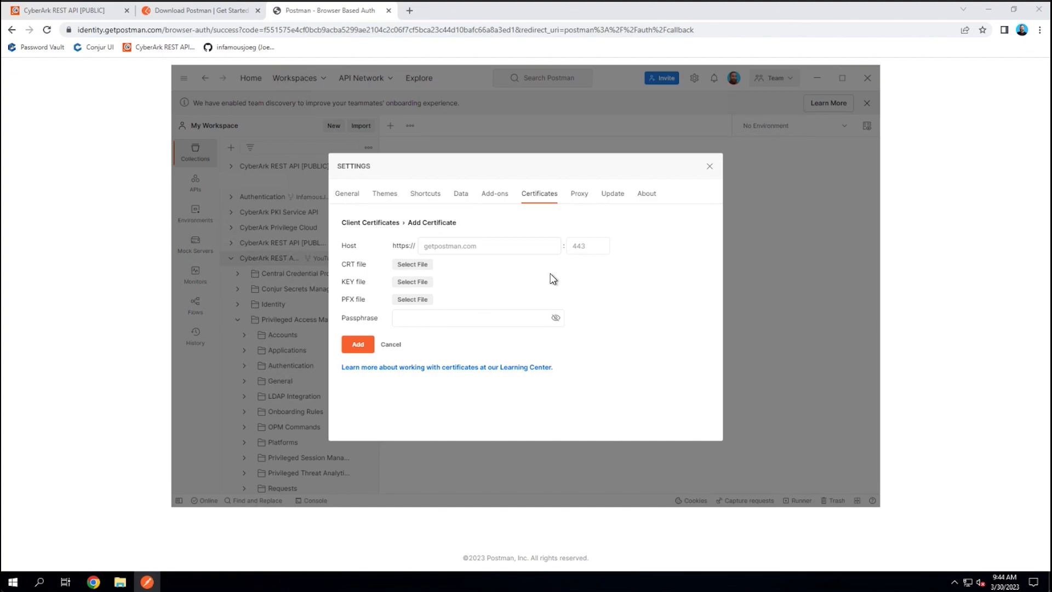
{"action": "left_click", "coordinate": [469, 245]}
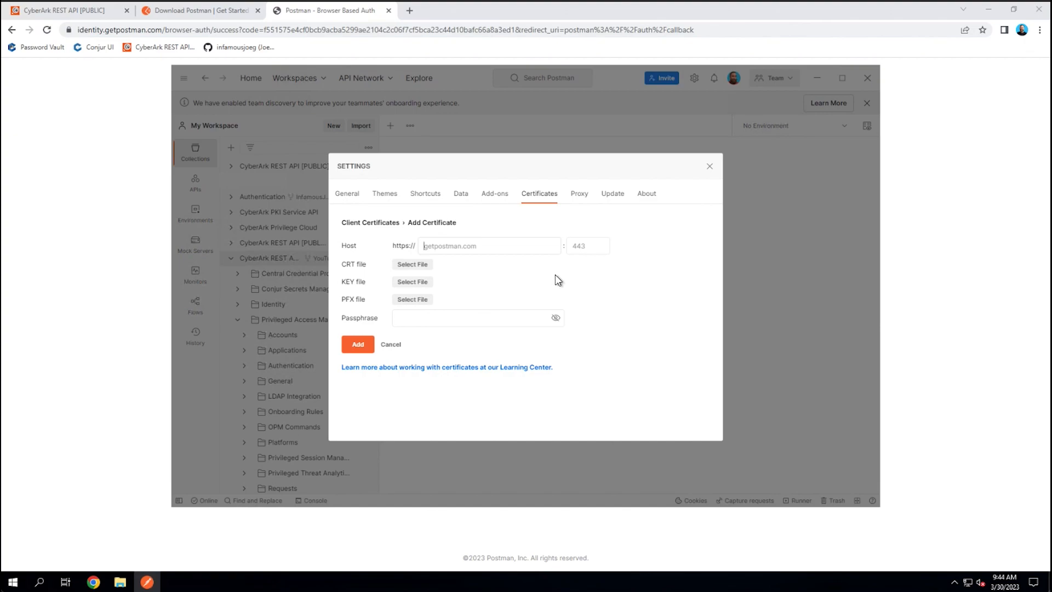
{"action": "mouse_move", "coordinate": [510, 266]}
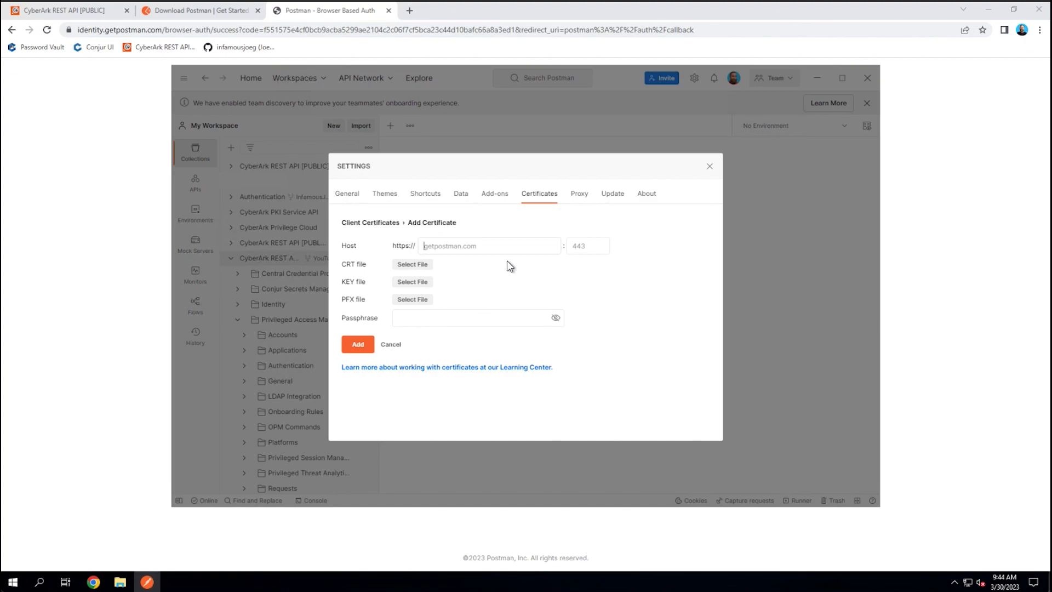
{"action": "left_click", "coordinate": [385, 194]}
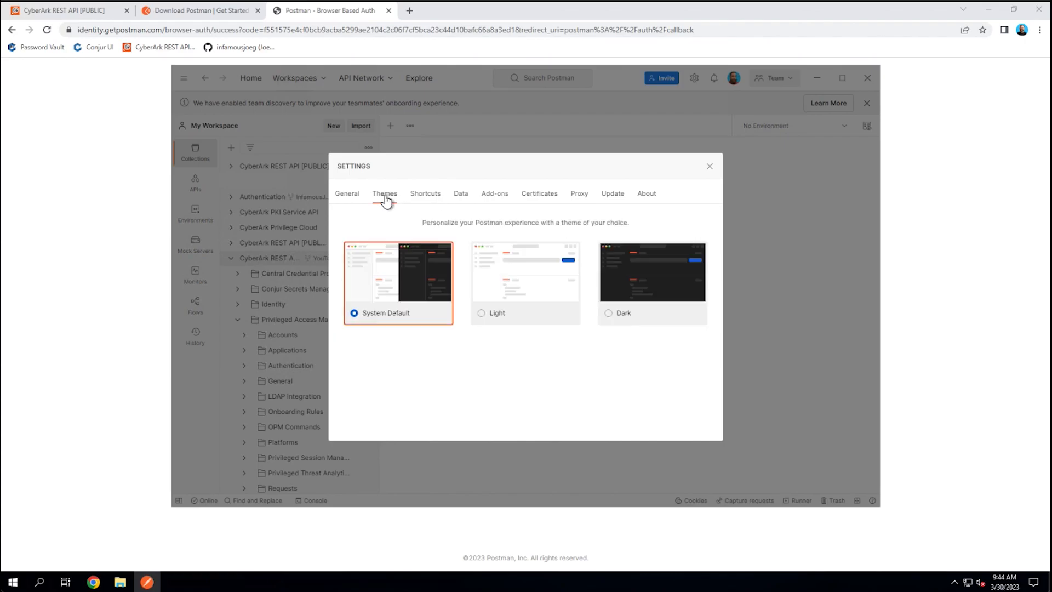
{"action": "mouse_move", "coordinate": [648, 320]}
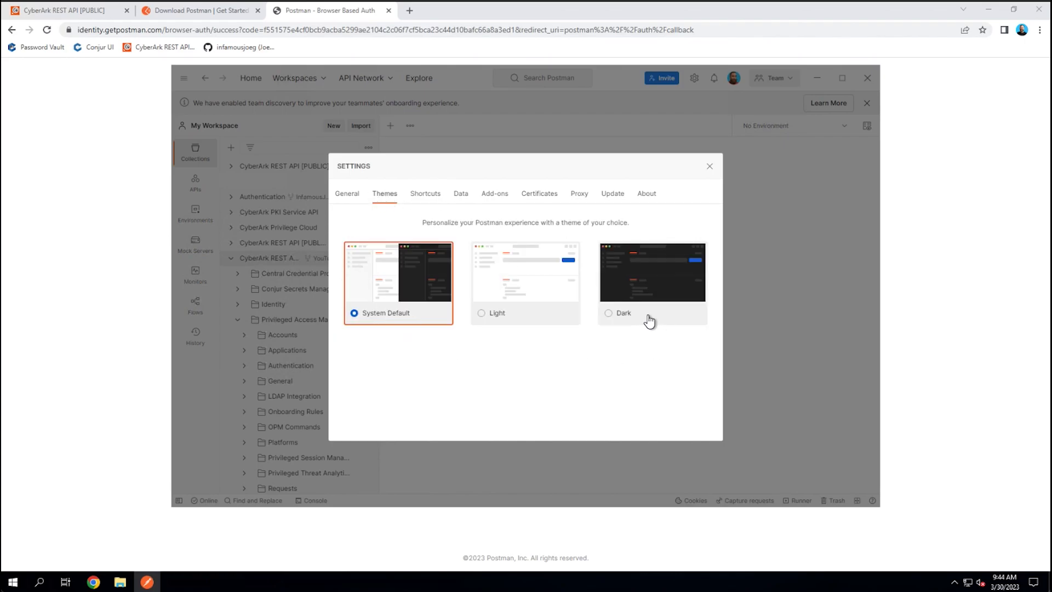
{"action": "left_click", "coordinate": [607, 313]}
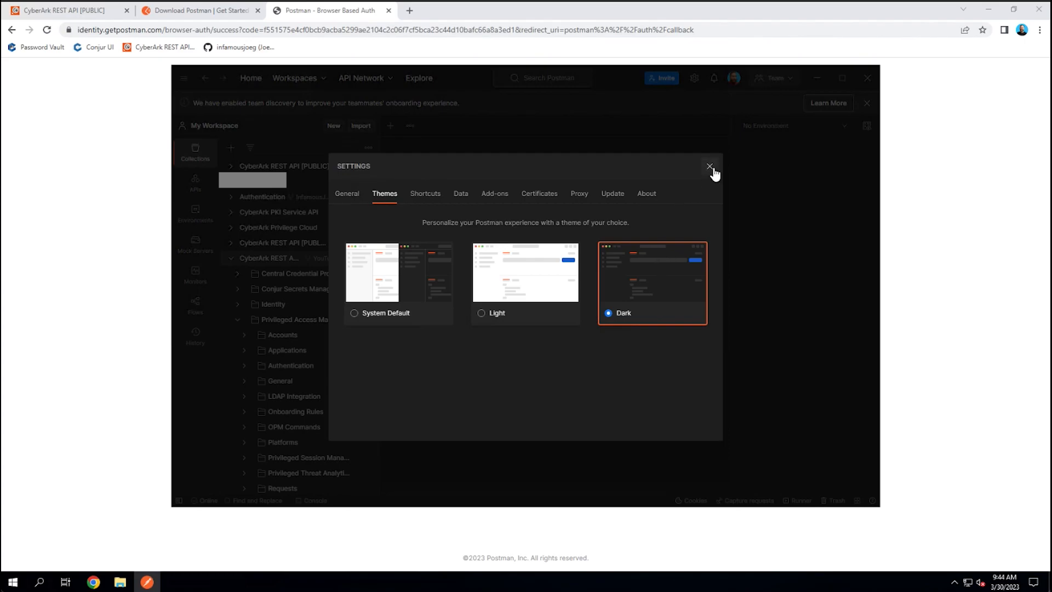
{"action": "left_click", "coordinate": [709, 165]}
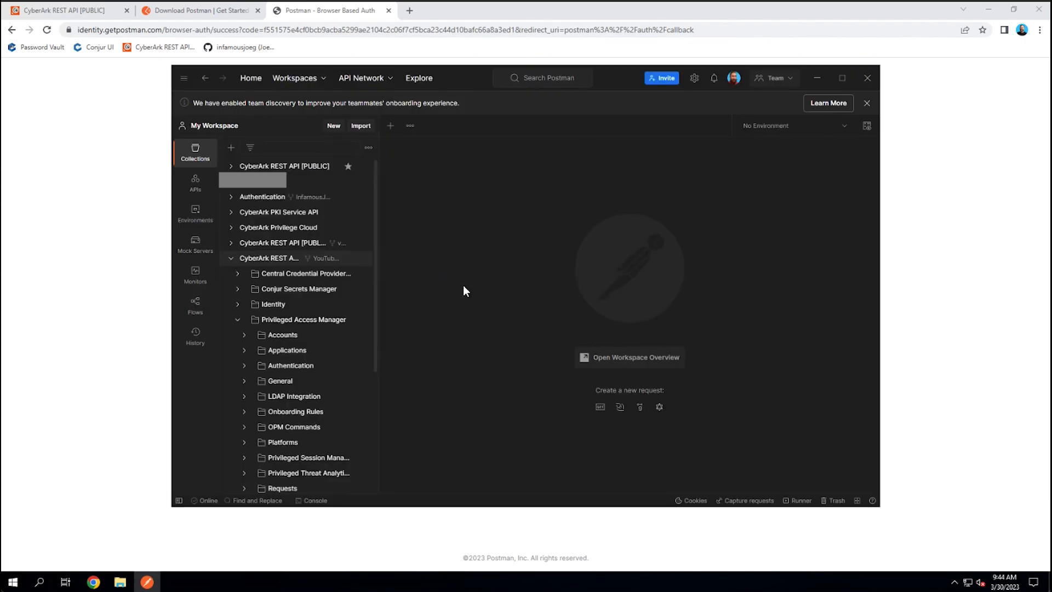
{"action": "mouse_move", "coordinate": [220, 126]}
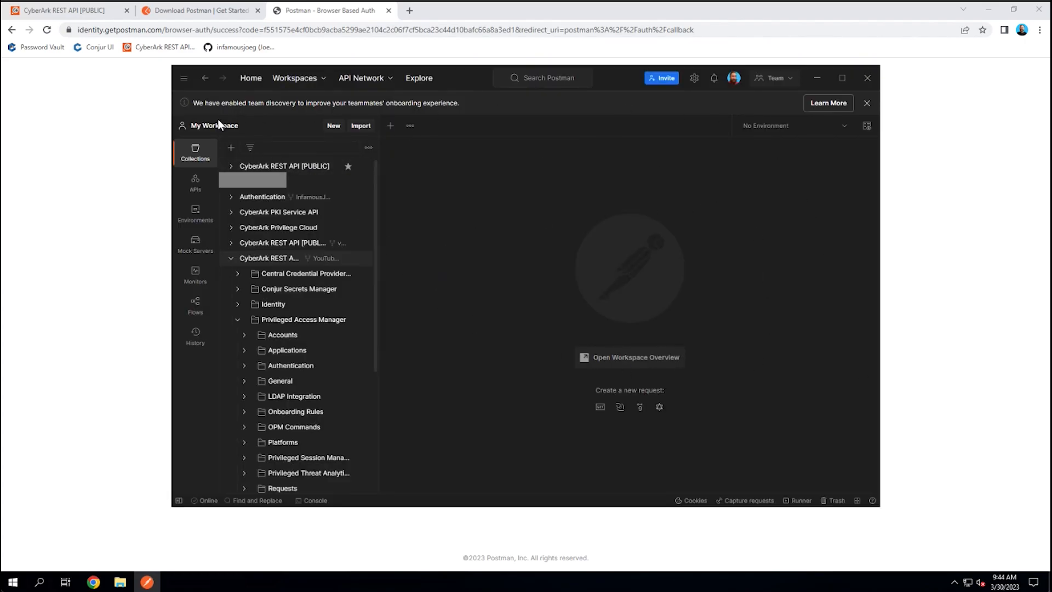
{"action": "mouse_move", "coordinate": [924, 453]}
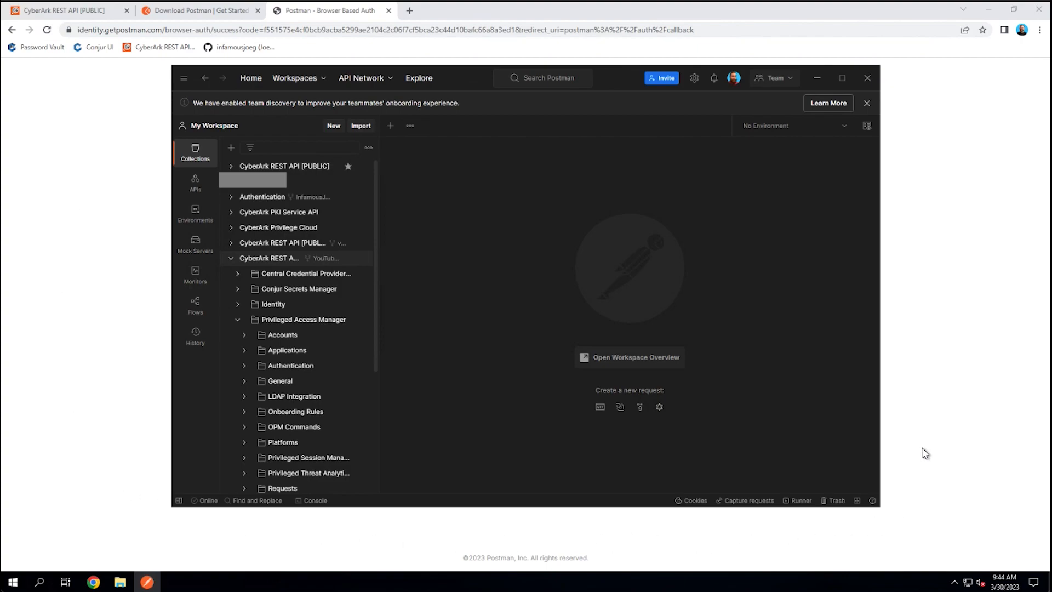
{"action": "mouse_move", "coordinate": [837, 353]}
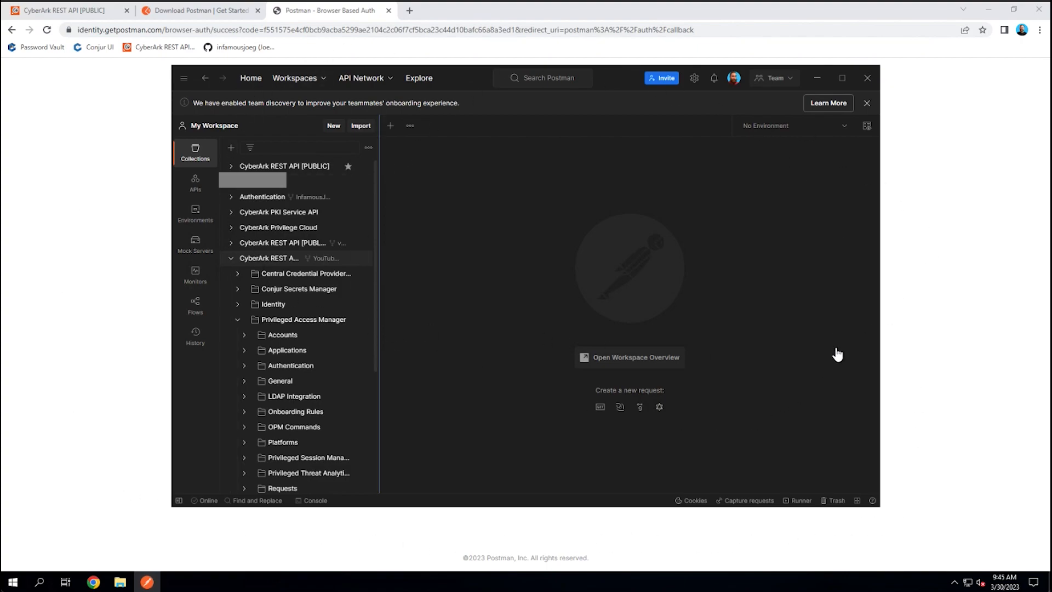
{"action": "mouse_move", "coordinate": [495, 206]}
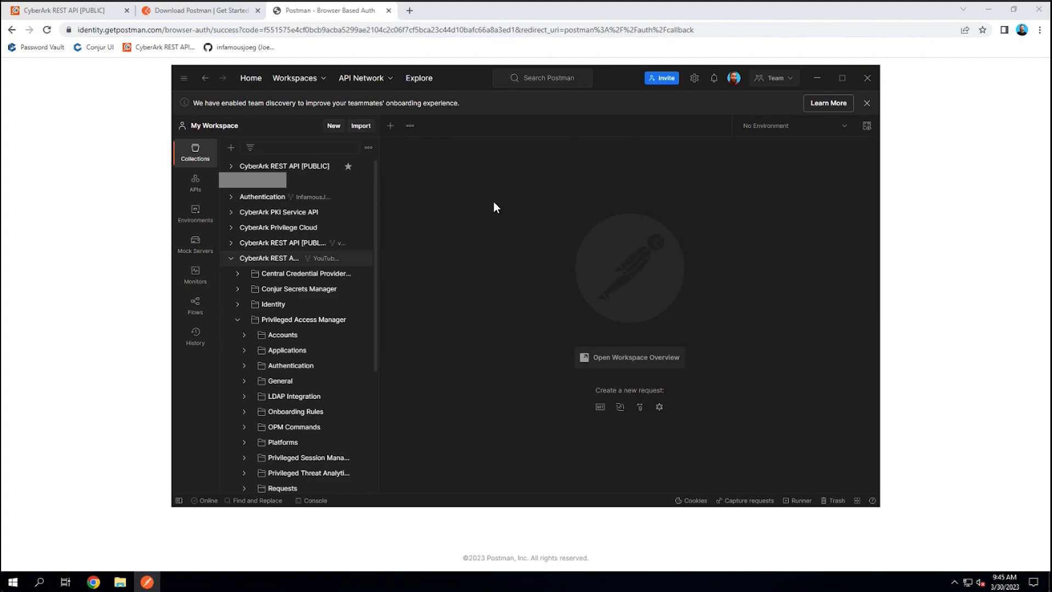
{"action": "mouse_move", "coordinate": [504, 209]}
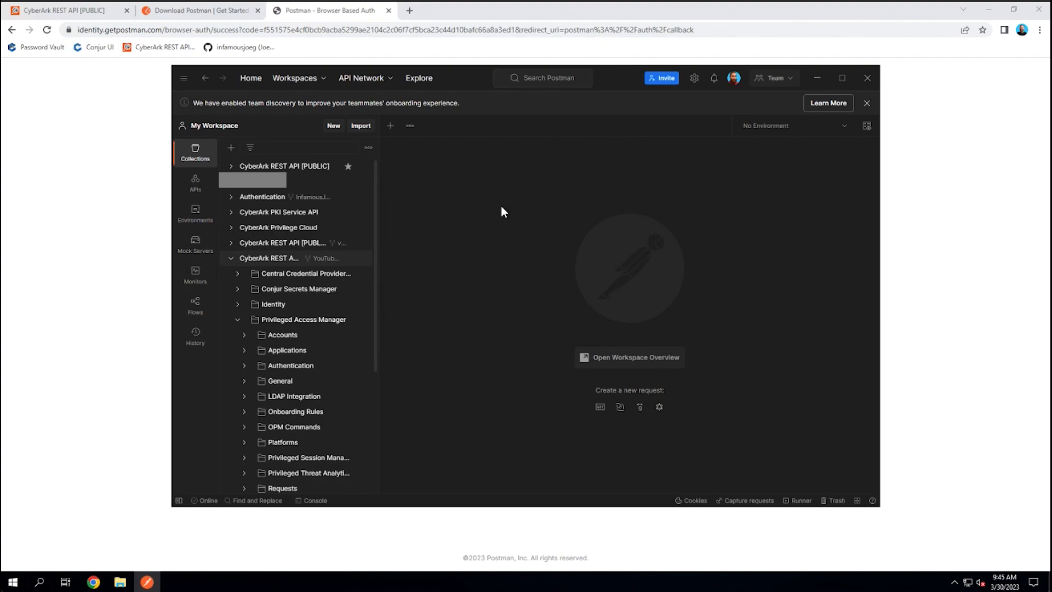
{"action": "mouse_move", "coordinate": [954, 242]}
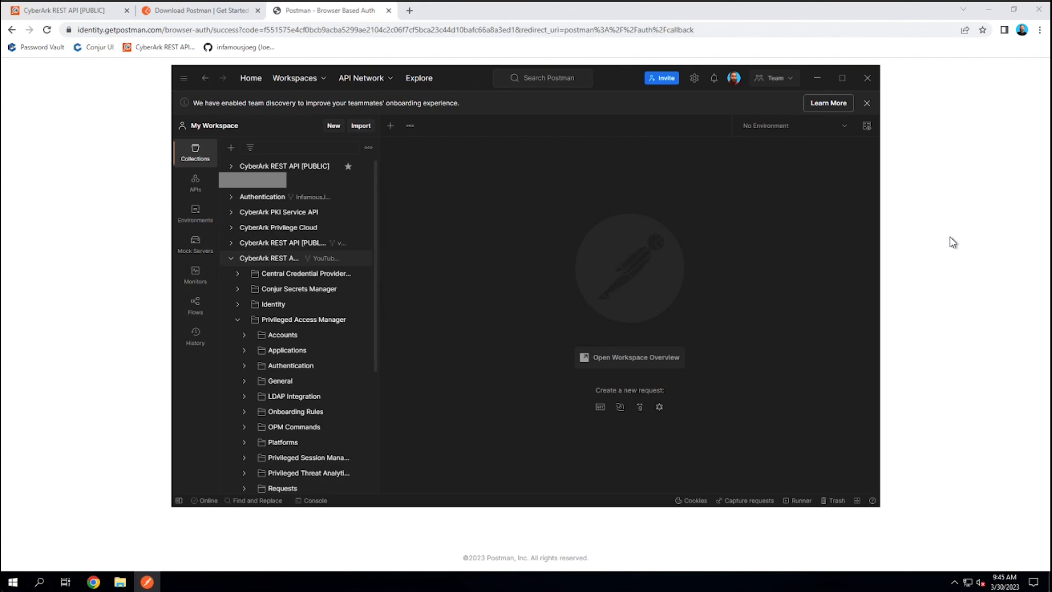
{"action": "mouse_move", "coordinate": [547, 294]}
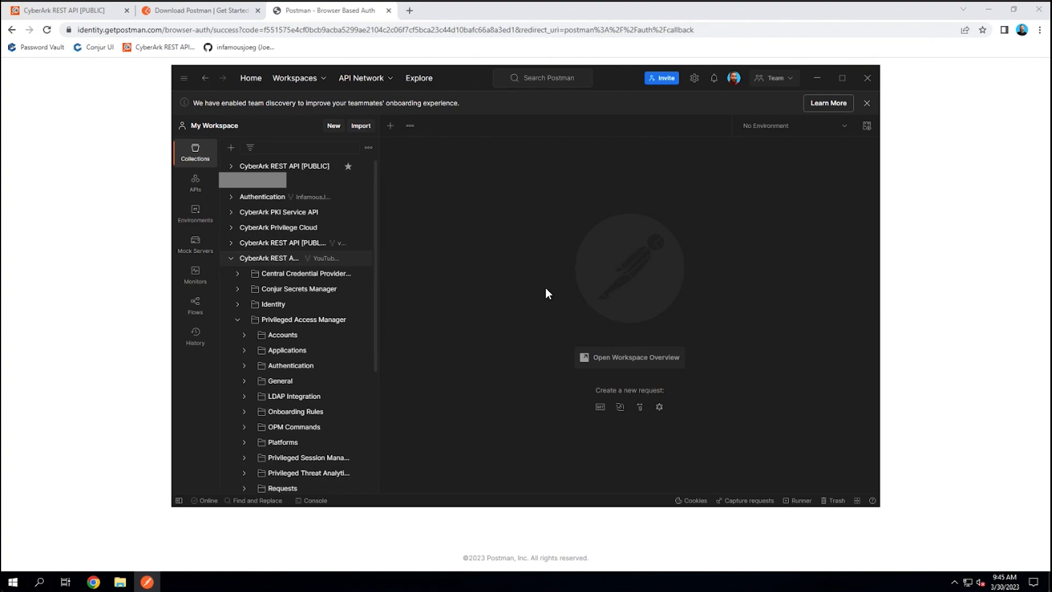
{"action": "mouse_move", "coordinate": [482, 263]}
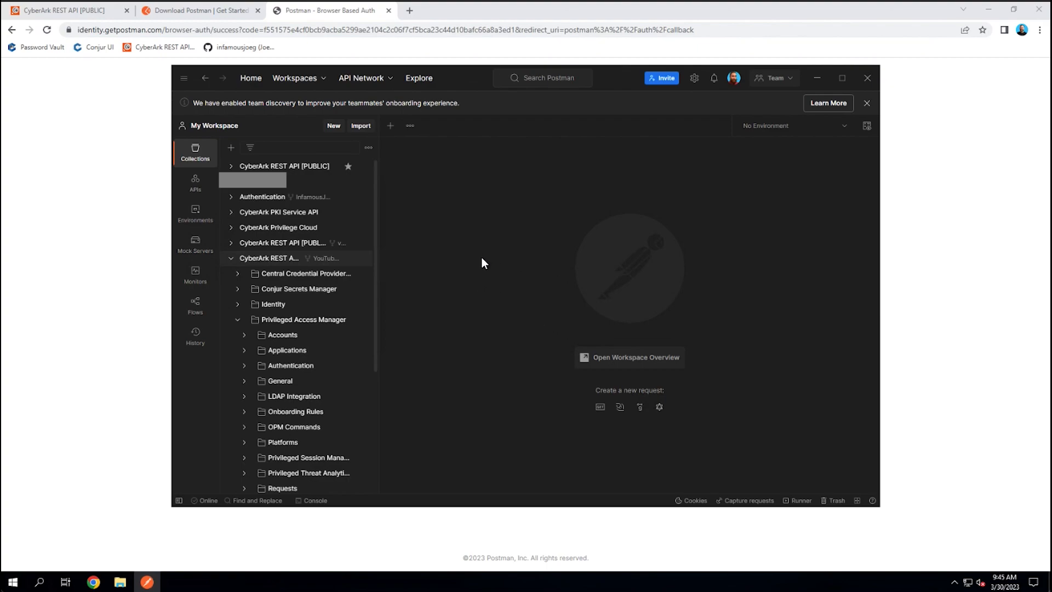
{"action": "mouse_move", "coordinate": [451, 252]}
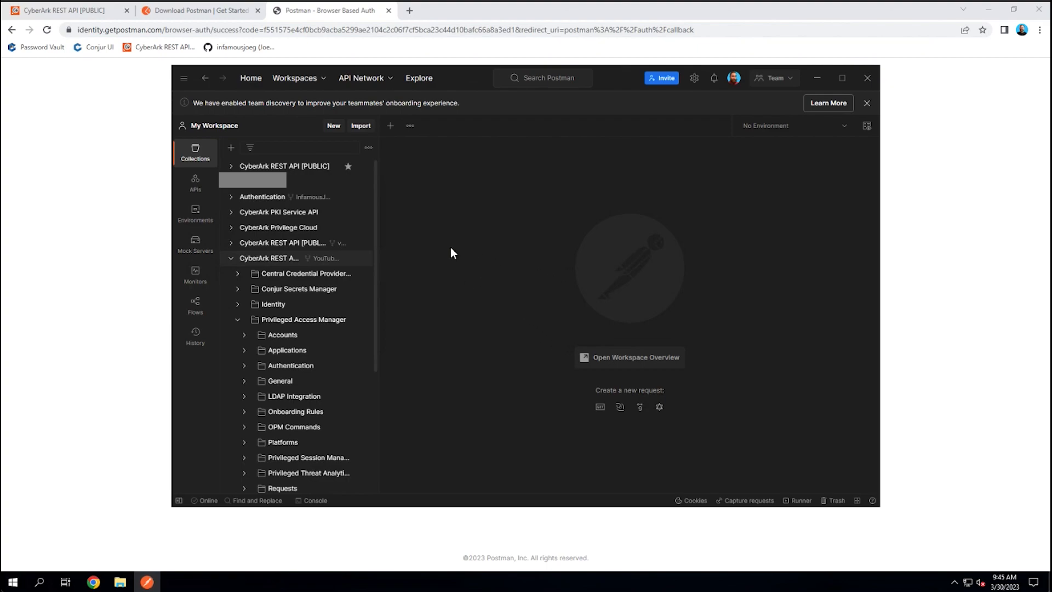
{"action": "mouse_move", "coordinate": [304, 272]}
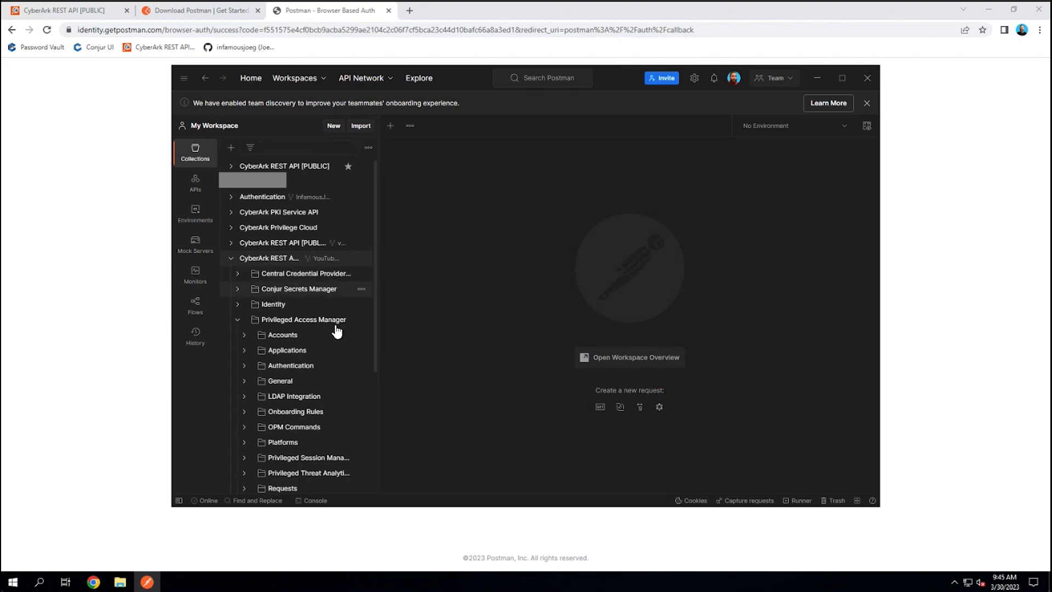
{"action": "mouse_move", "coordinate": [819, 170]}
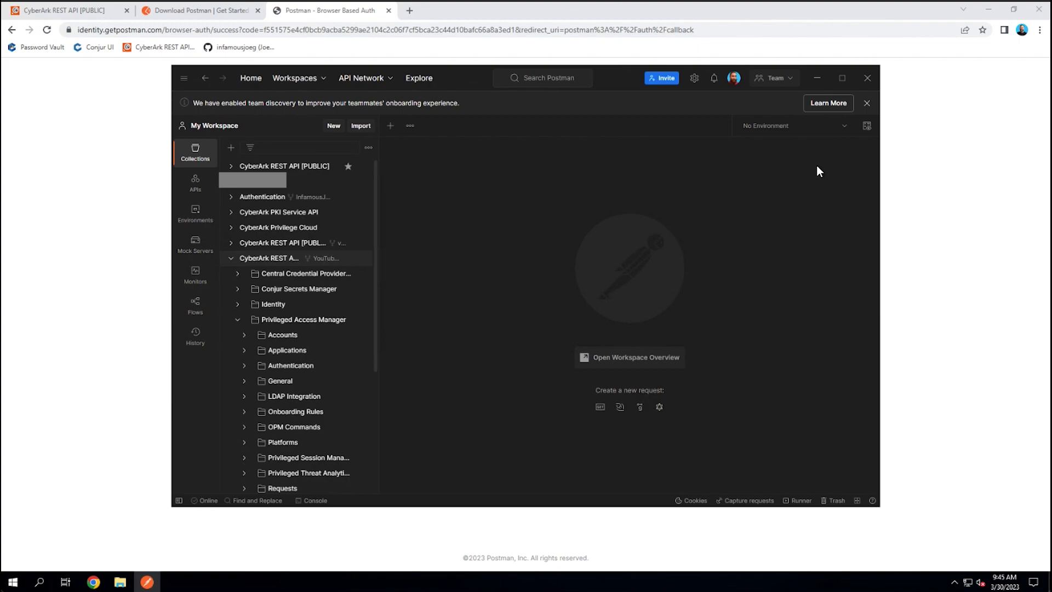
{"action": "mouse_move", "coordinate": [745, 131]}
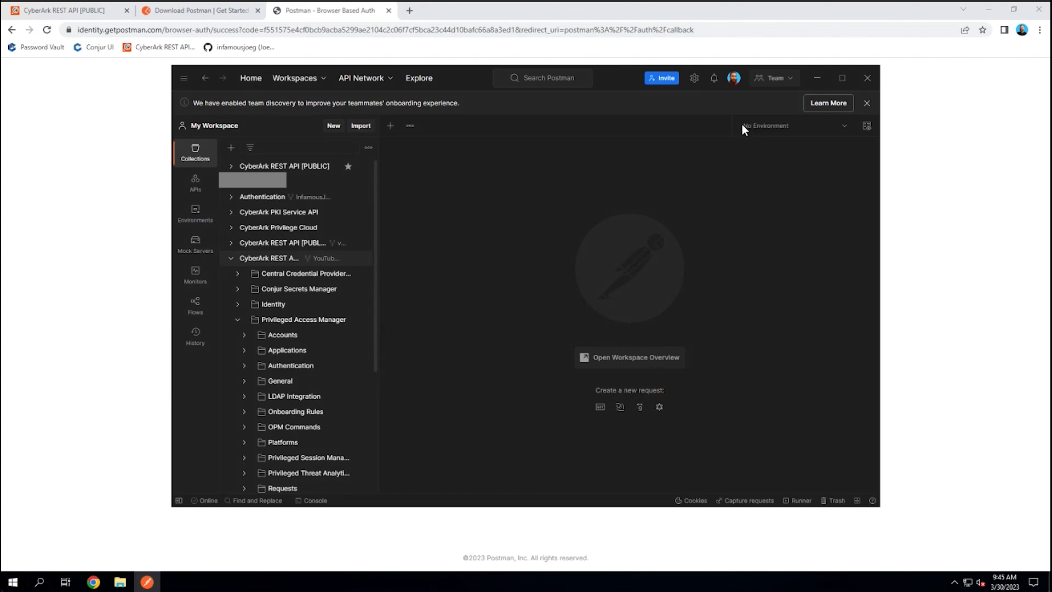
{"action": "mouse_move", "coordinate": [782, 128]}
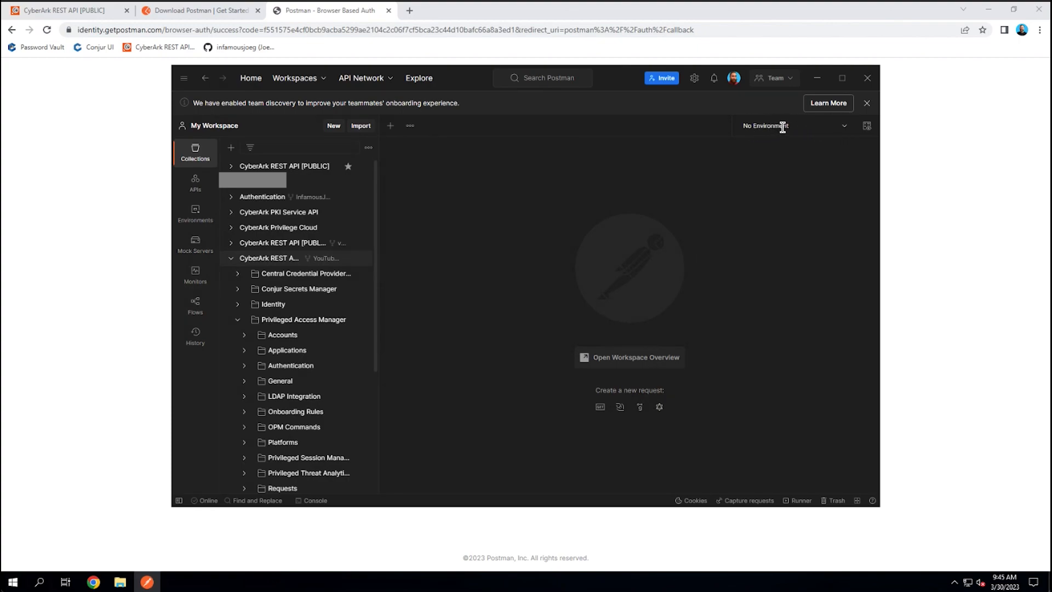
{"action": "mouse_move", "coordinate": [839, 131]}
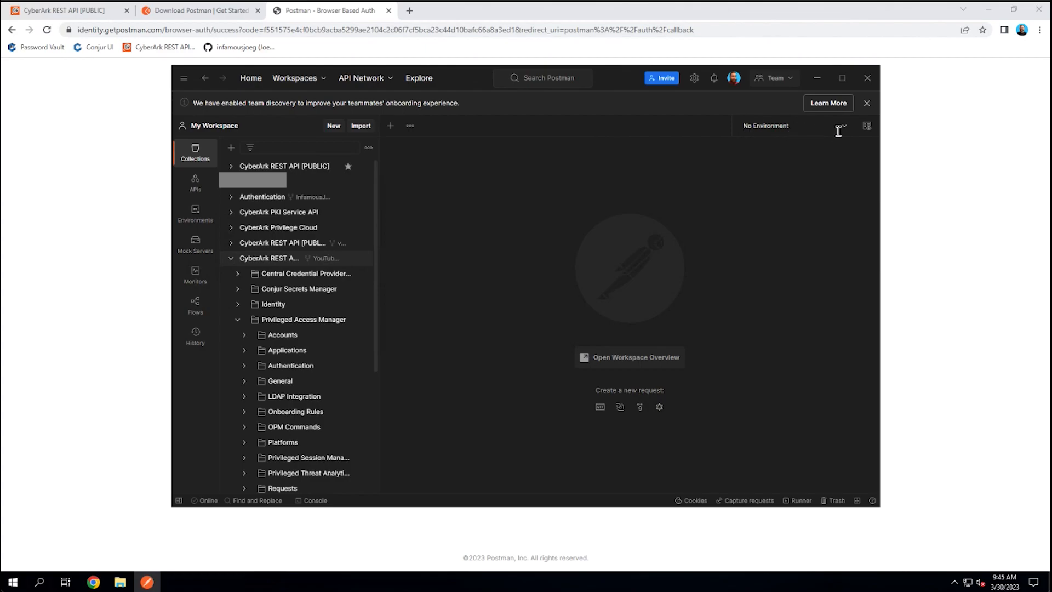
{"action": "left_click", "coordinate": [842, 125]}
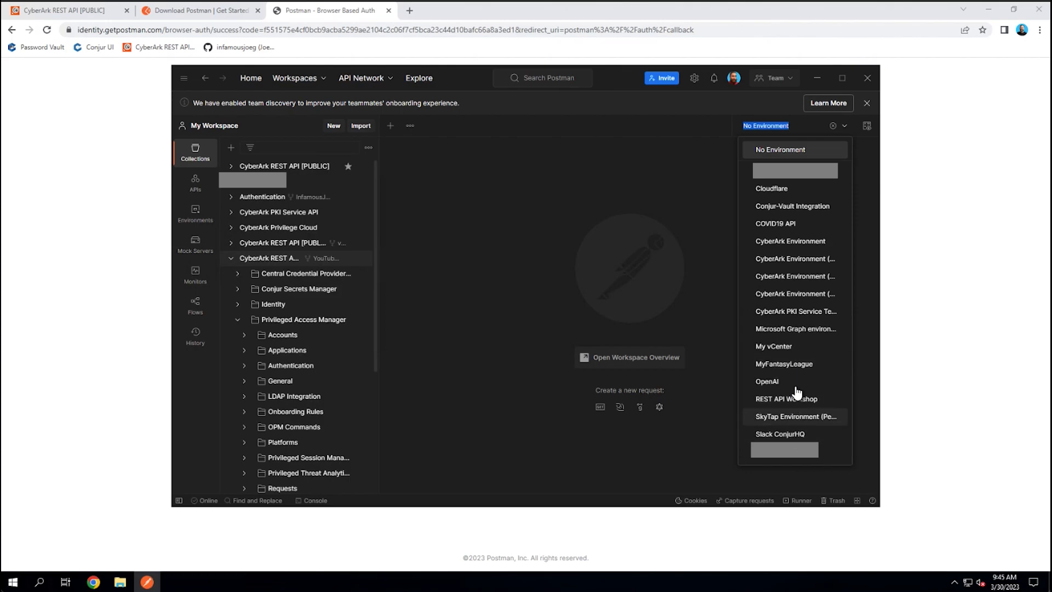
{"action": "mouse_move", "coordinate": [799, 245]}
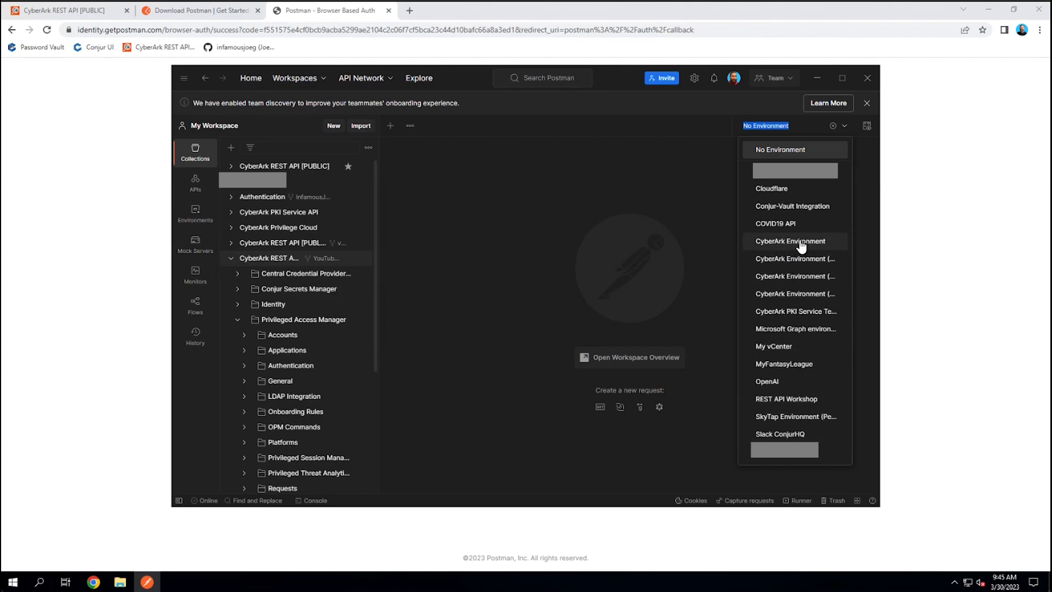
{"action": "mouse_move", "coordinate": [794, 241]}
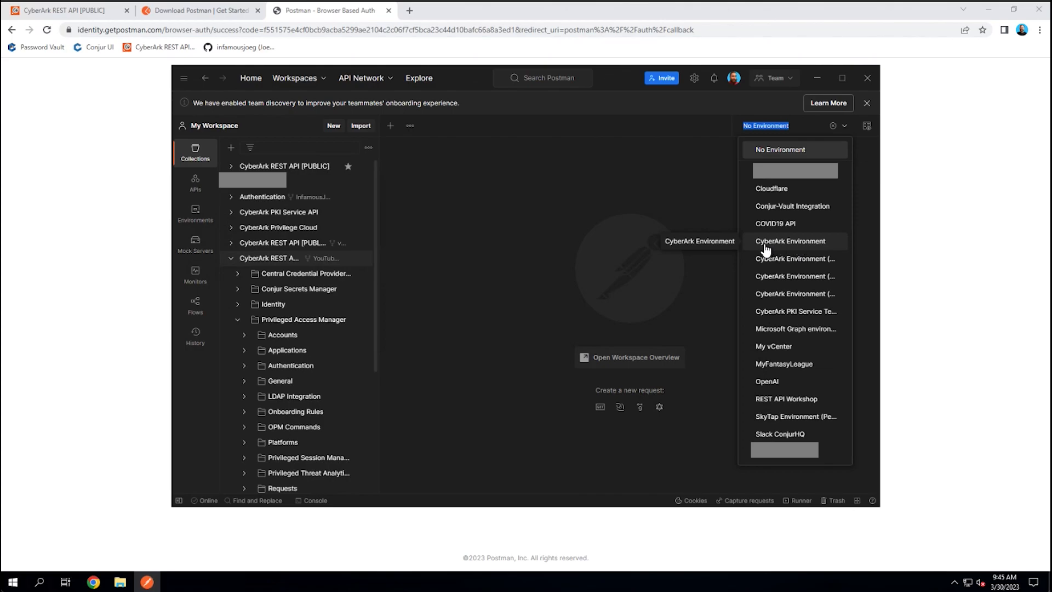
Select CyberArk Environment in the environment dropdown instead of No Environment.
{"action": "left_click", "coordinate": [790, 241]}
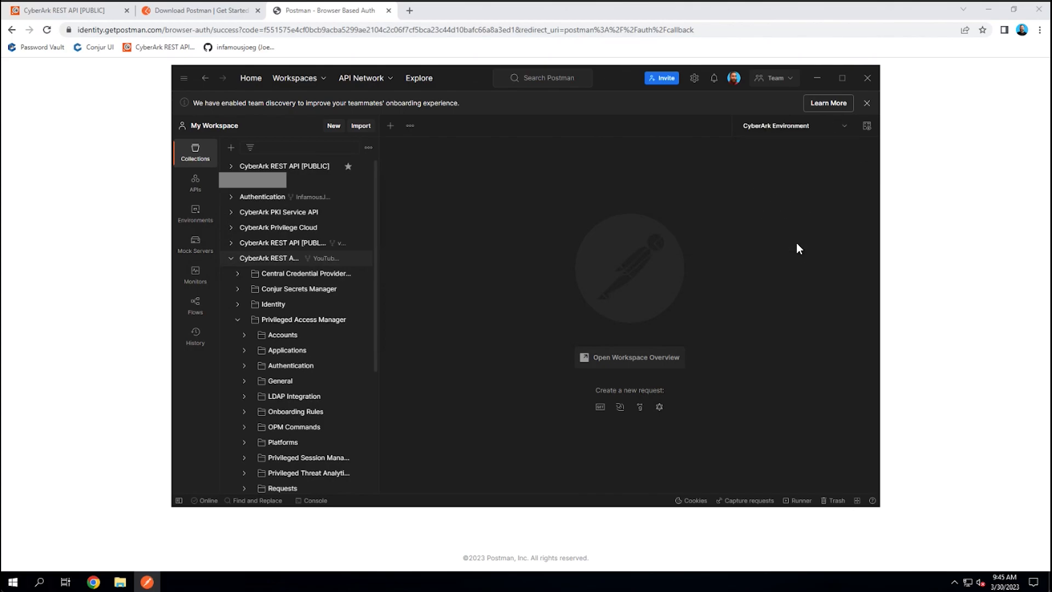
{"action": "mouse_move", "coordinate": [867, 137]}
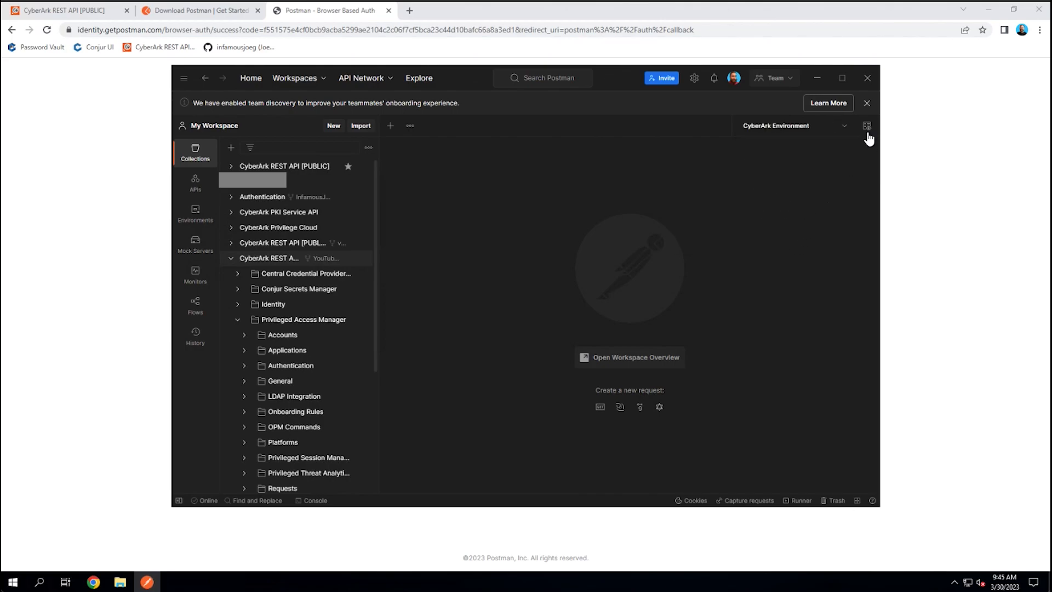
{"action": "mouse_move", "coordinate": [866, 126]}
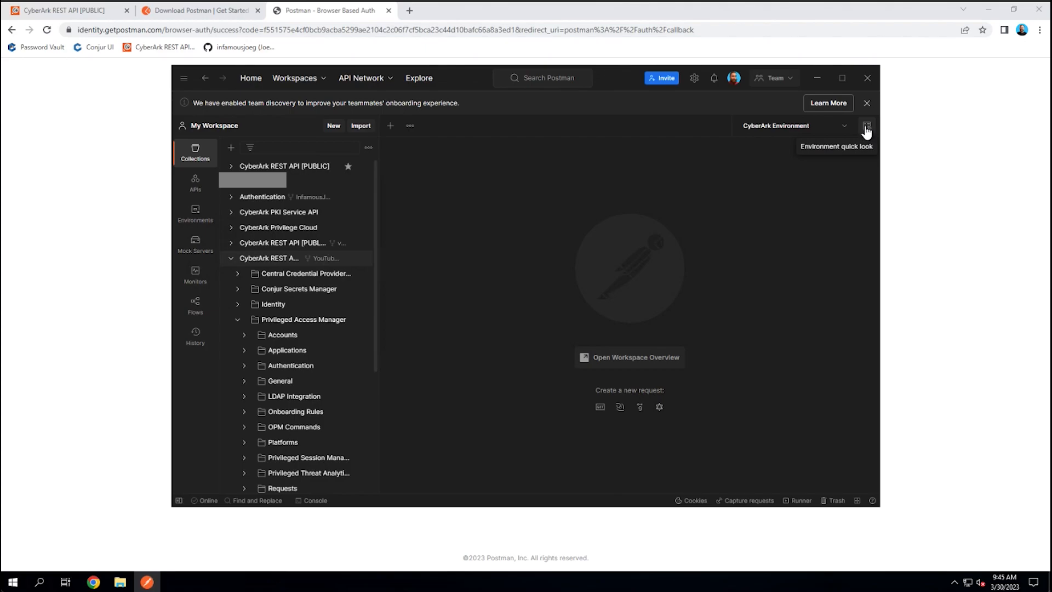
{"action": "left_click", "coordinate": [866, 125]}
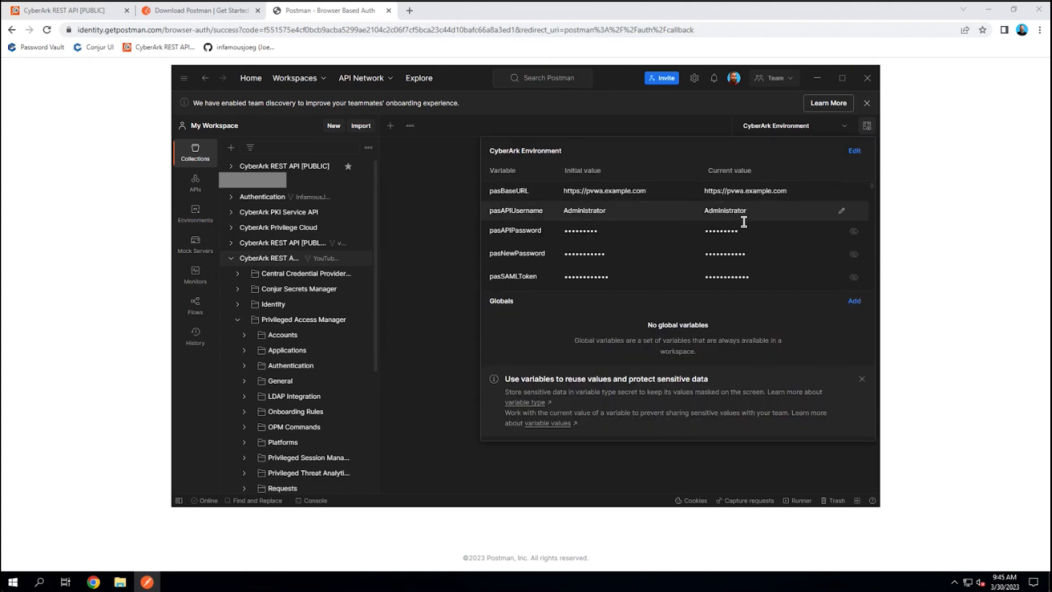
{"action": "mouse_move", "coordinate": [579, 203]}
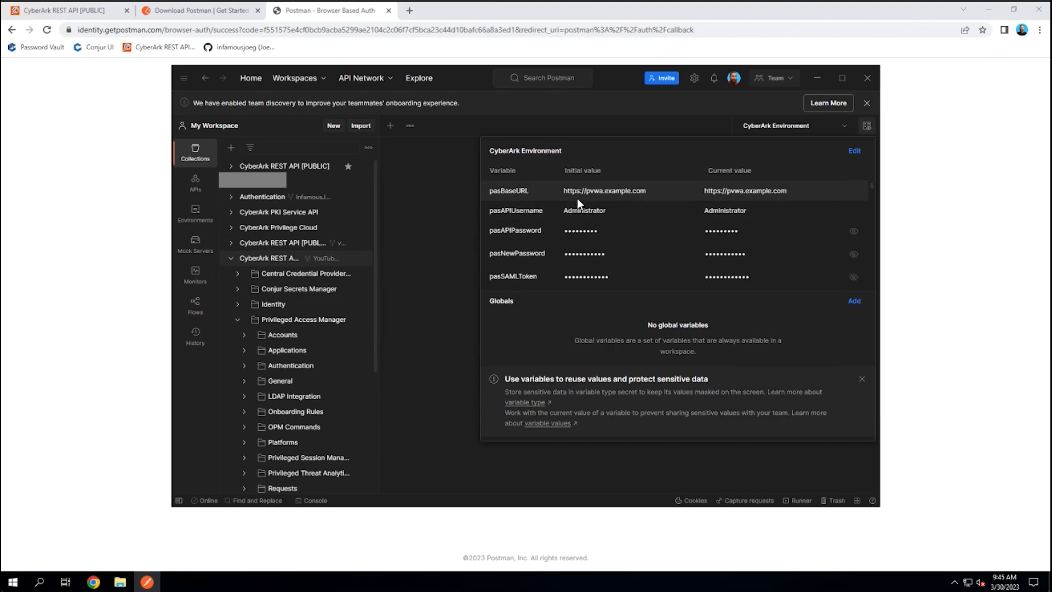
{"action": "mouse_move", "coordinate": [747, 191]}
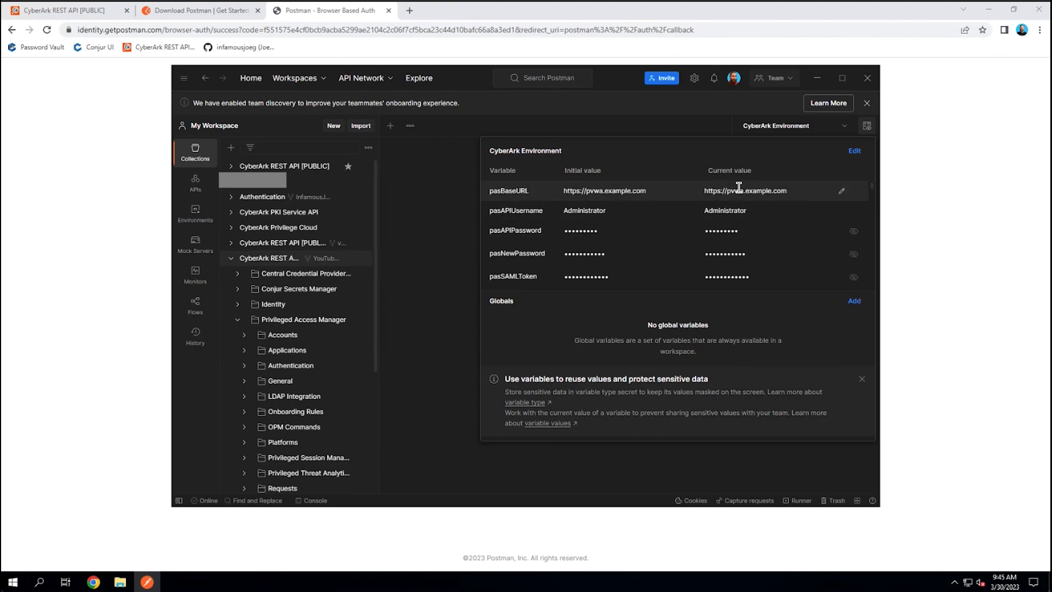
{"action": "scroll", "scroll_direction": "down", "scroll_amount": 3}
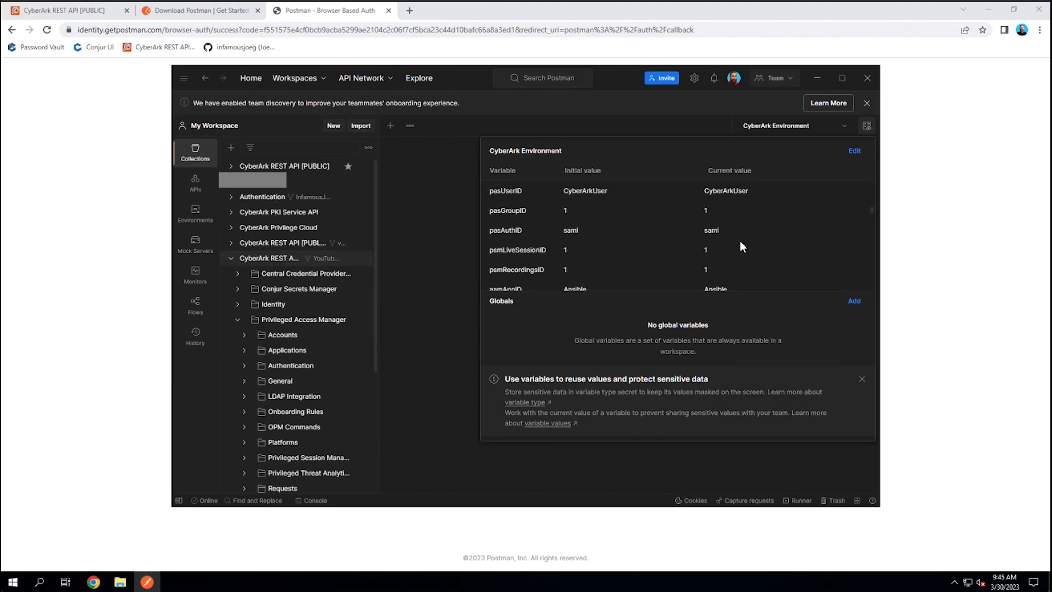
{"action": "scroll", "scroll_direction": "down", "scroll_amount": 3}
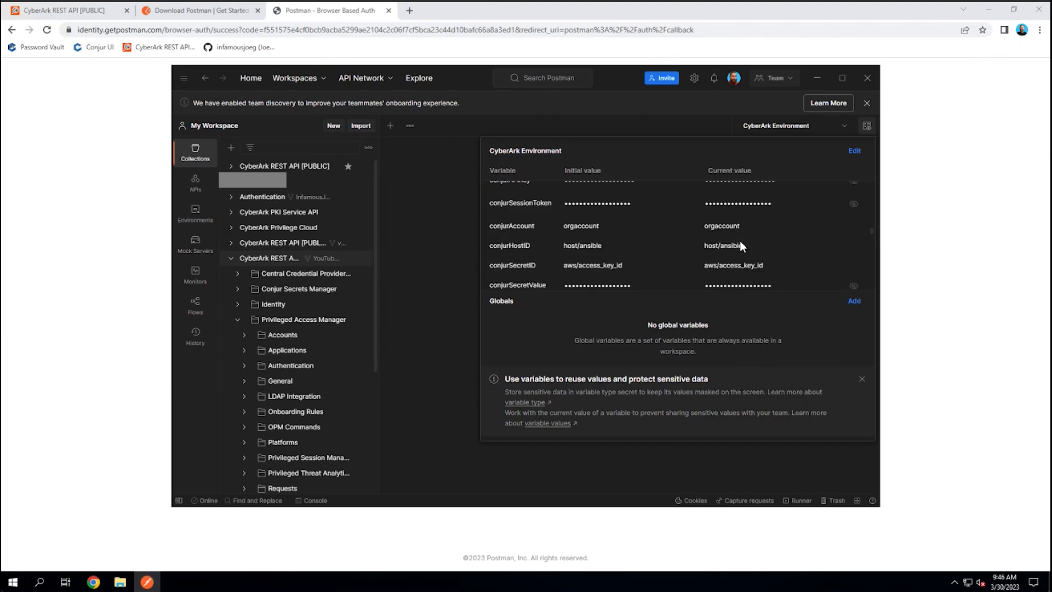
{"action": "scroll", "scroll_direction": "up", "scroll_amount": 3}
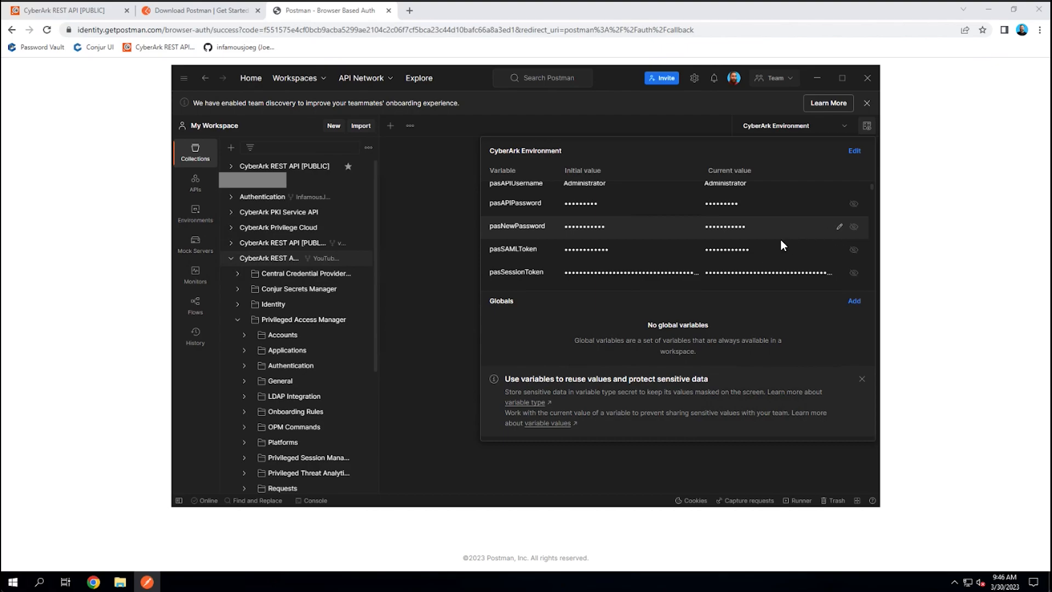
{"action": "scroll", "scroll_direction": "up", "scroll_amount": 3}
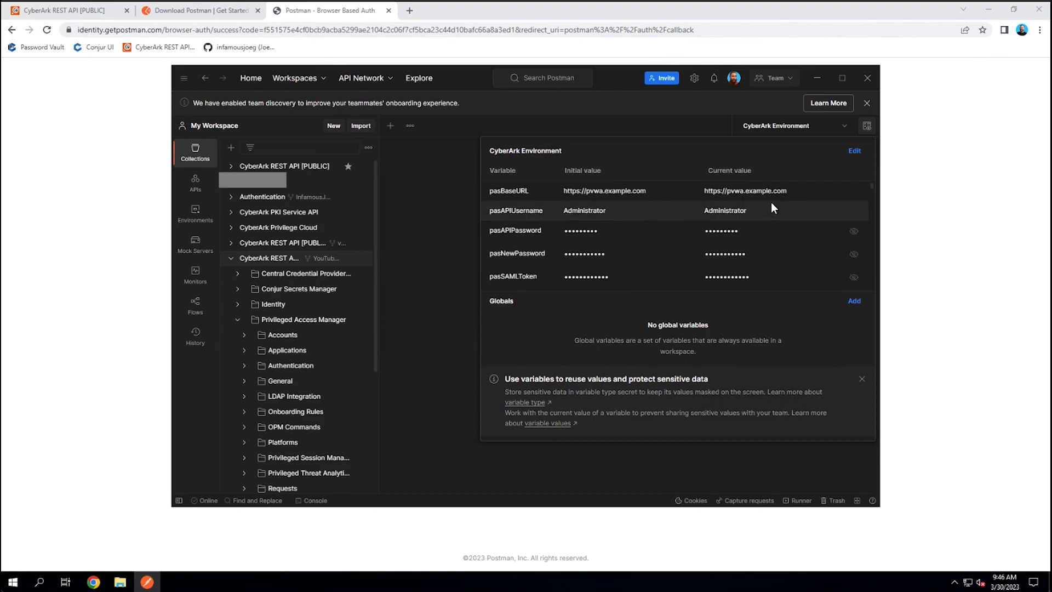
{"action": "mouse_move", "coordinate": [769, 165]}
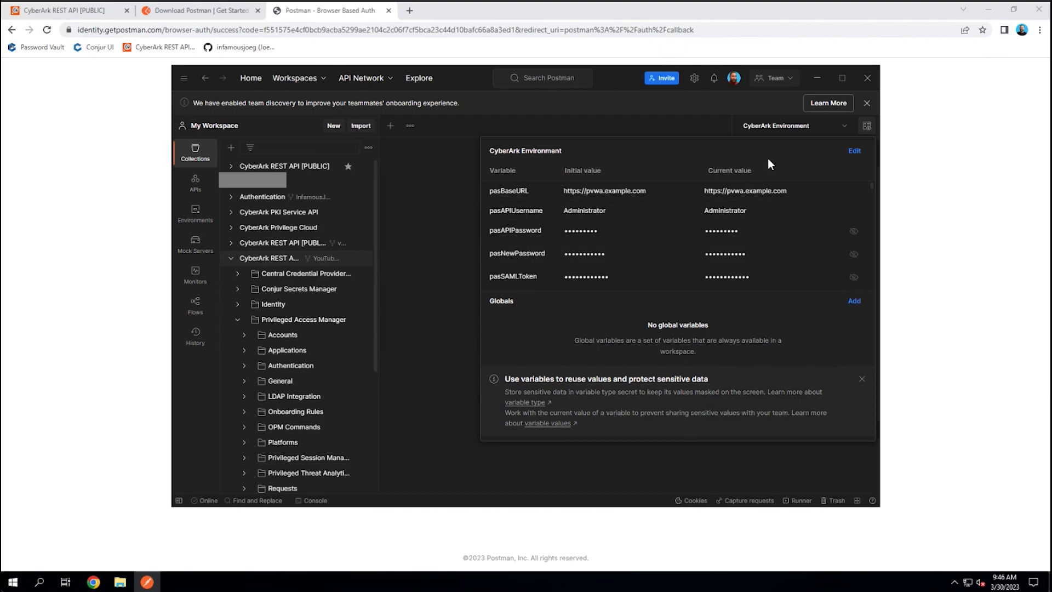
{"action": "mouse_move", "coordinate": [764, 211]}
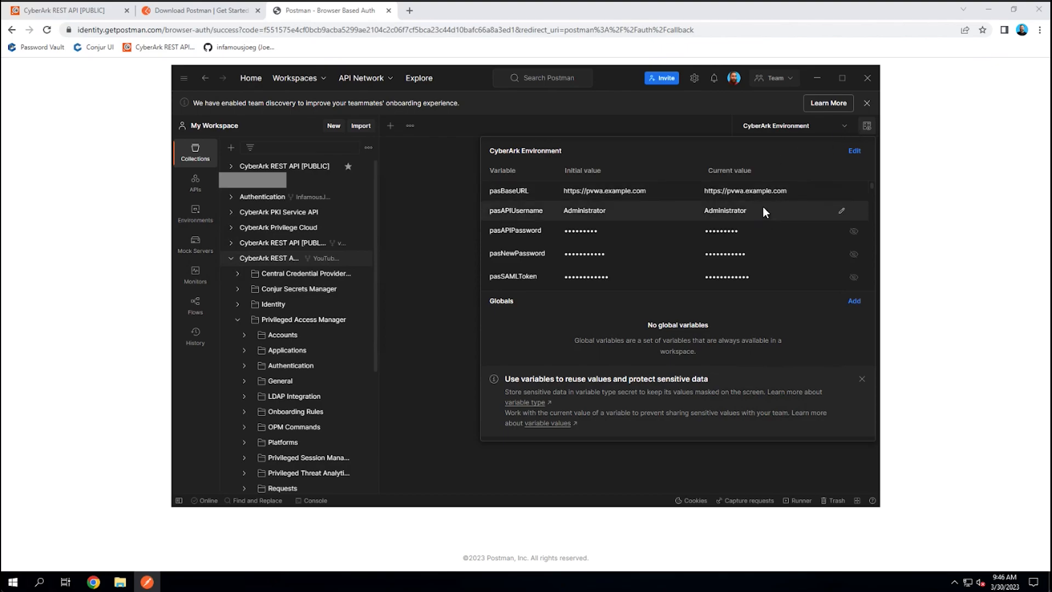
{"action": "mouse_move", "coordinate": [651, 203]}
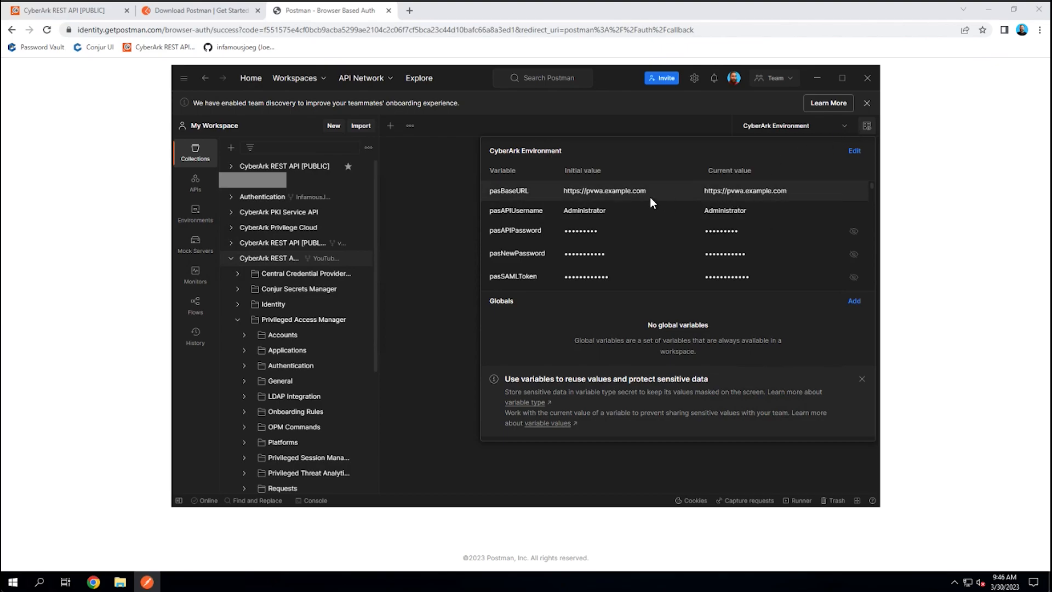
{"action": "mouse_move", "coordinate": [744, 190]}
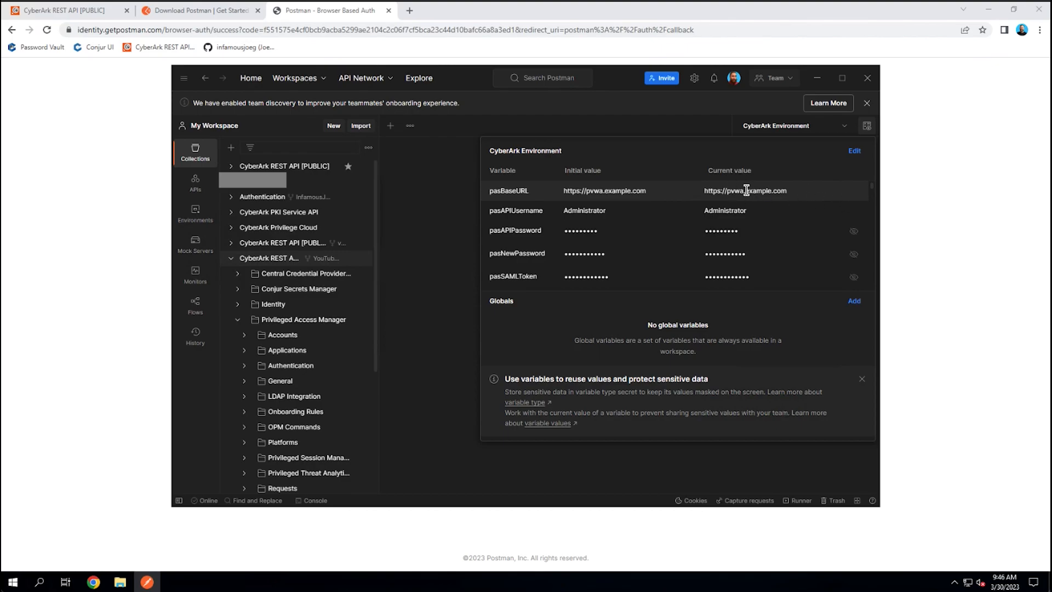
{"action": "mouse_move", "coordinate": [753, 200]}
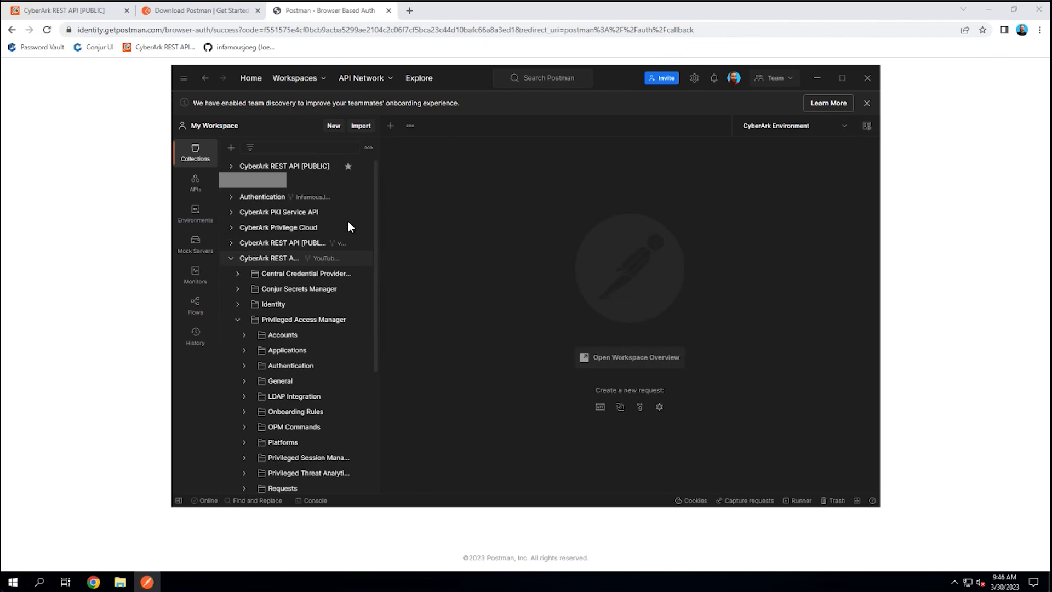
{"action": "mouse_move", "coordinate": [832, 126]}
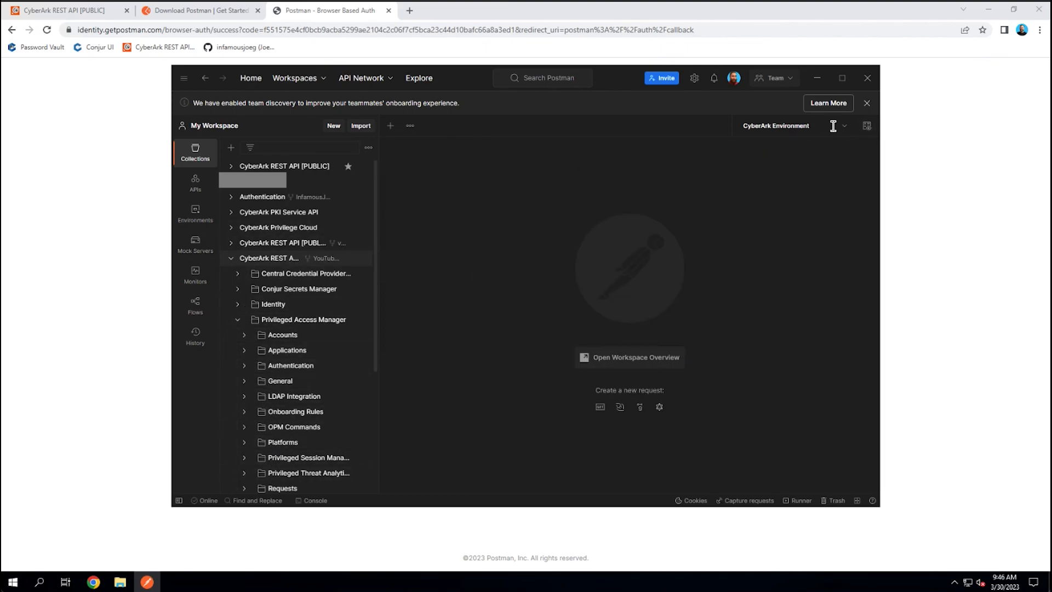
{"action": "left_click", "coordinate": [866, 125]}
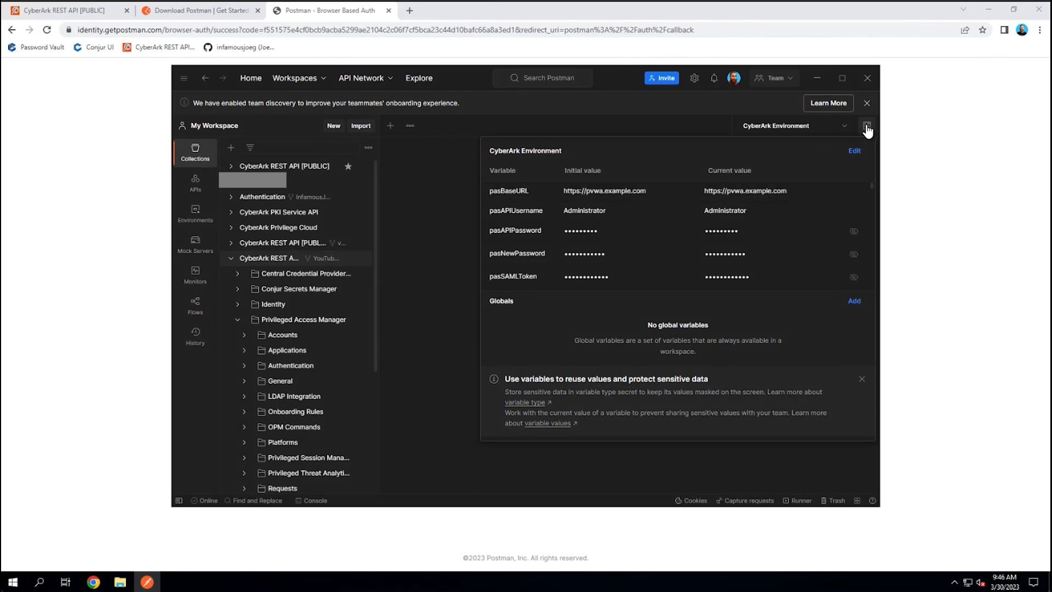
{"action": "left_click", "coordinate": [866, 126]}
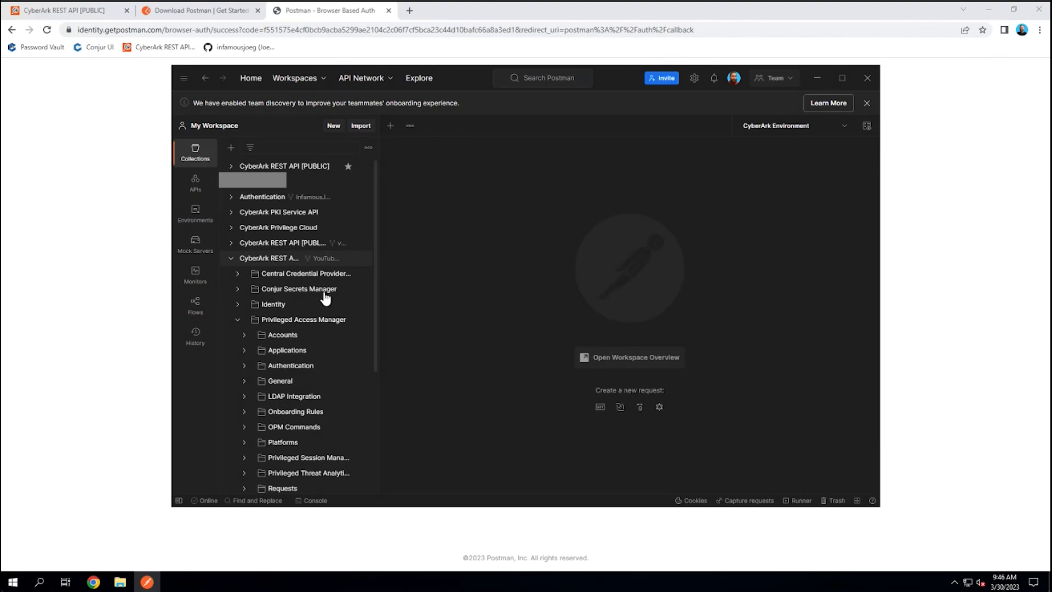
{"action": "scroll", "scroll_direction": "down", "scroll_amount": 3}
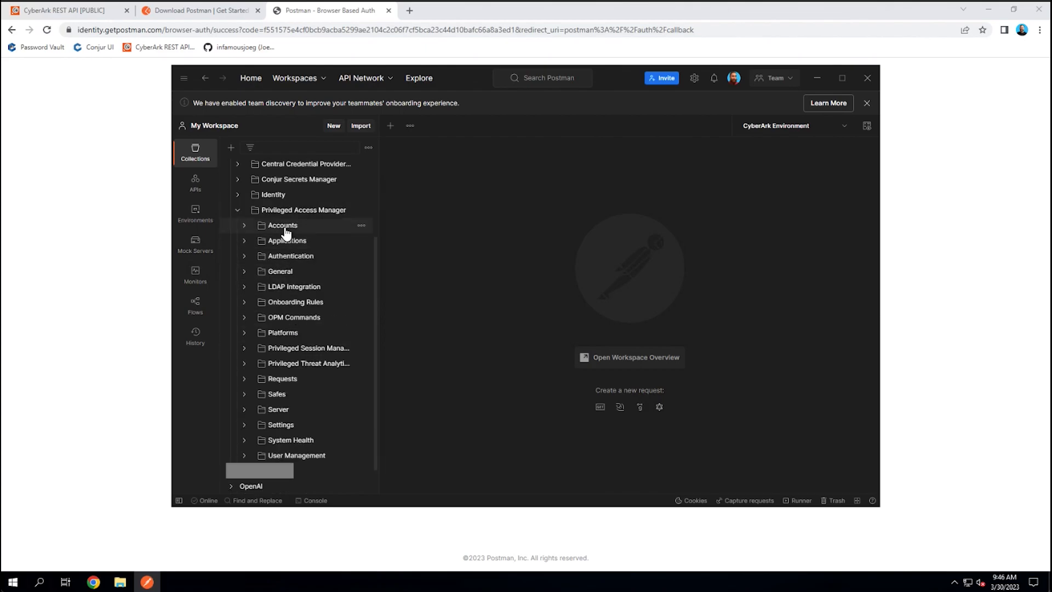
{"action": "mouse_move", "coordinate": [299, 409]}
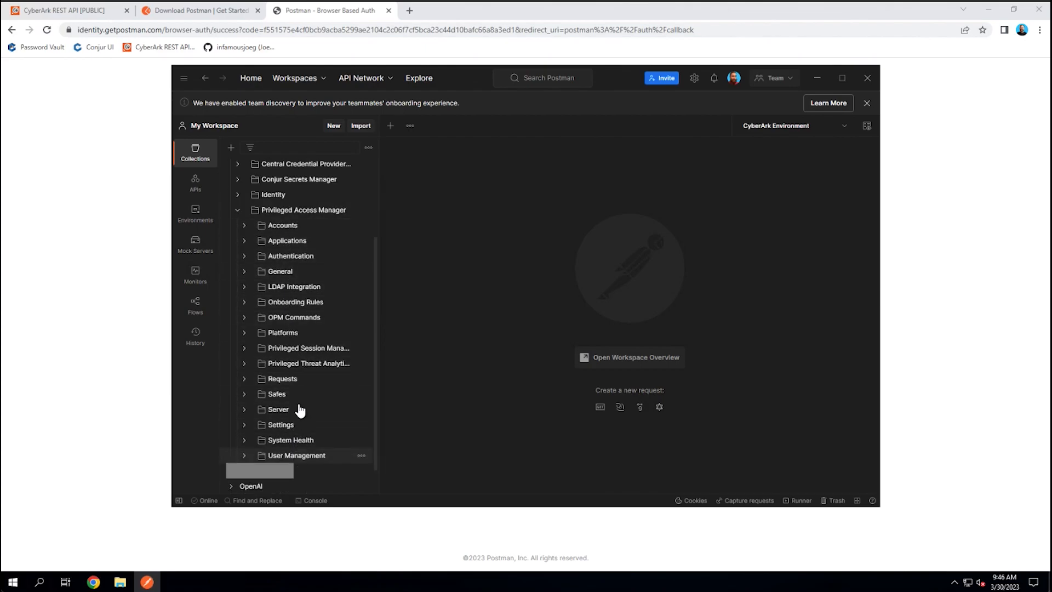
{"action": "mouse_move", "coordinate": [290, 269]}
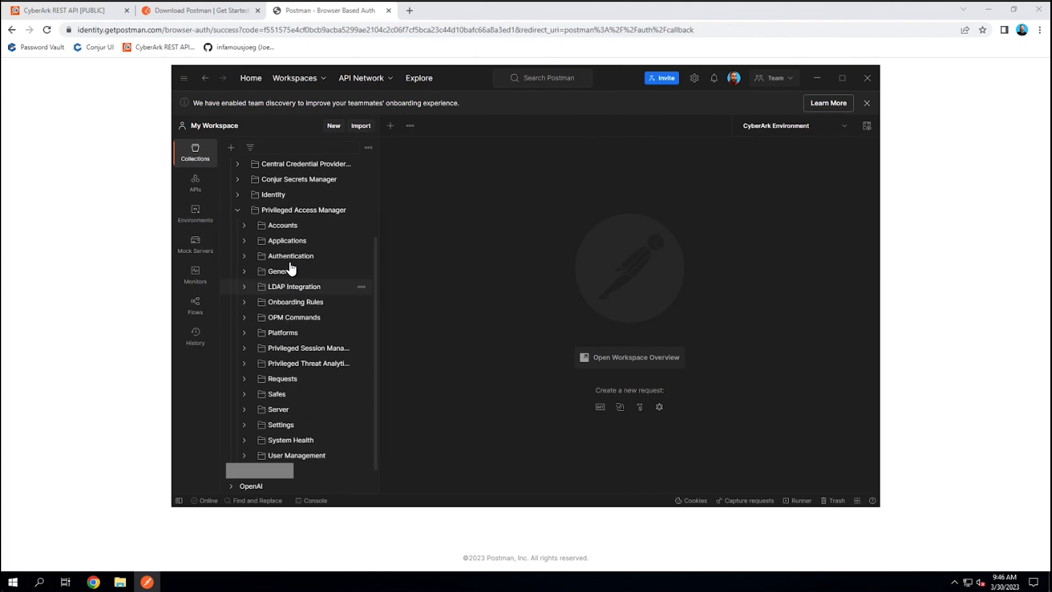
{"action": "scroll", "scroll_direction": "up", "scroll_amount": 3}
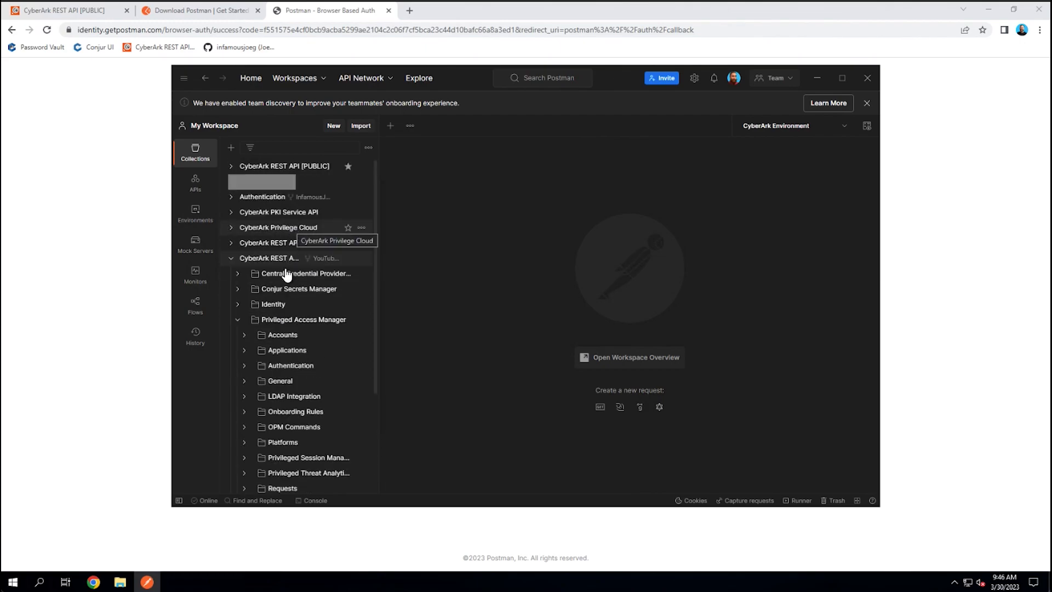
{"action": "mouse_move", "coordinate": [94, 280]}
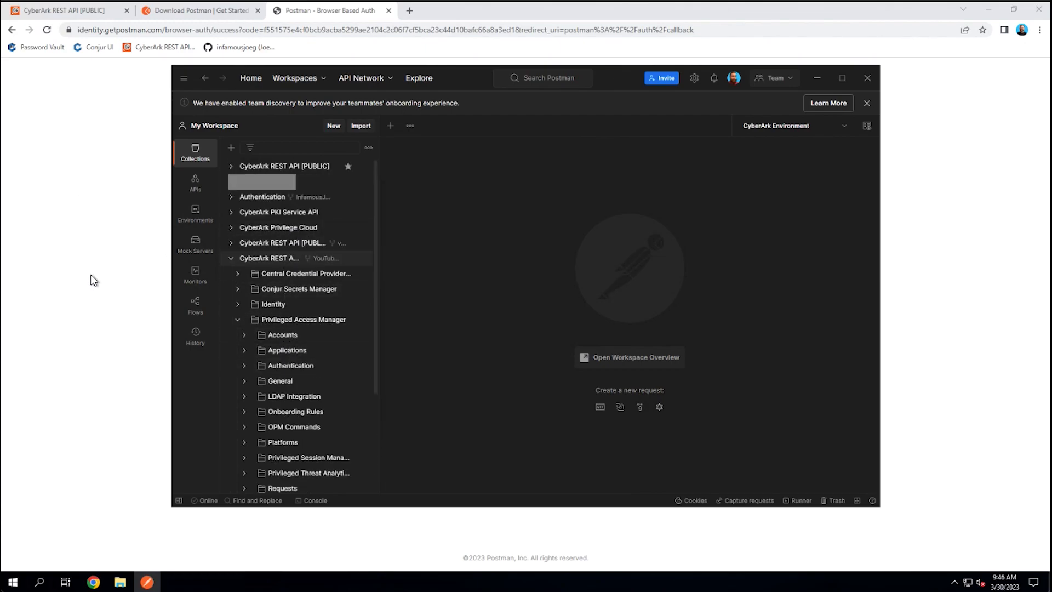
{"action": "mouse_move", "coordinate": [523, 227]}
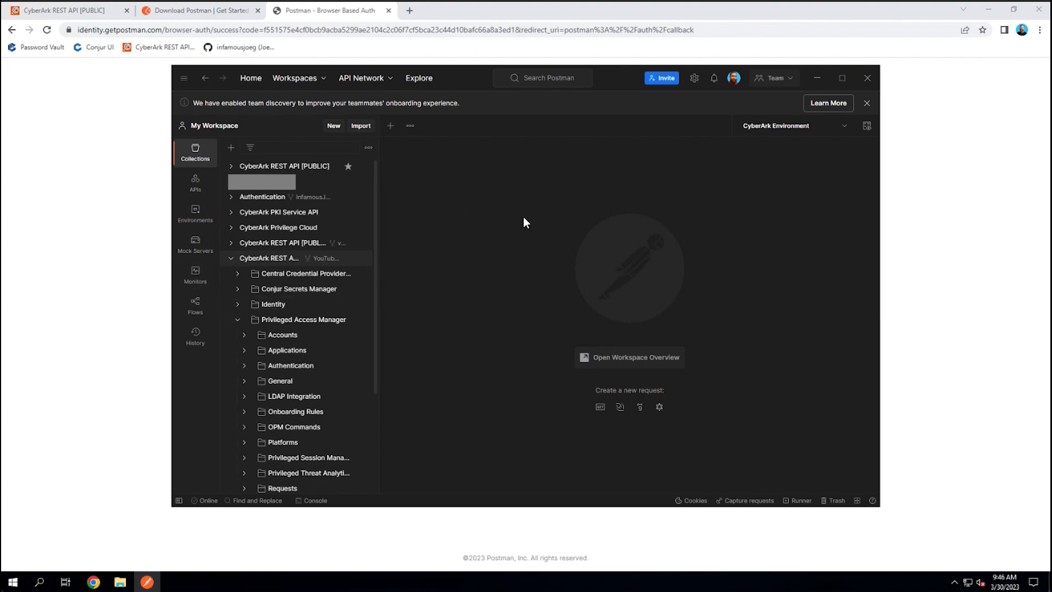
{"action": "mouse_move", "coordinate": [505, 217]}
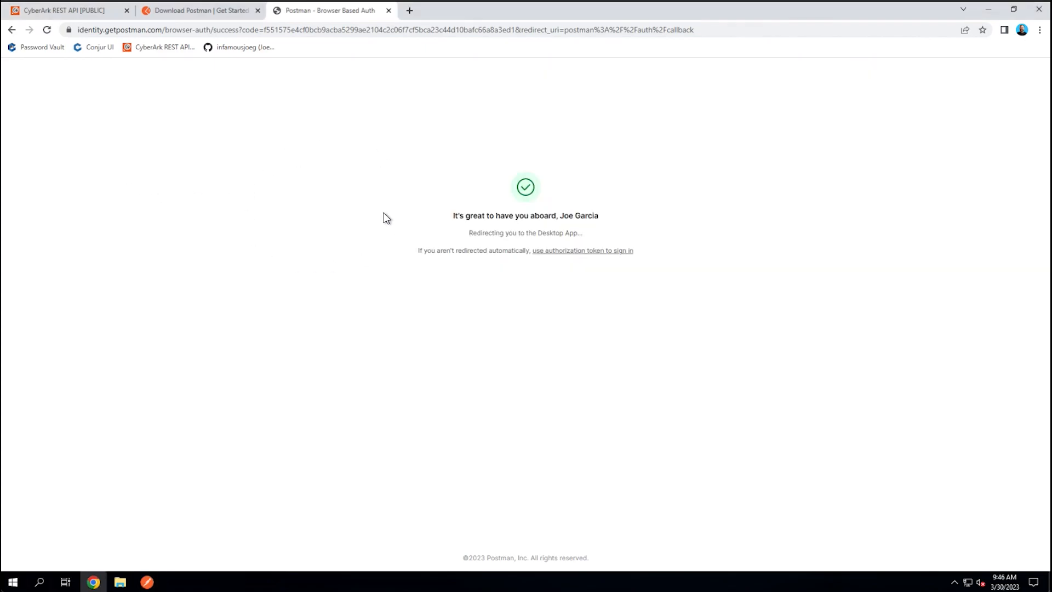
{"action": "mouse_move", "coordinate": [322, 183]}
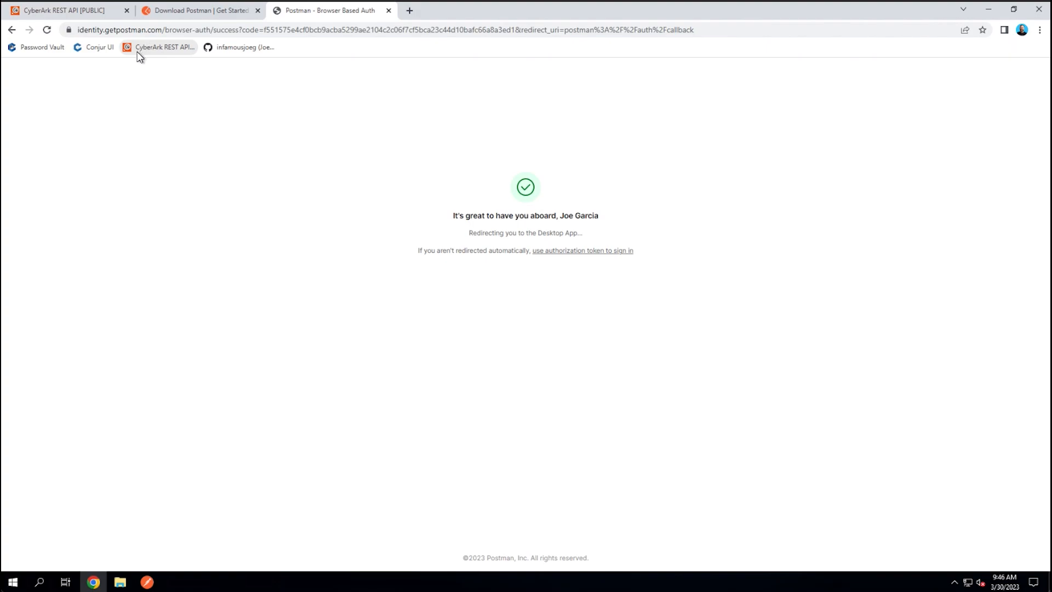
{"action": "mouse_move", "coordinate": [164, 47]}
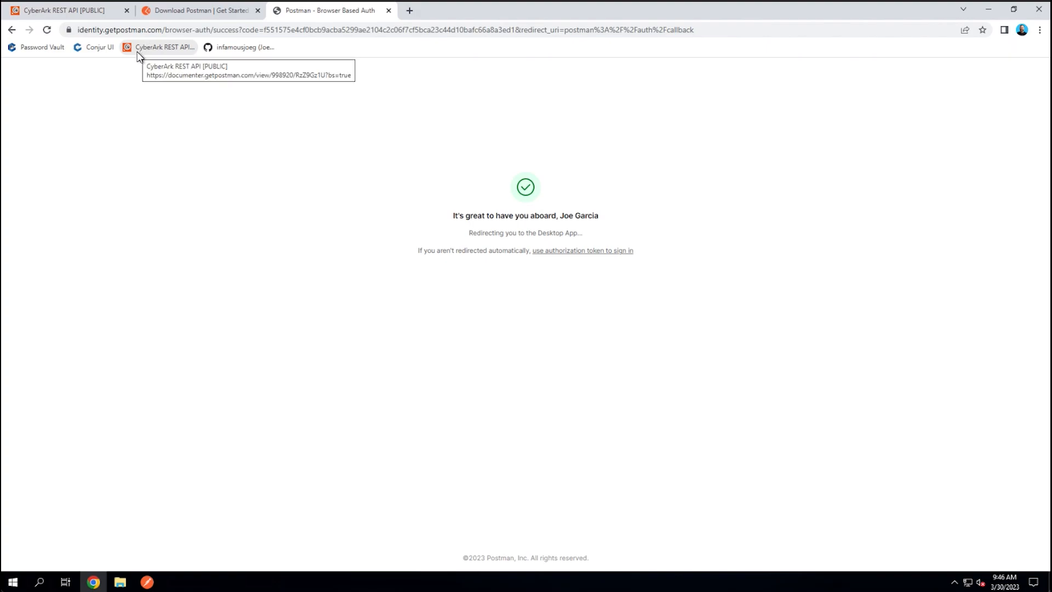
{"action": "mouse_move", "coordinate": [397, 118]}
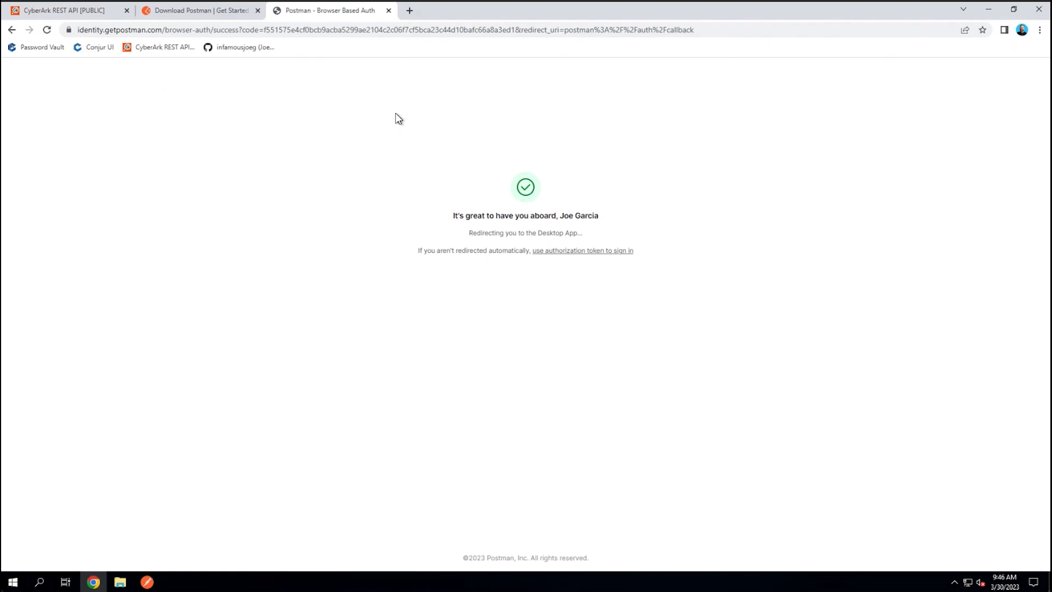
Search Google for 'cyberark postman rest api' and follow the CyberArk Postman result.
{"action": "left_click", "coordinate": [385, 30]}
{"action": "type", "text": "cyberark postman rest api"}
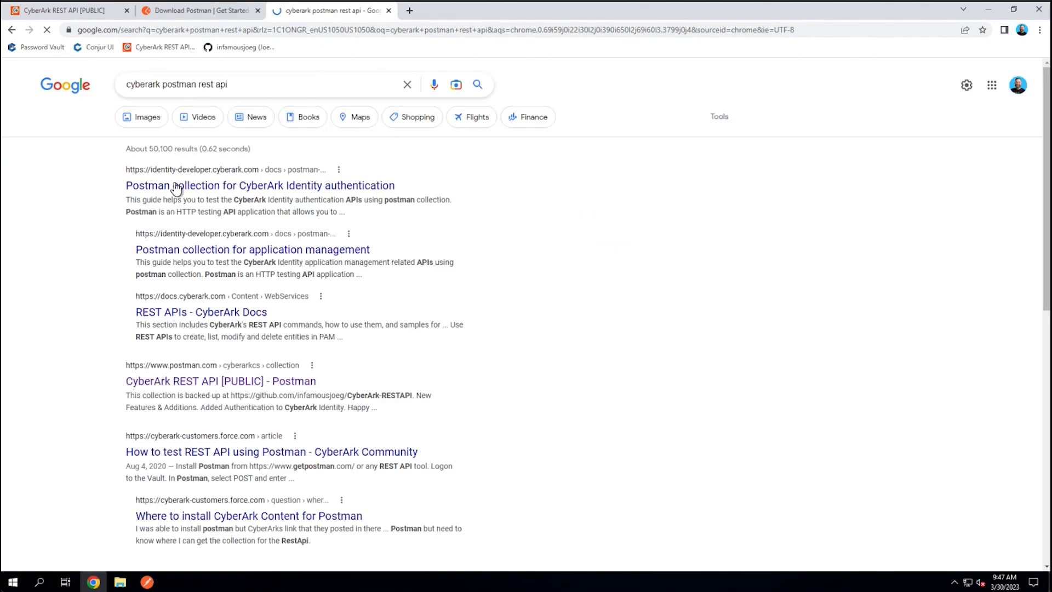
{"action": "mouse_move", "coordinate": [221, 319]}
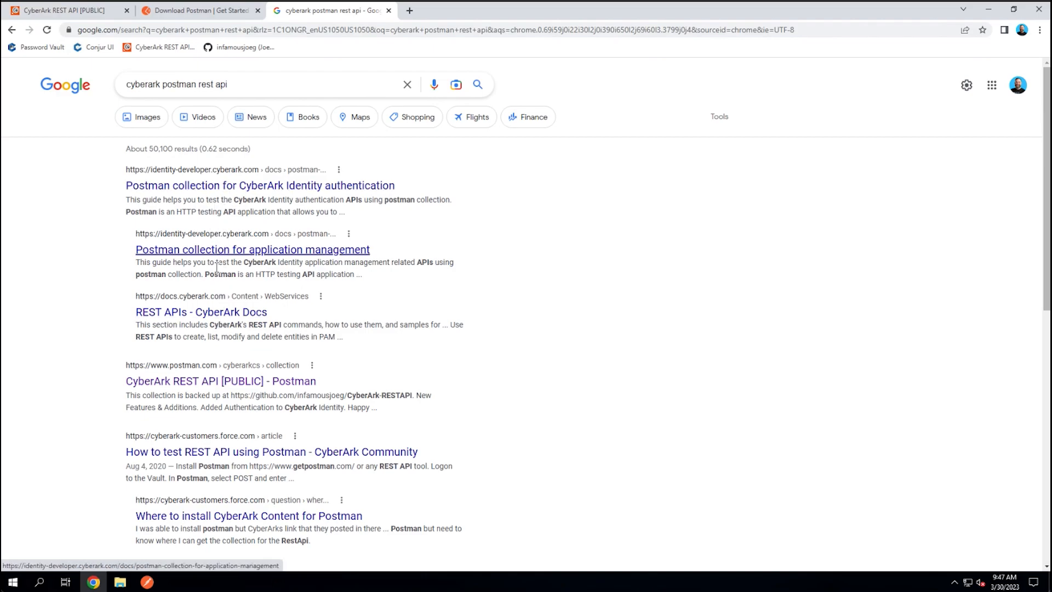
{"action": "mouse_move", "coordinate": [220, 380]}
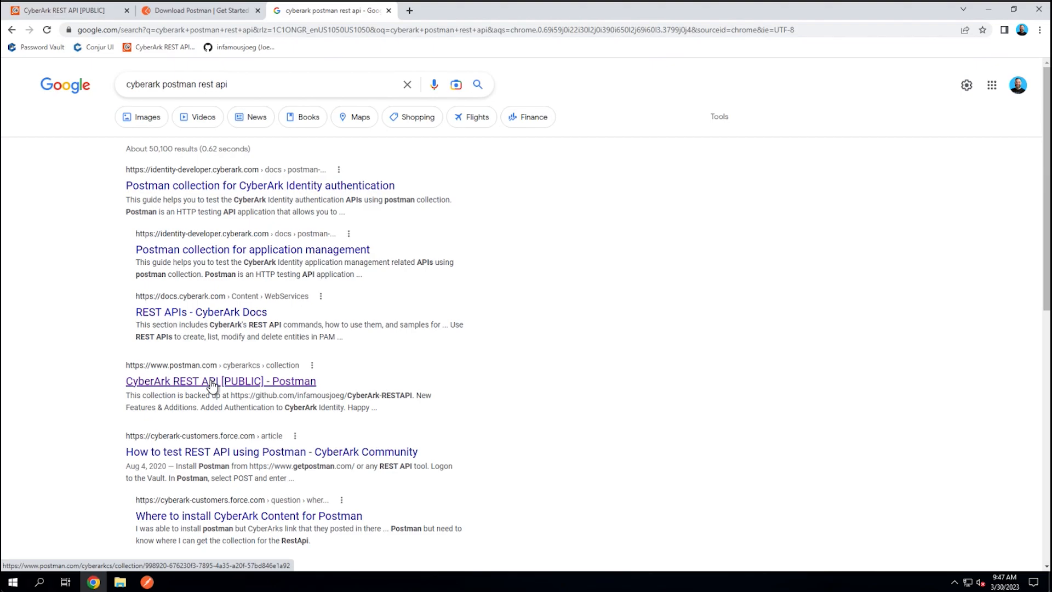
{"action": "left_click", "coordinate": [220, 380]}
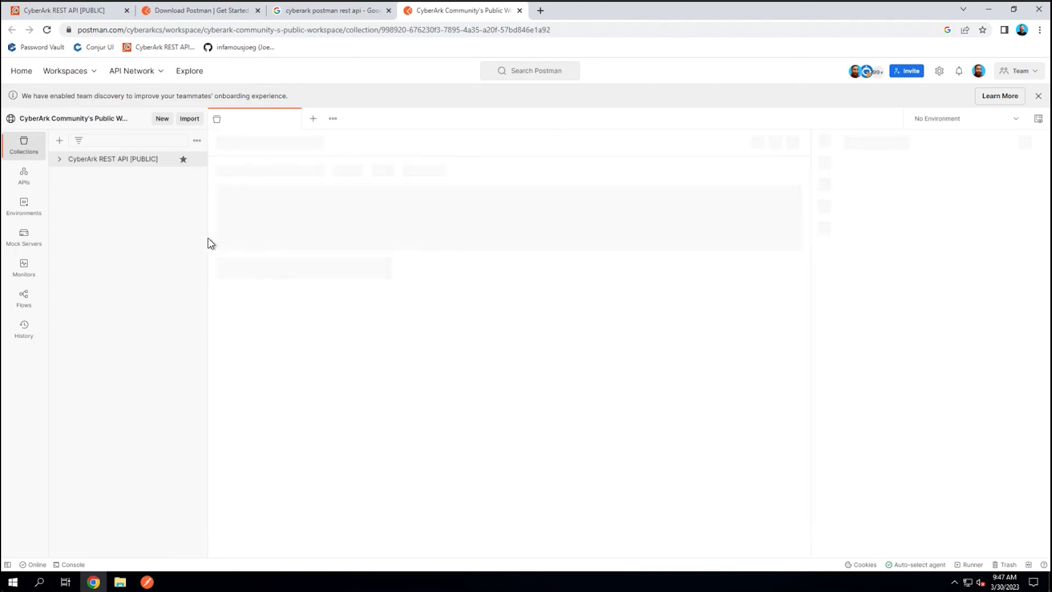
{"action": "mouse_move", "coordinate": [91, 214]}
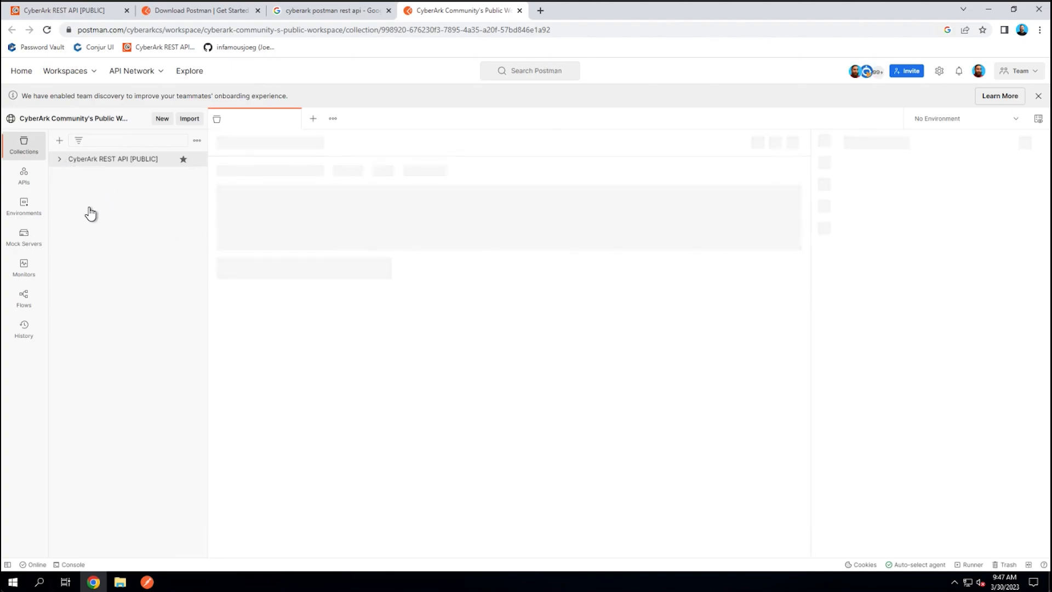
Open the CyberArk REST API [PUBLIC] overview and its Documentation side pane.
{"action": "left_click", "coordinate": [112, 159]}
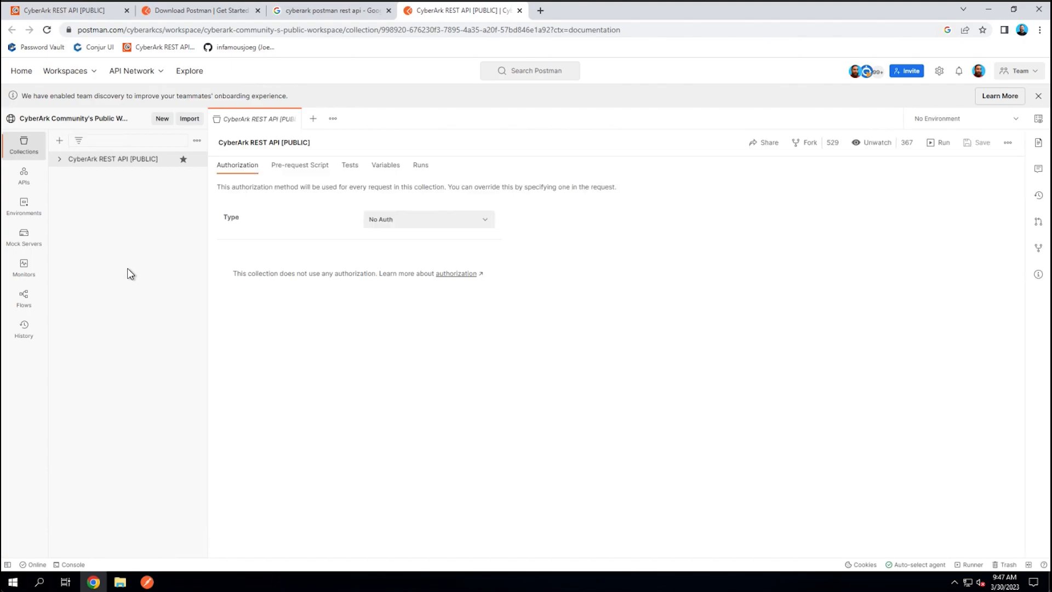
{"action": "left_click", "coordinate": [1037, 143]}
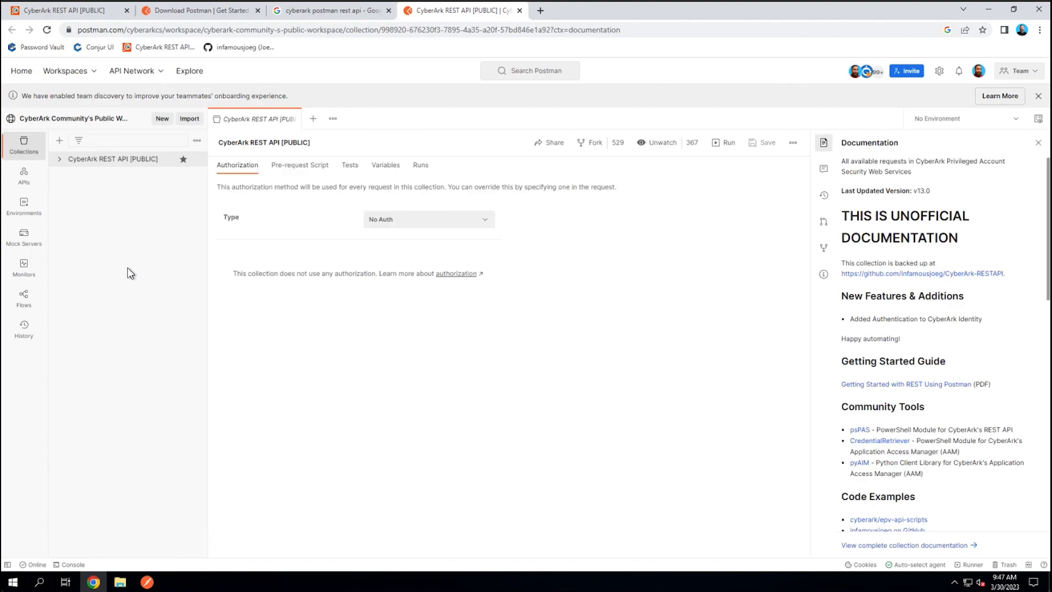
{"action": "mouse_move", "coordinate": [79, 20]}
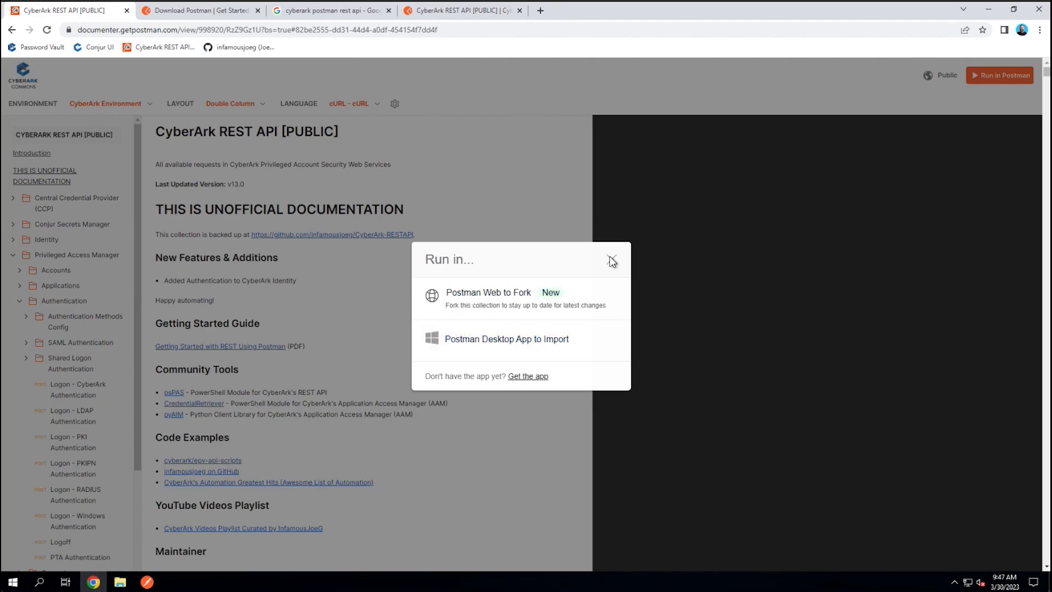
Close the 'Run in...' dialog on the Documenter page.
{"action": "left_click", "coordinate": [609, 260]}
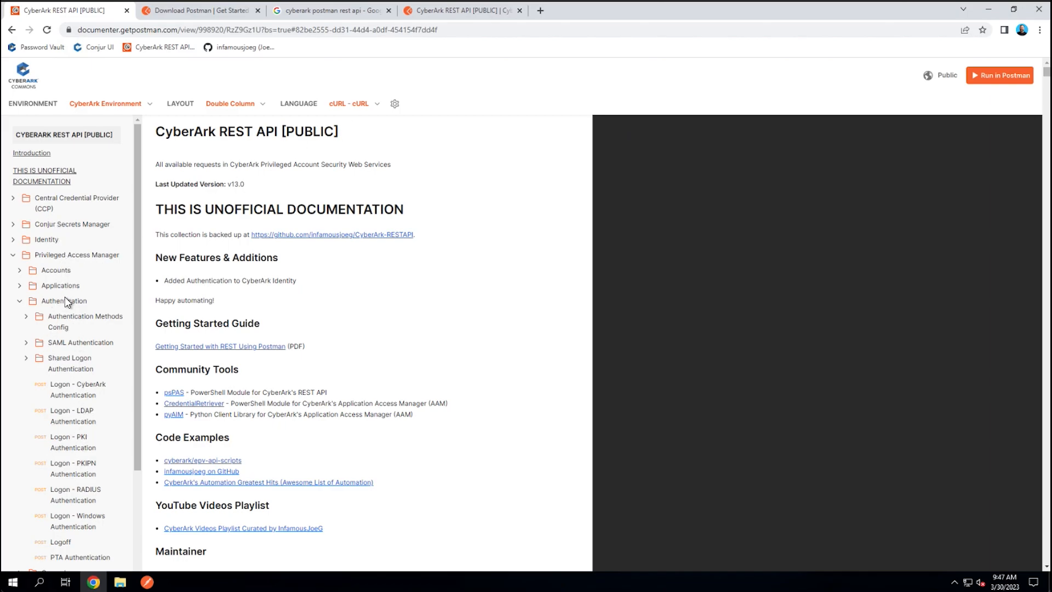
{"action": "mouse_move", "coordinate": [395, 254]}
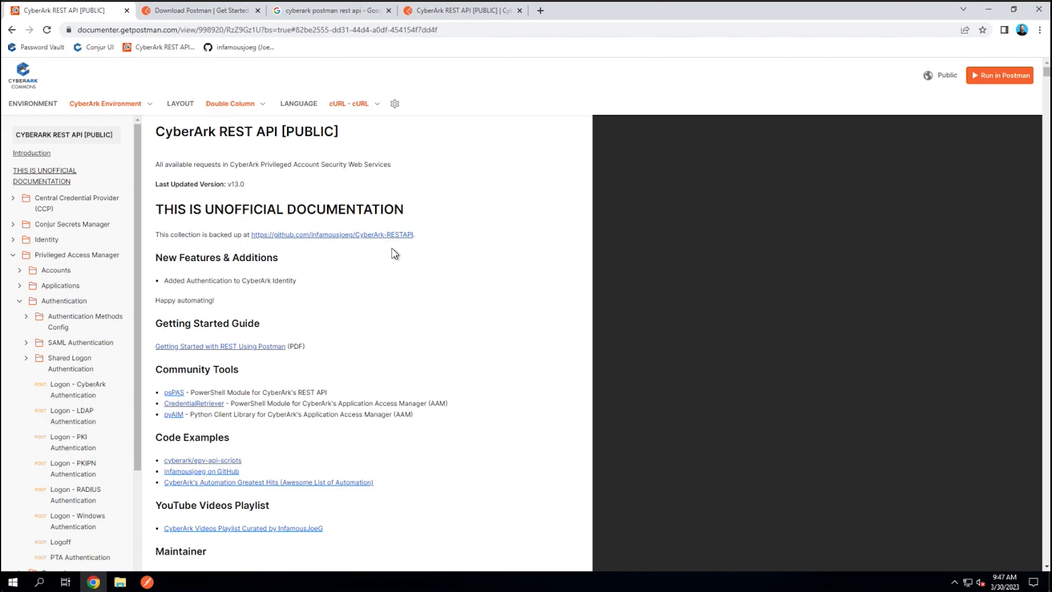
{"action": "mouse_move", "coordinate": [485, 316]}
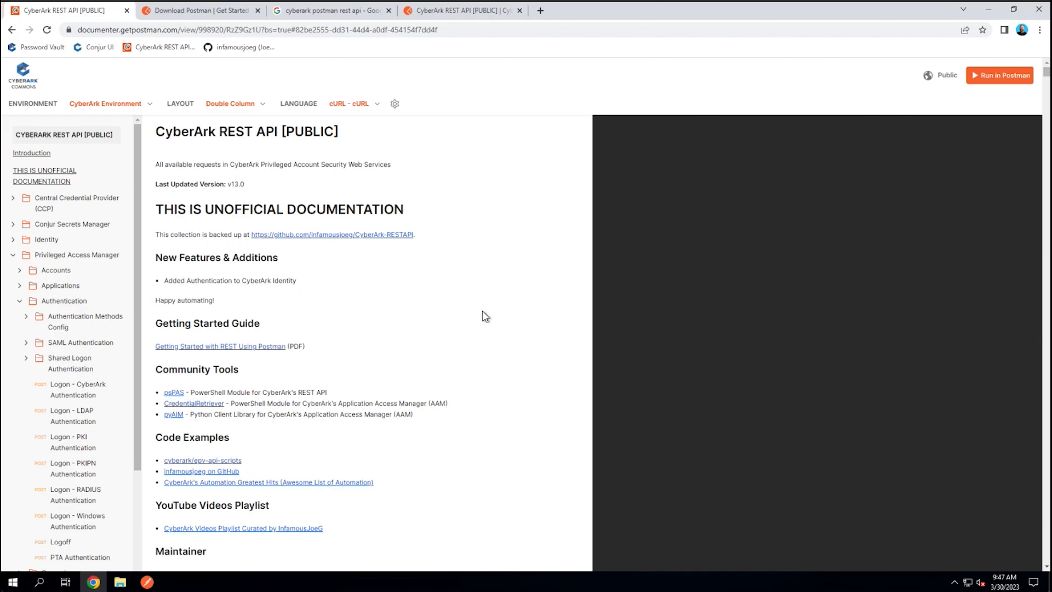
{"action": "mouse_move", "coordinate": [480, 322]}
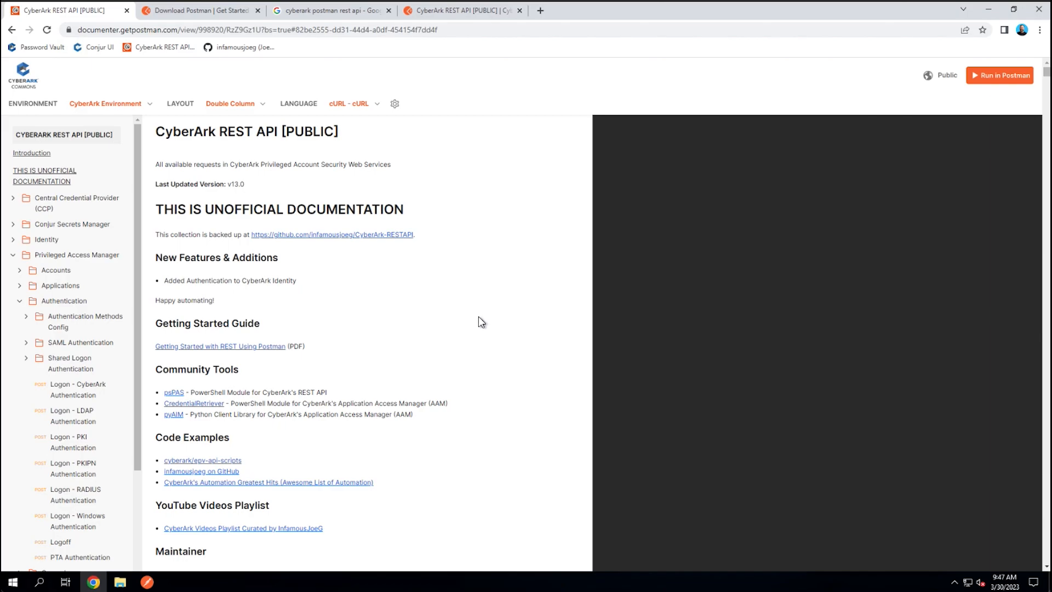
{"action": "mouse_move", "coordinate": [349, 11]}
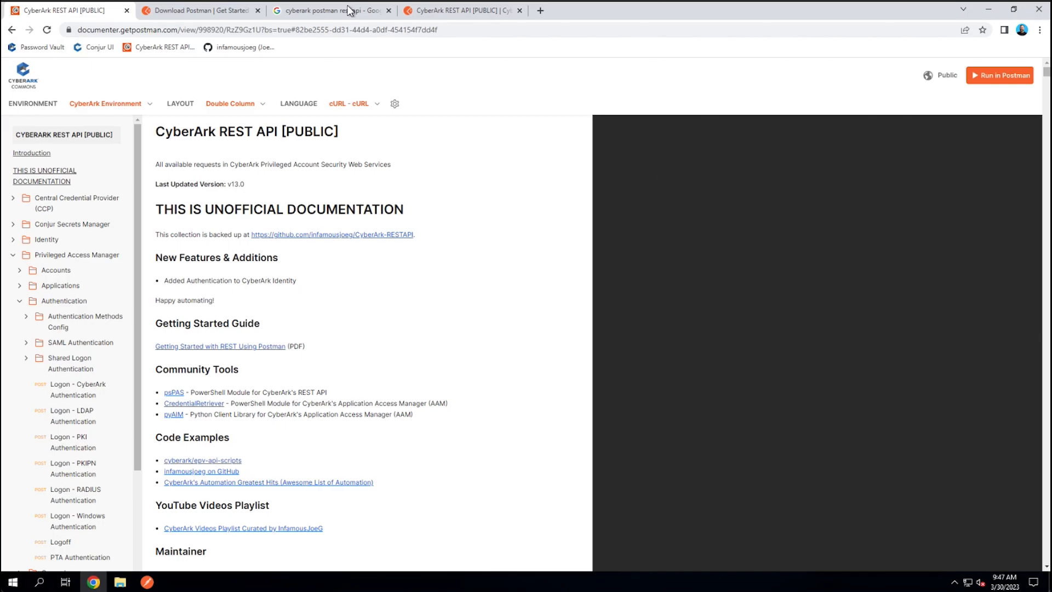
{"action": "mouse_move", "coordinate": [697, 192]}
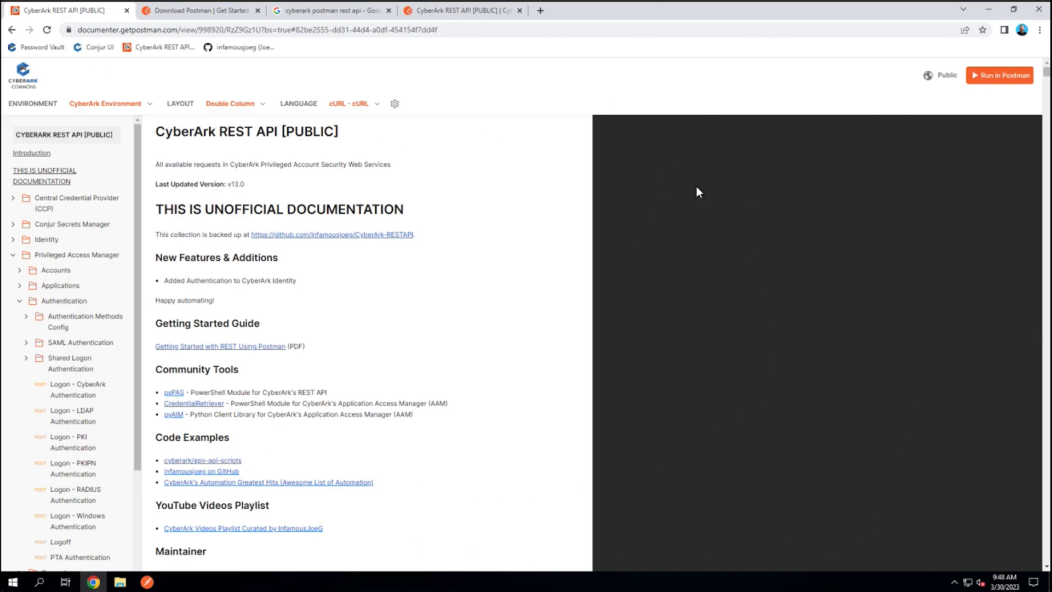
{"action": "mouse_move", "coordinate": [546, 403]}
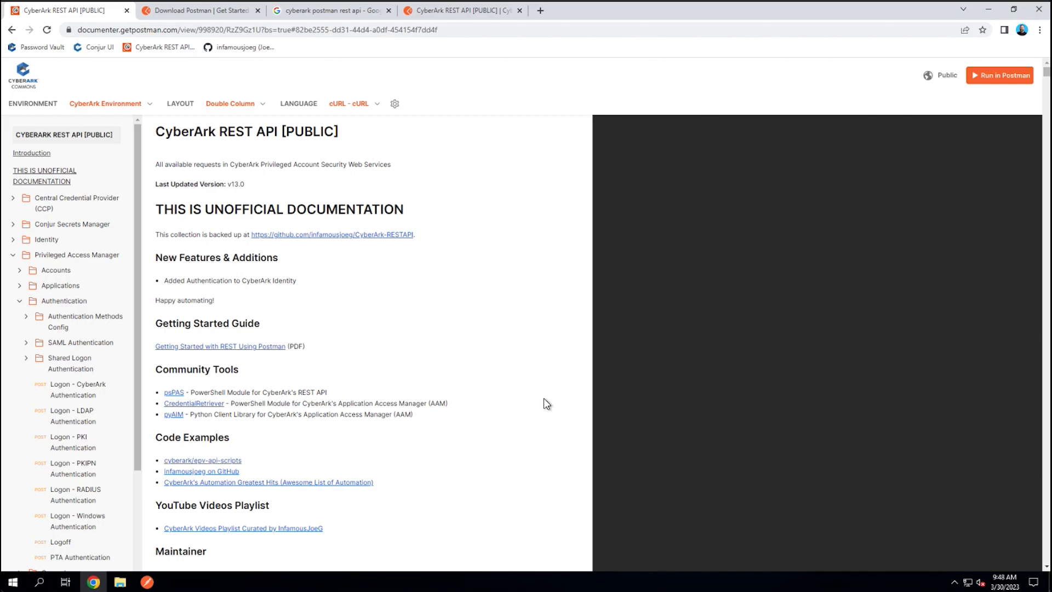
{"action": "mouse_move", "coordinate": [302, 210]}
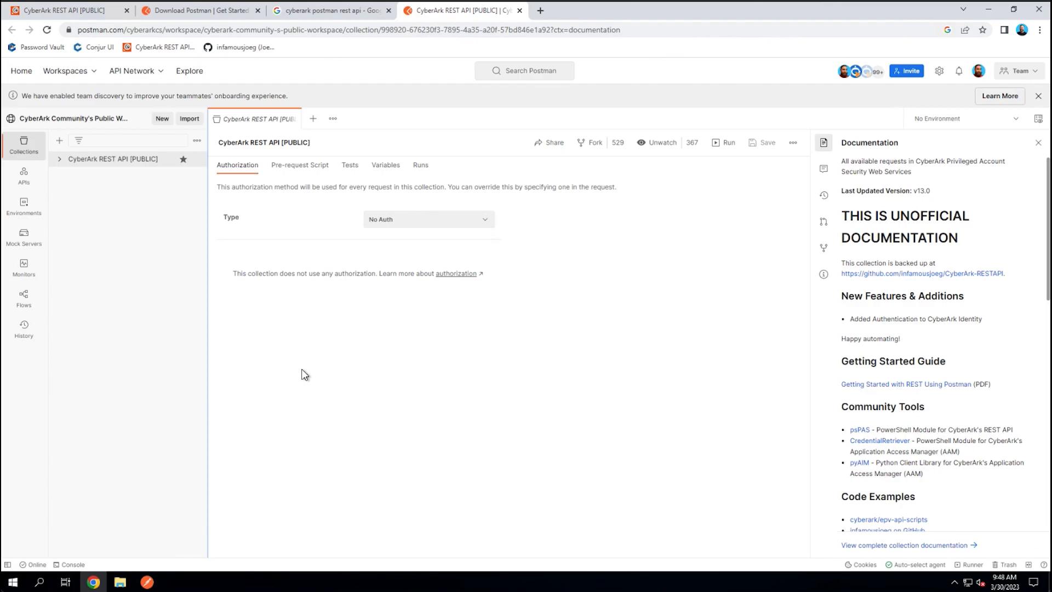
{"action": "mouse_move", "coordinate": [176, 335]}
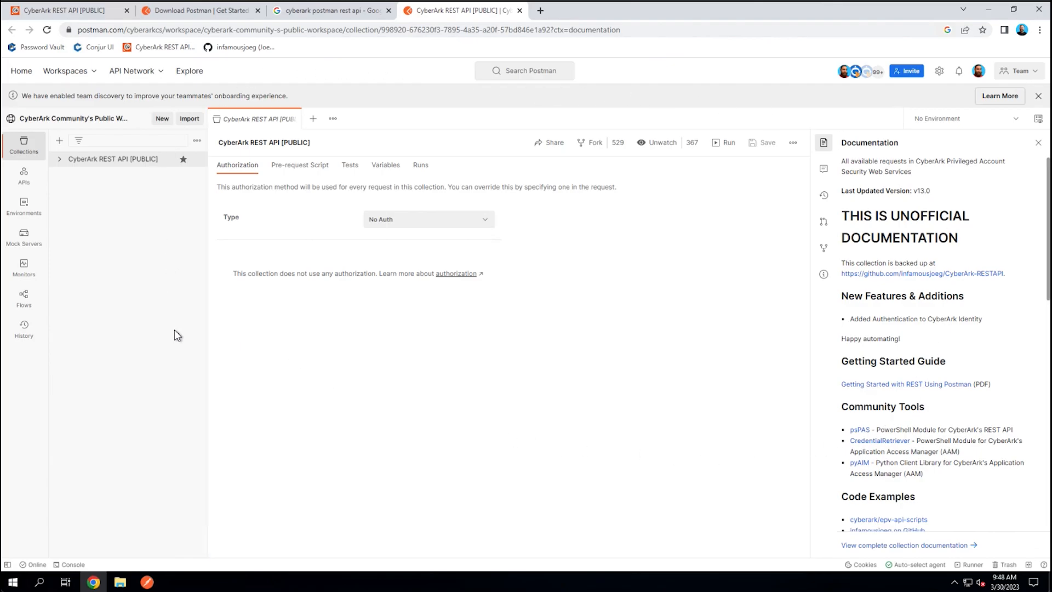
{"action": "mouse_move", "coordinate": [140, 139]}
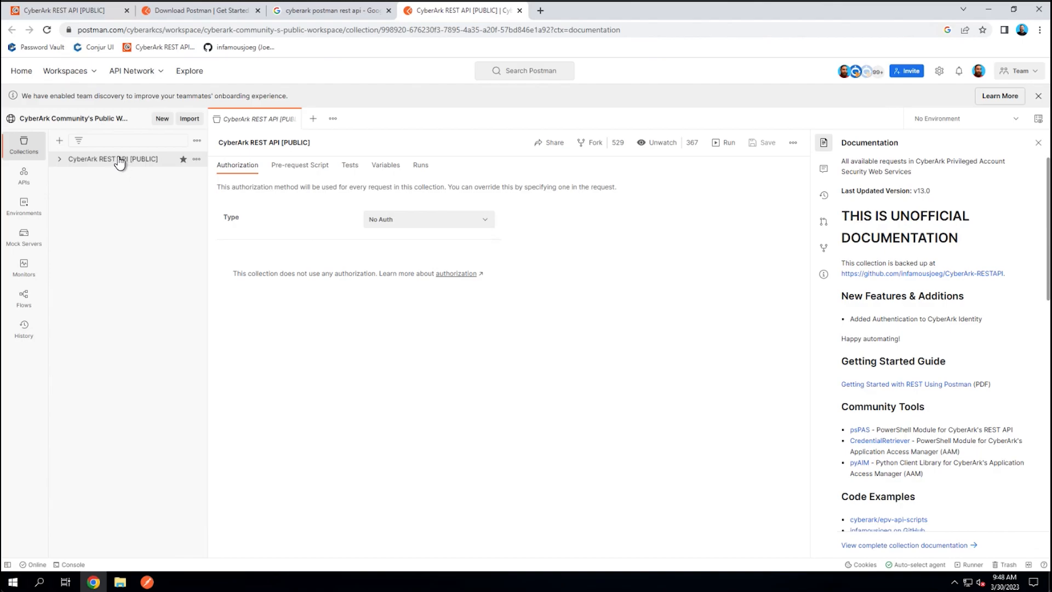
View the public workspace's Globals and CyberArk Environment, then return to Collections.
{"action": "left_click", "coordinate": [24, 204]}
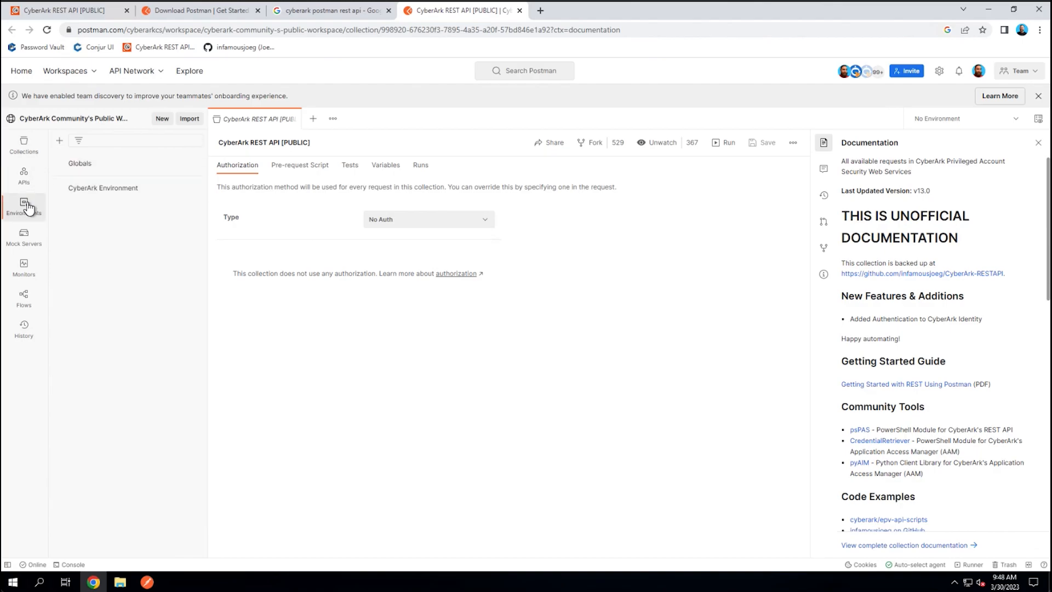
{"action": "mouse_move", "coordinate": [117, 188]}
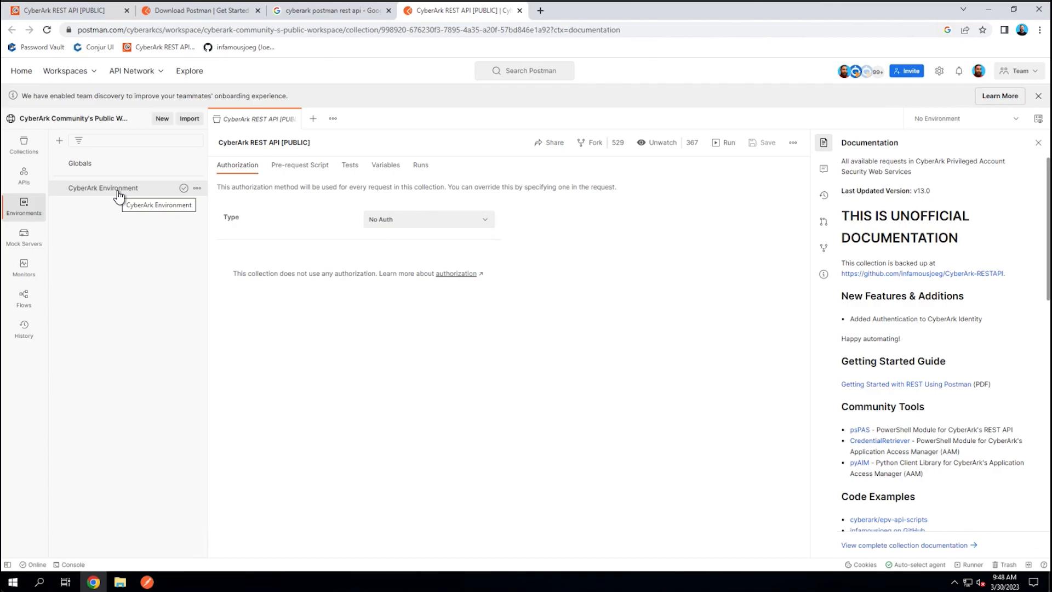
{"action": "left_click", "coordinate": [23, 143]}
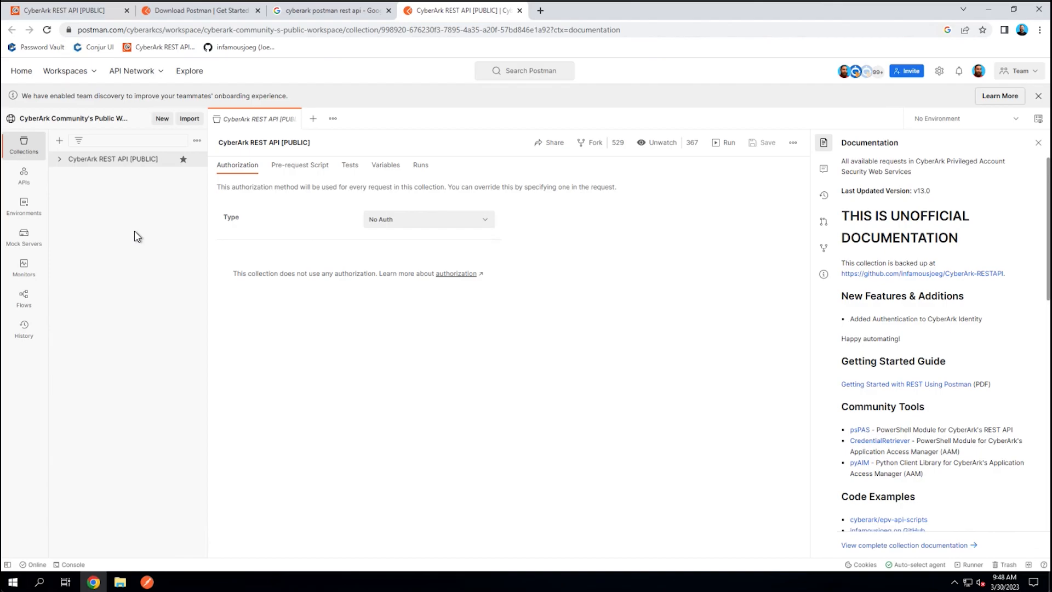
{"action": "mouse_move", "coordinate": [579, 407]}
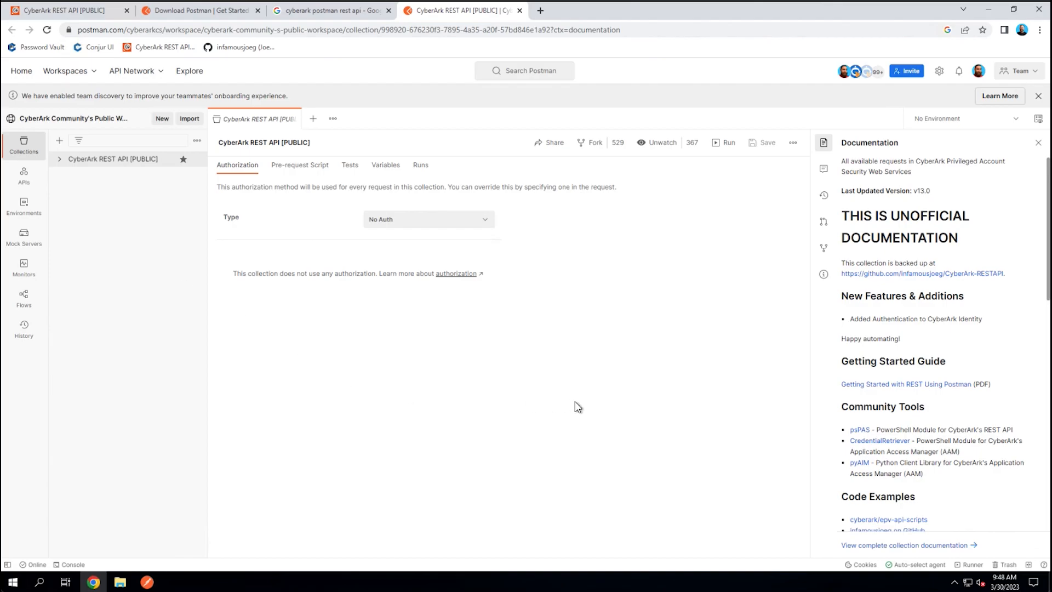
{"action": "mouse_move", "coordinate": [386, 431]}
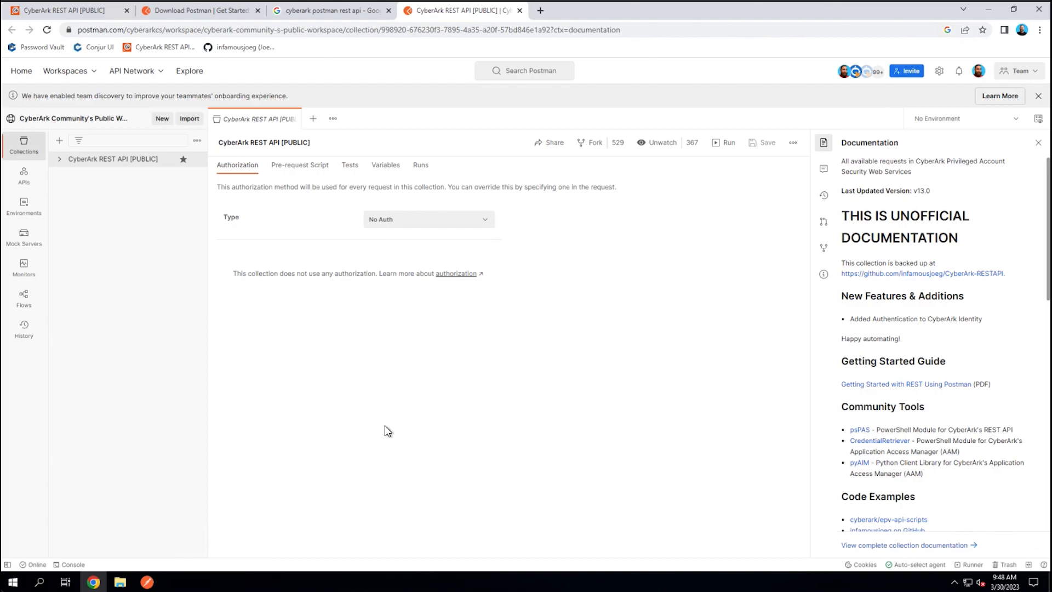
{"action": "mouse_move", "coordinate": [513, 388]}
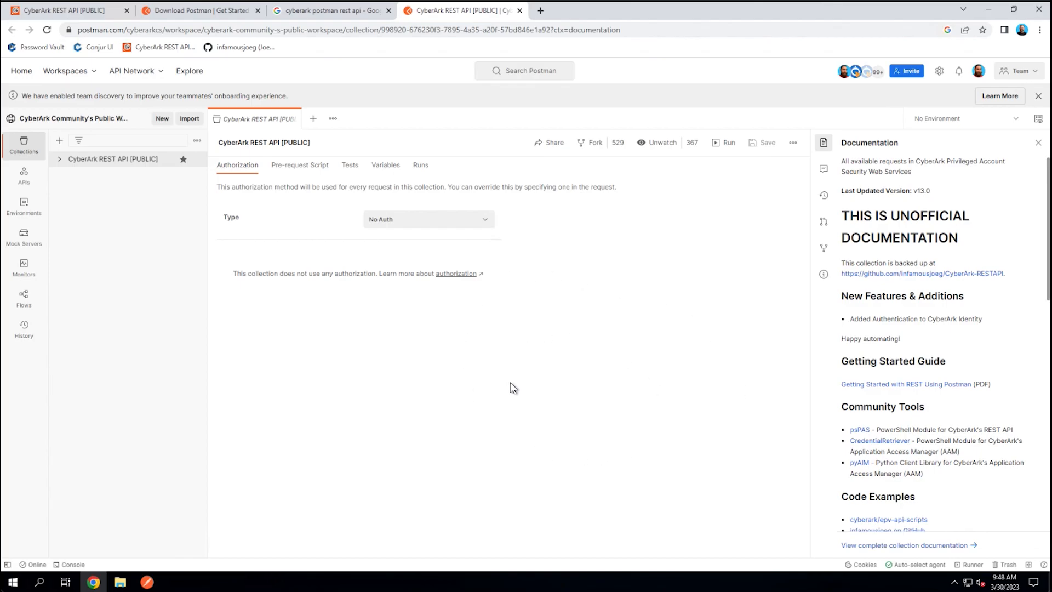
{"action": "mouse_move", "coordinate": [564, 182]}
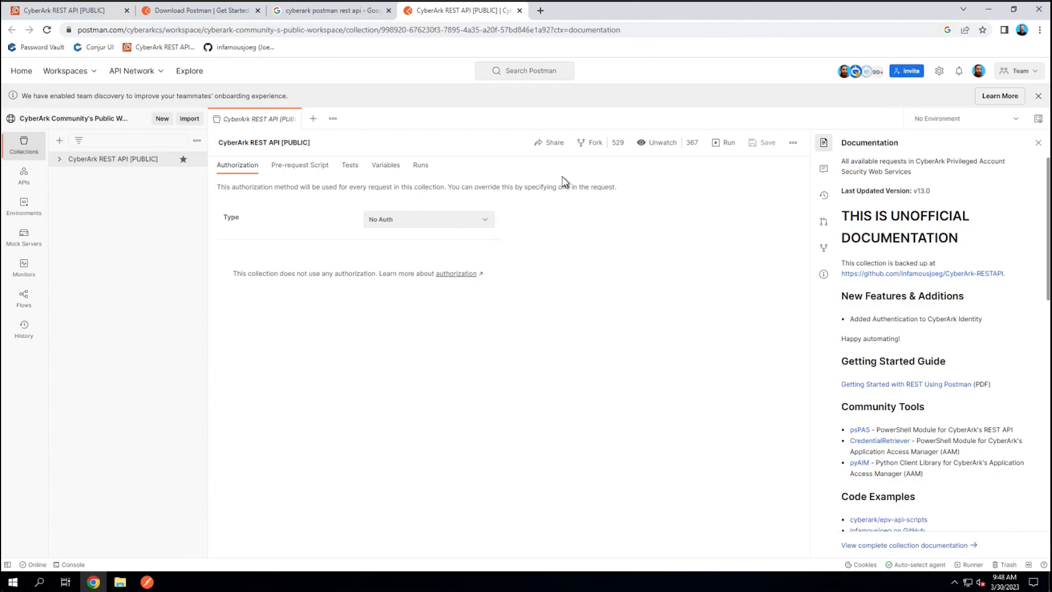
{"action": "mouse_move", "coordinate": [428, 213]}
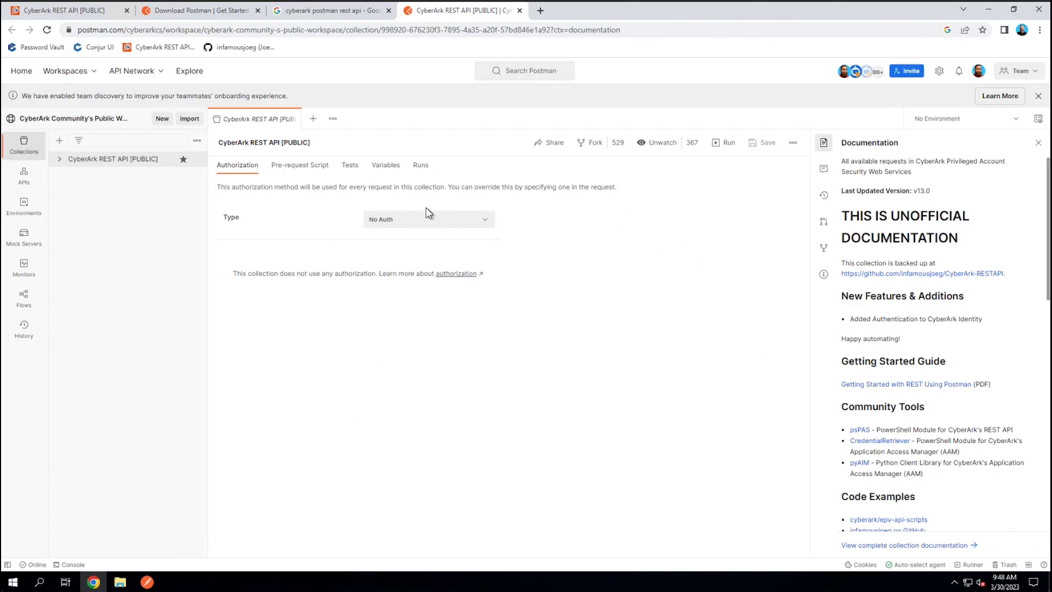
{"action": "mouse_move", "coordinate": [489, 366]}
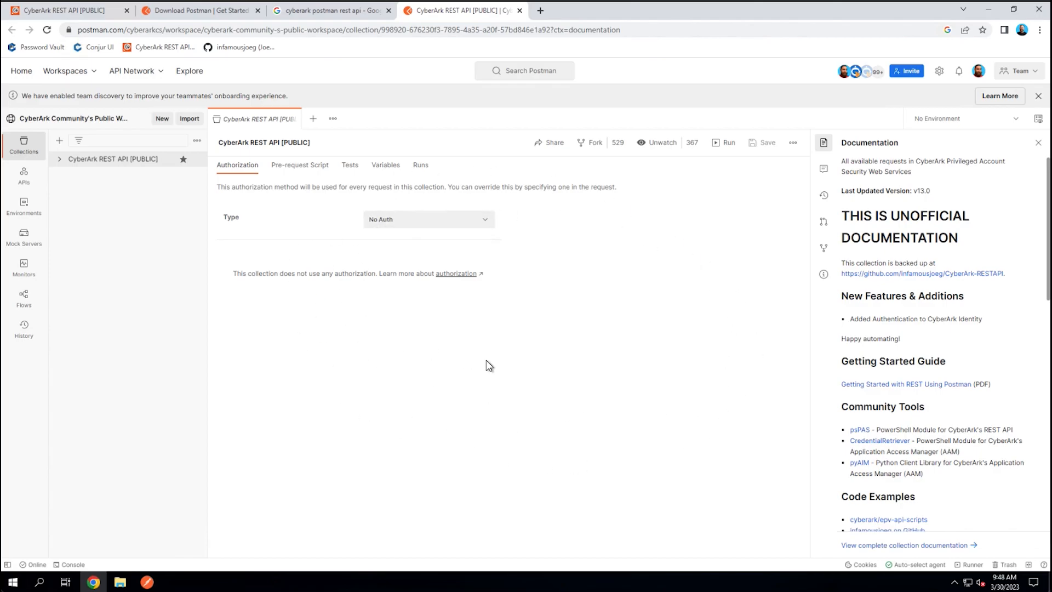
{"action": "mouse_move", "coordinate": [562, 362]}
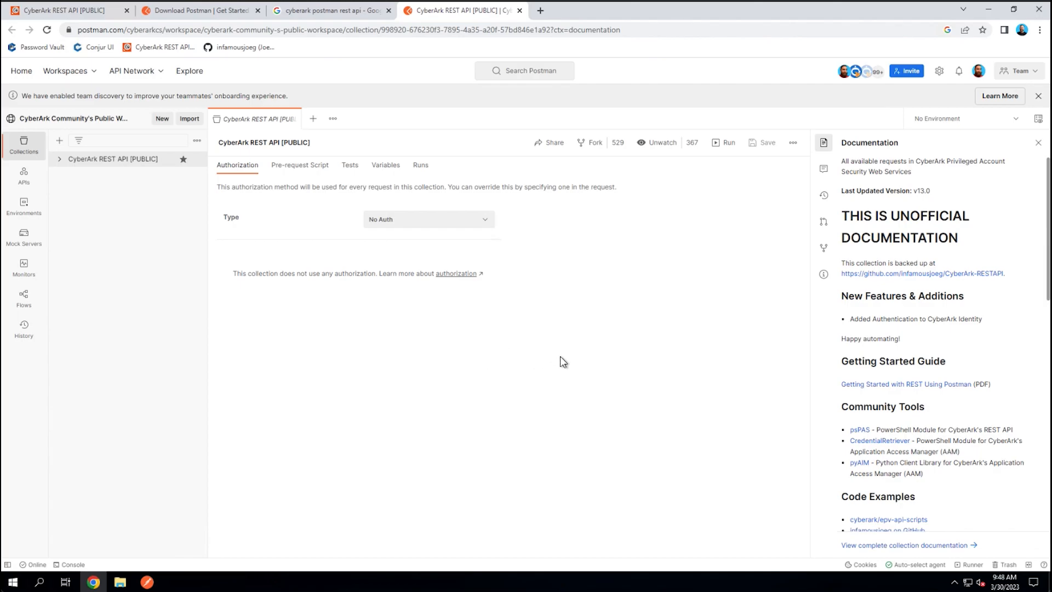
{"action": "mouse_move", "coordinate": [570, 346]}
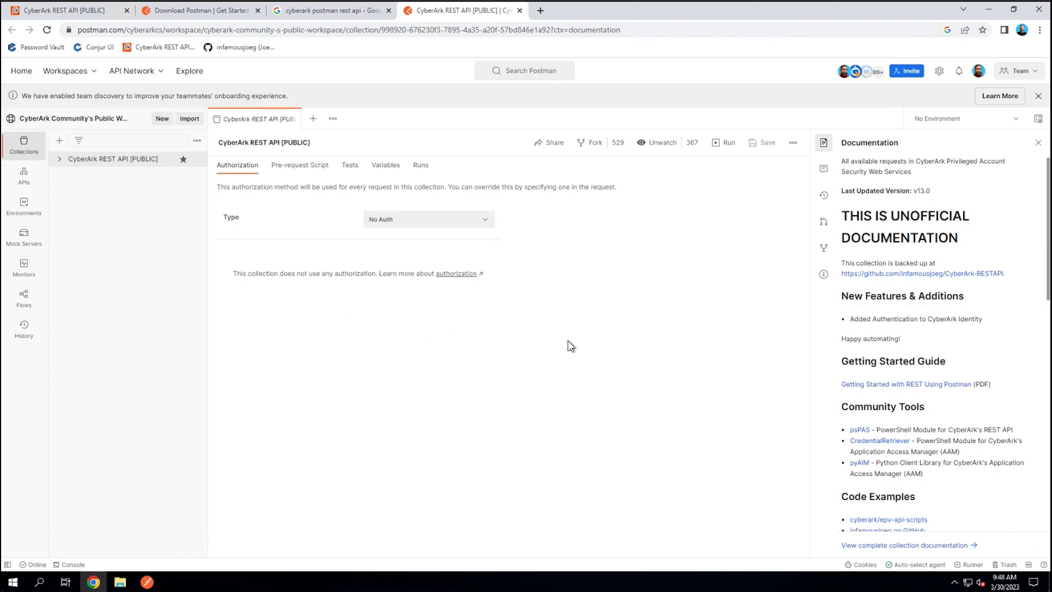
{"action": "mouse_move", "coordinate": [330, 275]}
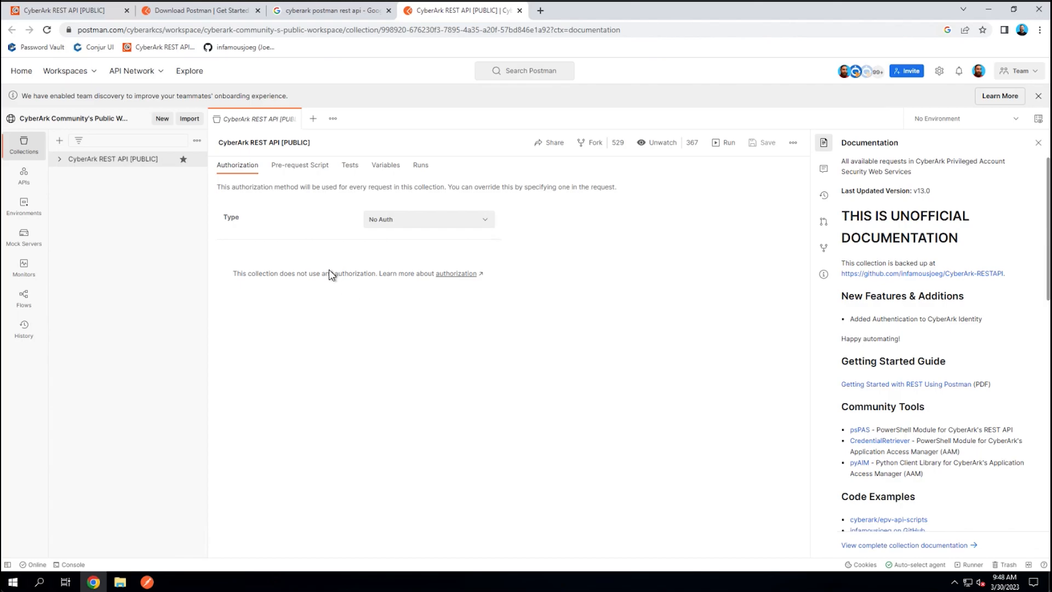
{"action": "mouse_move", "coordinate": [416, 352]}
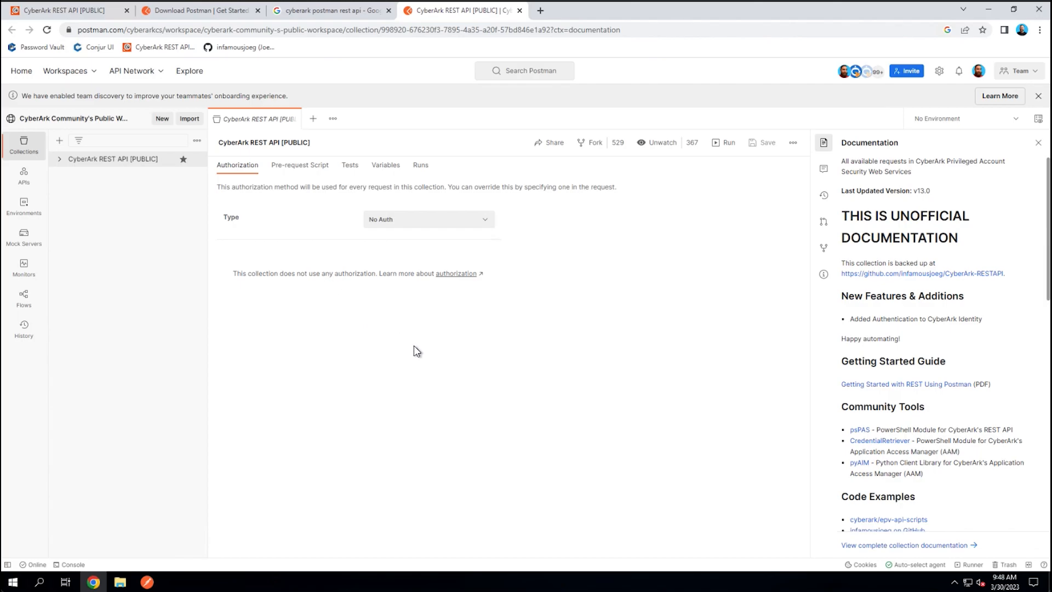
{"action": "mouse_move", "coordinate": [422, 251]}
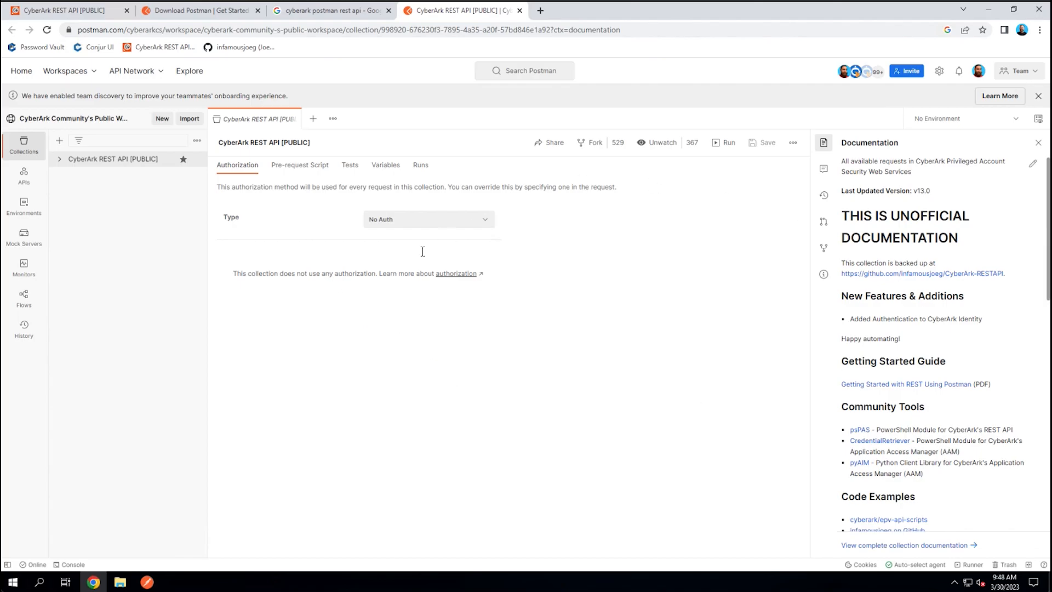
{"action": "mouse_move", "coordinate": [434, 146]}
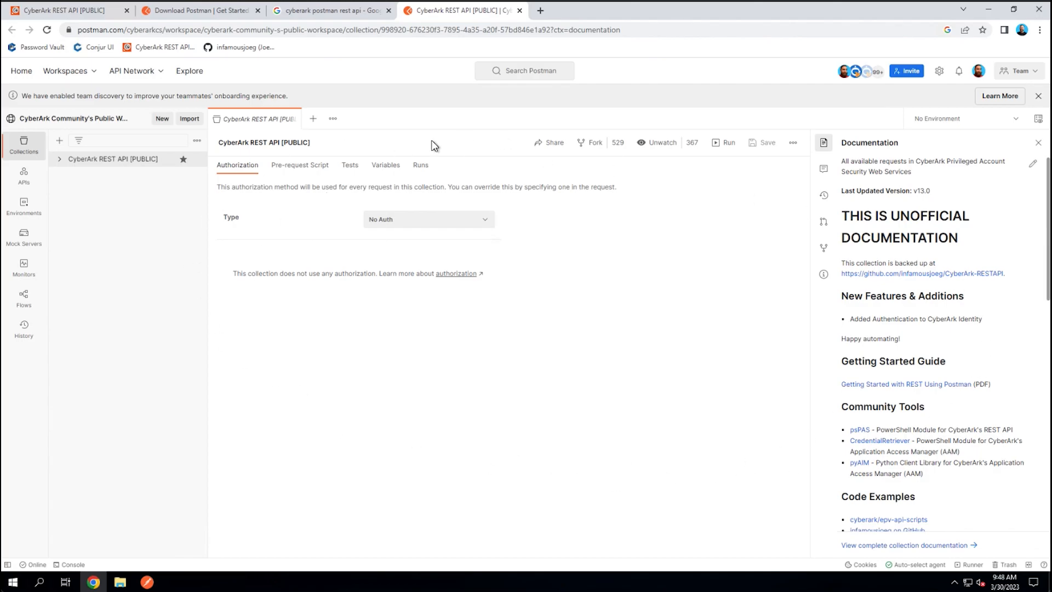
{"action": "mouse_move", "coordinate": [293, 311]}
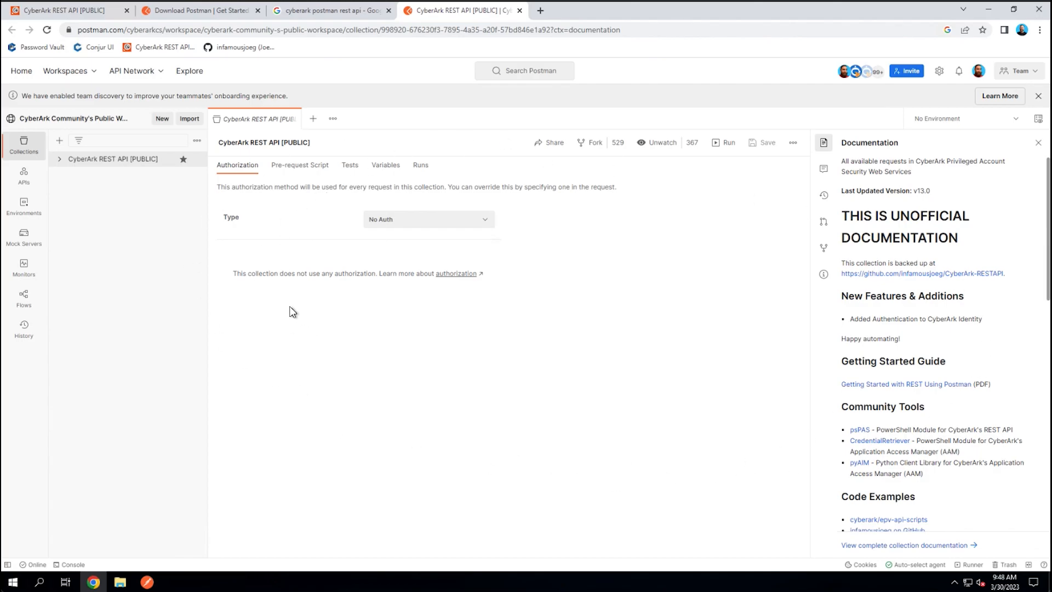
{"action": "mouse_move", "coordinate": [104, 166]}
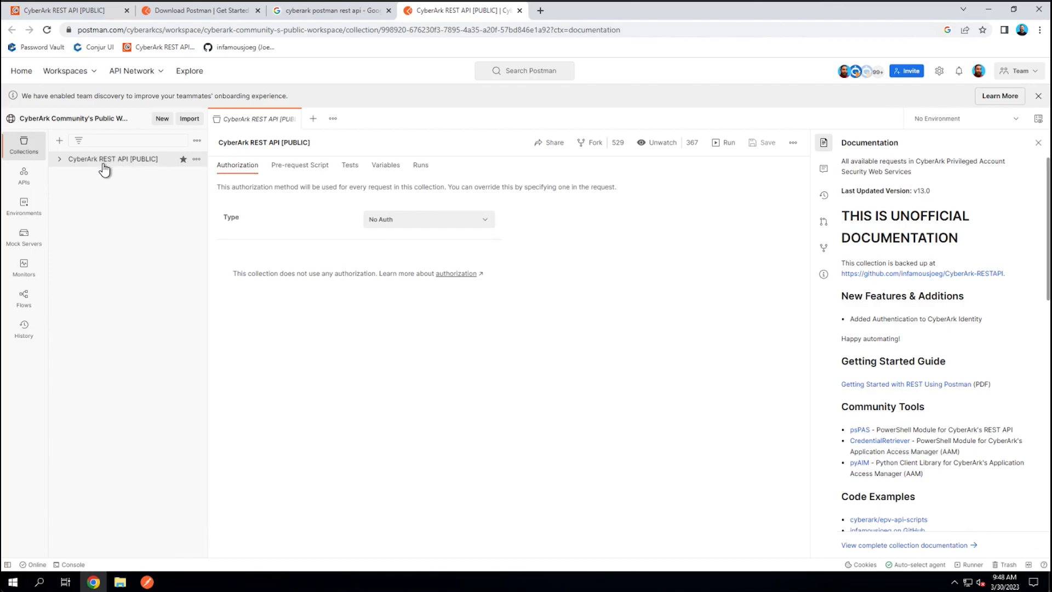
{"action": "mouse_move", "coordinate": [633, 222]}
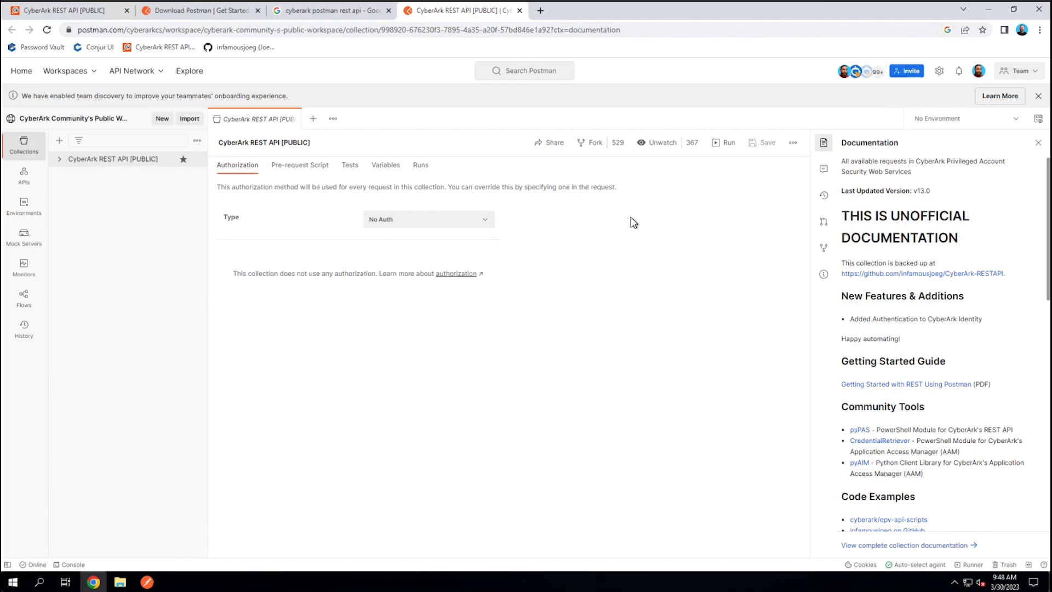
{"action": "mouse_move", "coordinate": [615, 184]}
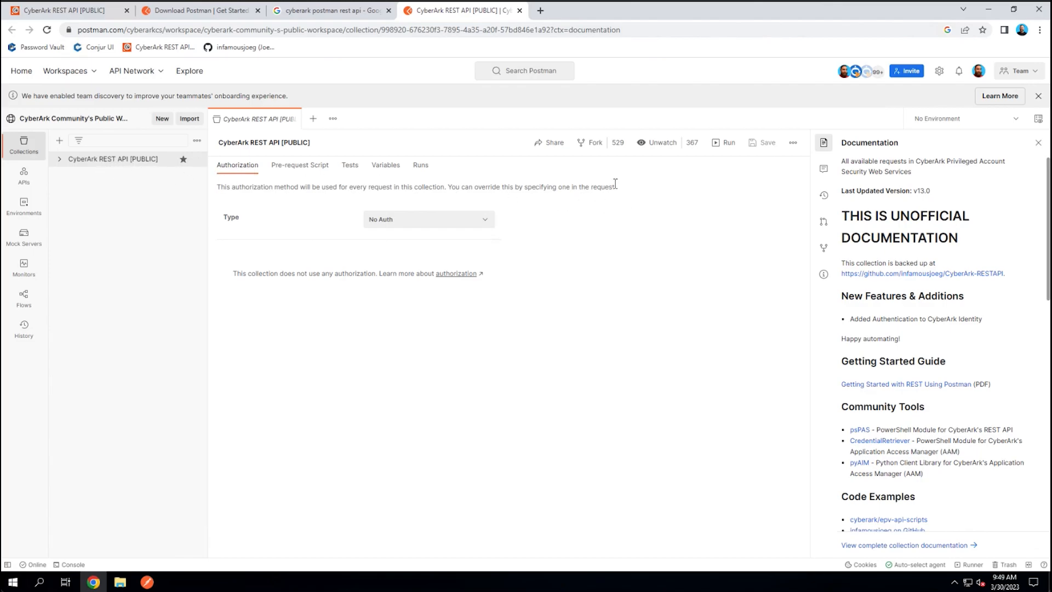
{"action": "mouse_move", "coordinate": [655, 278]}
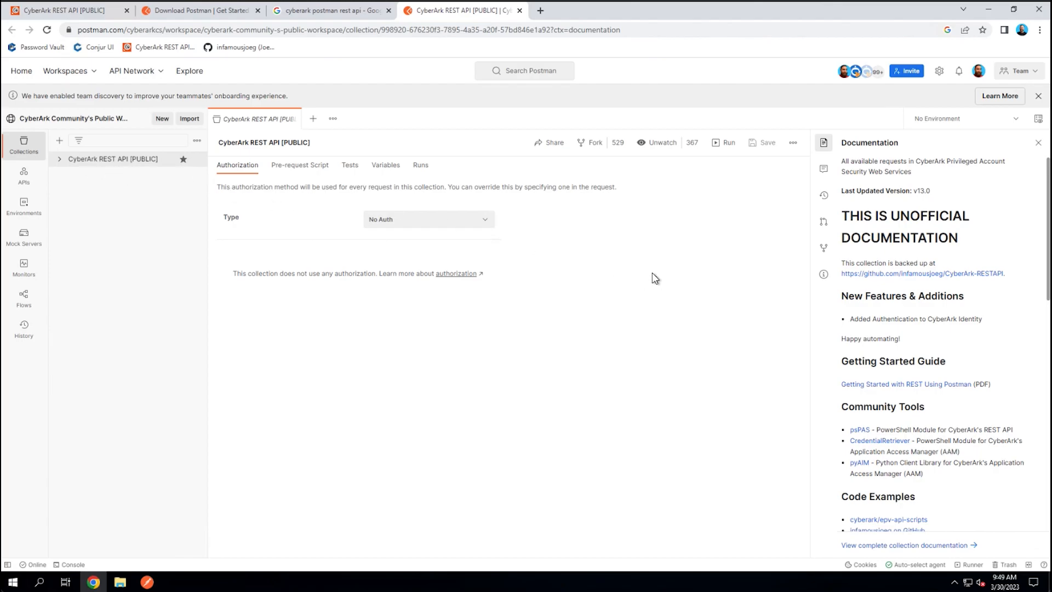
{"action": "mouse_move", "coordinate": [591, 142]}
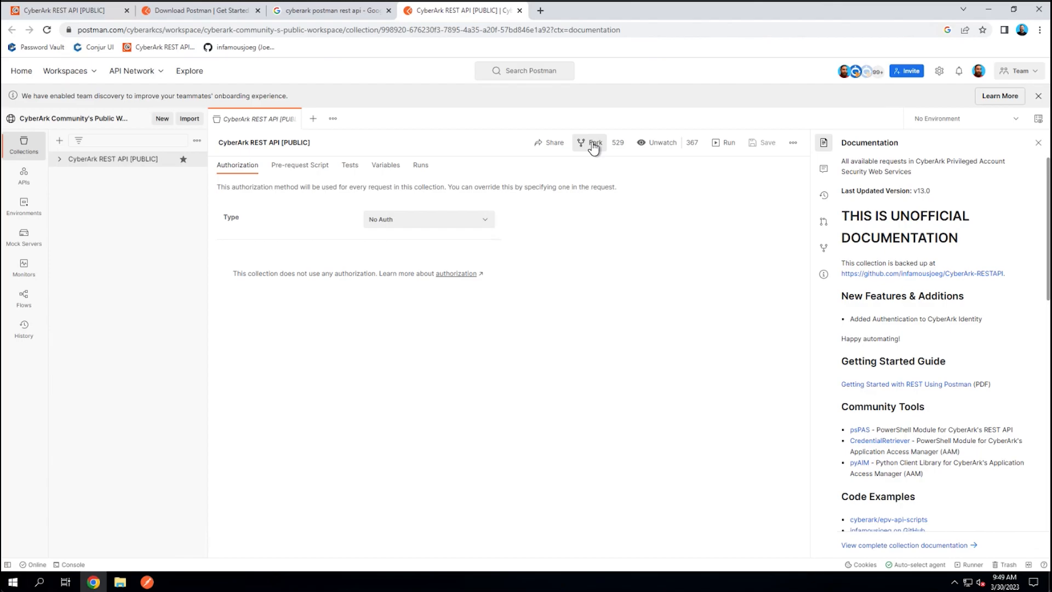
{"action": "mouse_move", "coordinate": [329, 227]}
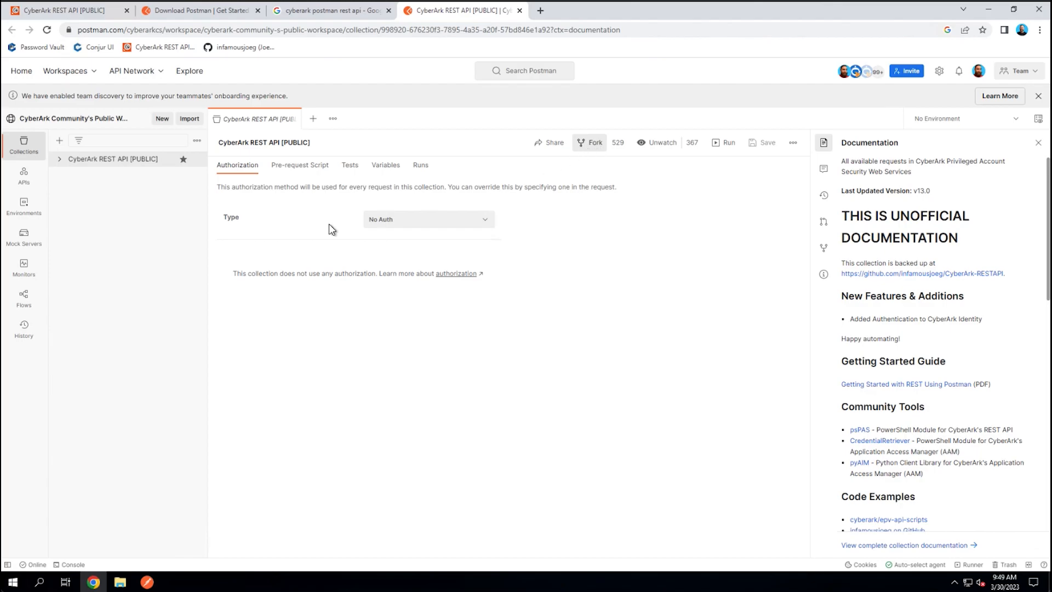
Open CyberArk Environment to show variables like pasBaseURL, pasAPIUsername and pasSafe.
{"action": "left_click", "coordinate": [23, 206]}
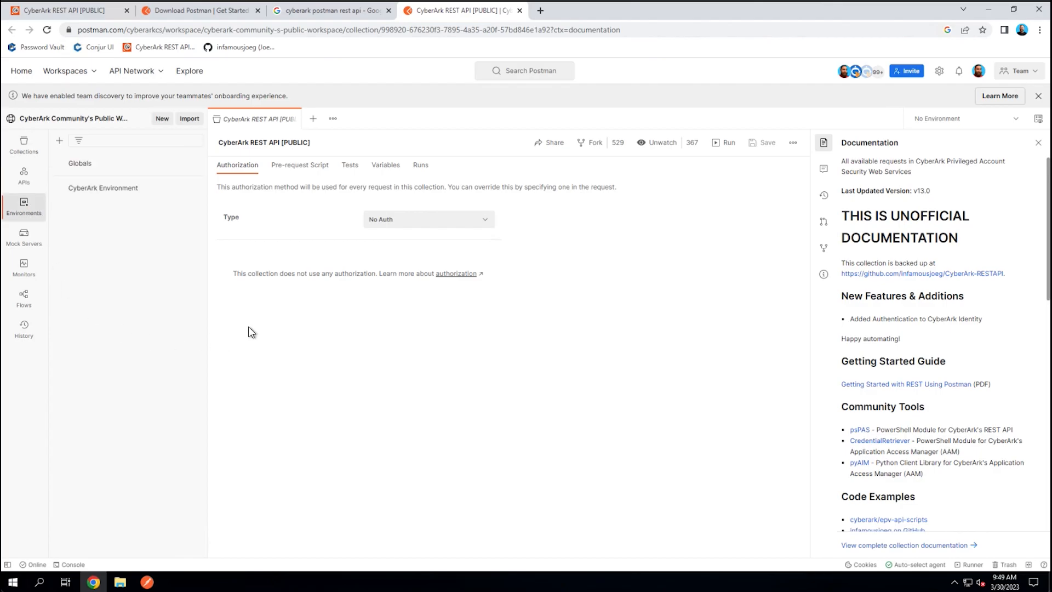
{"action": "left_click", "coordinate": [103, 188]}
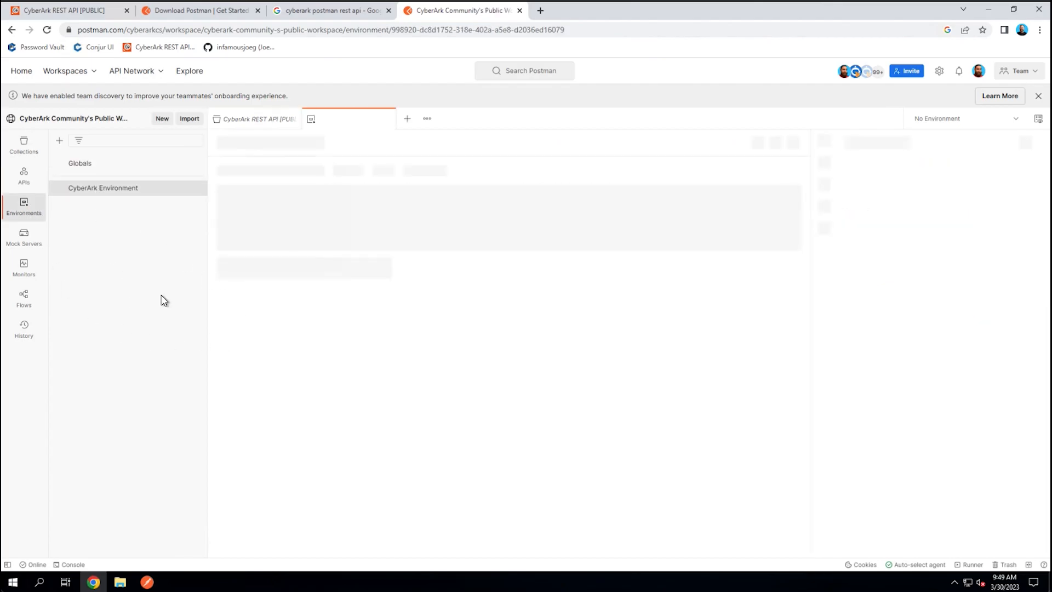
{"action": "left_click", "coordinate": [102, 188]}
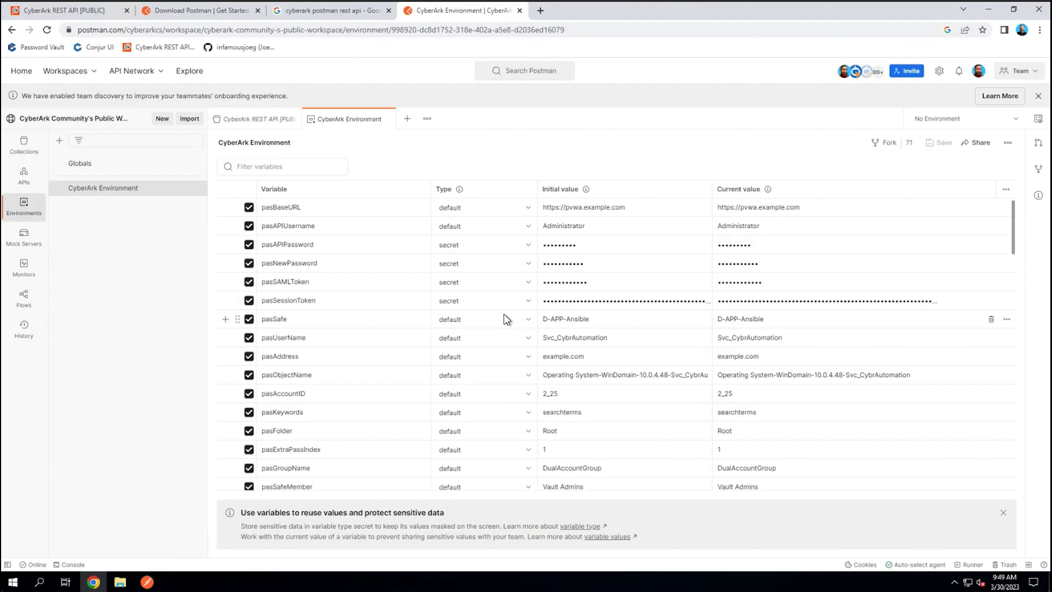
{"action": "mouse_move", "coordinate": [884, 143]}
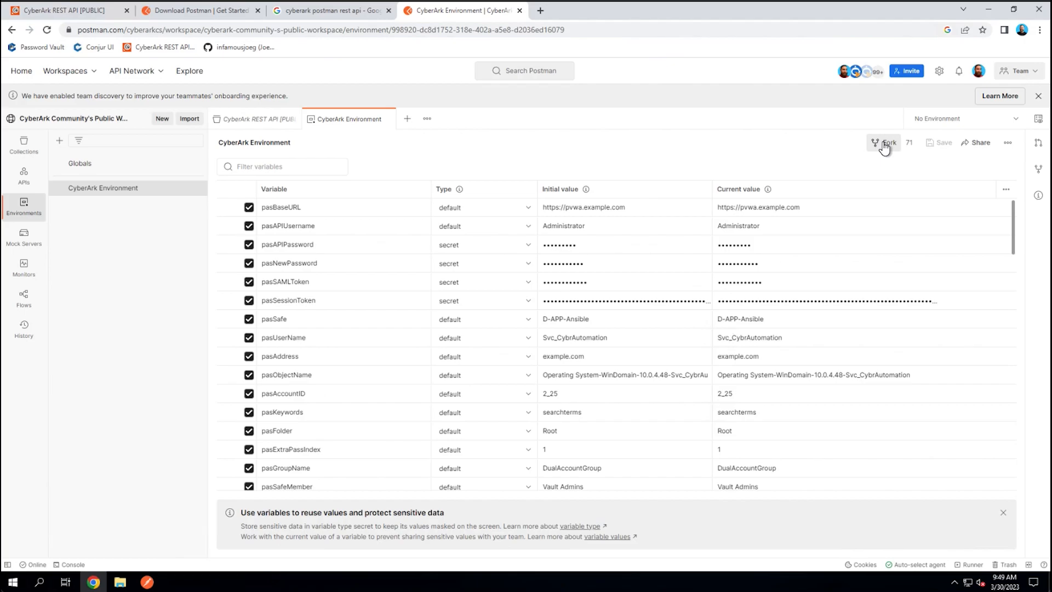
{"action": "mouse_move", "coordinate": [597, 149]}
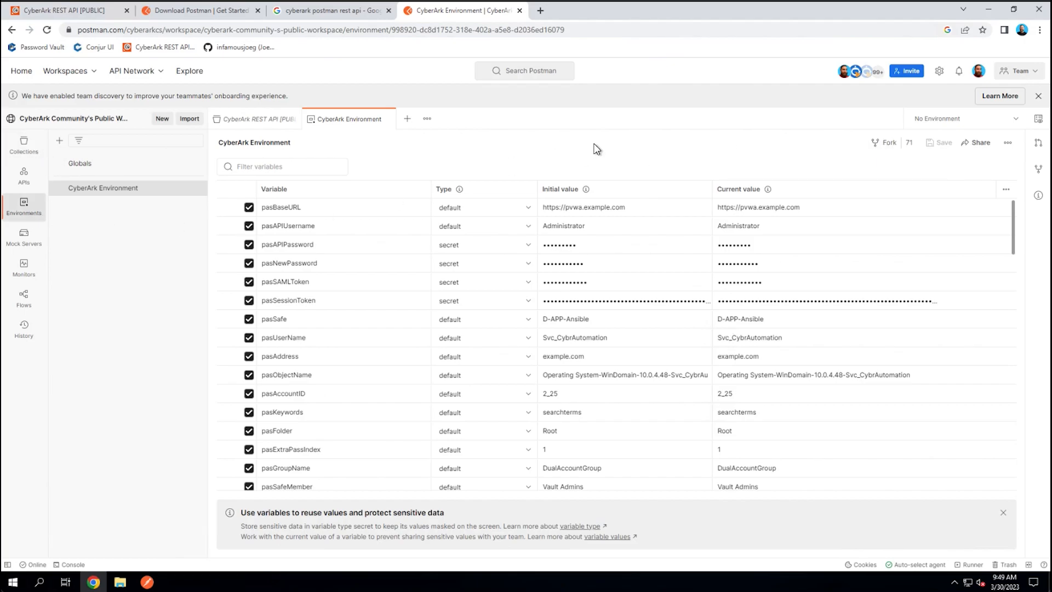
{"action": "mouse_move", "coordinate": [699, 147]}
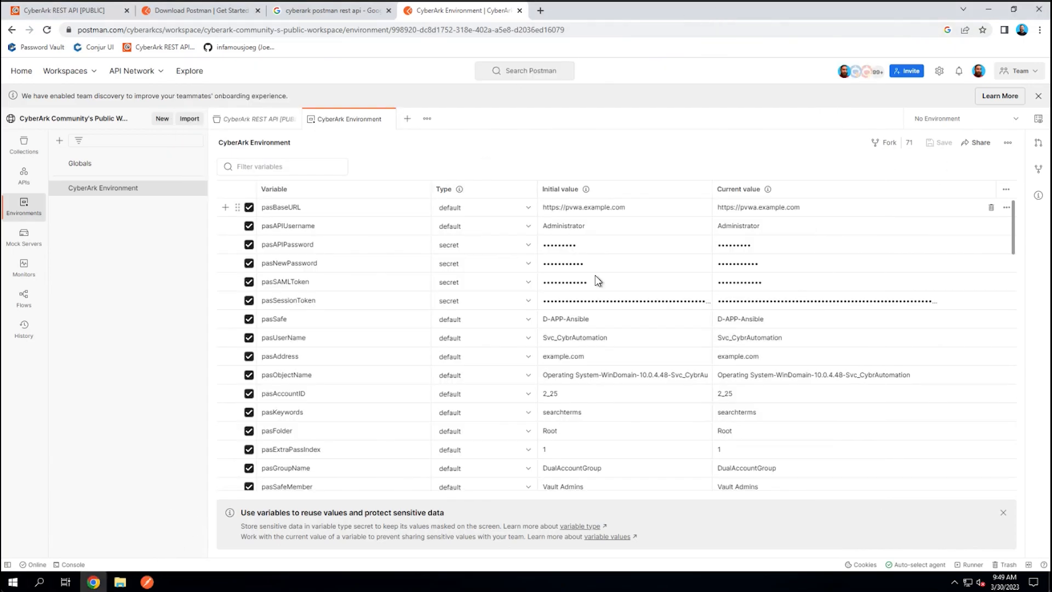
{"action": "mouse_move", "coordinate": [524, 156]}
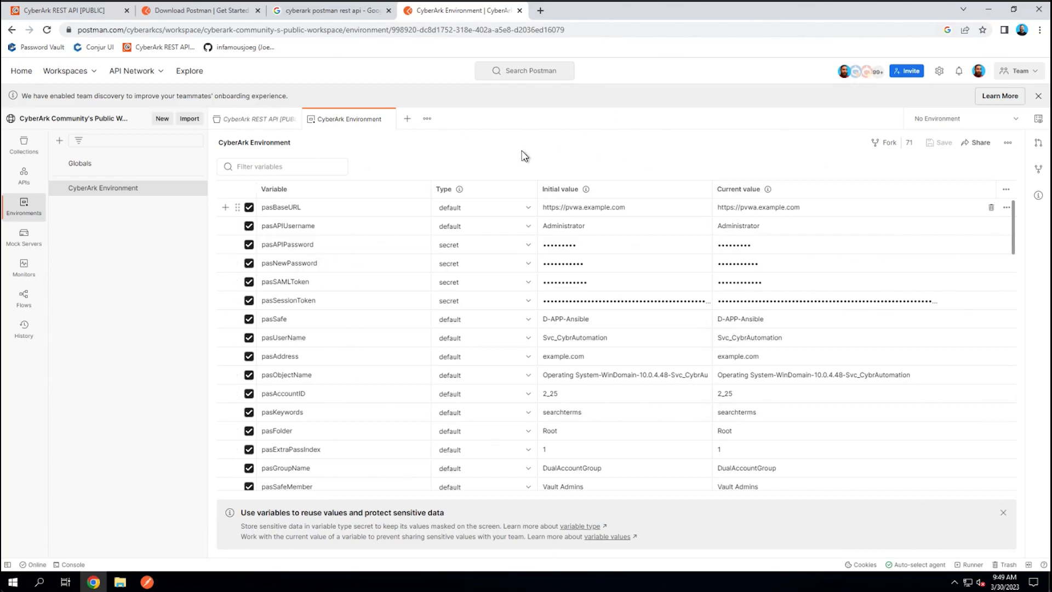
{"action": "mouse_move", "coordinate": [632, 220]}
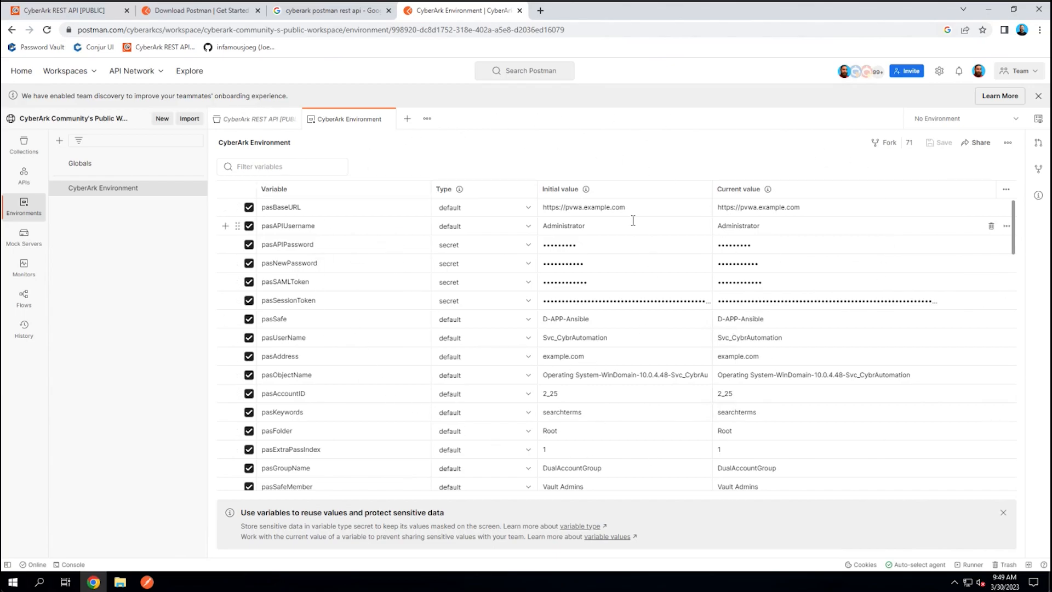
{"action": "mouse_move", "coordinate": [149, 574]}
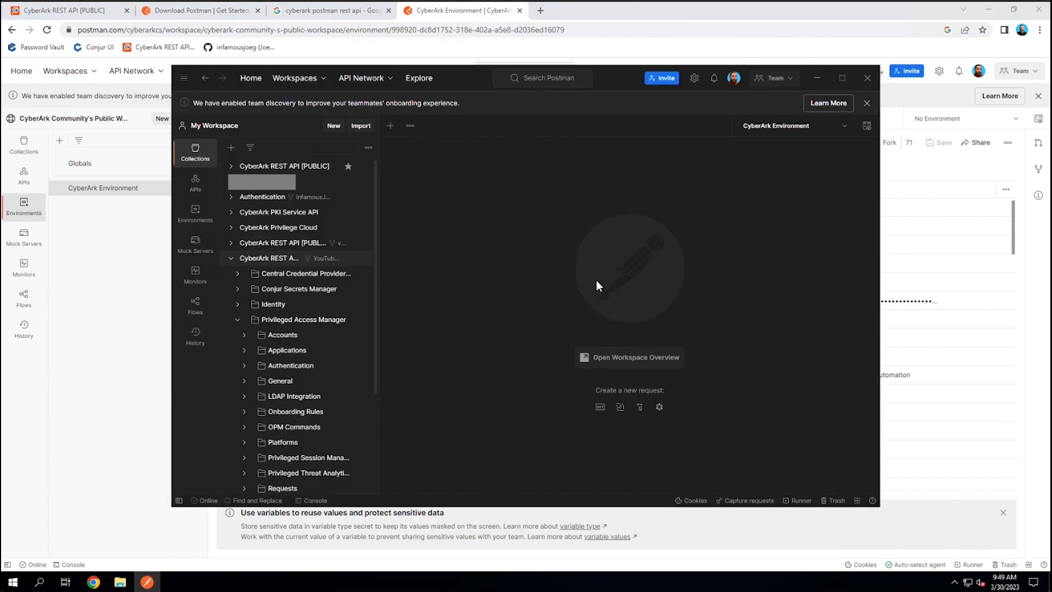
{"action": "mouse_move", "coordinate": [566, 309]}
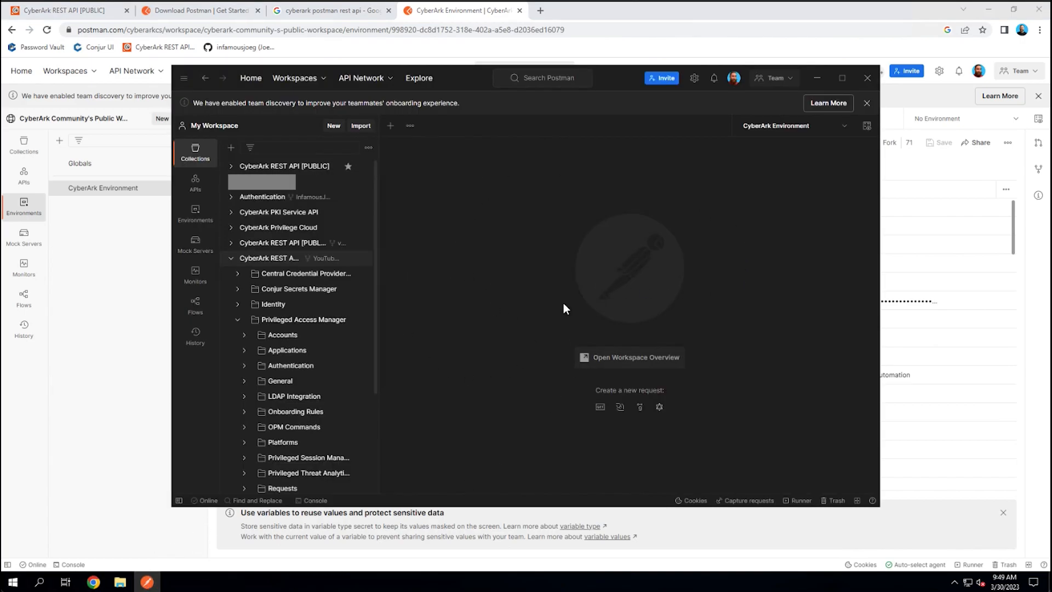
{"action": "mouse_move", "coordinate": [746, 252]}
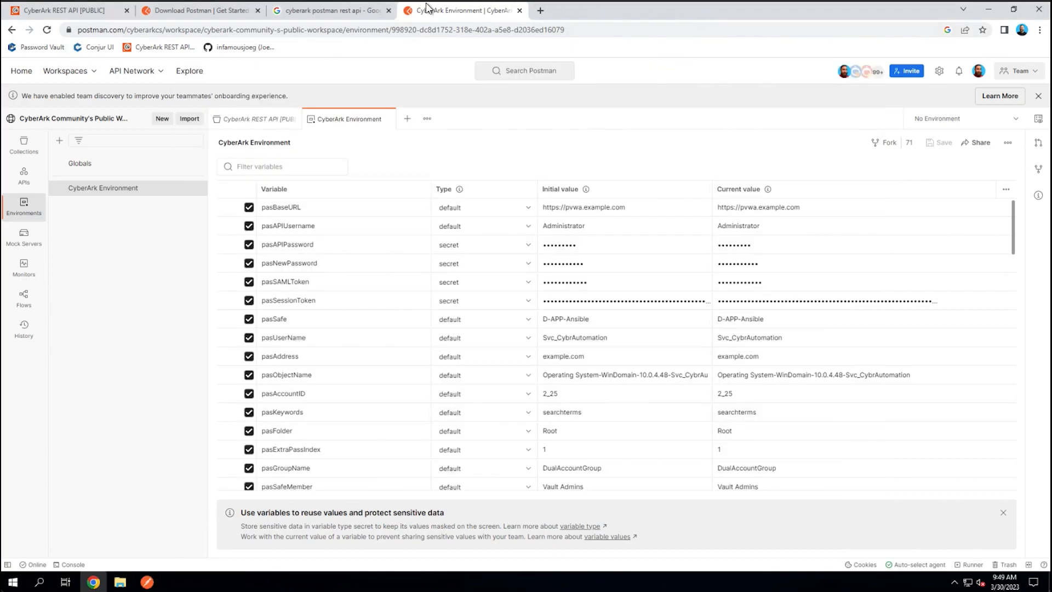
{"action": "mouse_move", "coordinate": [681, 259]}
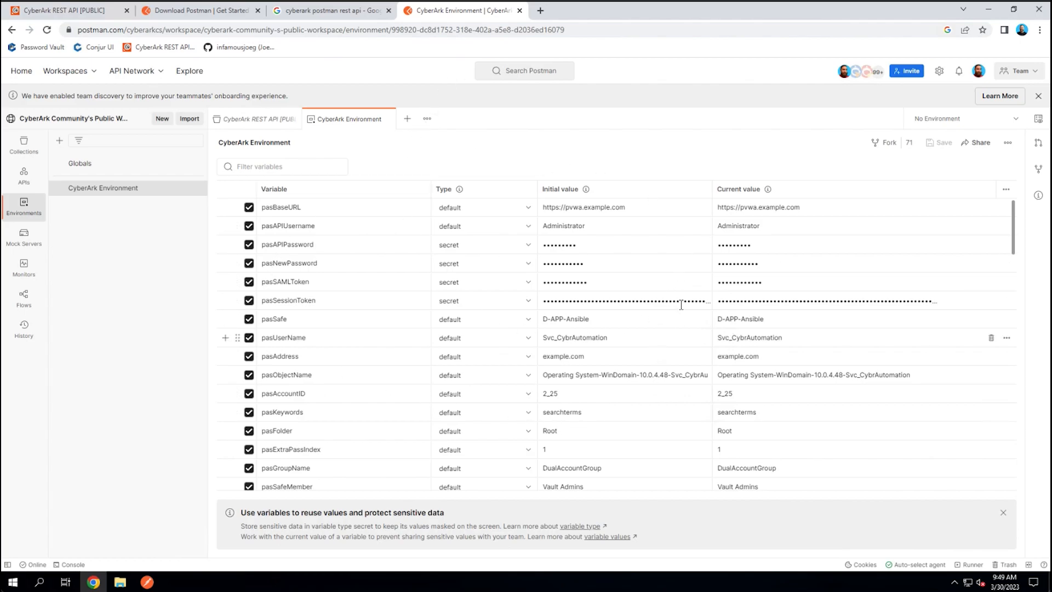
{"action": "mouse_move", "coordinate": [67, 119]}
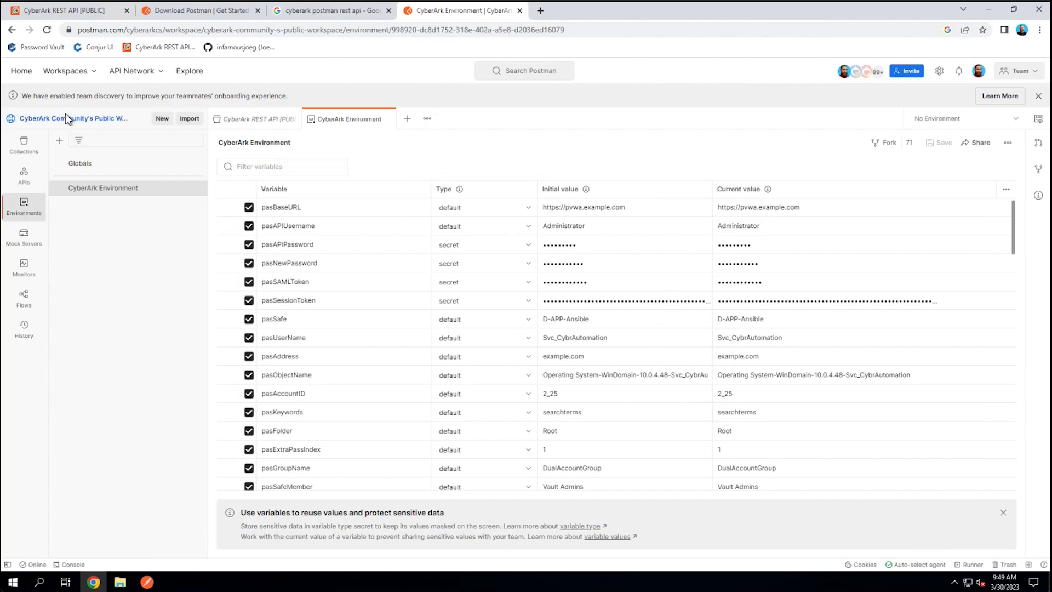
{"action": "mouse_move", "coordinate": [113, 126]}
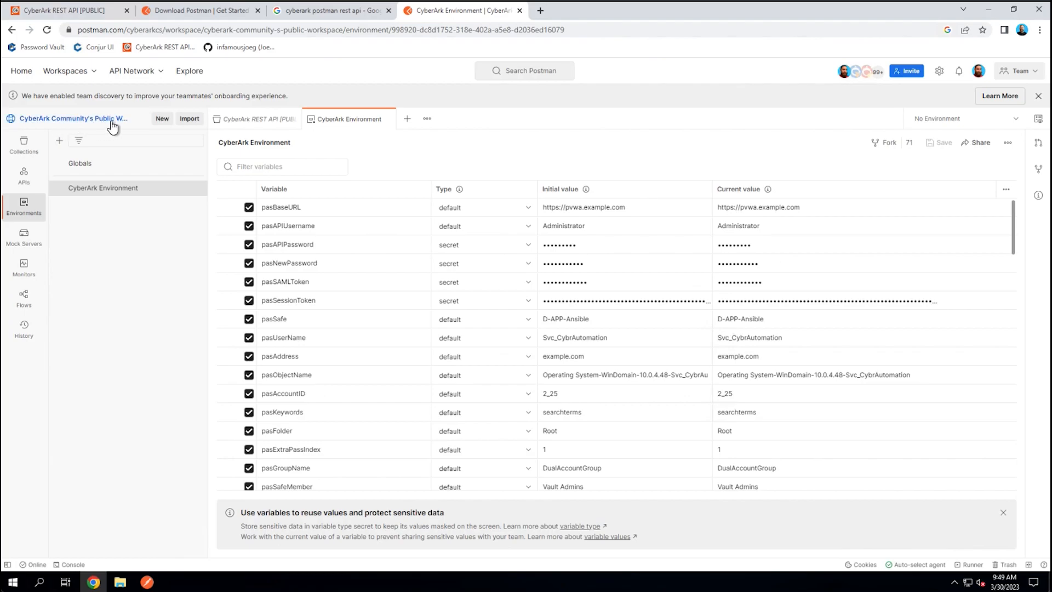
{"action": "mouse_move", "coordinate": [95, 100]}
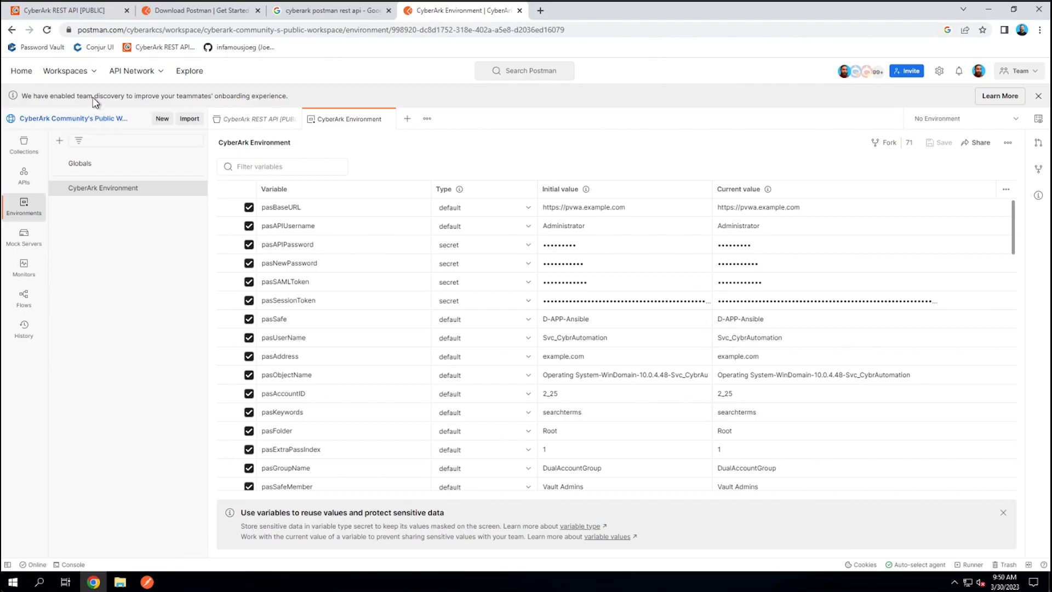
Switch from the Workspaces menu to My Workspace and expand the YouTube Video fork.
{"action": "left_click", "coordinate": [65, 71]}
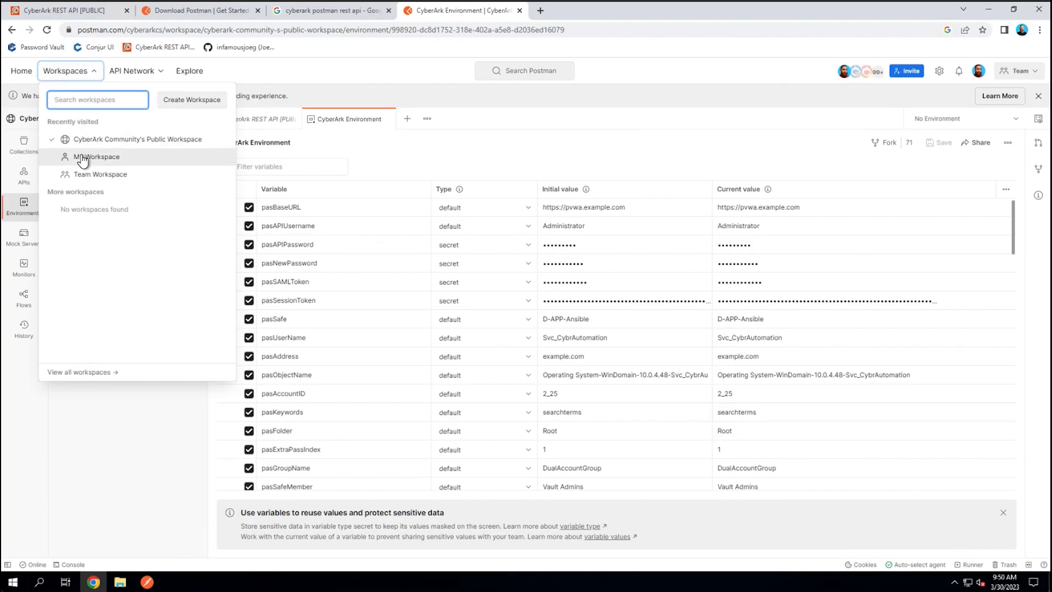
{"action": "left_click", "coordinate": [99, 156]}
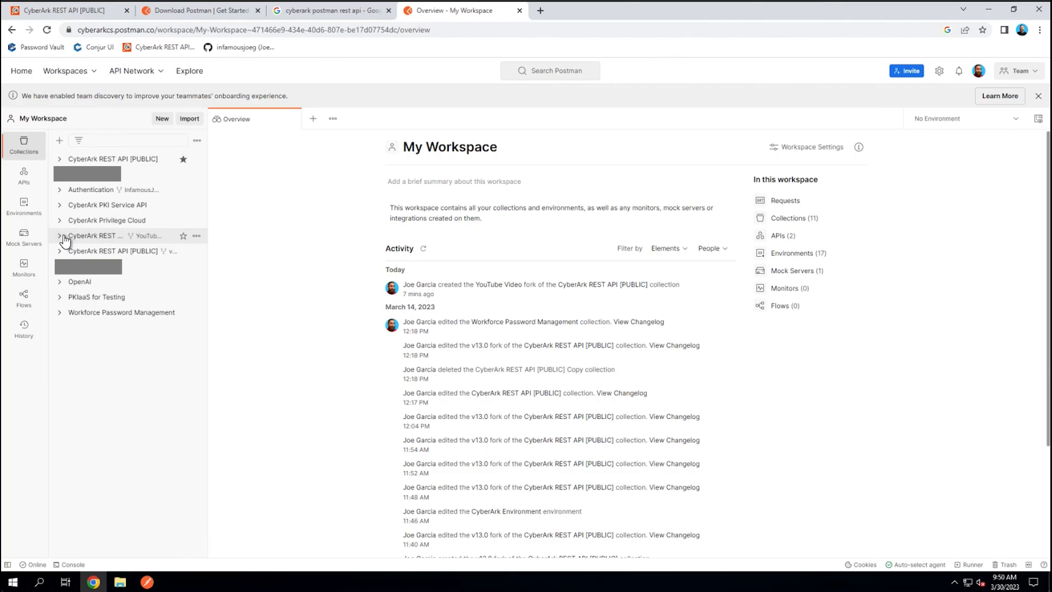
{"action": "left_click", "coordinate": [60, 236]}
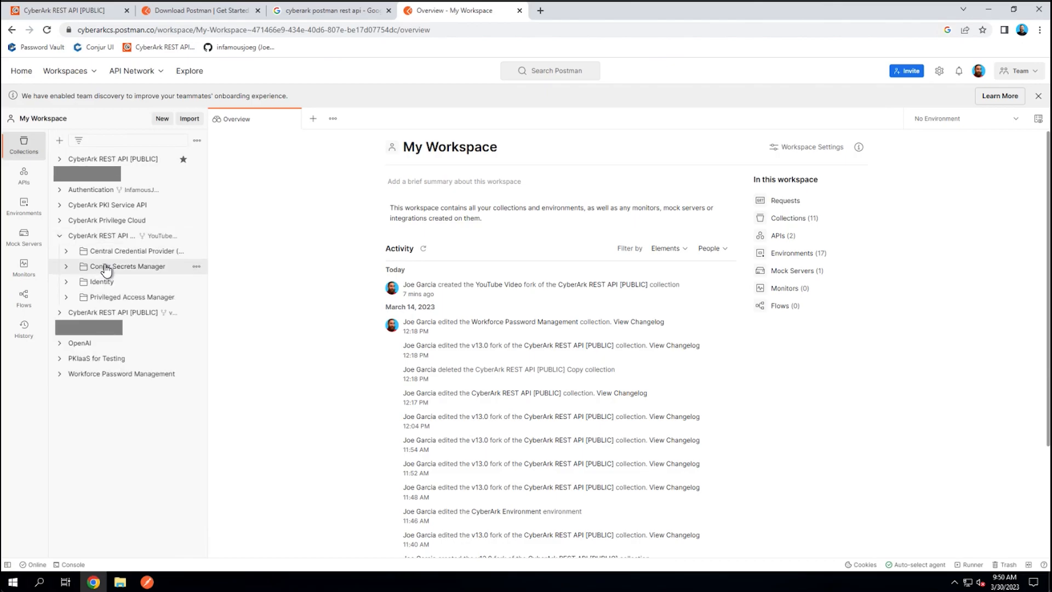
{"action": "mouse_move", "coordinate": [98, 260]}
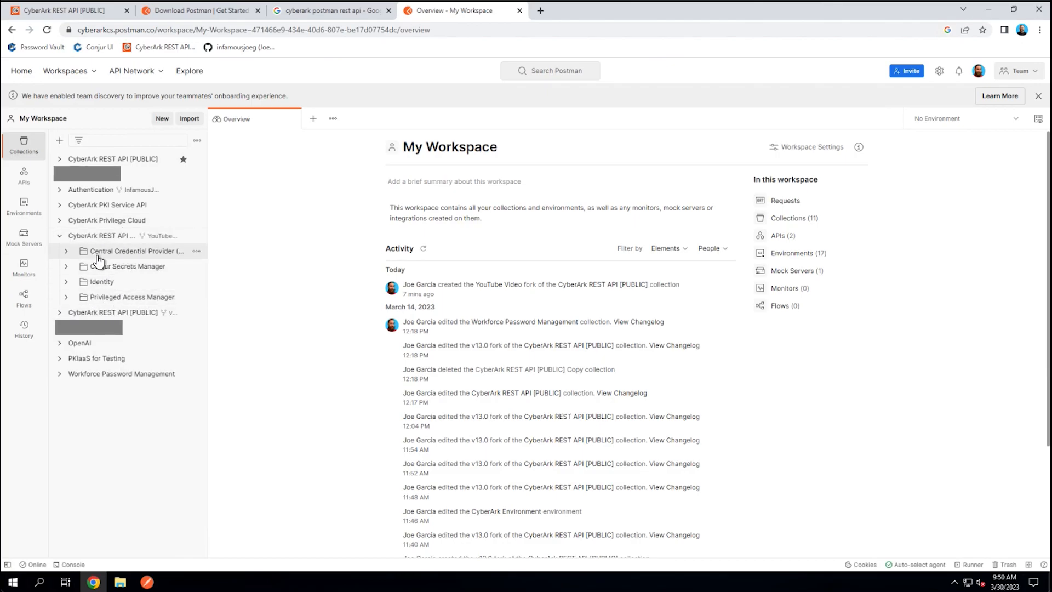
{"action": "mouse_move", "coordinate": [139, 572]}
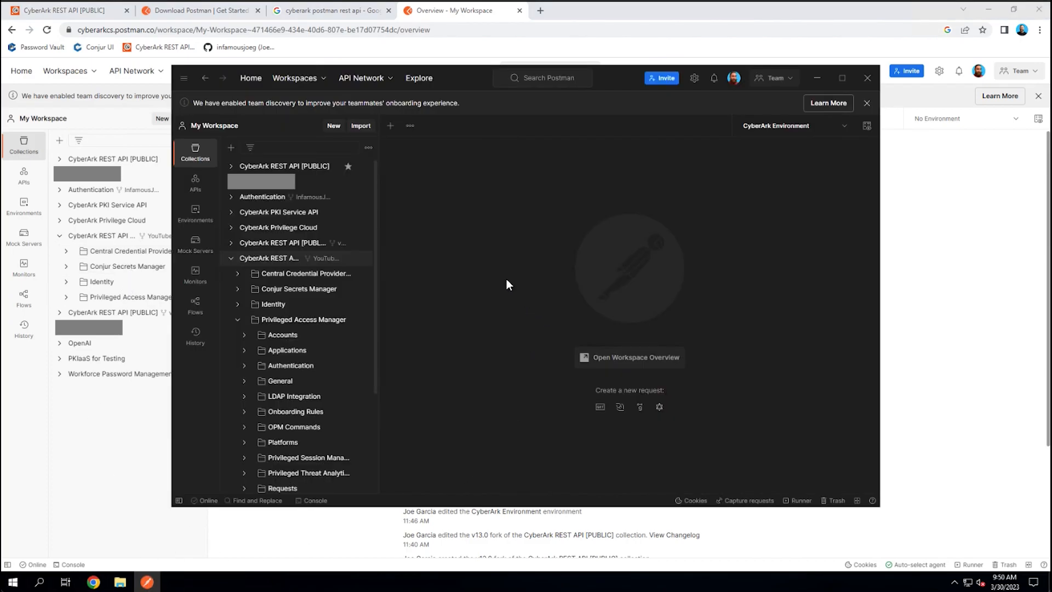
{"action": "mouse_move", "coordinate": [427, 166]}
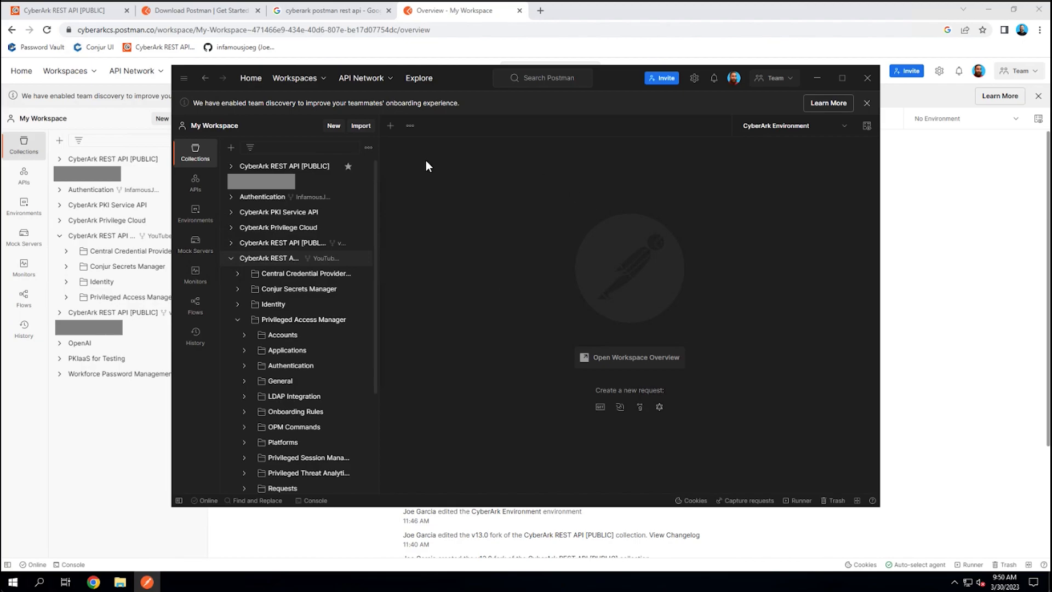
{"action": "mouse_move", "coordinate": [669, 321]}
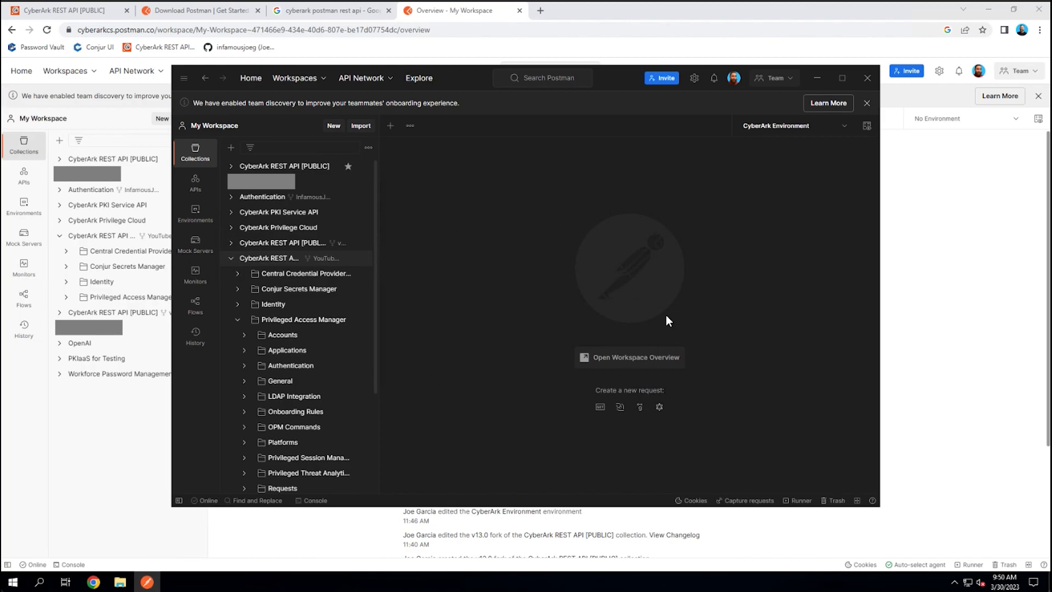
{"action": "mouse_move", "coordinate": [471, 290]}
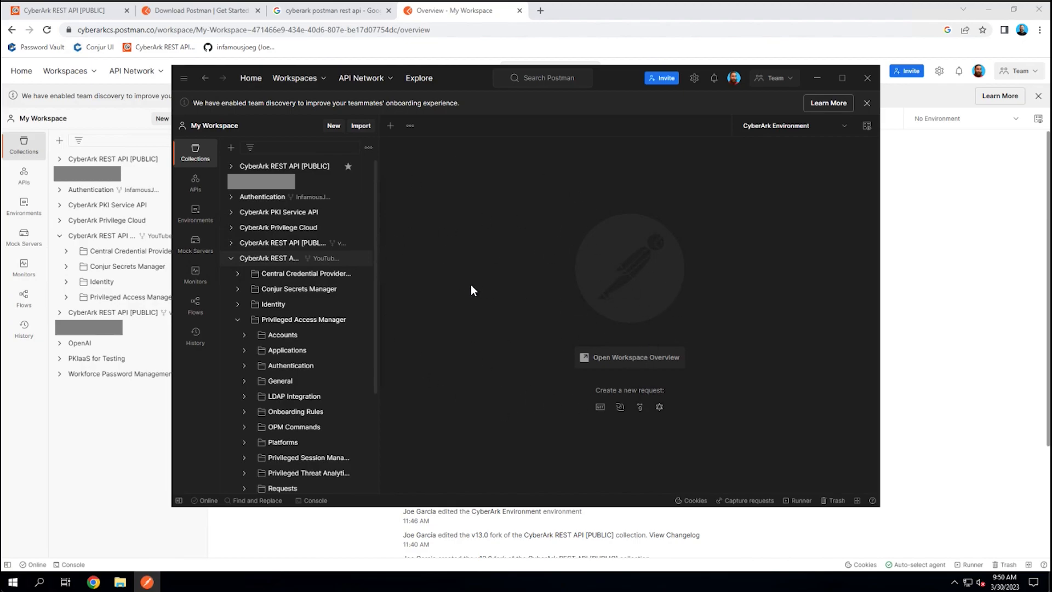
{"action": "mouse_move", "coordinate": [494, 354]}
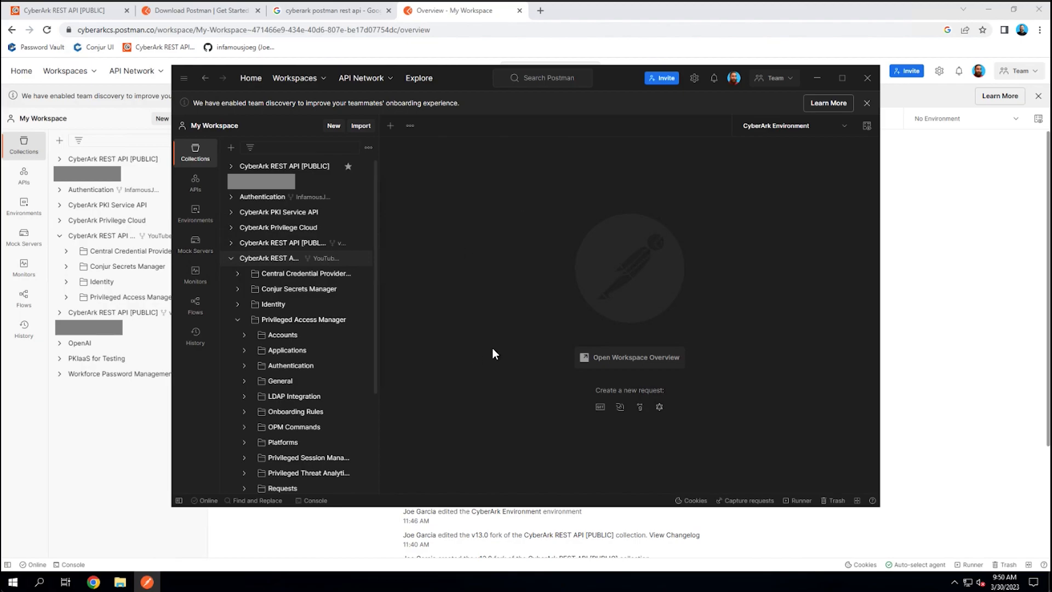
{"action": "left_click", "coordinate": [842, 78]}
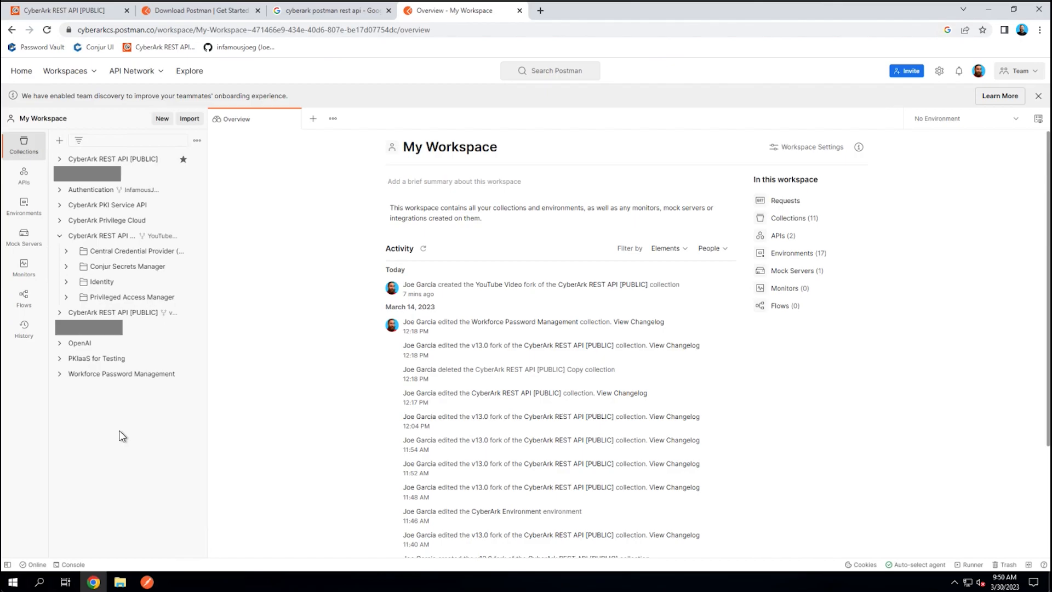
{"action": "left_click", "coordinate": [63, 10]}
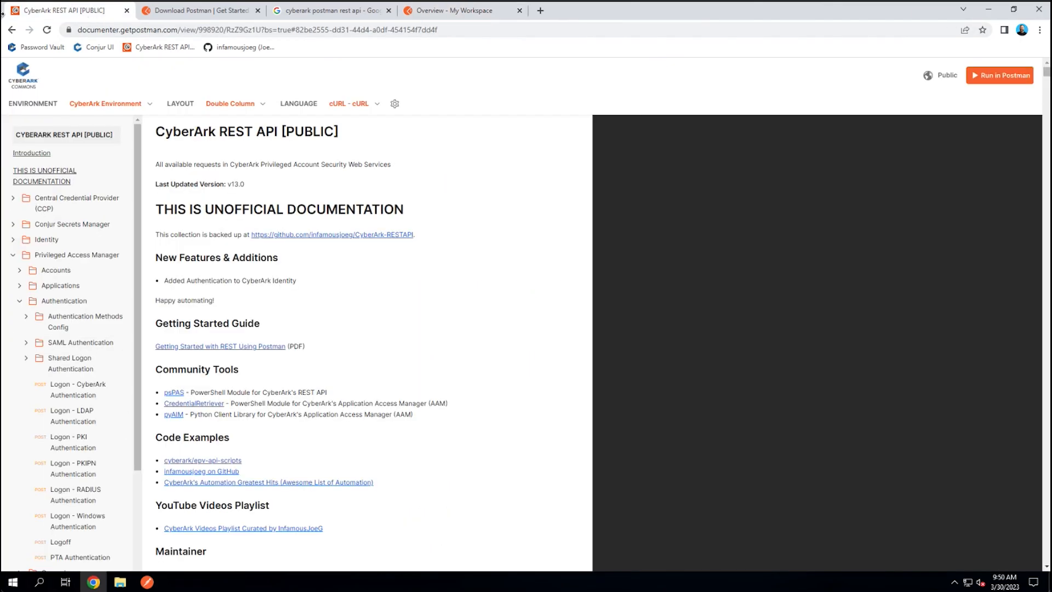
{"action": "mouse_move", "coordinate": [192, 387]}
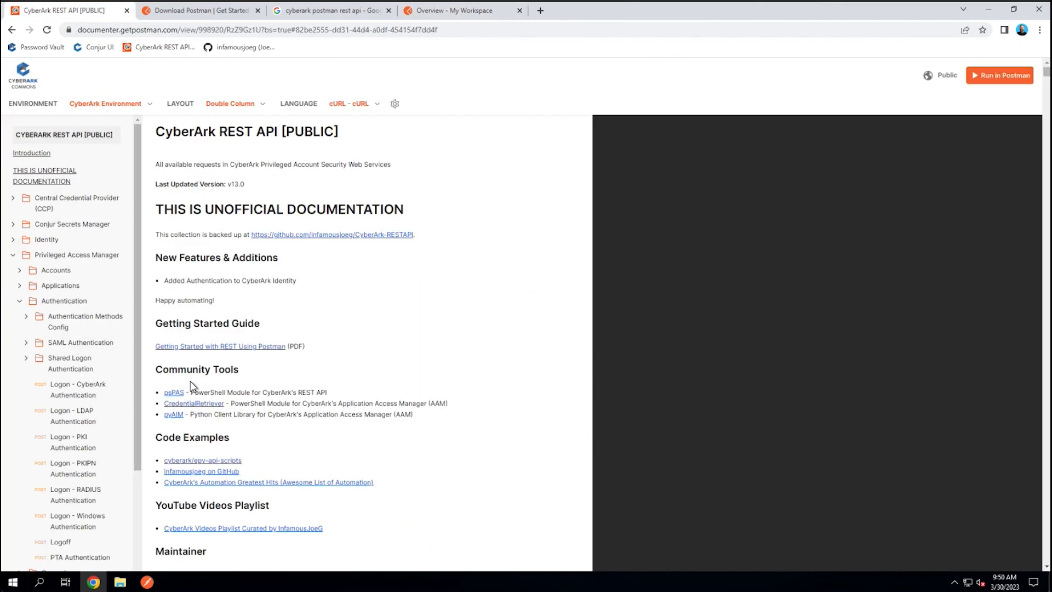
{"action": "mouse_move", "coordinate": [431, 15]}
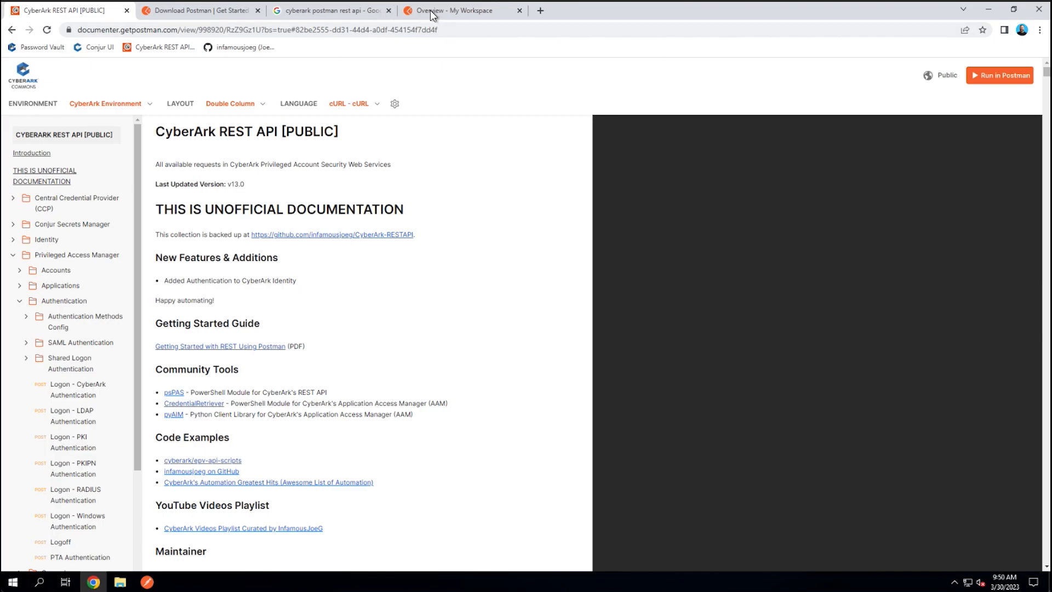
{"action": "left_click", "coordinate": [456, 10]}
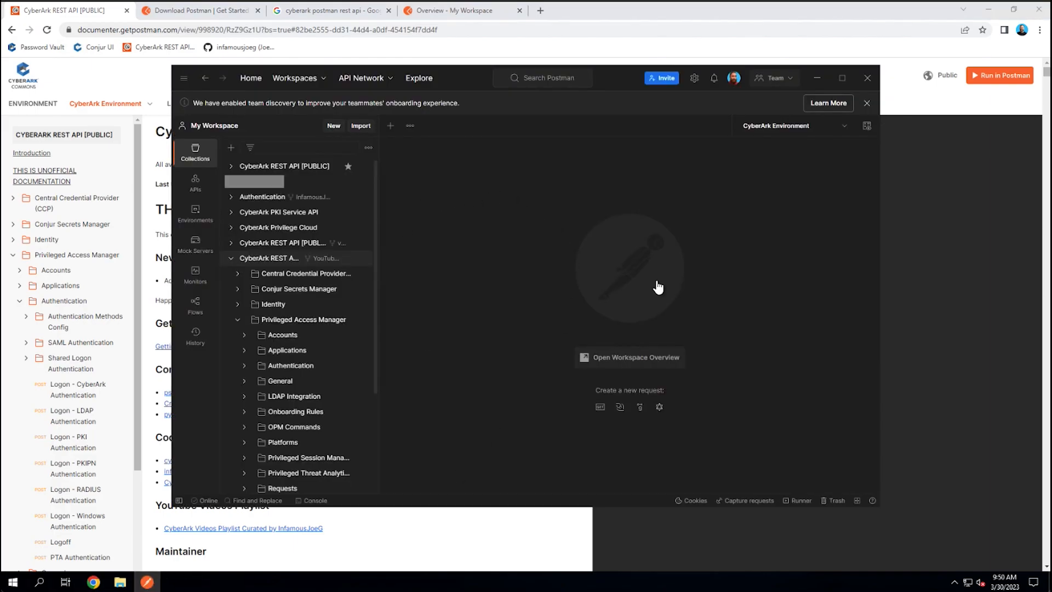
{"action": "mouse_move", "coordinate": [478, 362]}
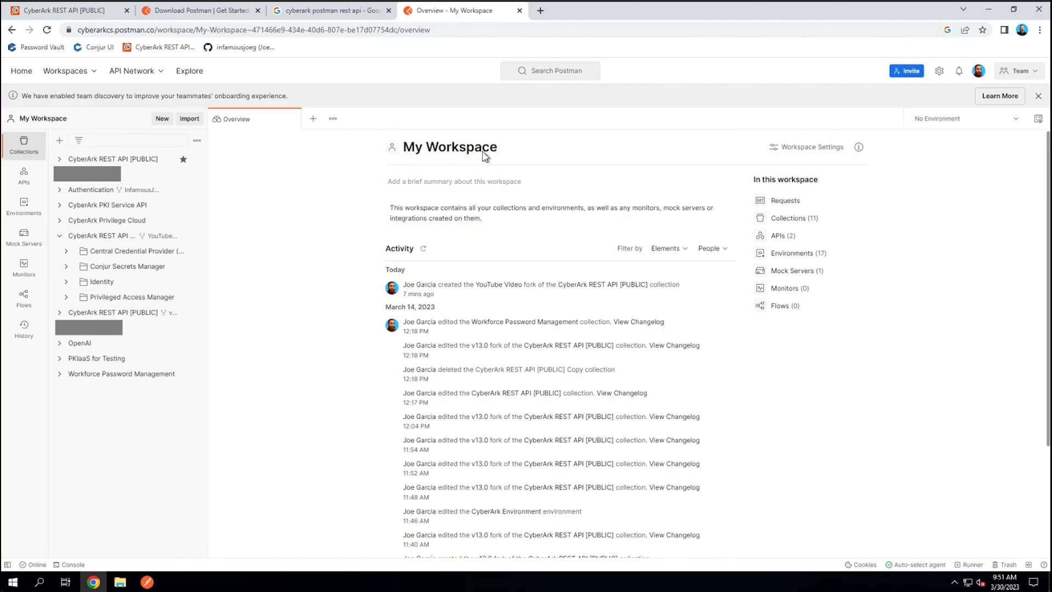
{"action": "mouse_move", "coordinate": [293, 298]}
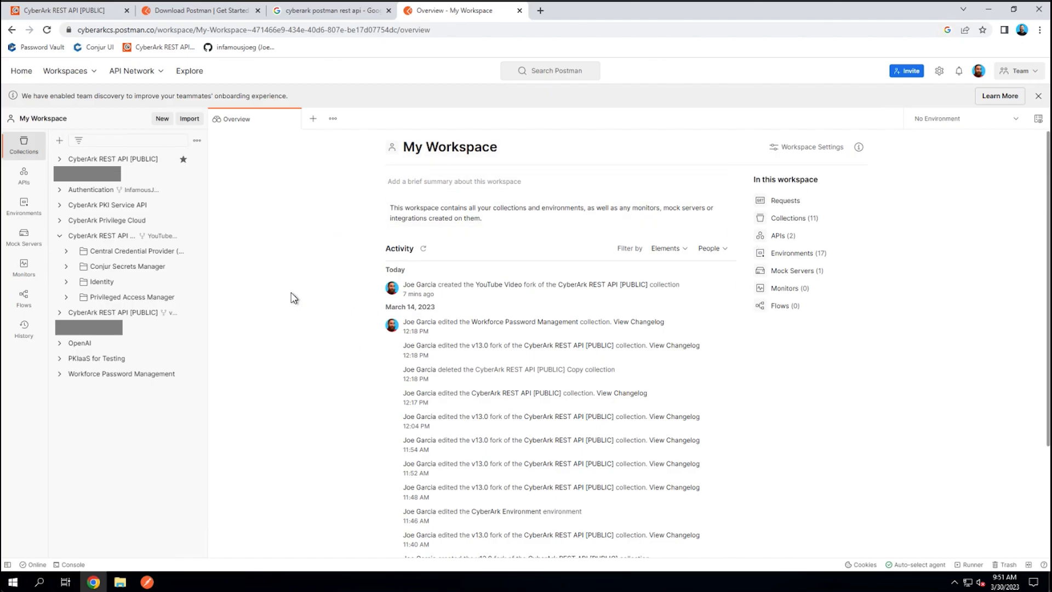
{"action": "mouse_move", "coordinate": [280, 261]}
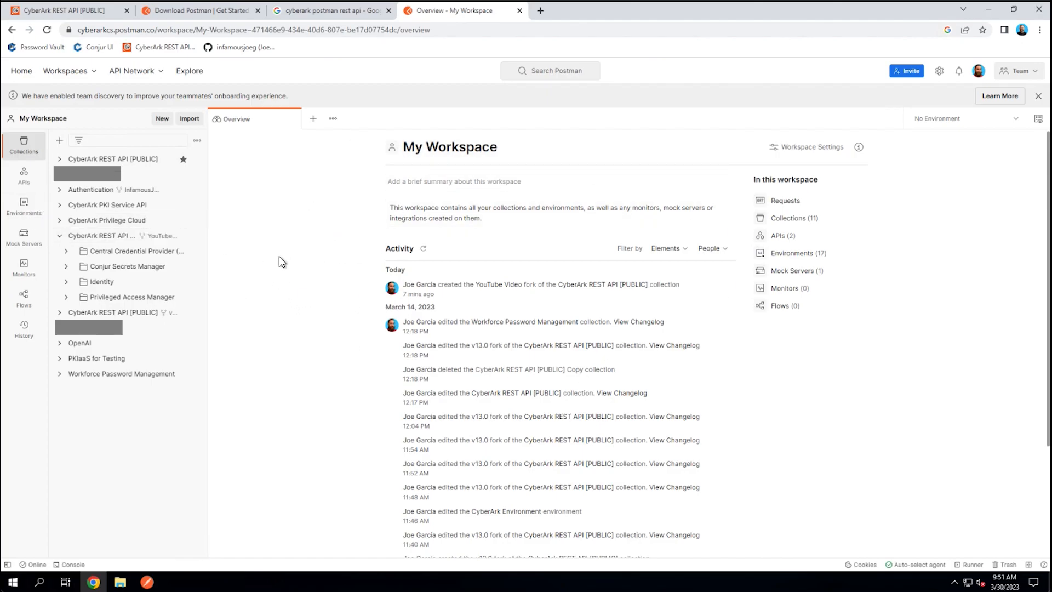
{"action": "mouse_move", "coordinate": [774, 274]}
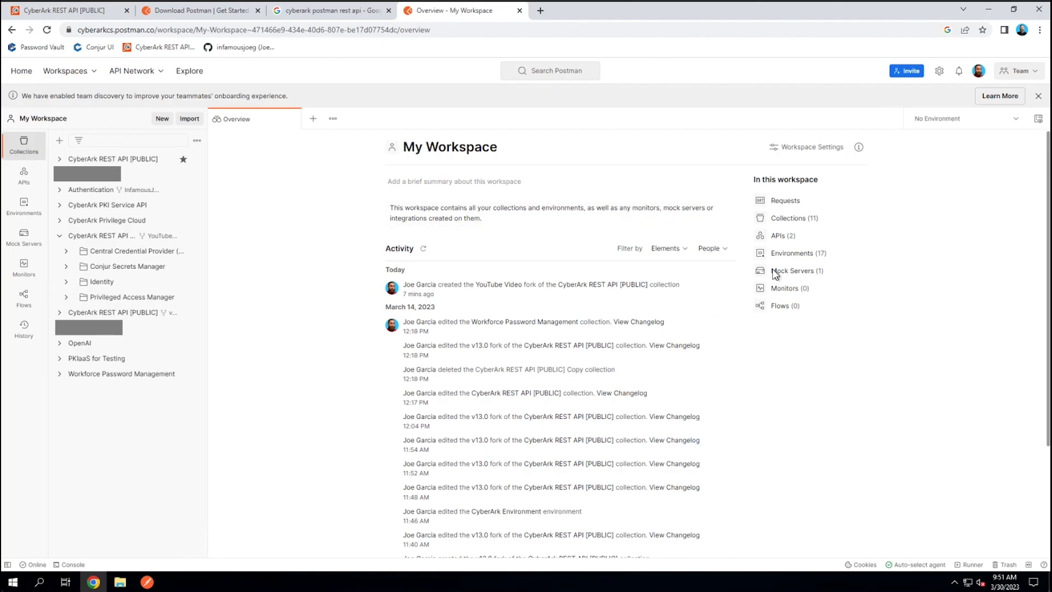
{"action": "mouse_move", "coordinate": [313, 296]}
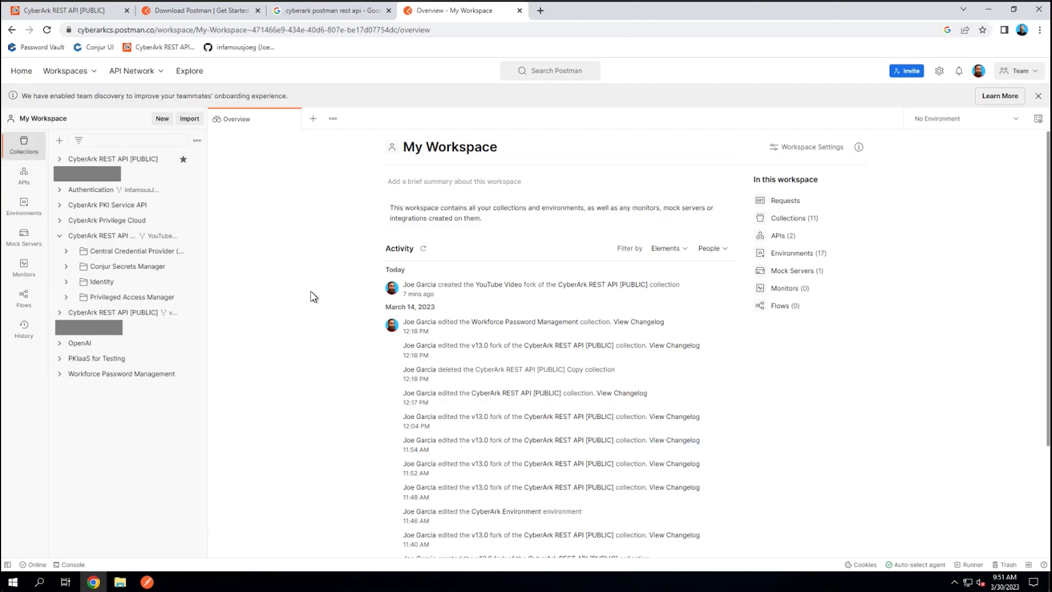
{"action": "mouse_move", "coordinate": [320, 427]}
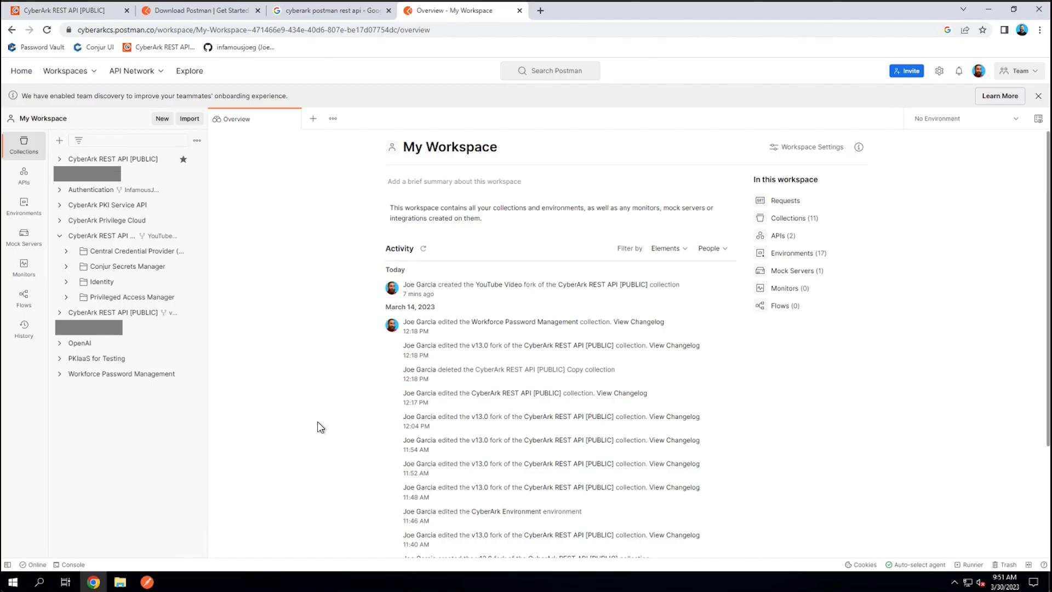
{"action": "mouse_move", "coordinate": [292, 277]}
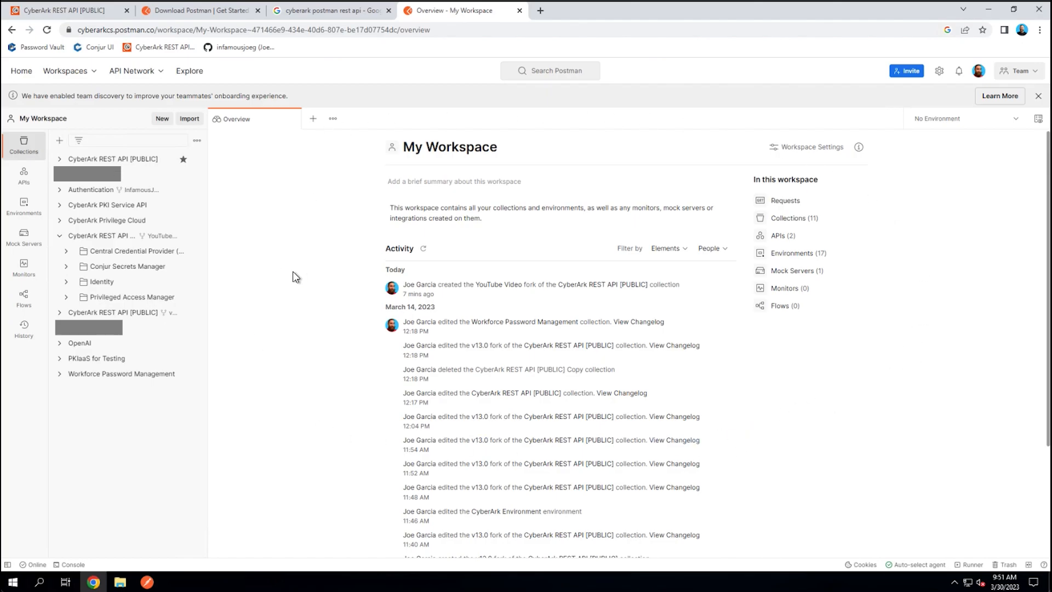